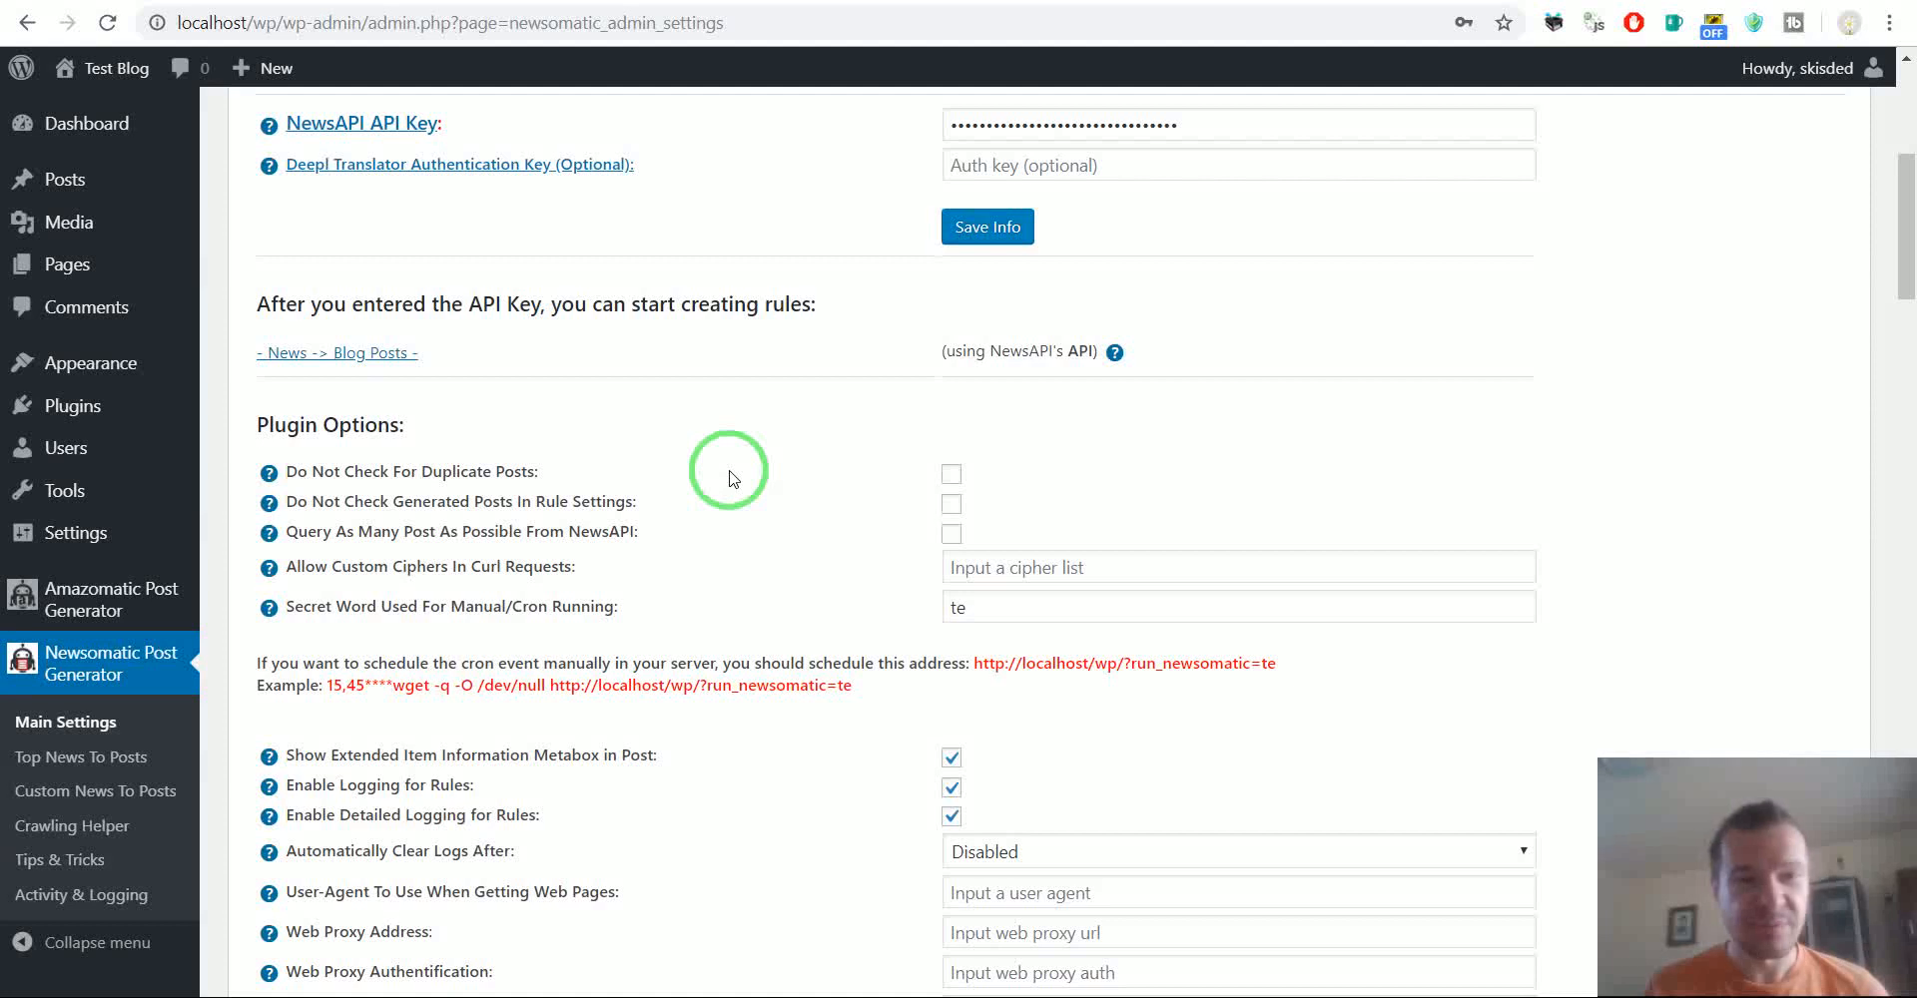
Go to Newsomatic Post Generator > Custom News To Posts from the admin sidebar
scroll("down", 3)
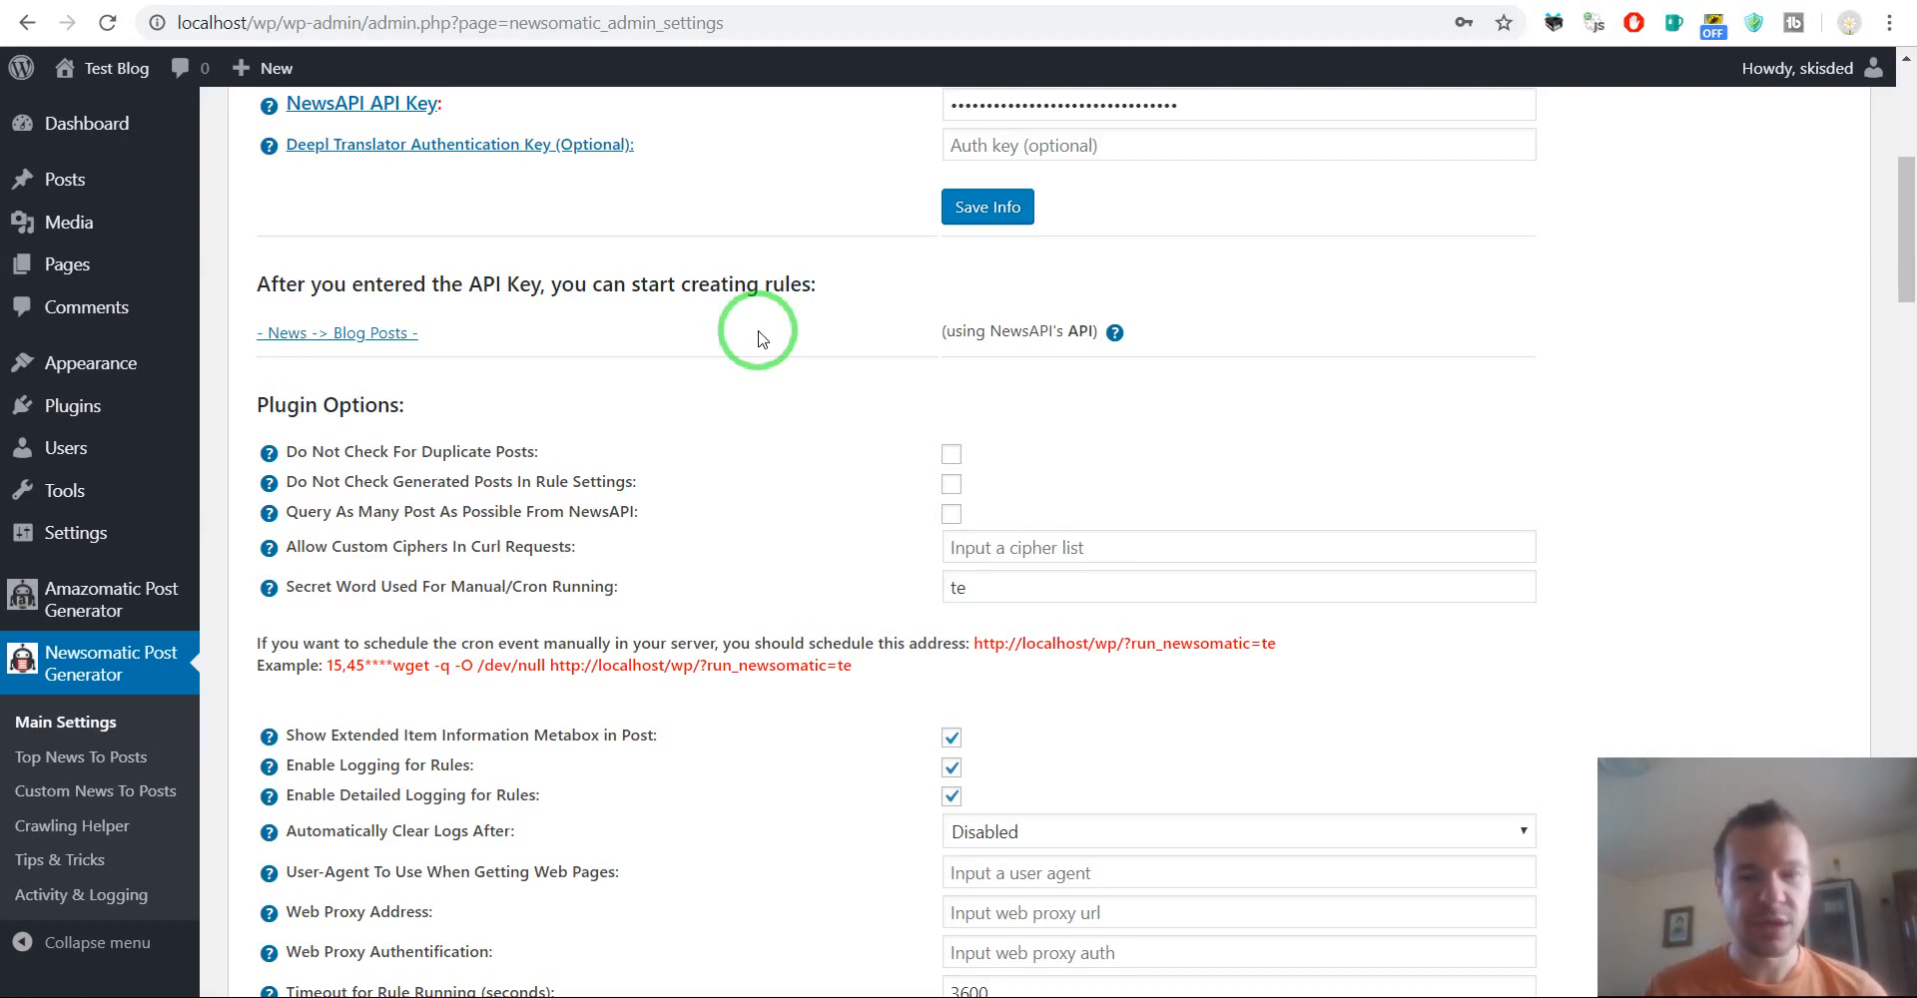
mouse_move(748, 332)
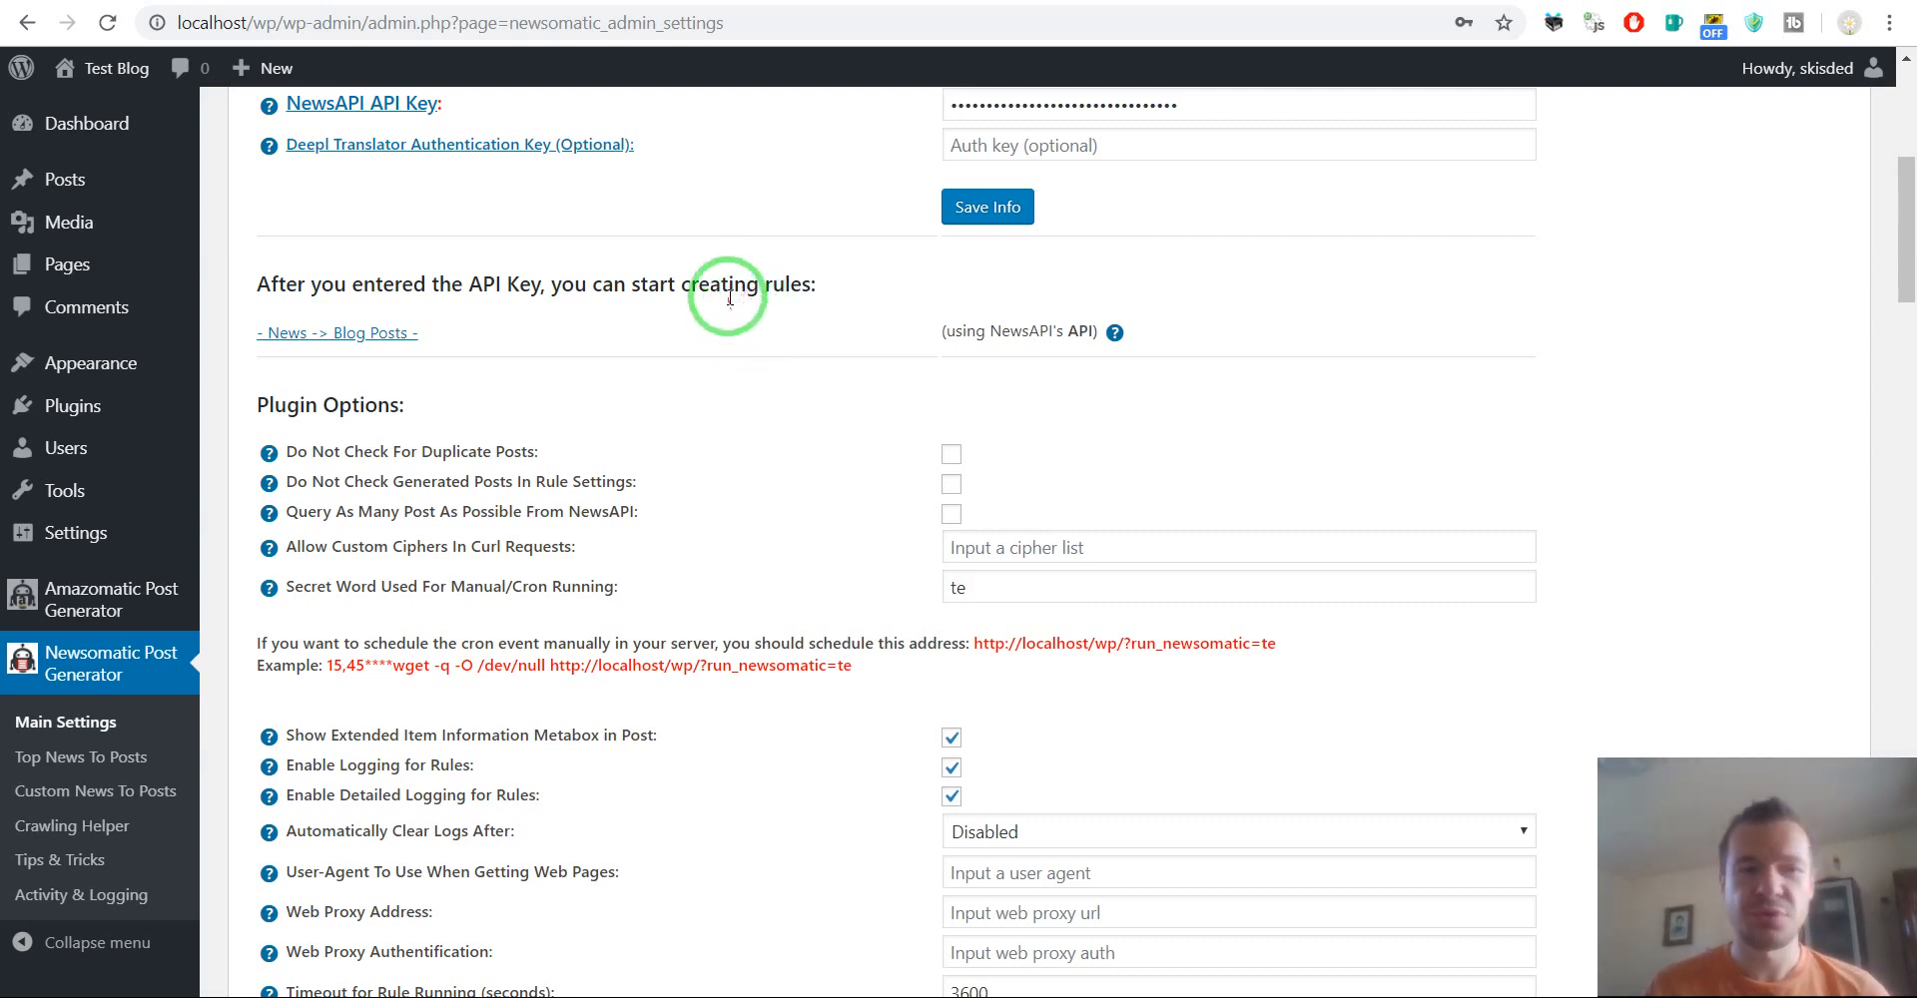
mouse_move(794, 225)
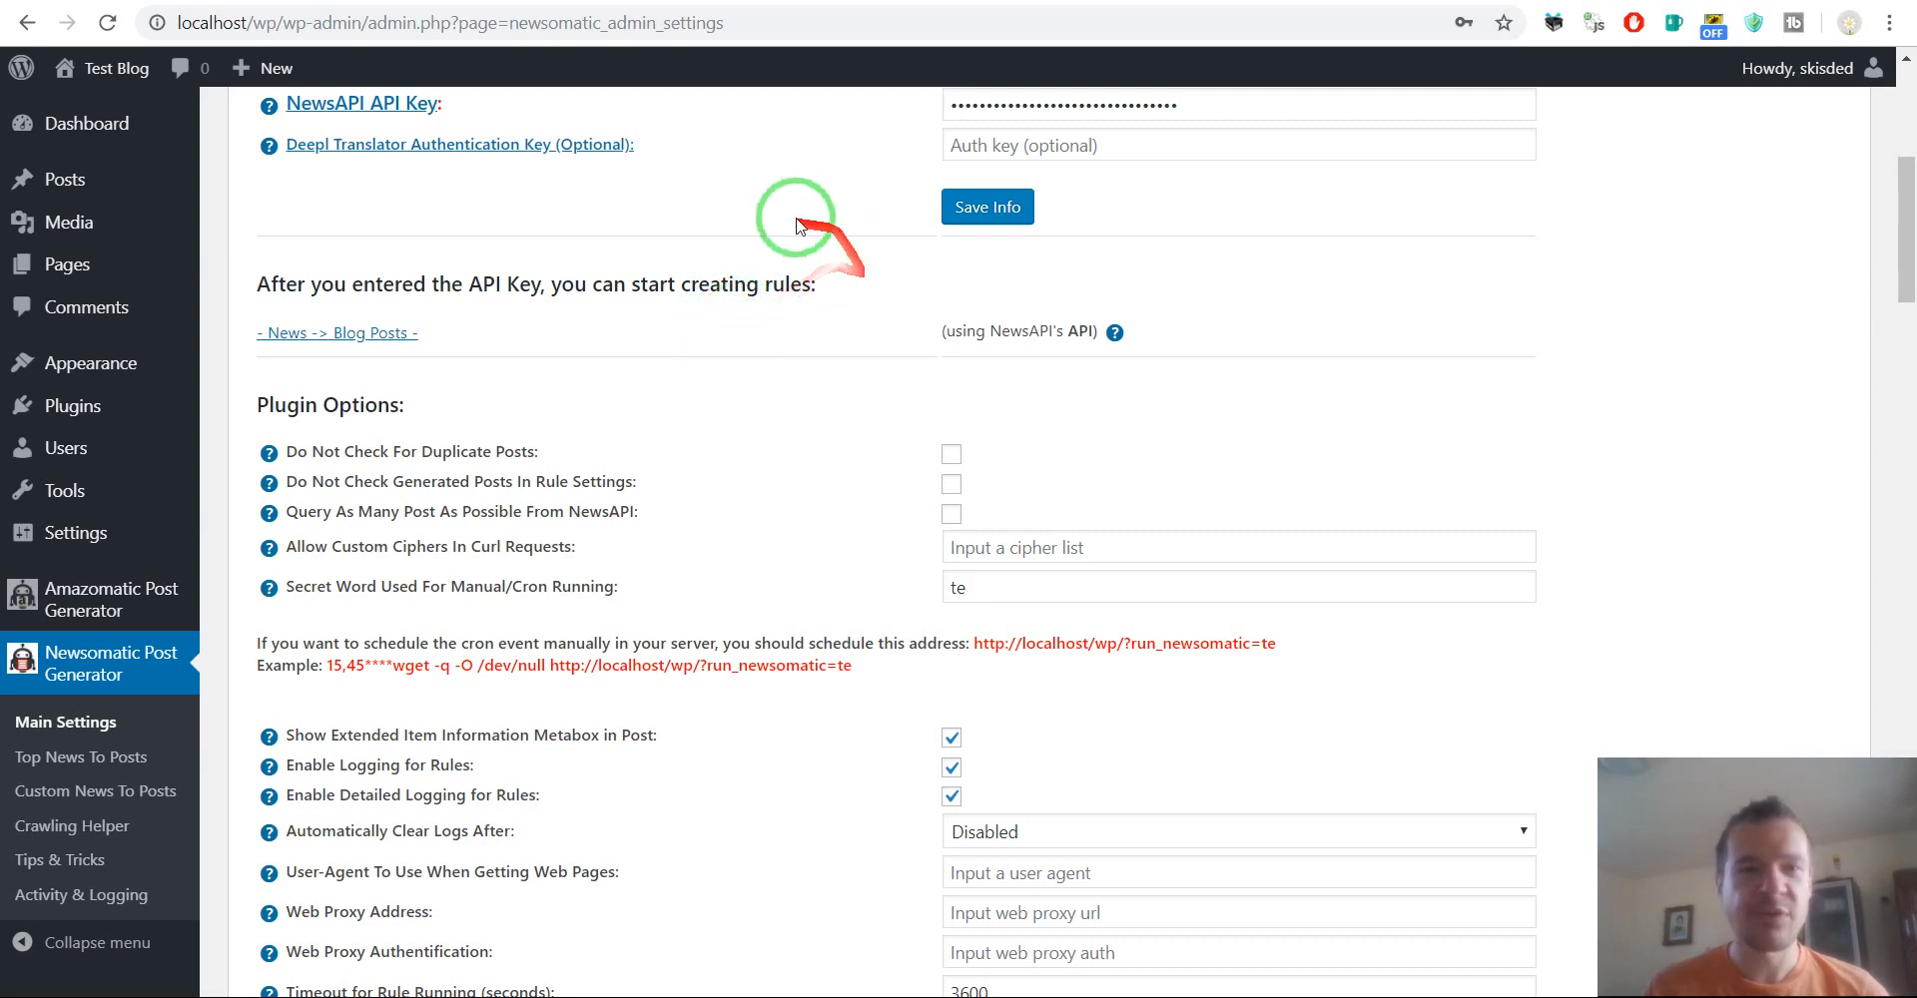
mouse_move(688, 248)
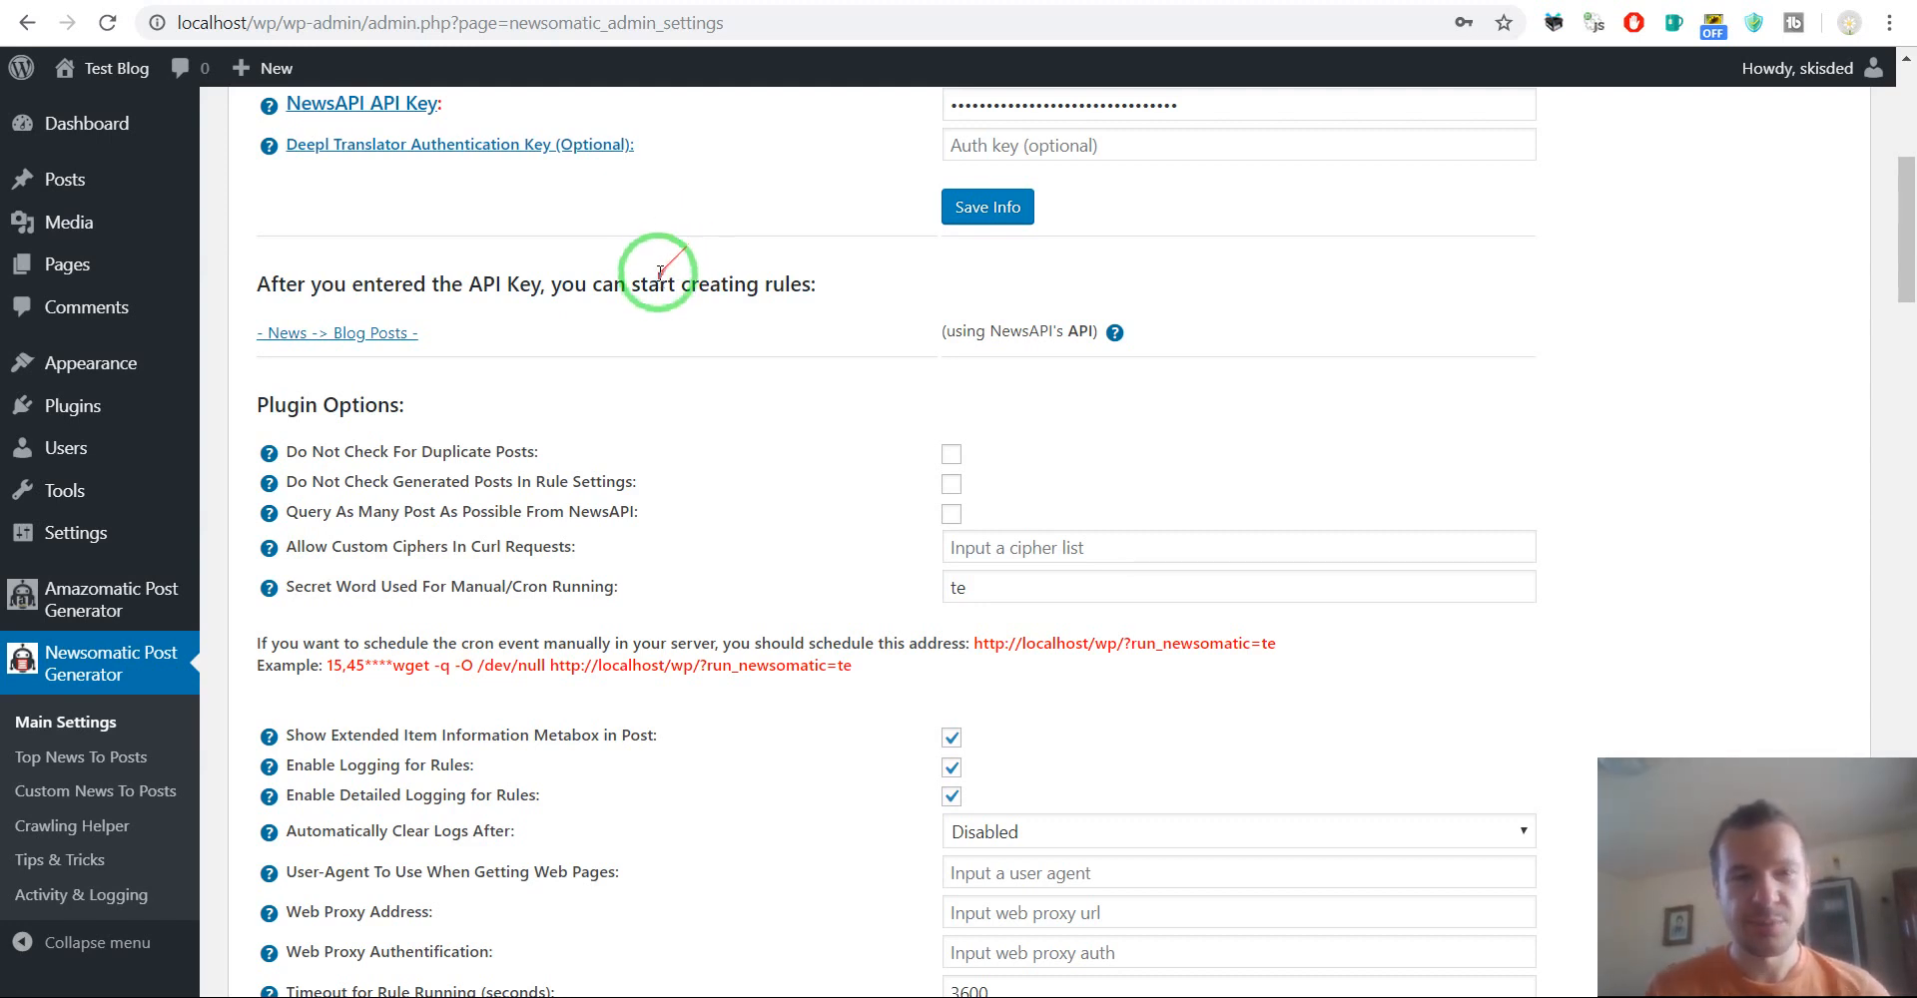
mouse_move(679, 180)
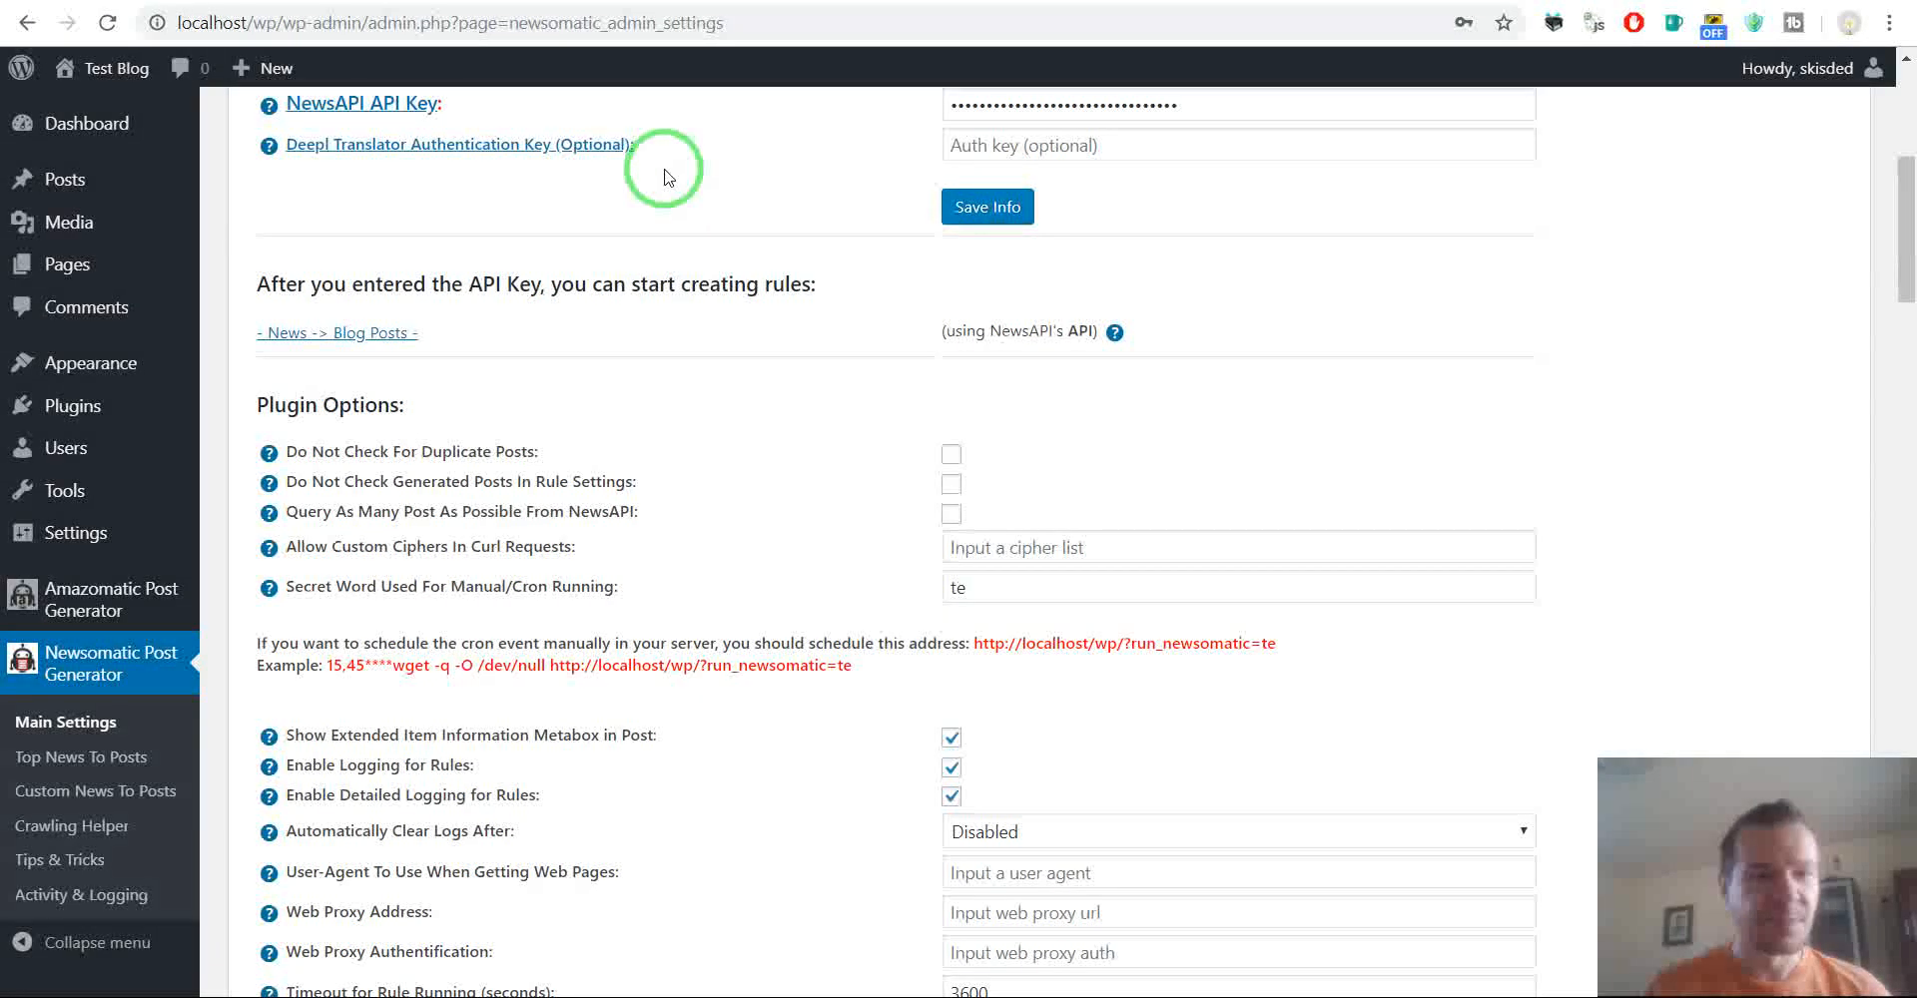
mouse_move(660, 184)
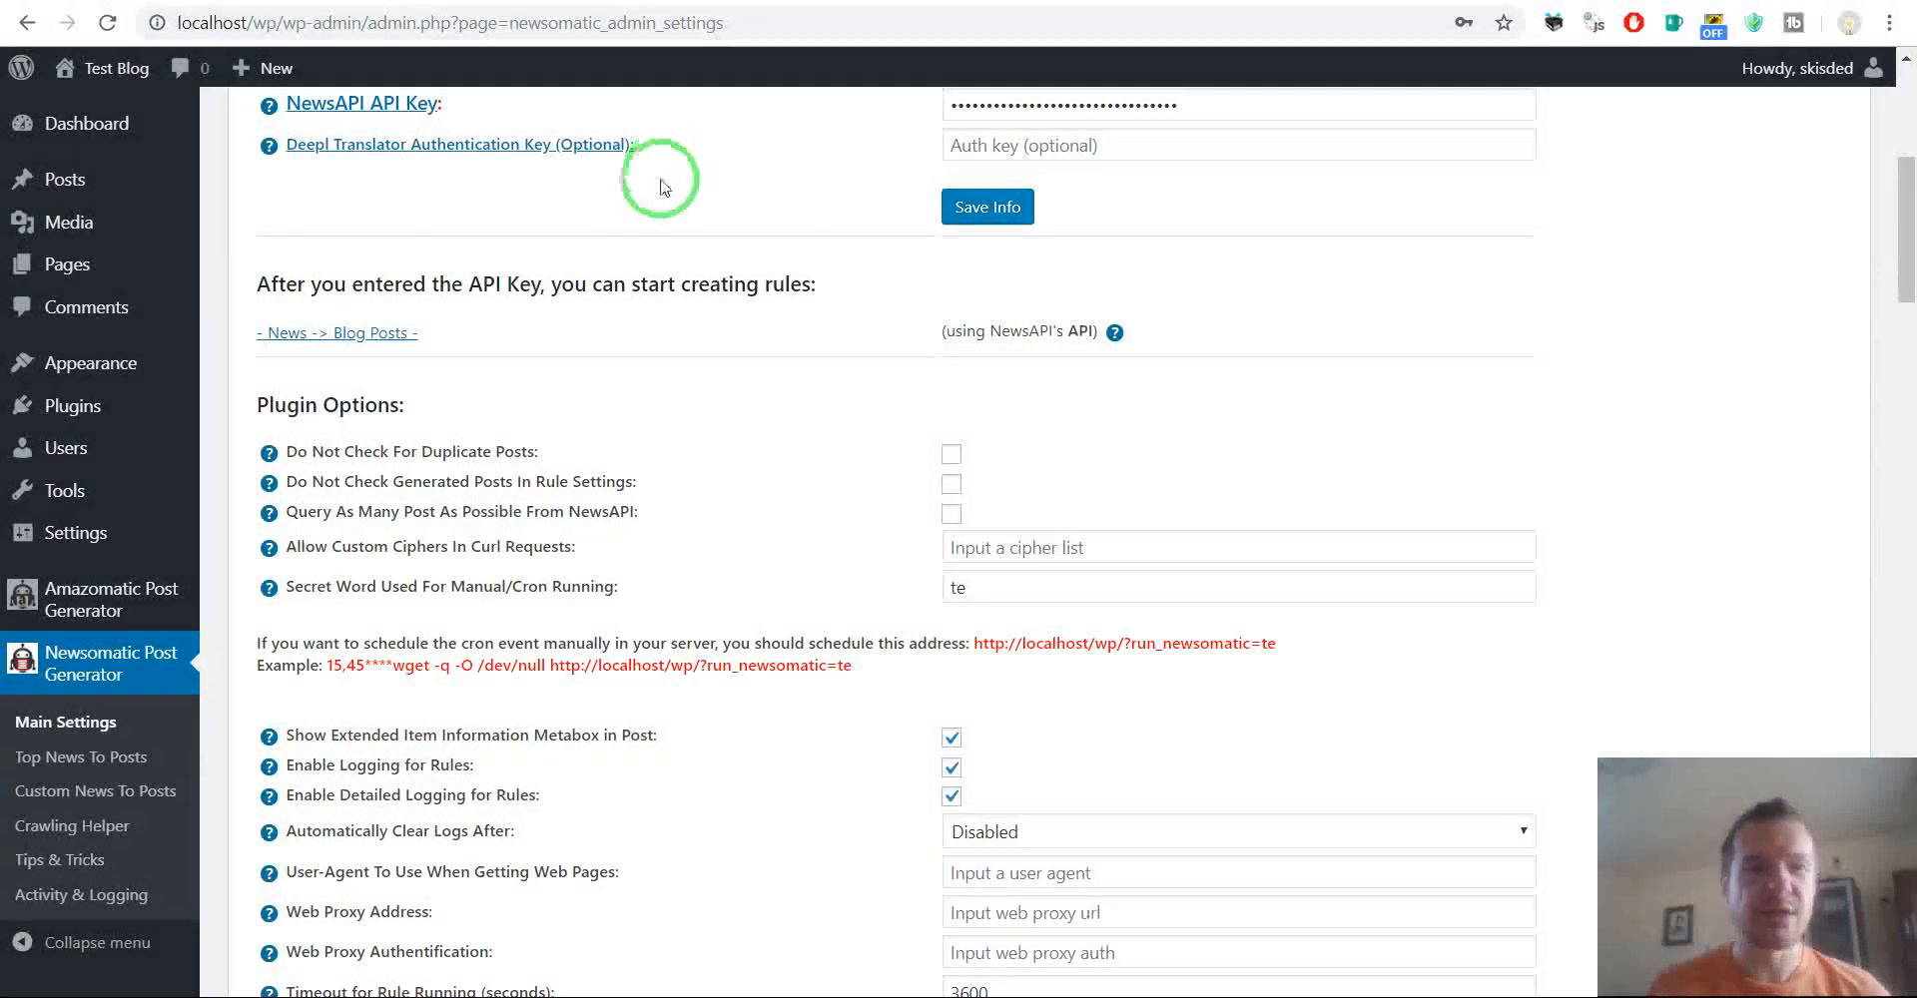
mouse_move(94, 791)
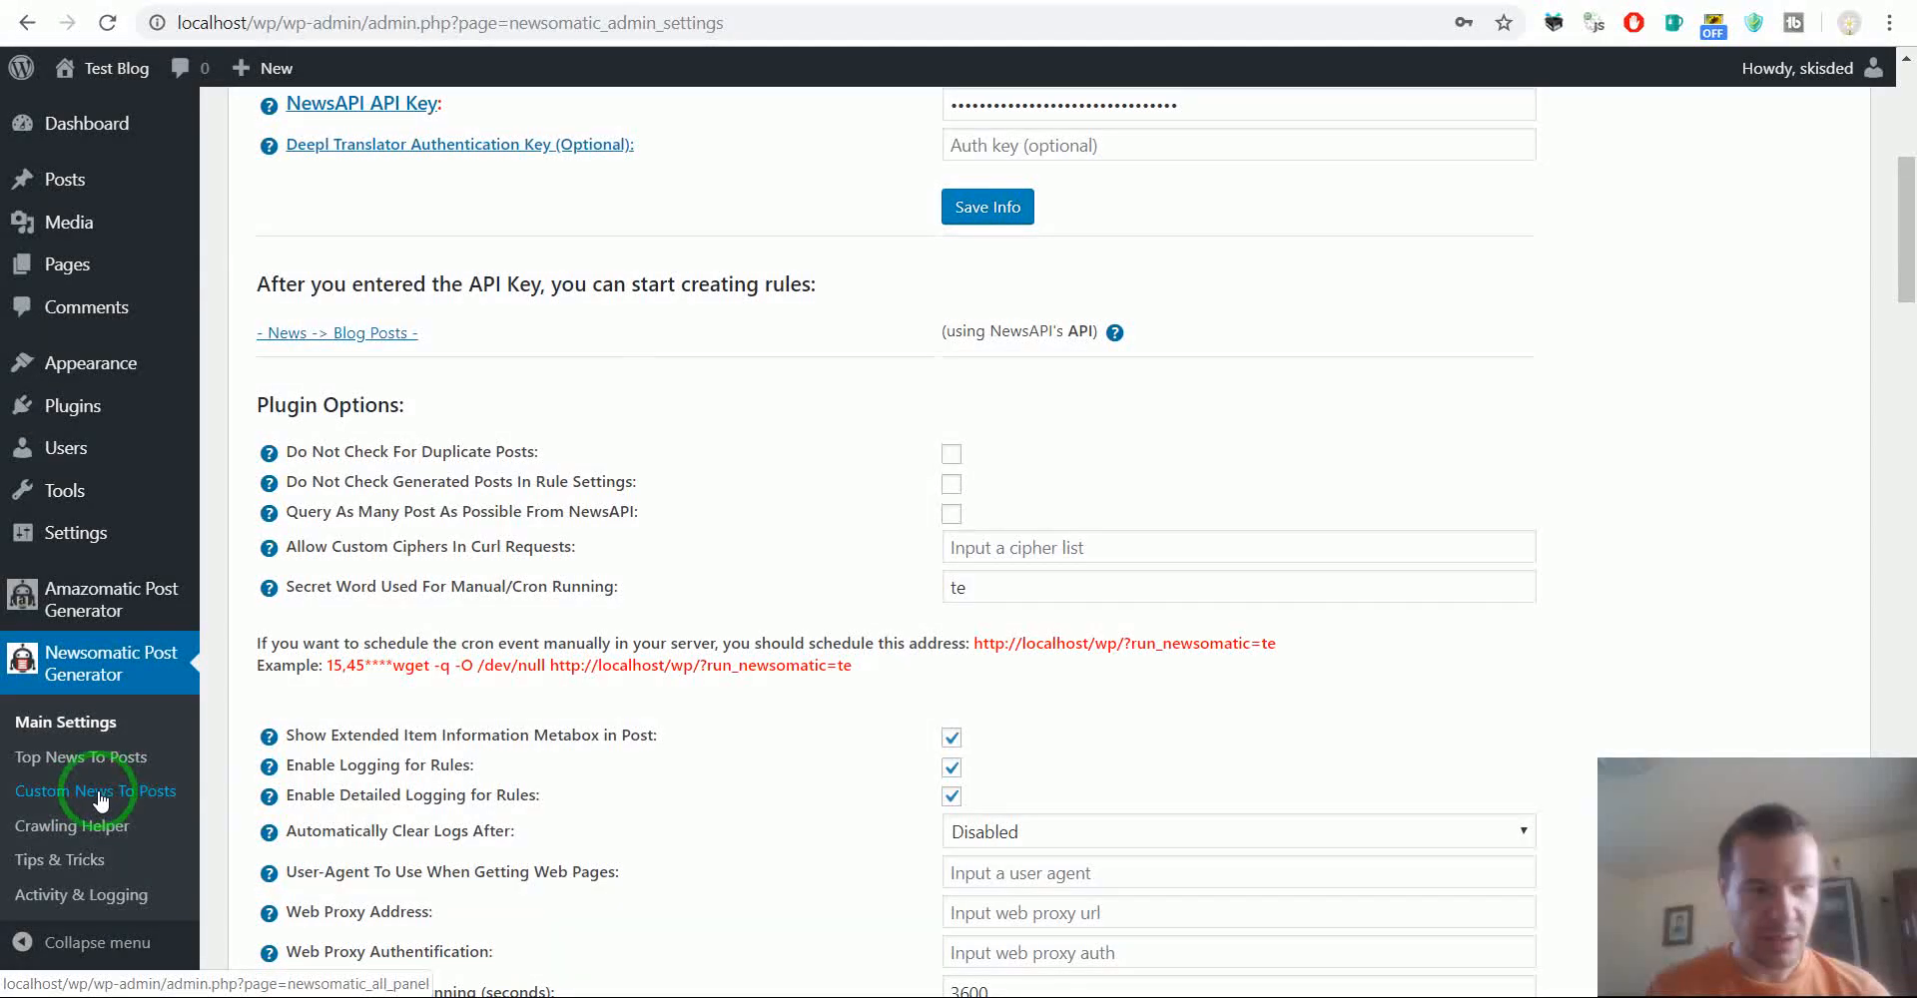
mouse_move(97, 790)
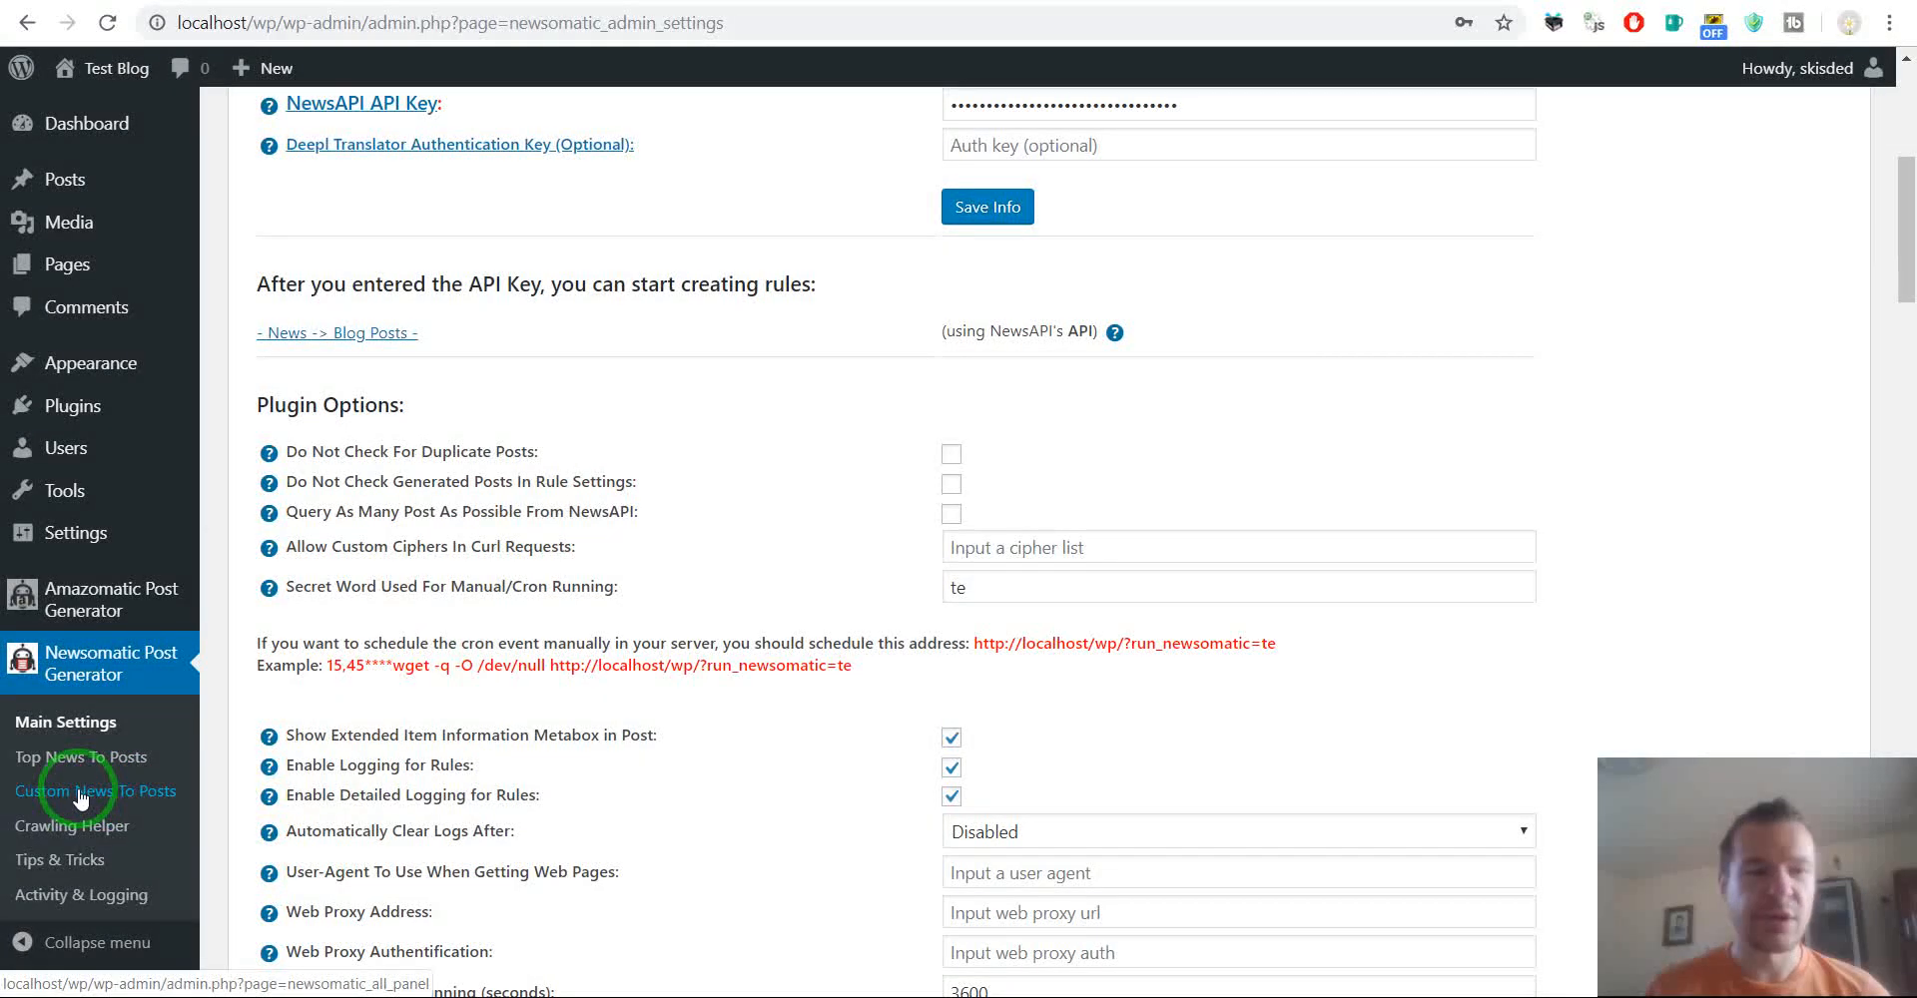
mouse_move(82, 757)
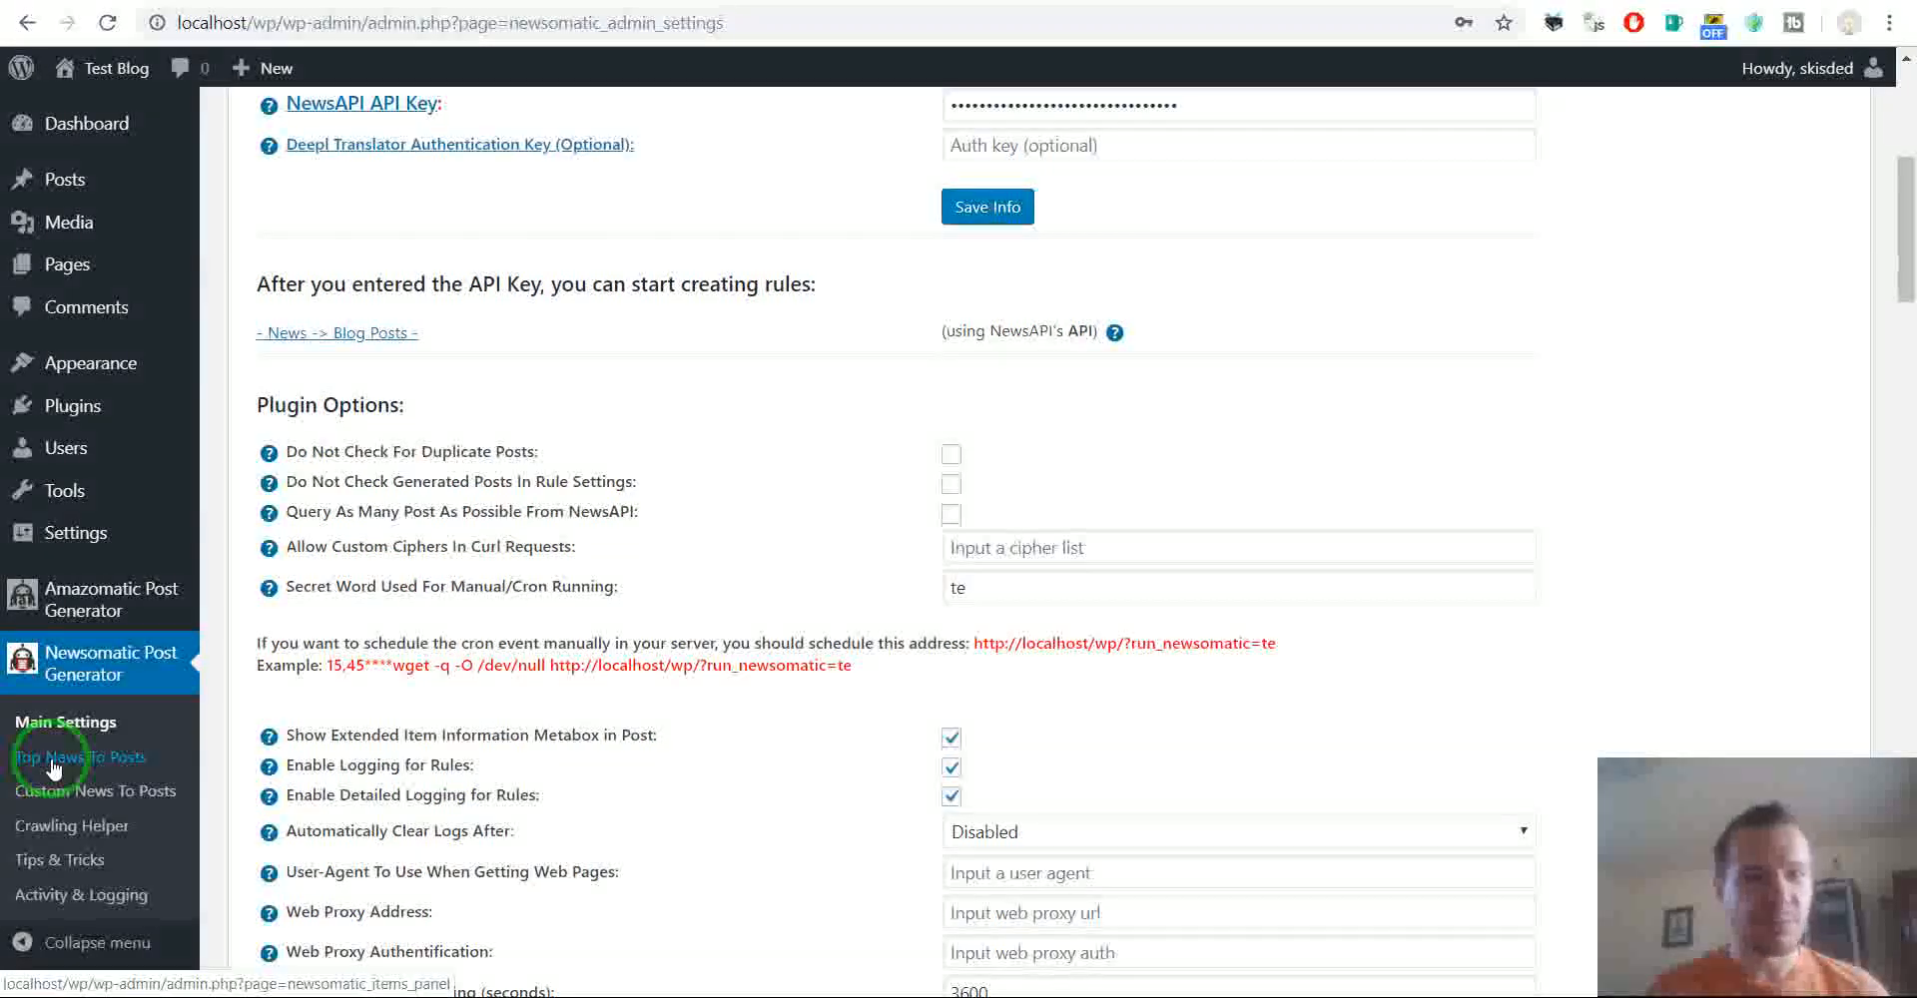
mouse_move(94, 790)
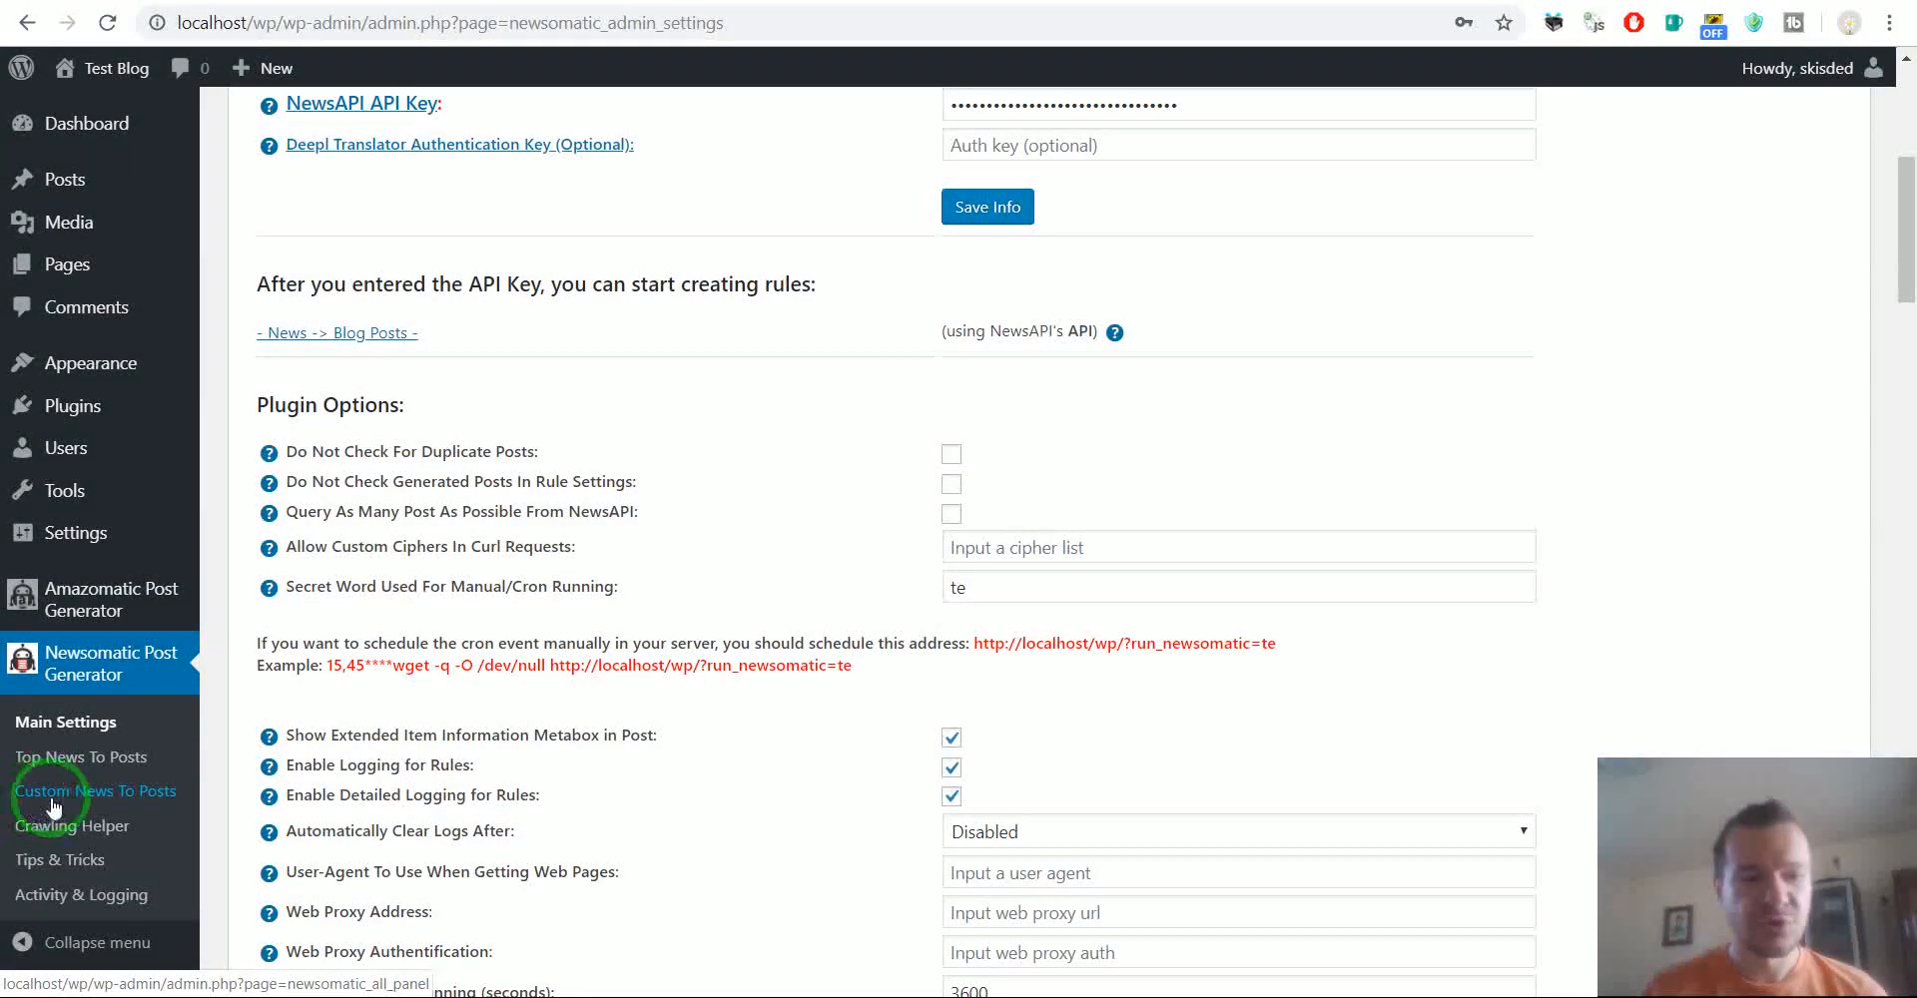
left_click(94, 791)
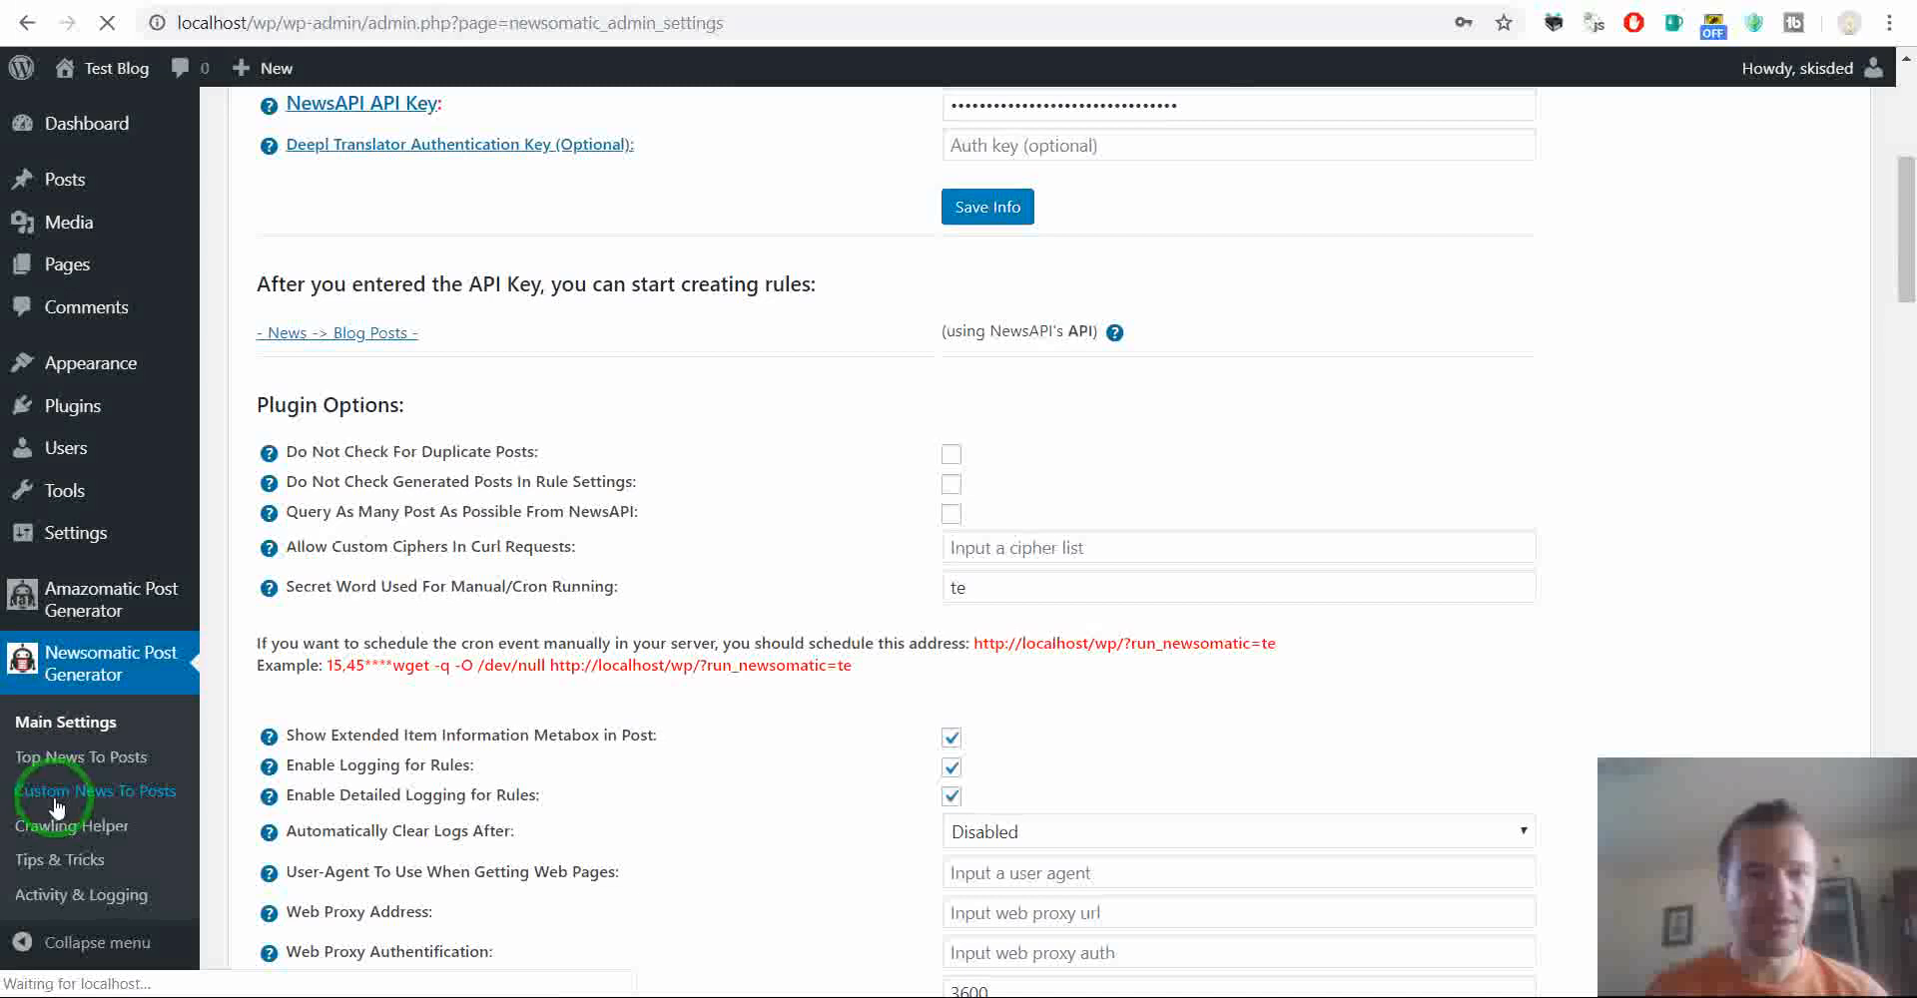
left_click(96, 791)
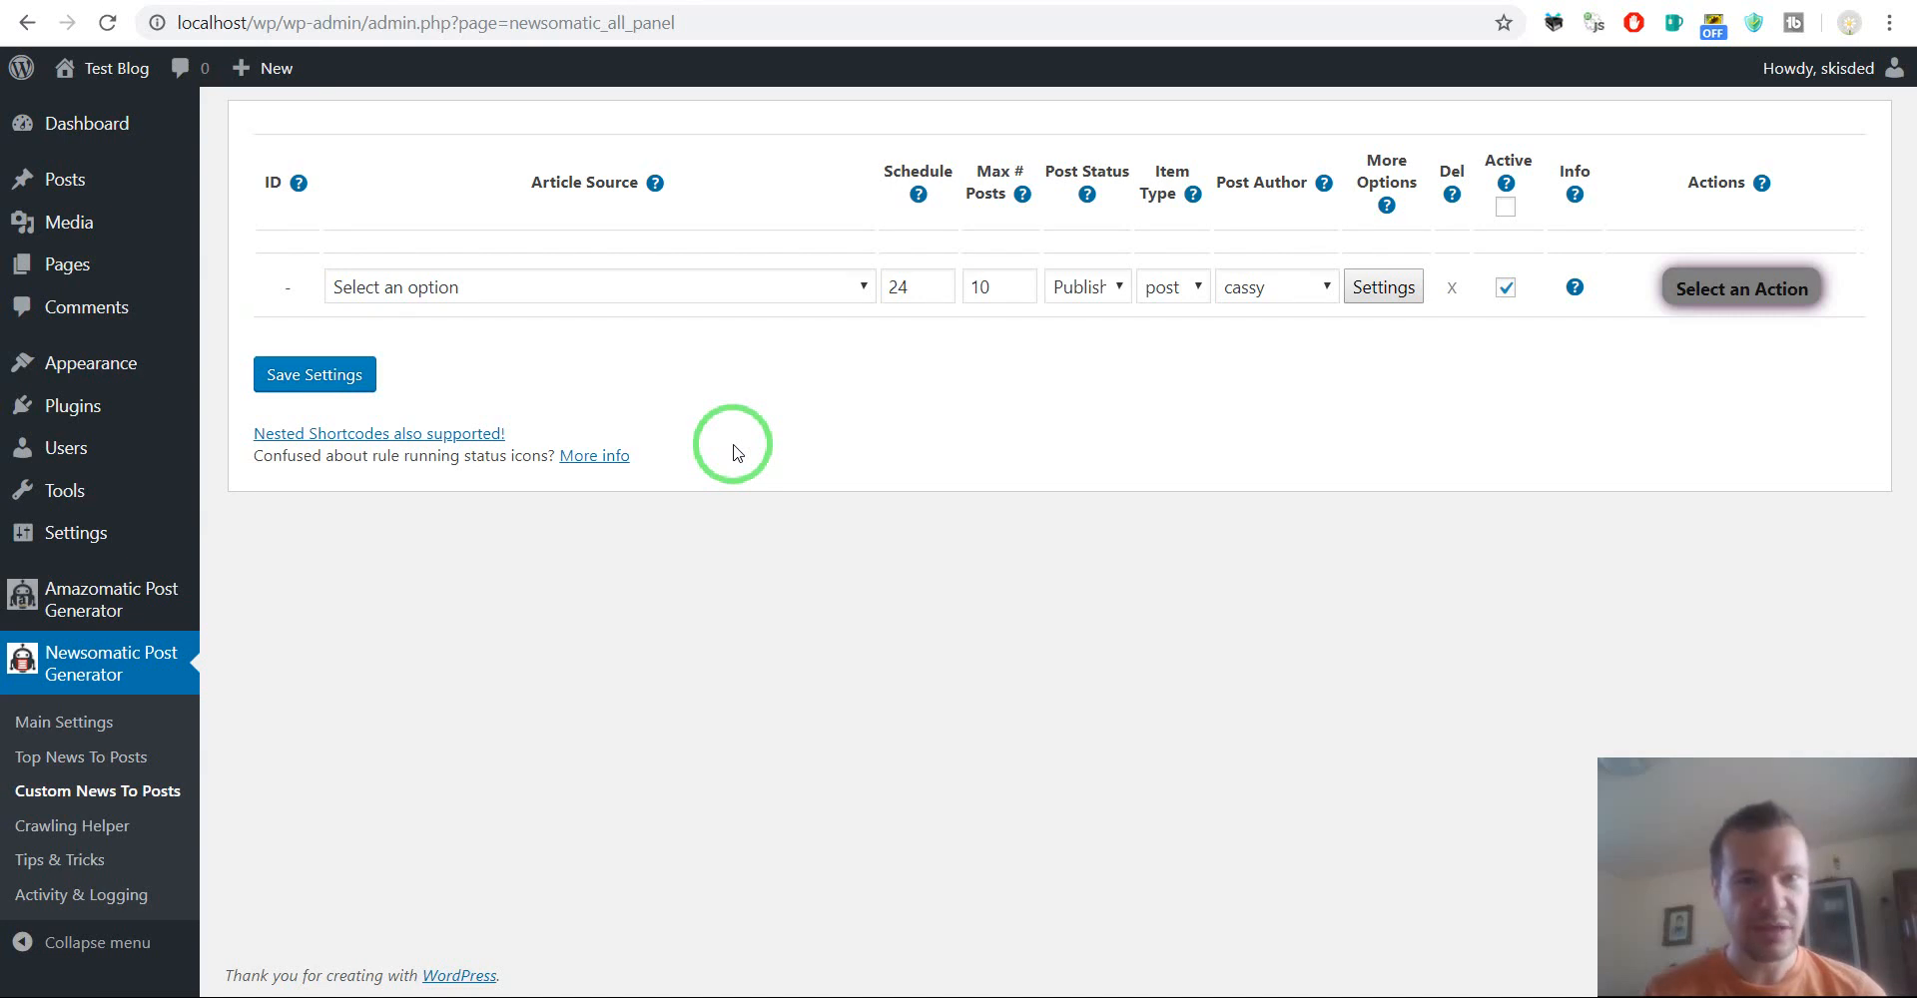
mouse_move(686, 376)
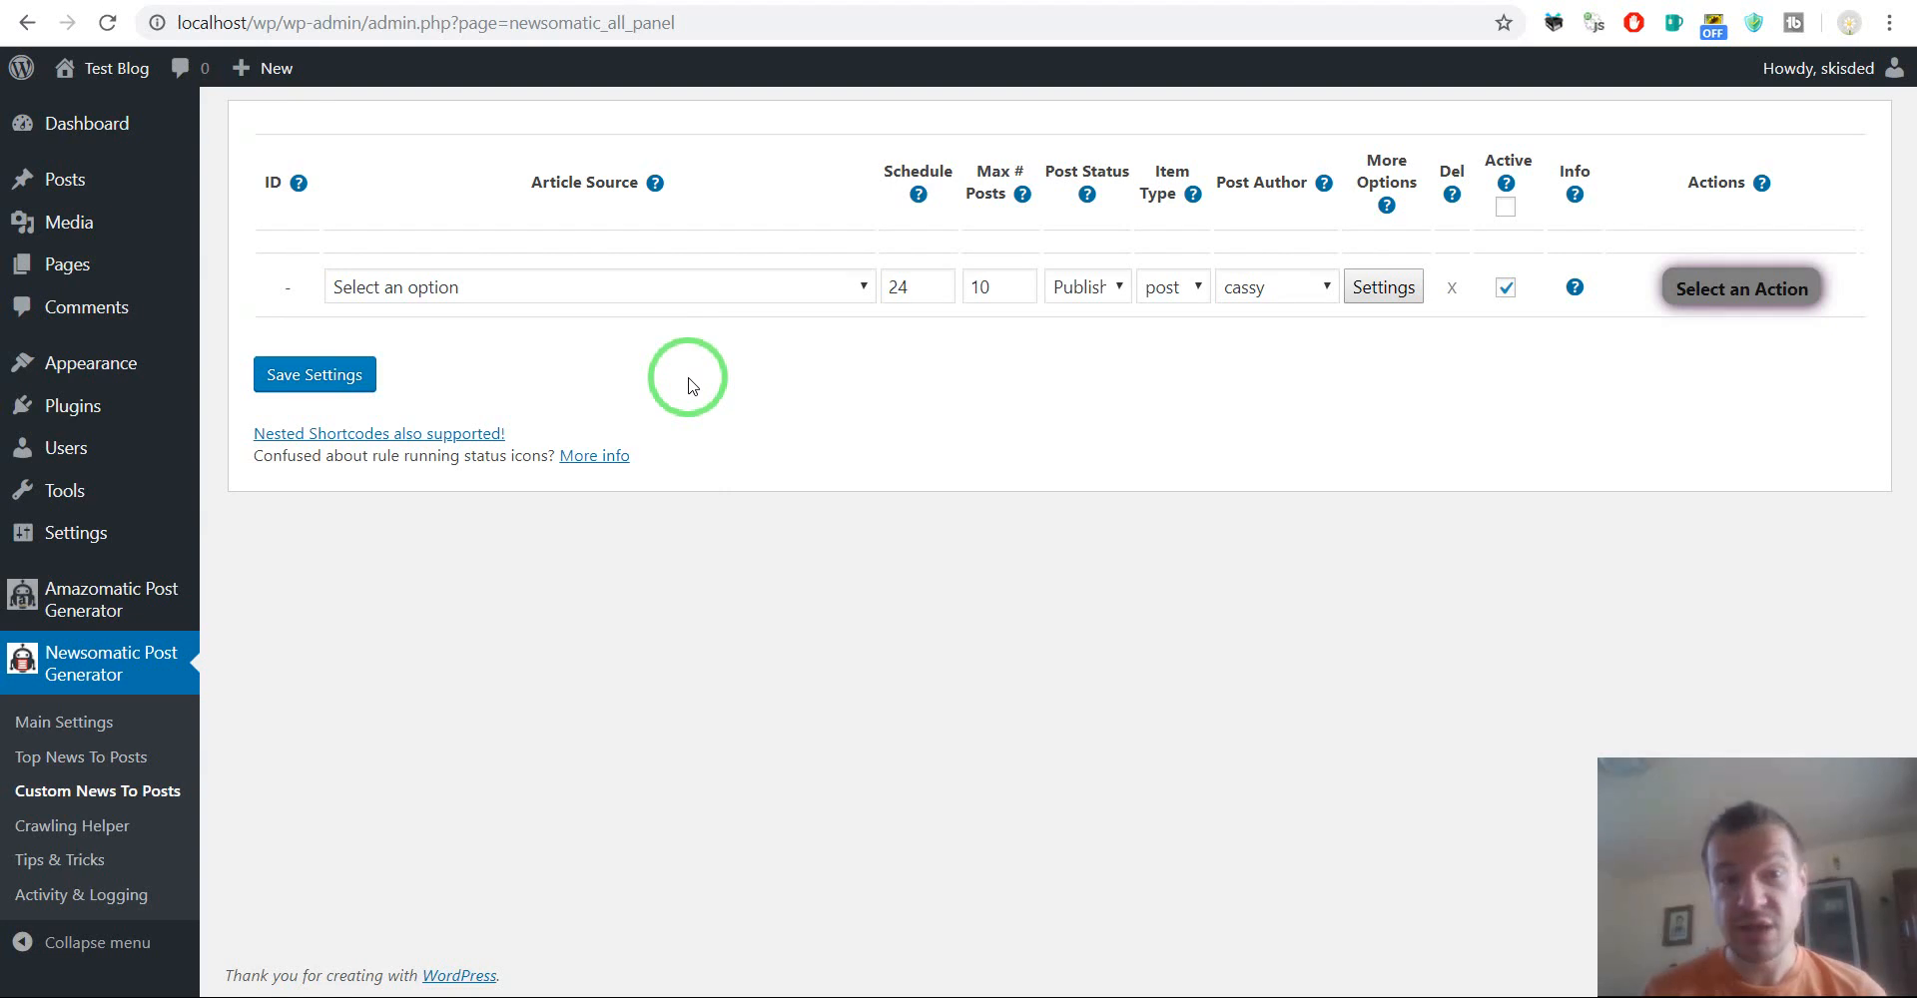
mouse_move(691, 353)
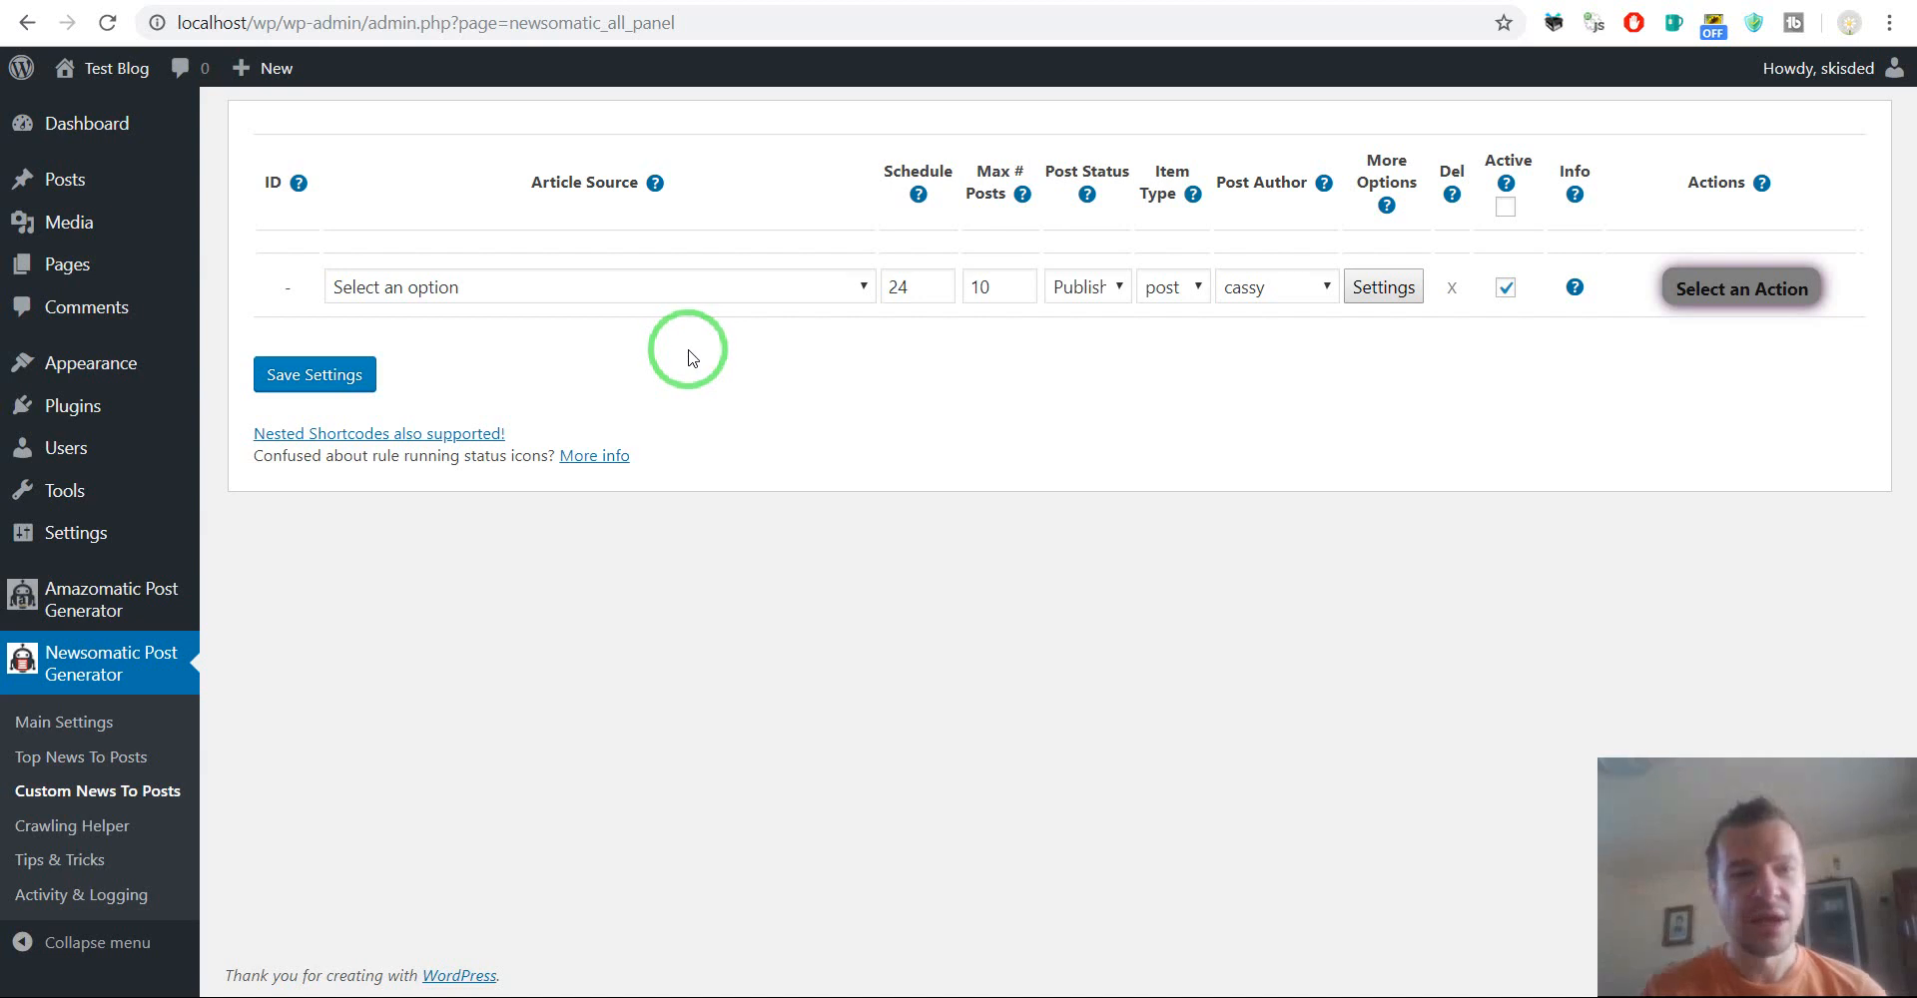
Set the new rule's article source to Any, keeping schedule 24 and max posts 10
left_click(593, 285)
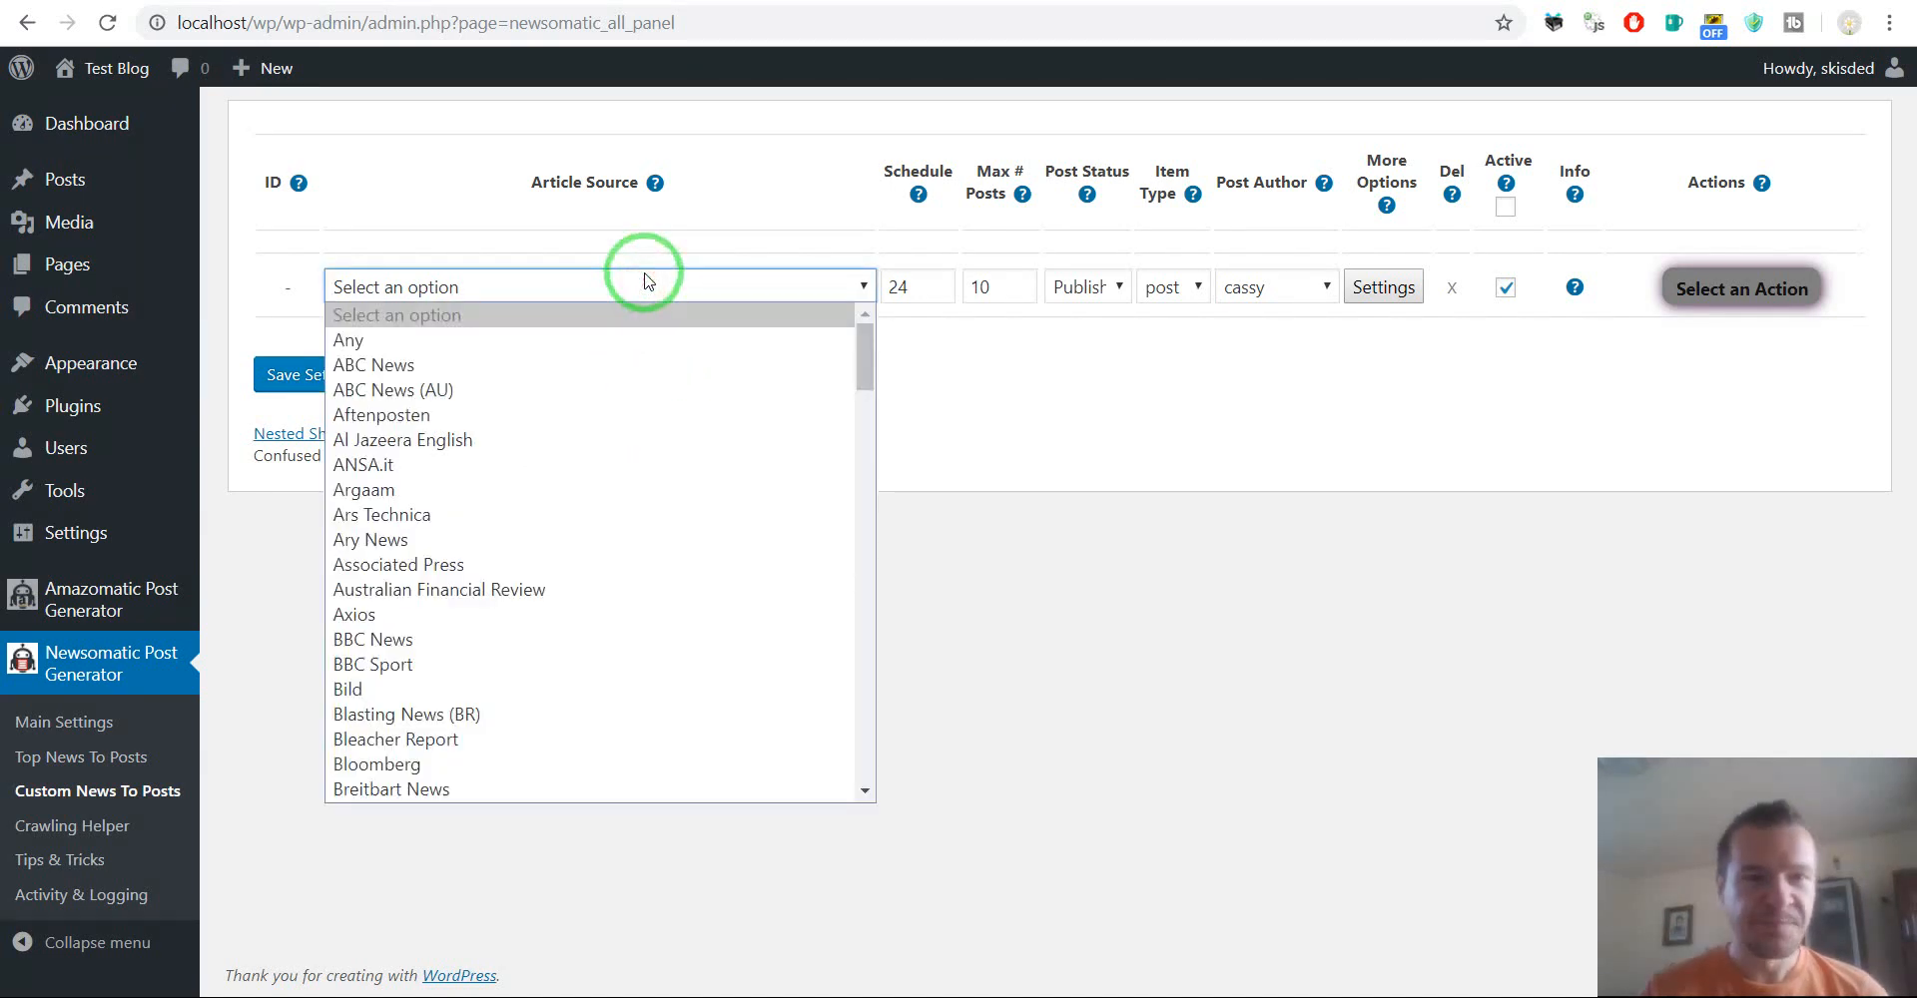
left_click(349, 339)
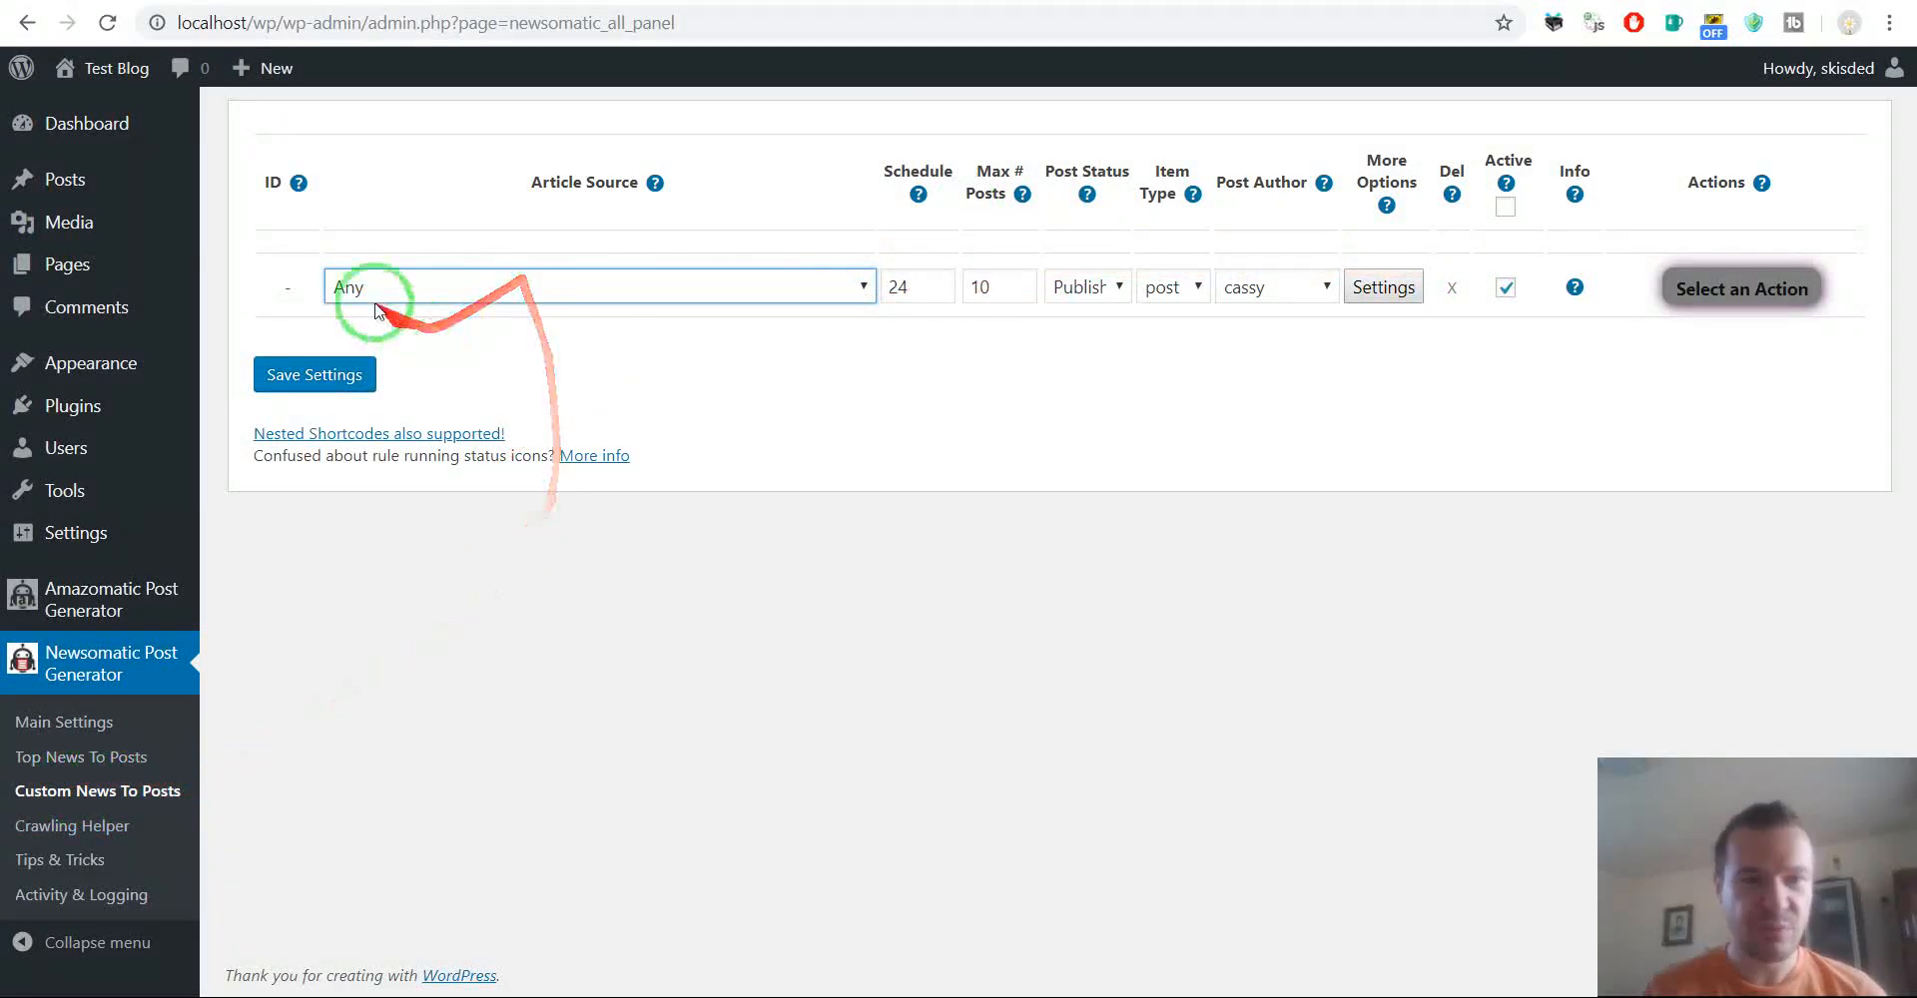
left_click(599, 286)
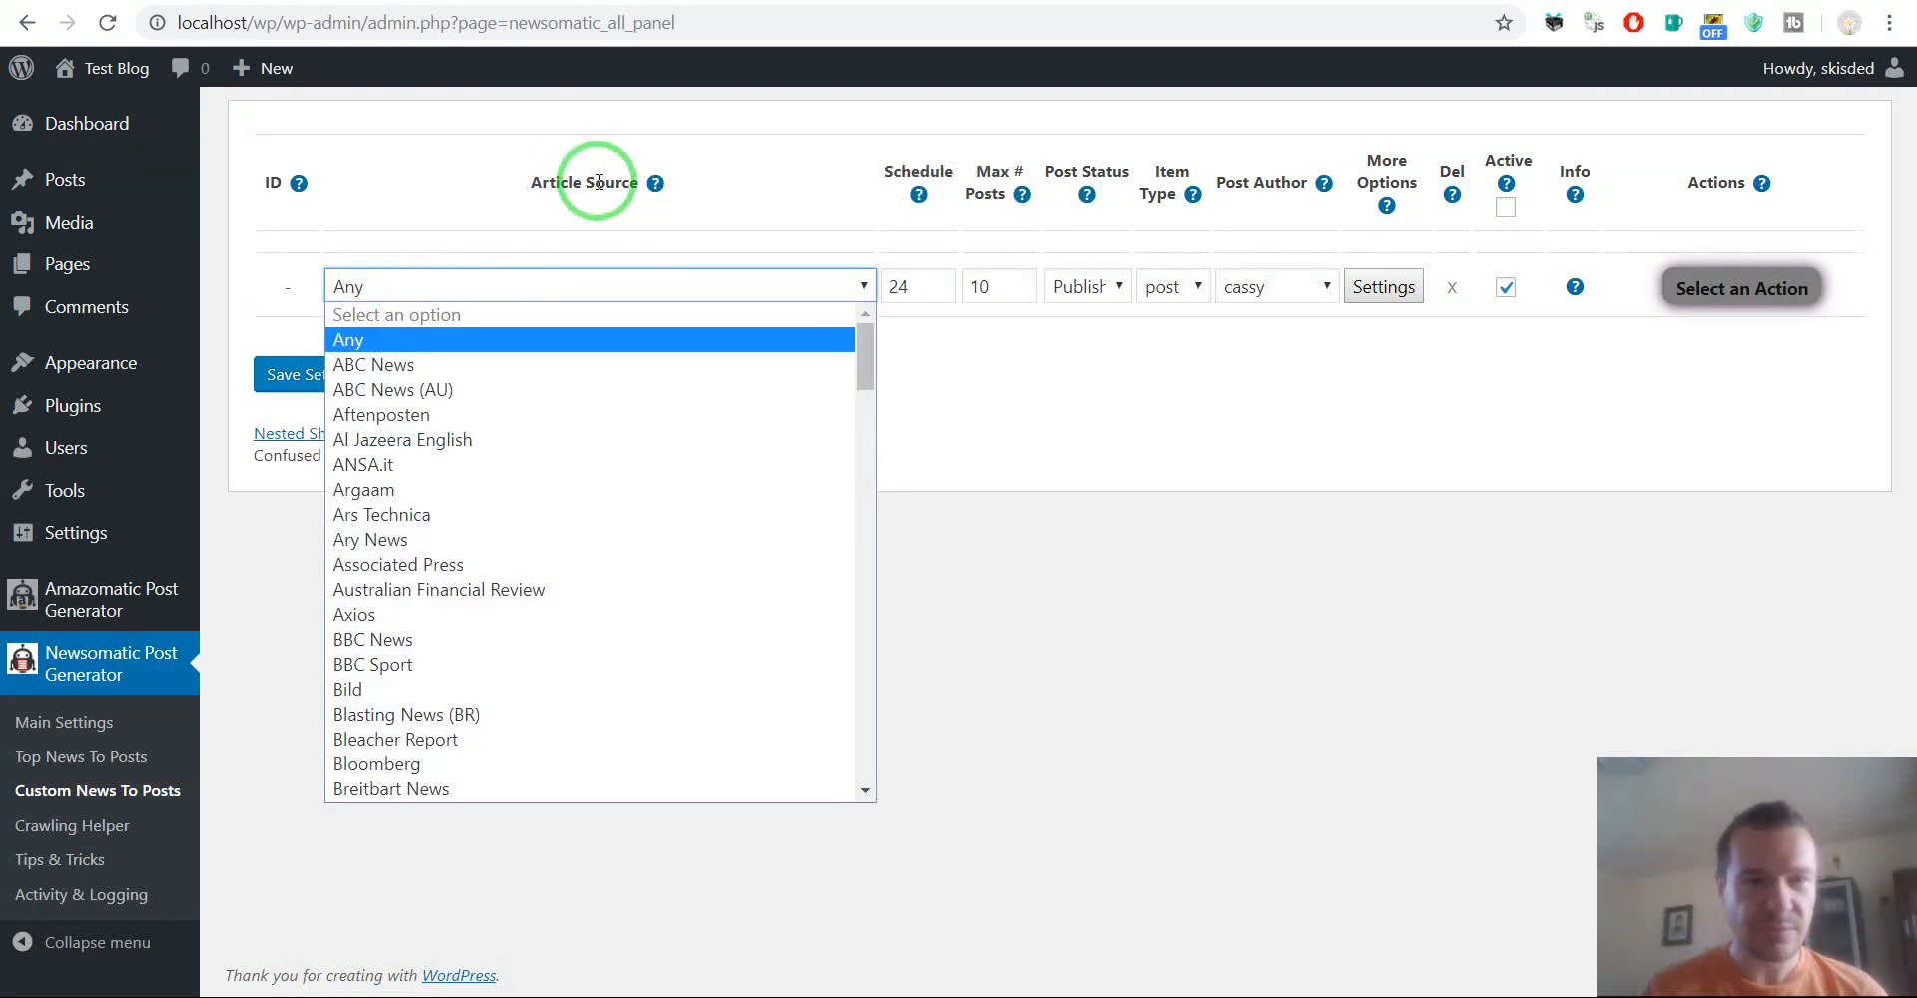
scroll("down", 3)
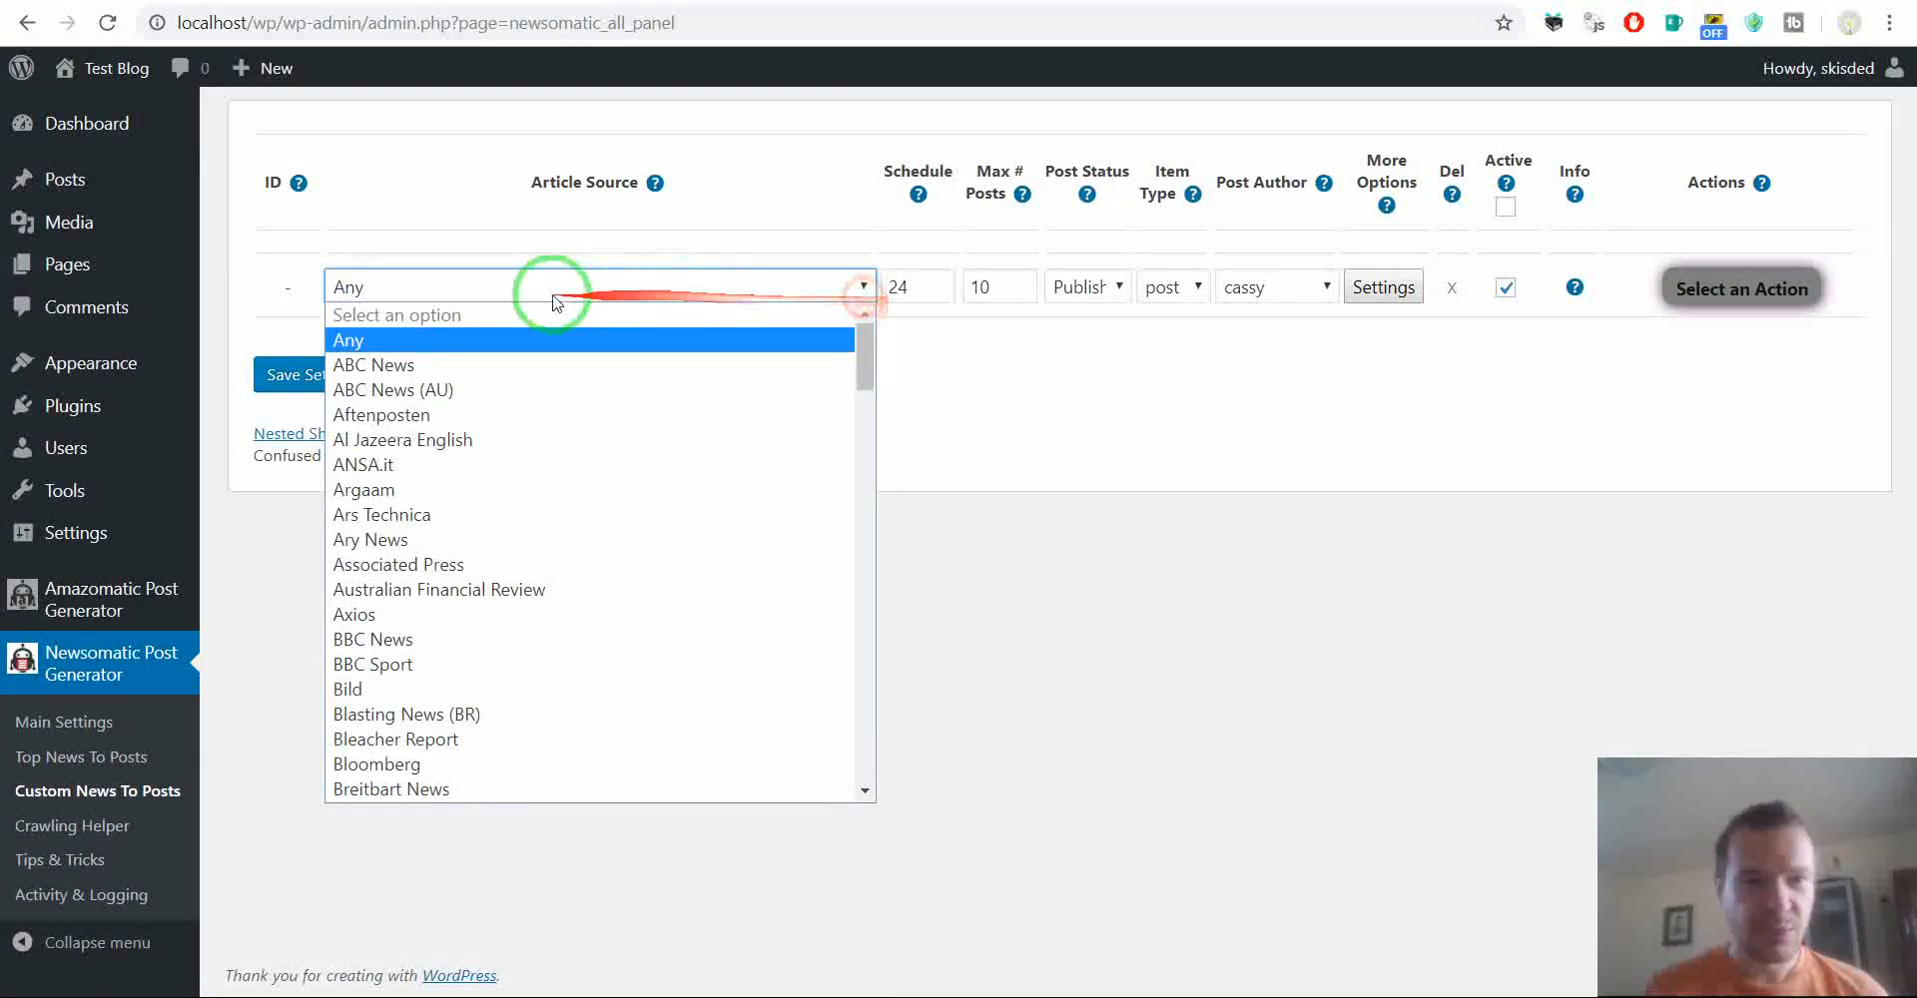
left_click(348, 340)
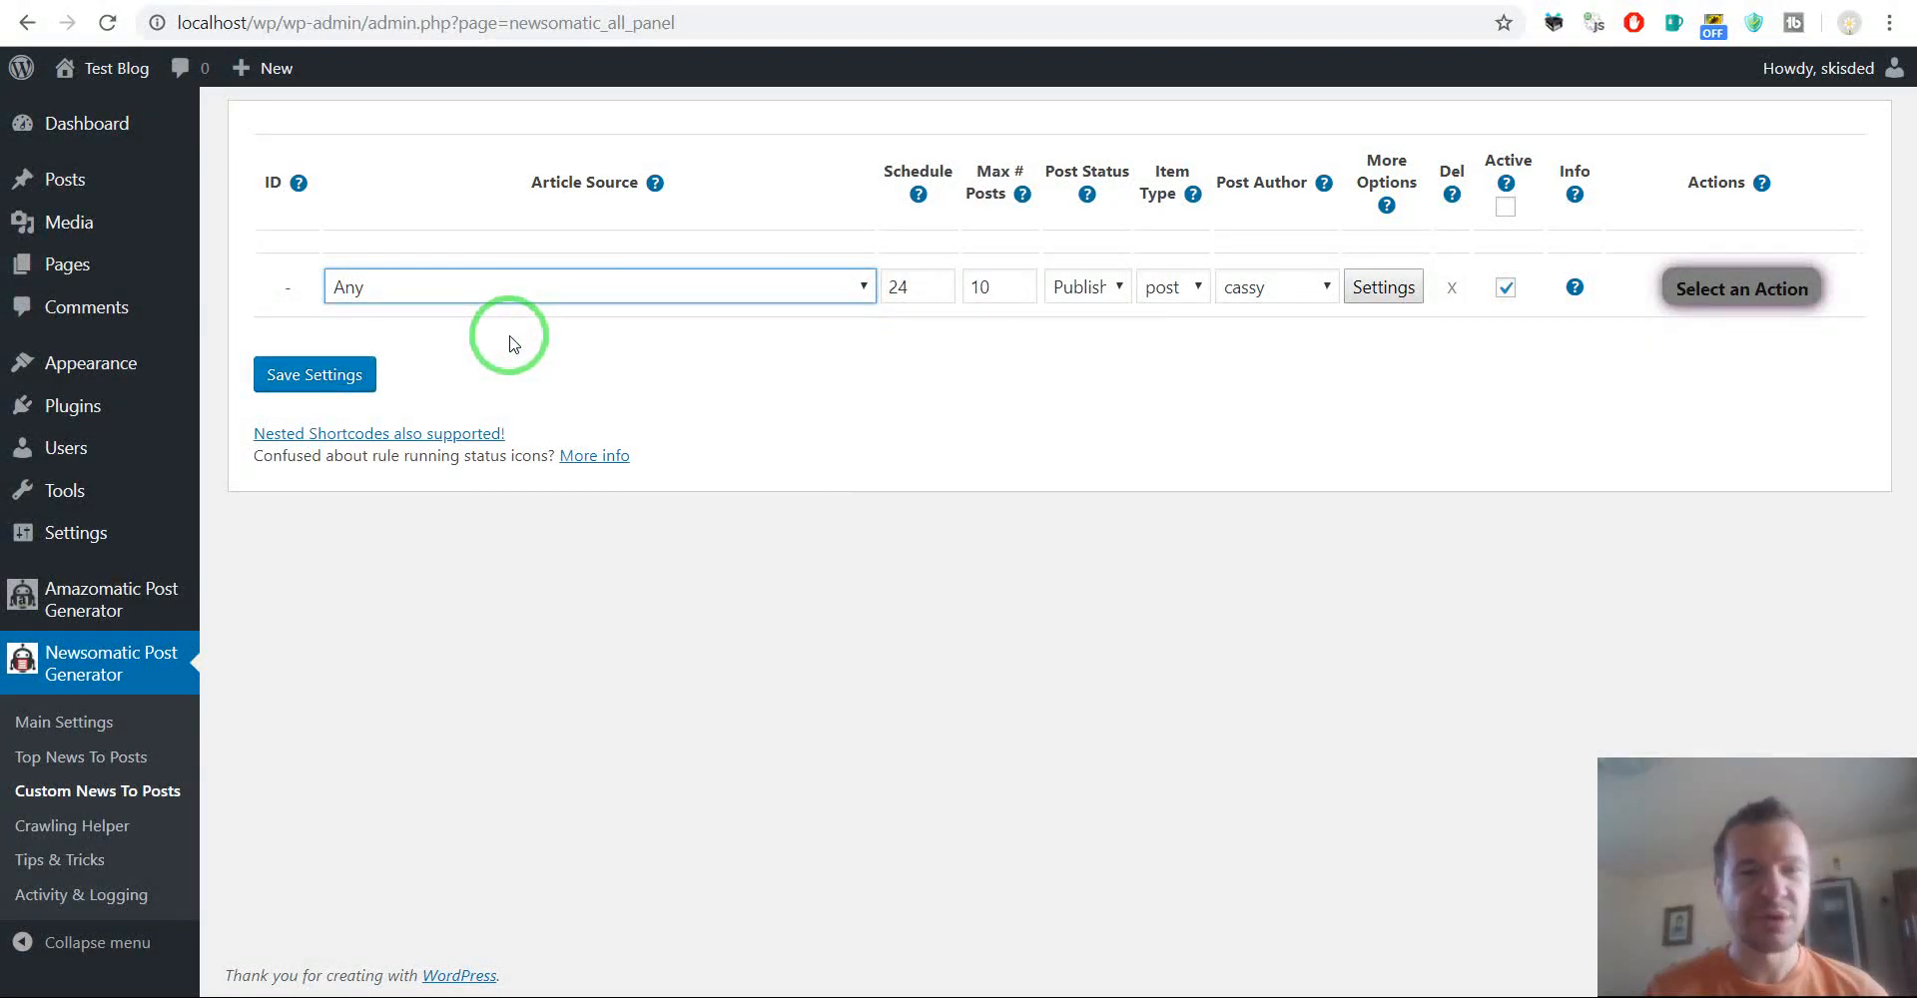
mouse_move(915, 285)
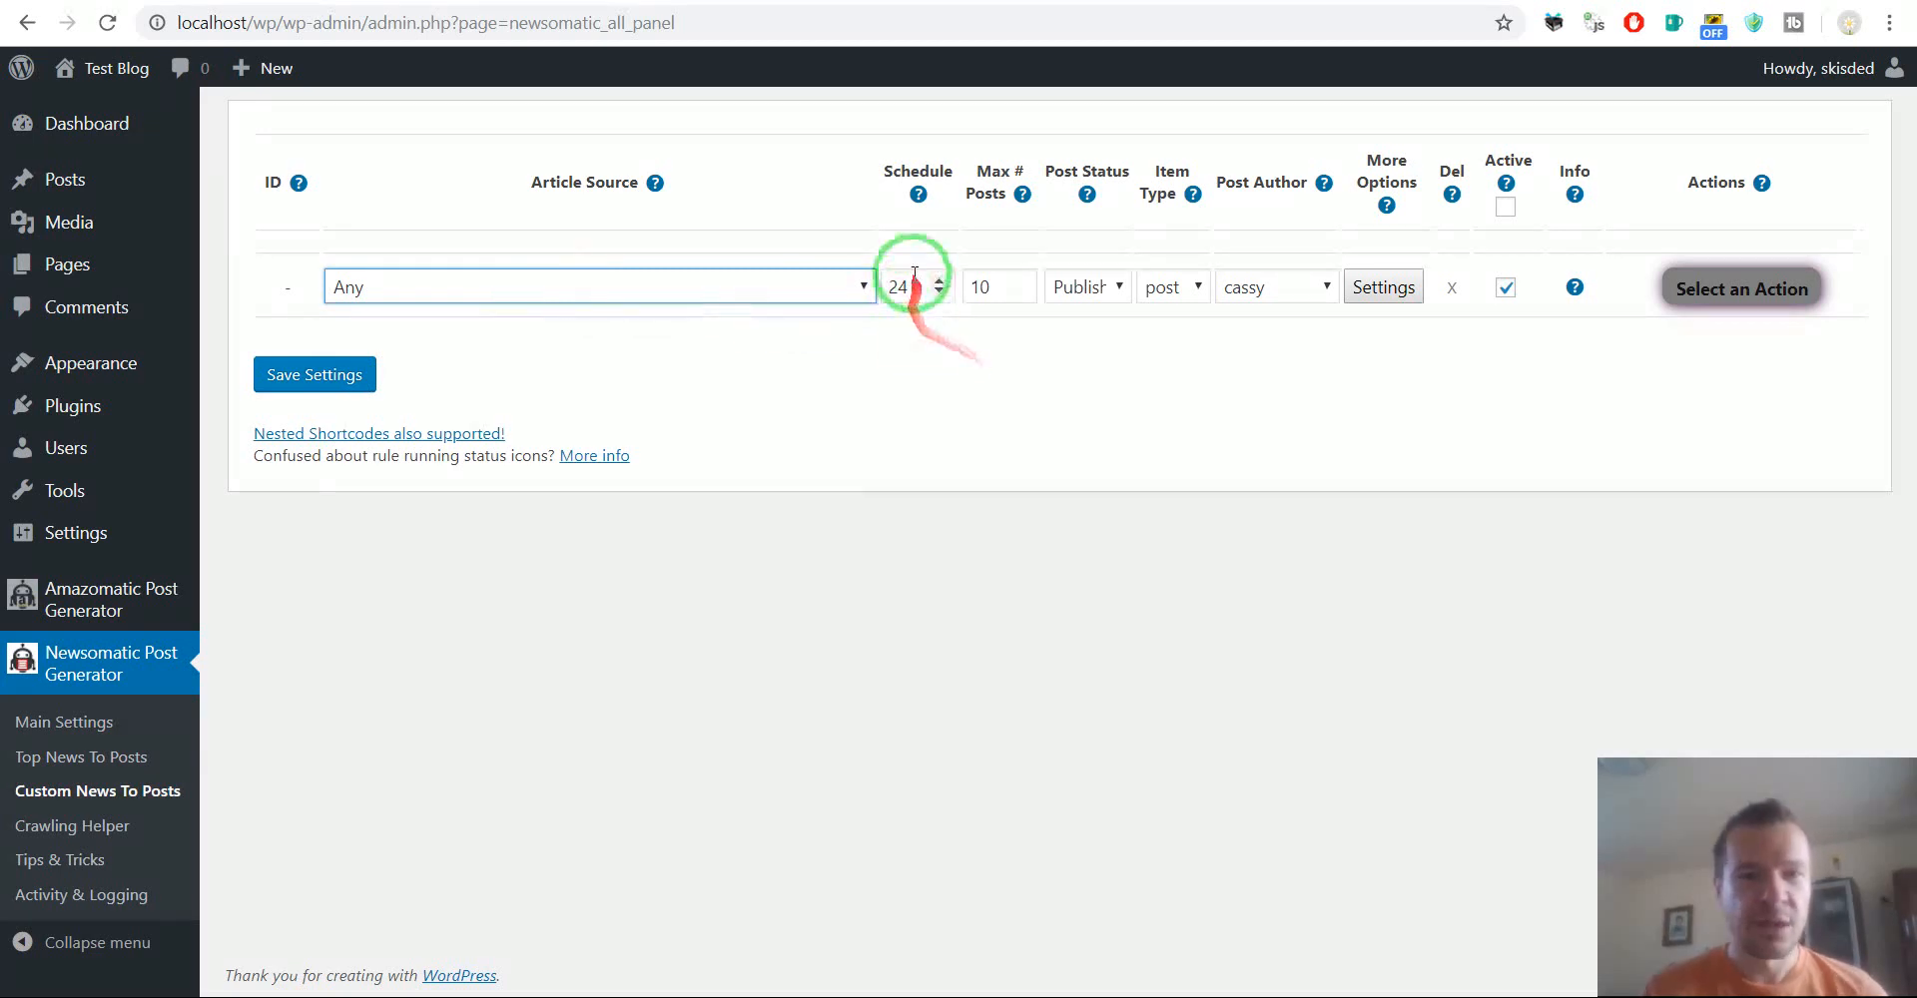
left_click(991, 286)
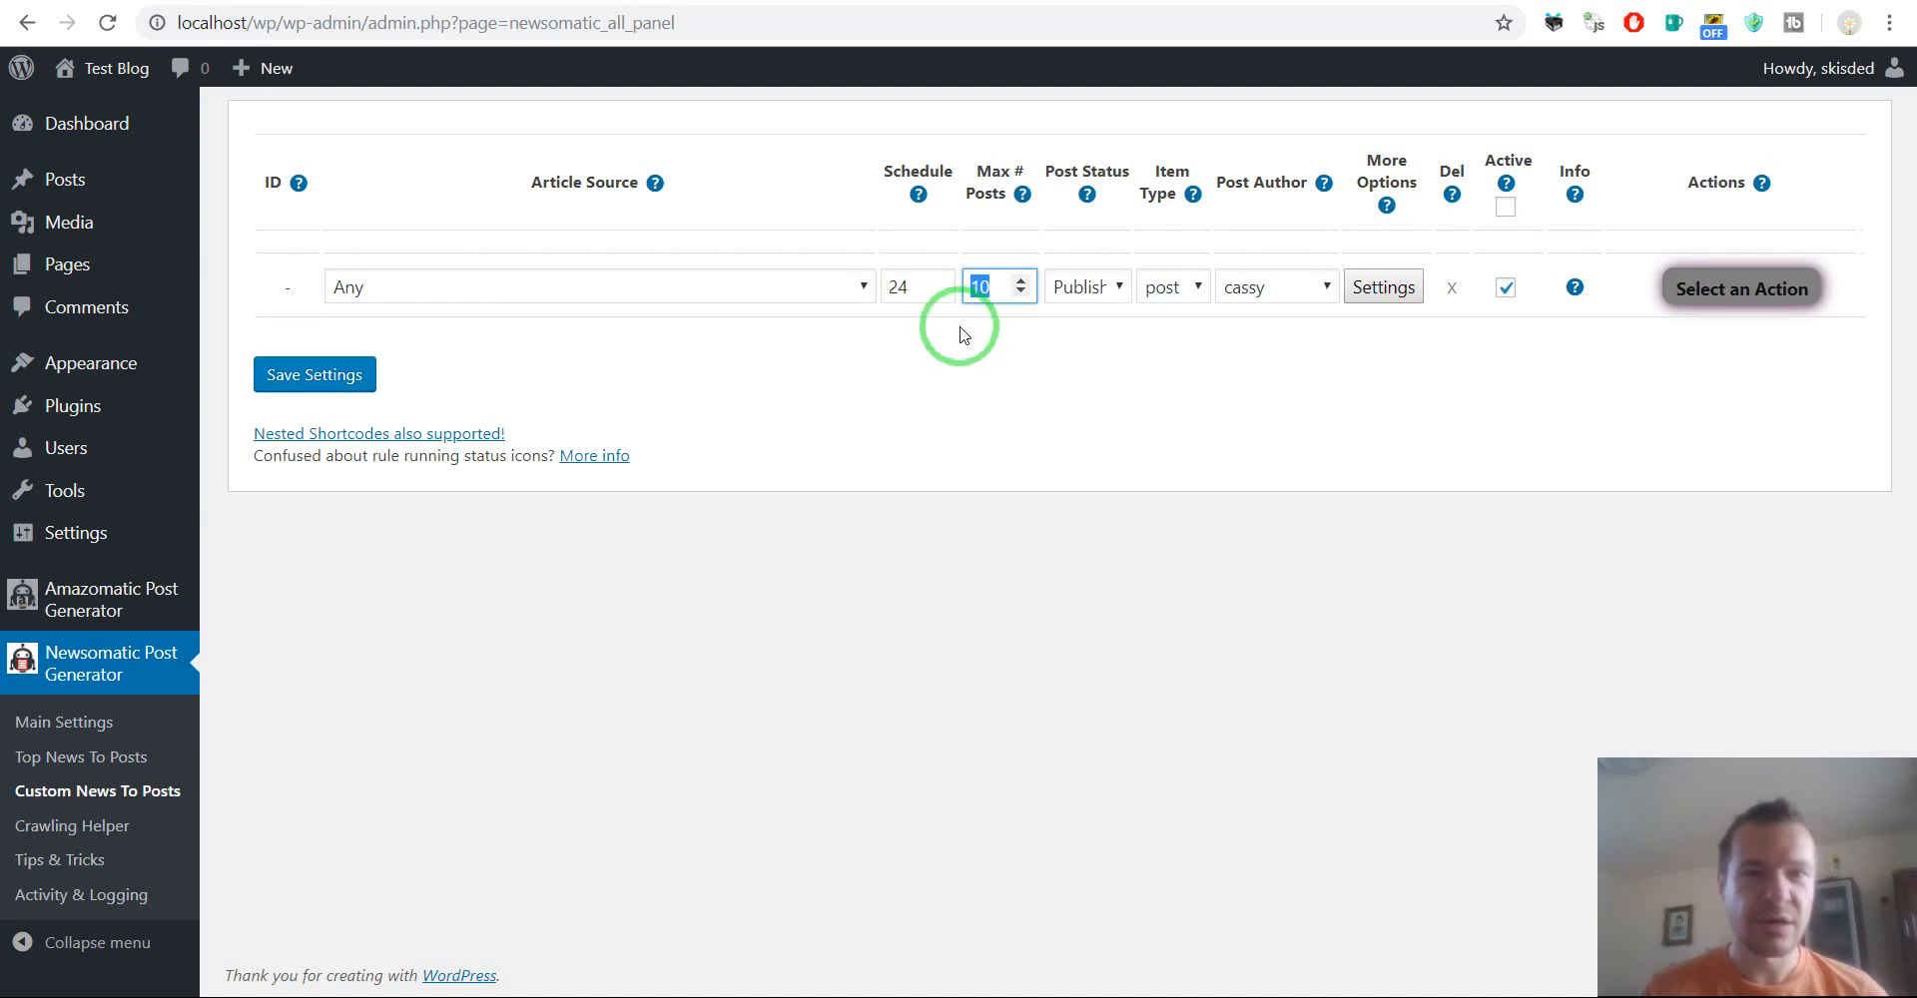
left_click(905, 285)
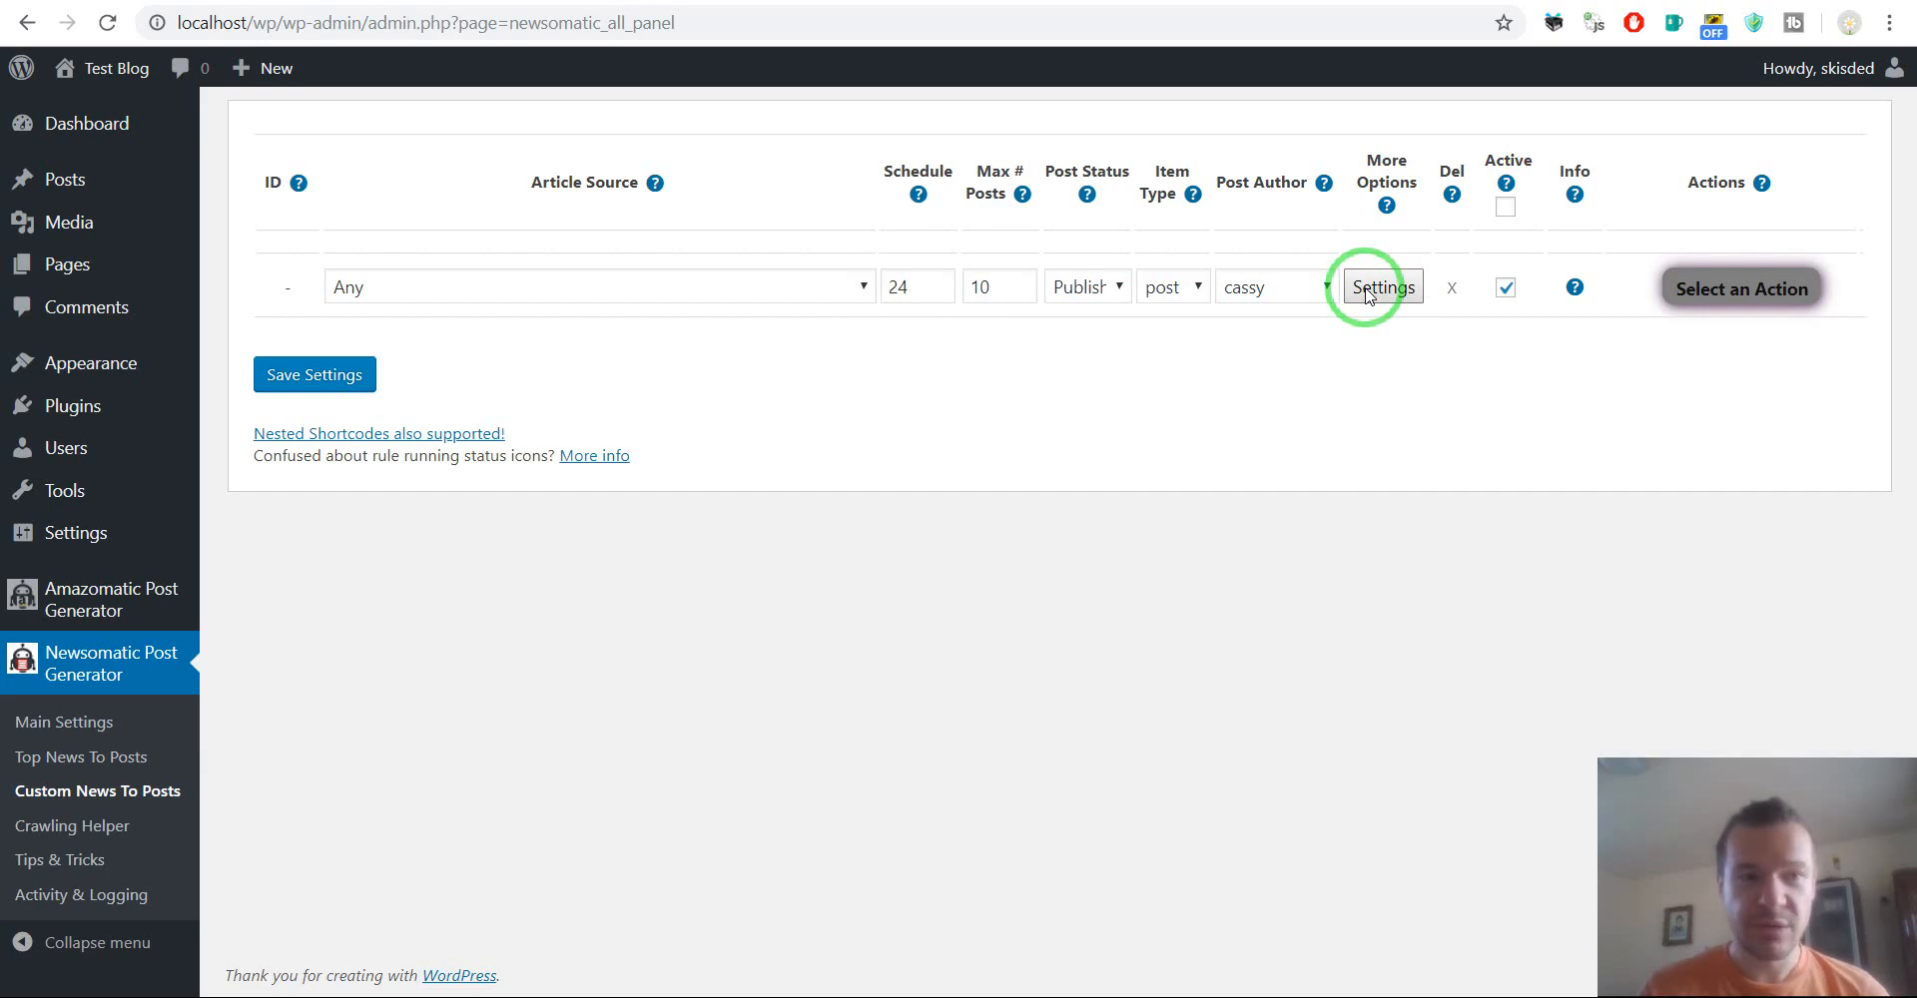
Enter the quoted search query "3d printer" in the rule's advanced settings
left_click(1381, 287)
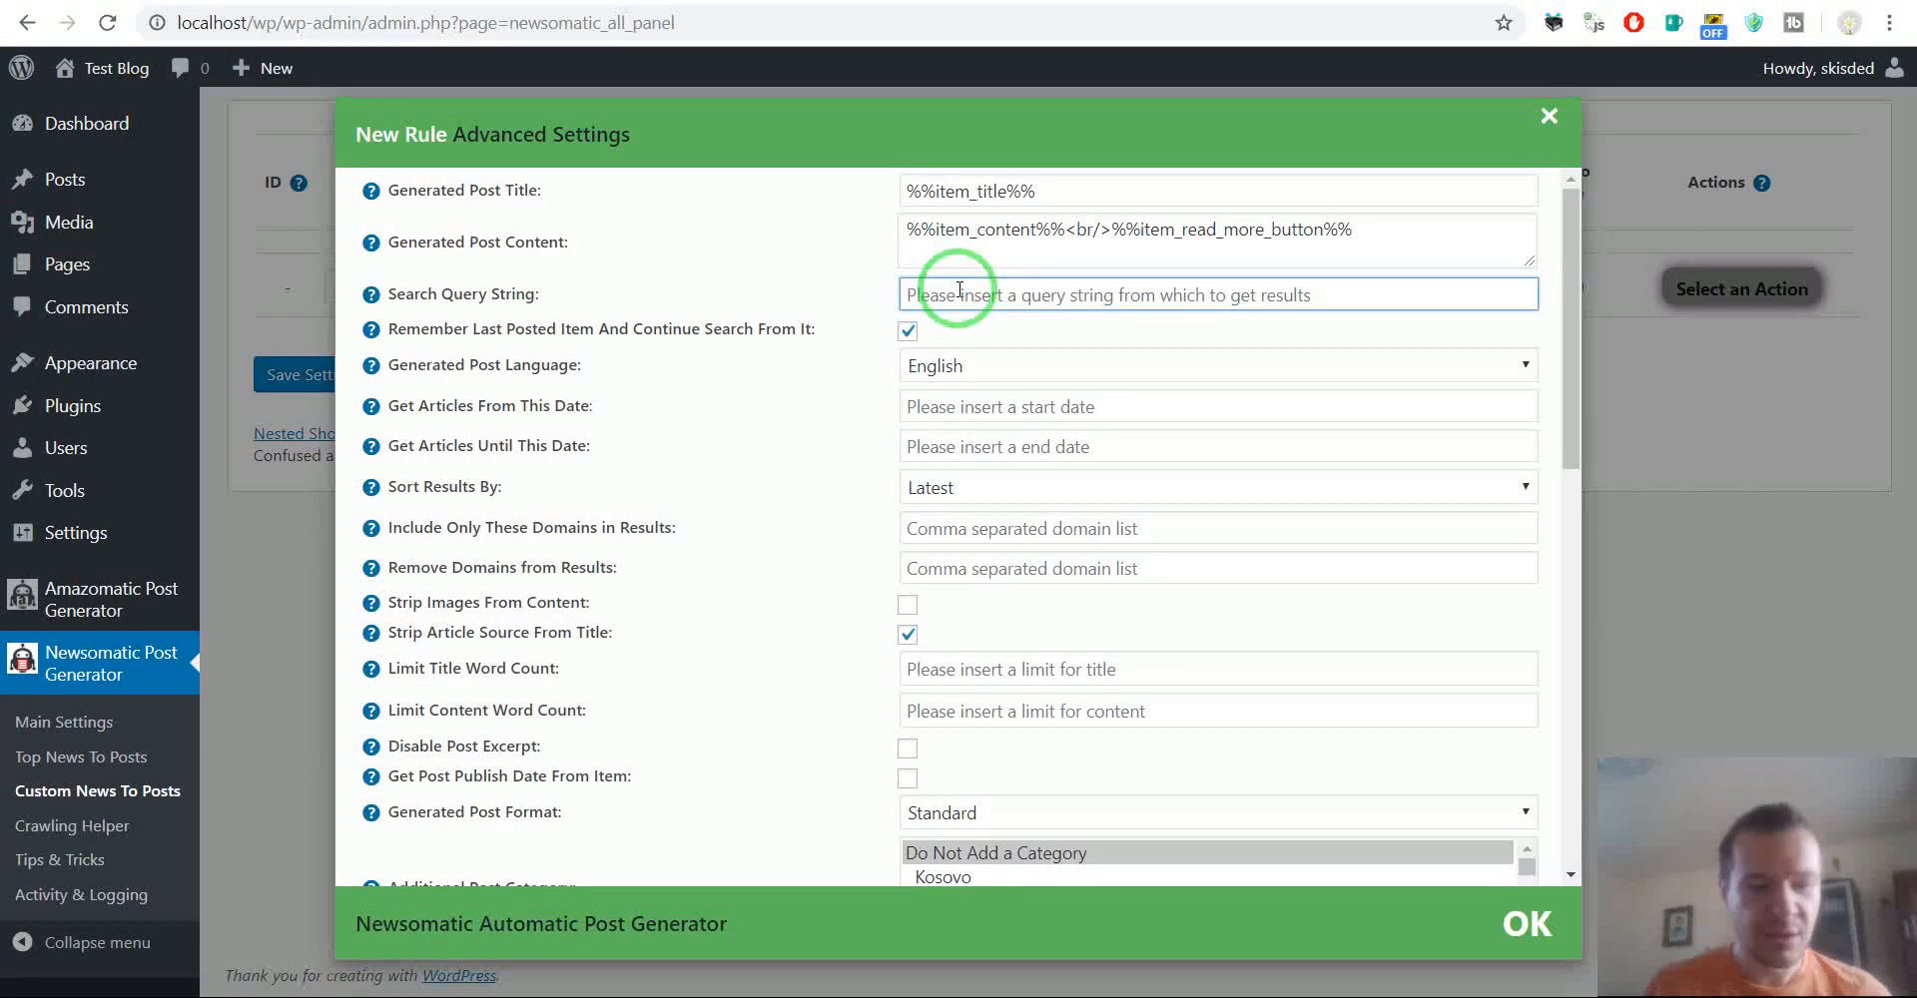
type("3d print")
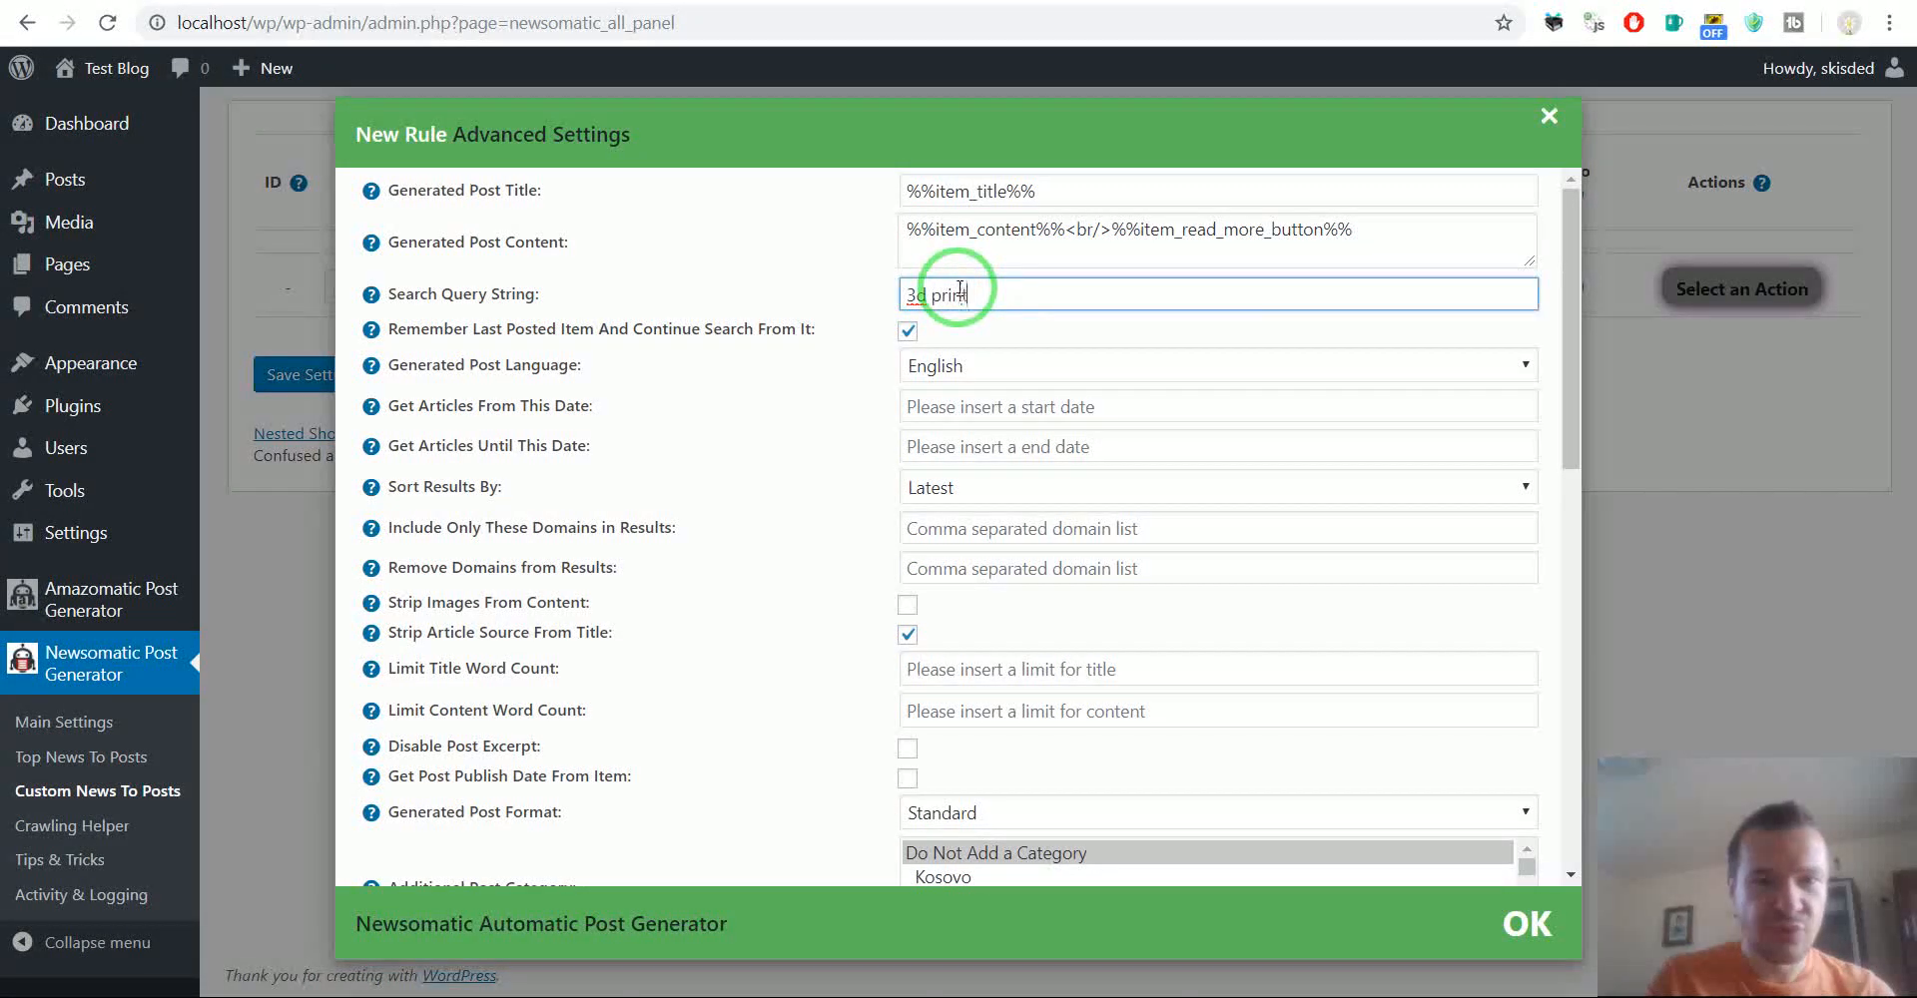
type("er")
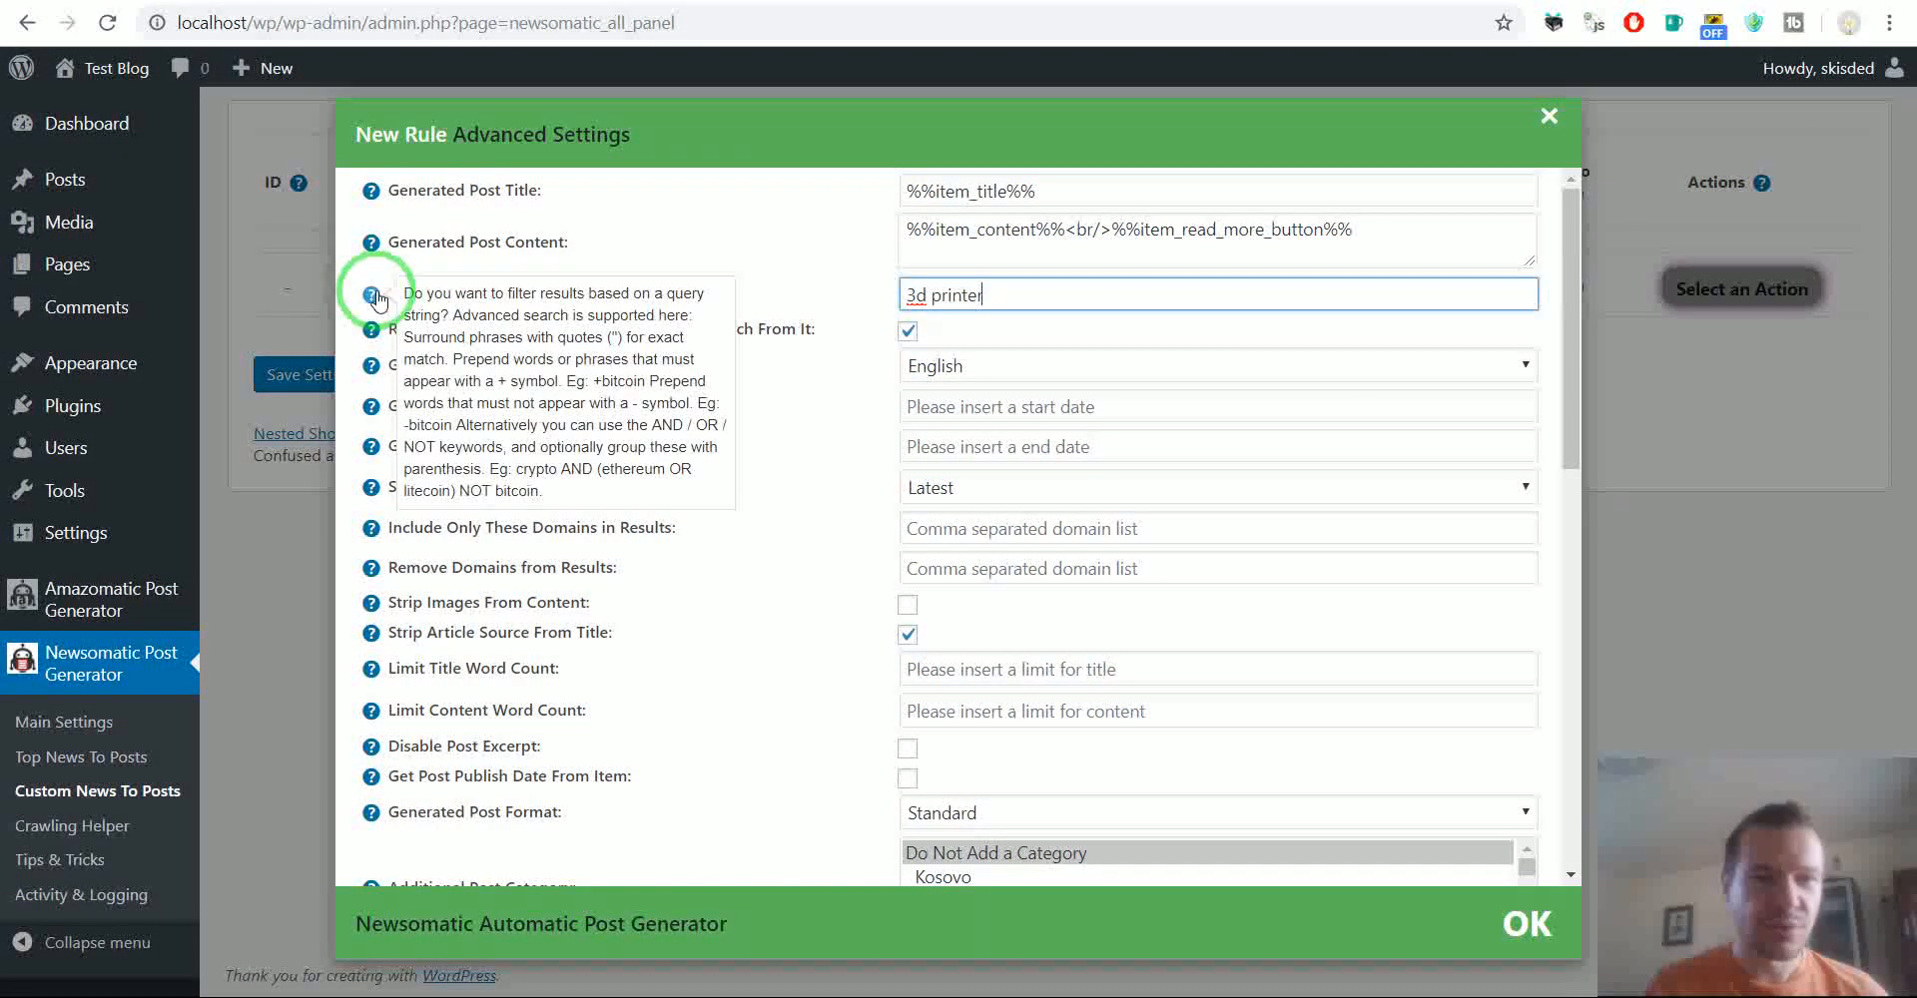
mouse_move(565, 476)
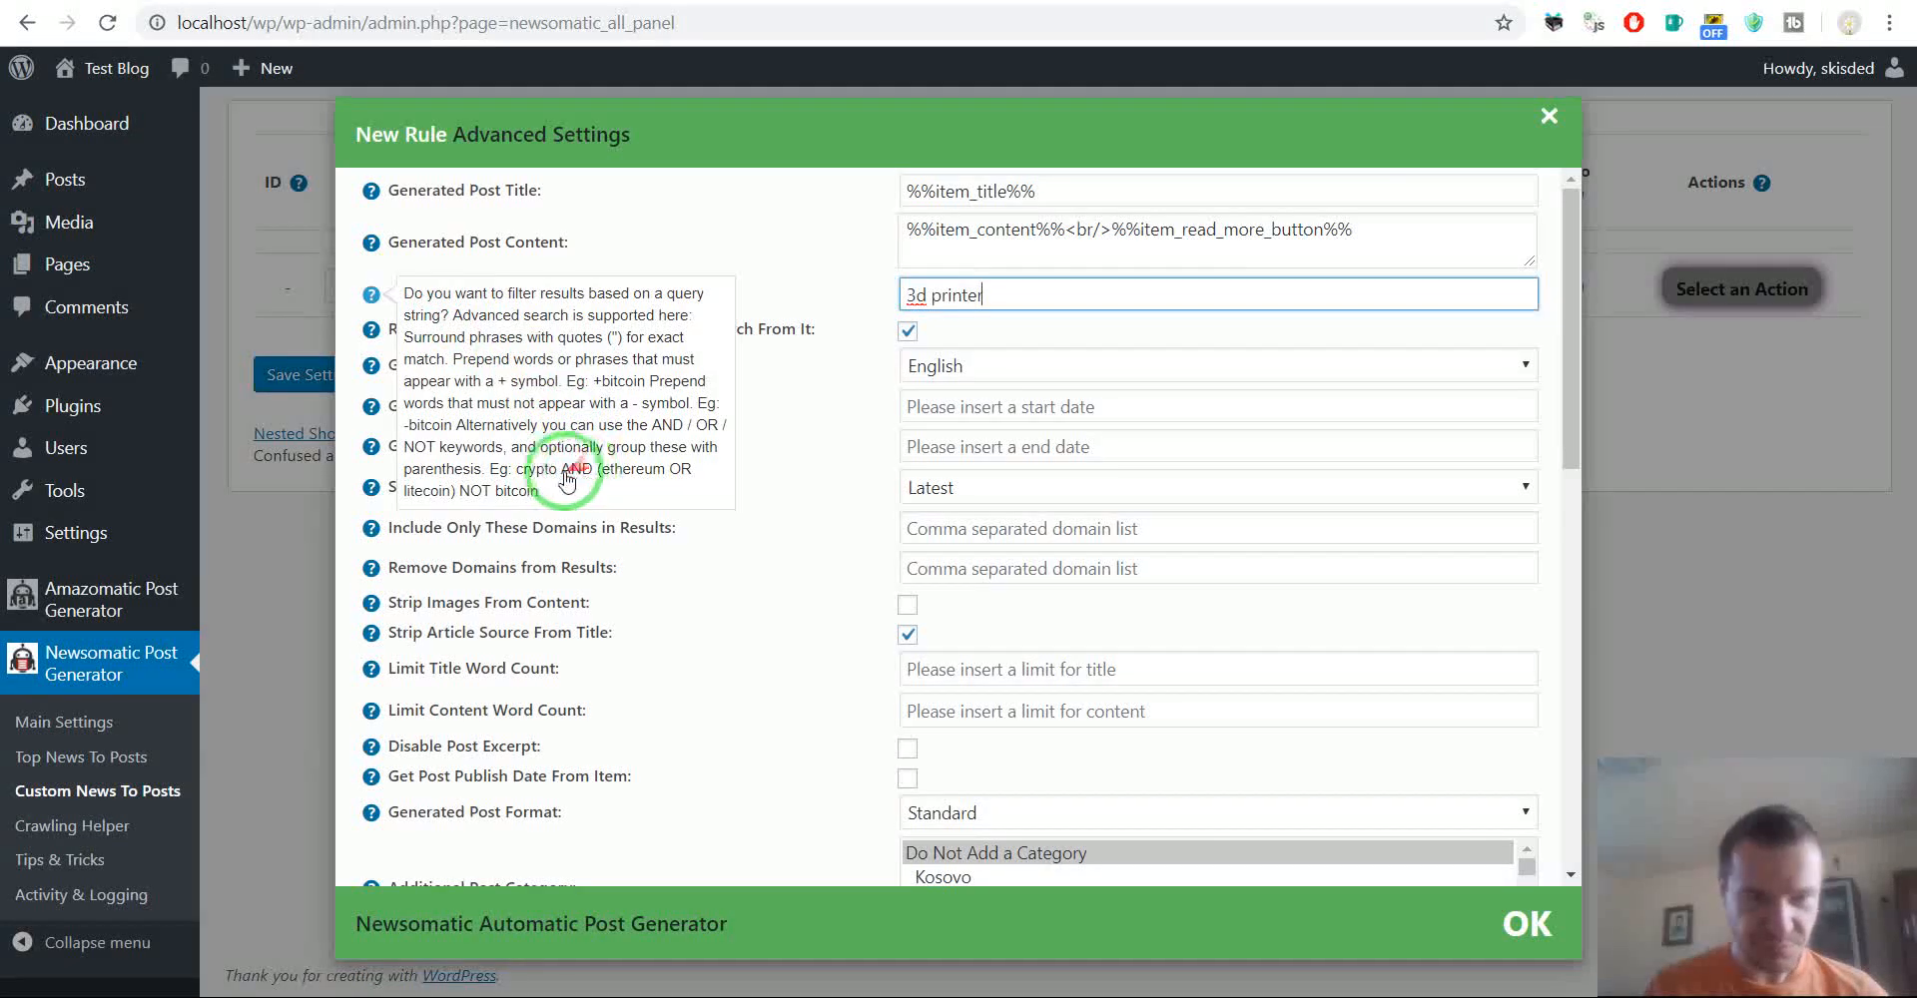
mouse_move(599, 477)
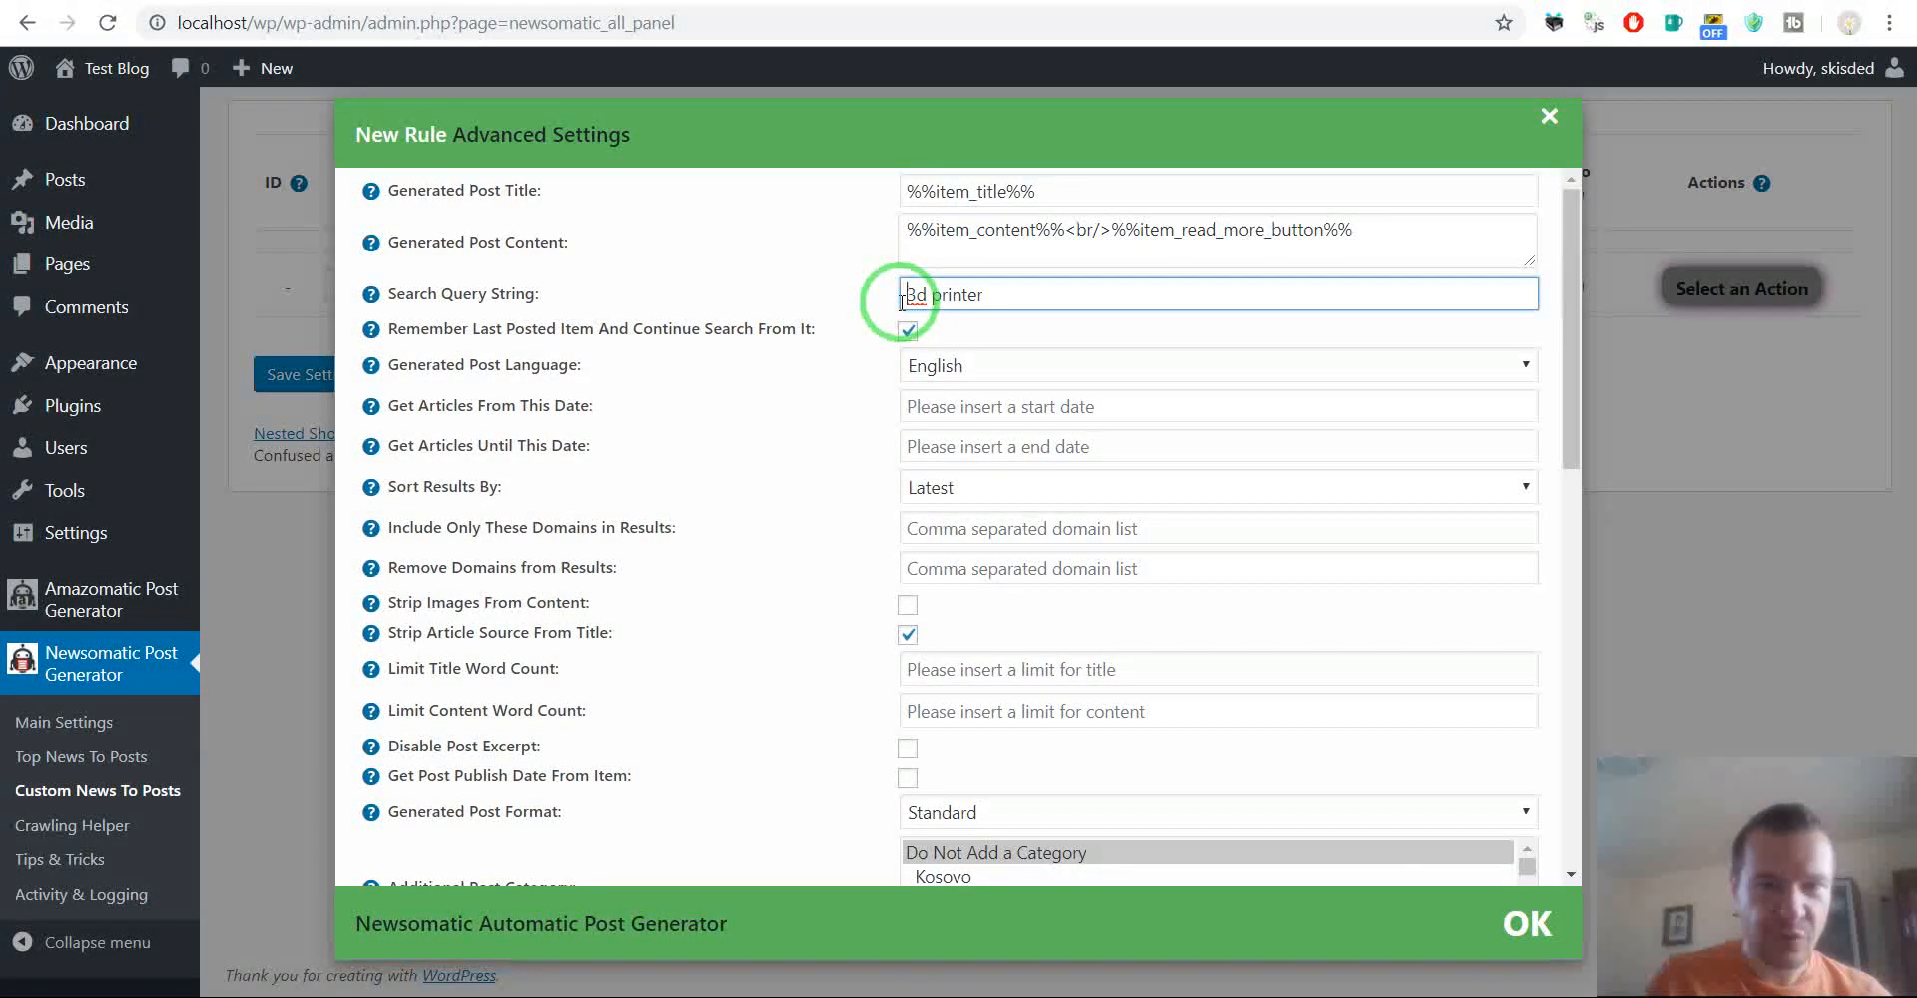
type("\"")
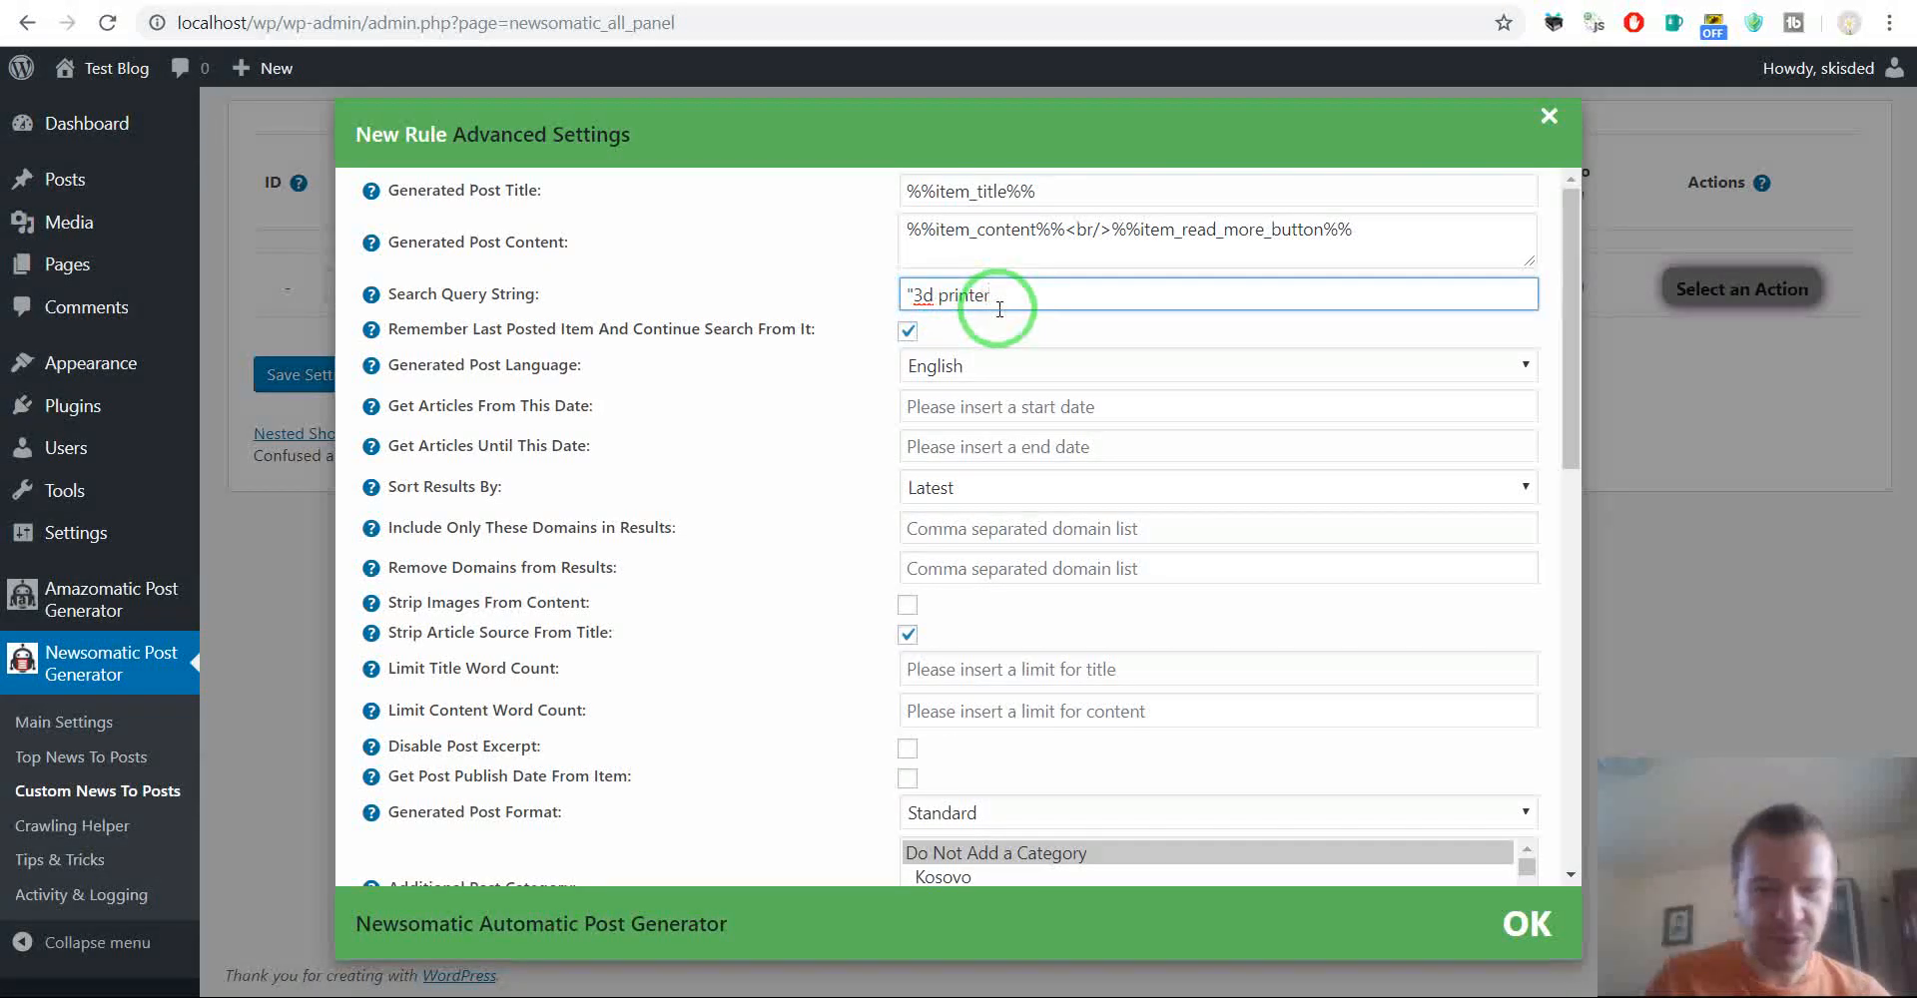
type("\"")
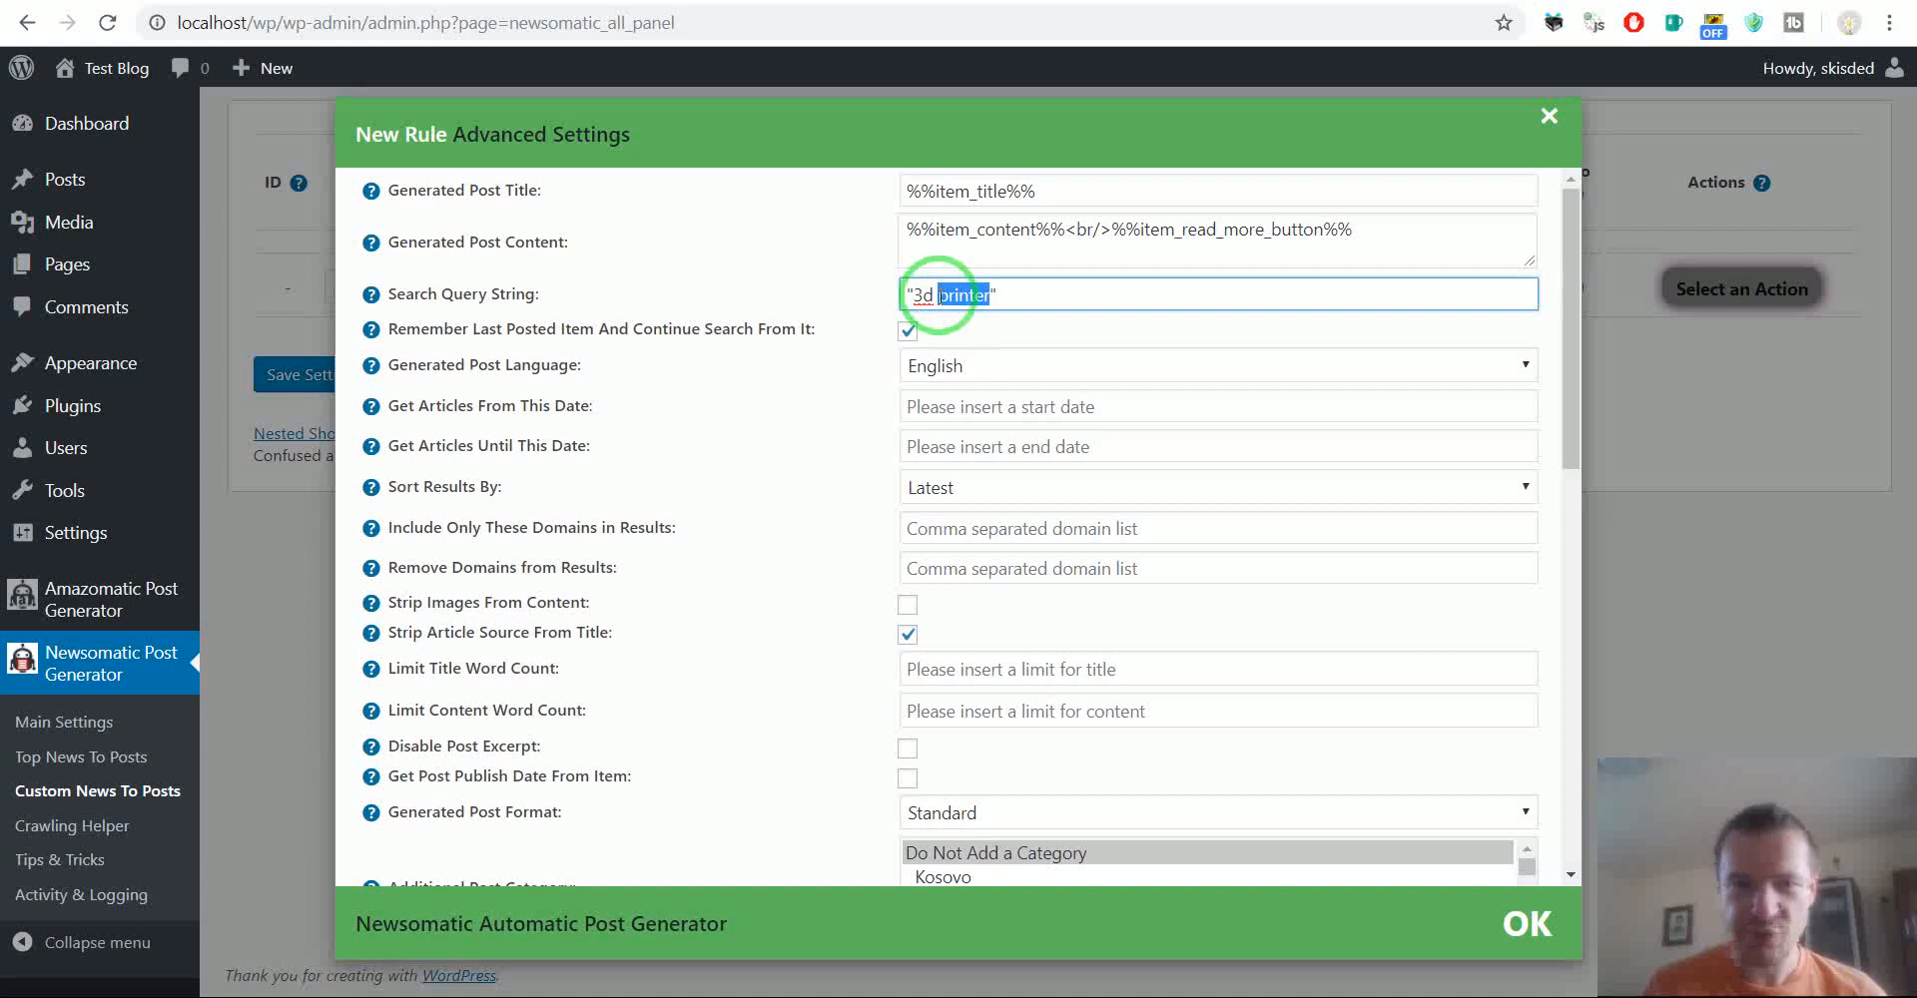
mouse_move(360, 289)
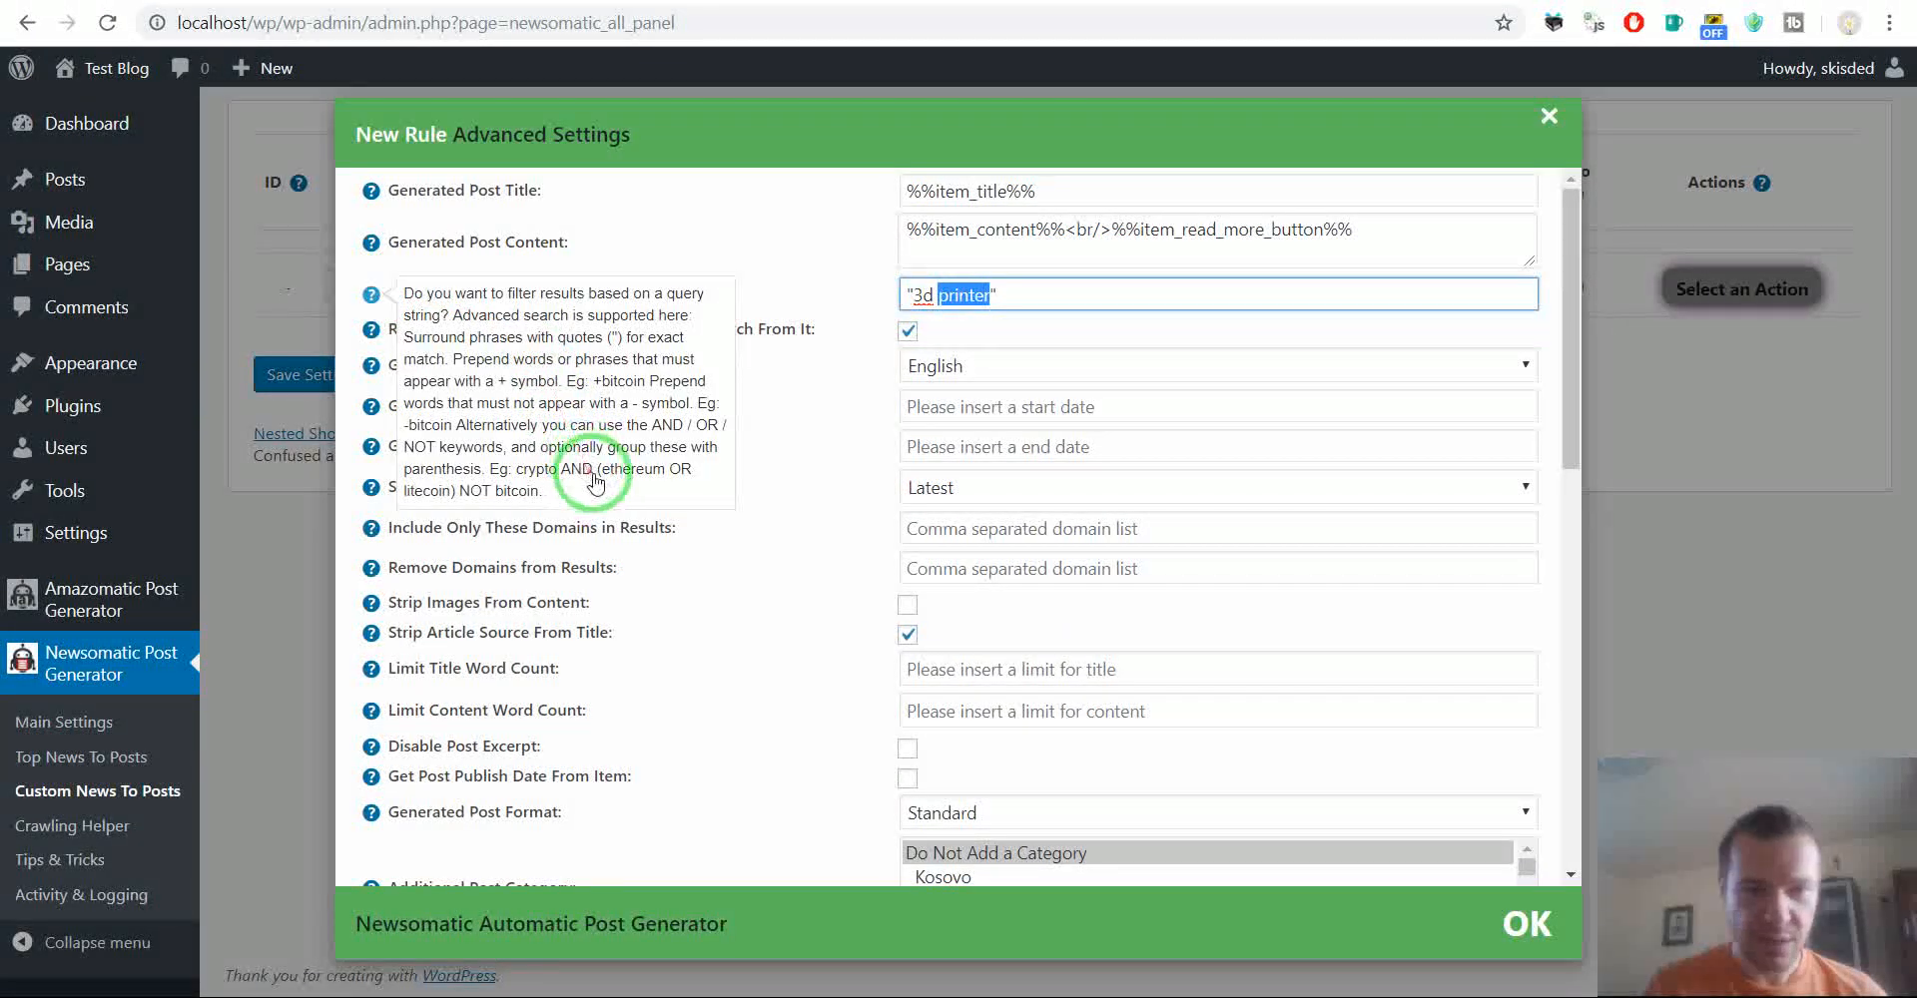
Extend the search query to "3d printer" OR "3d printing"
left_click(1036, 295)
type(" OR ")
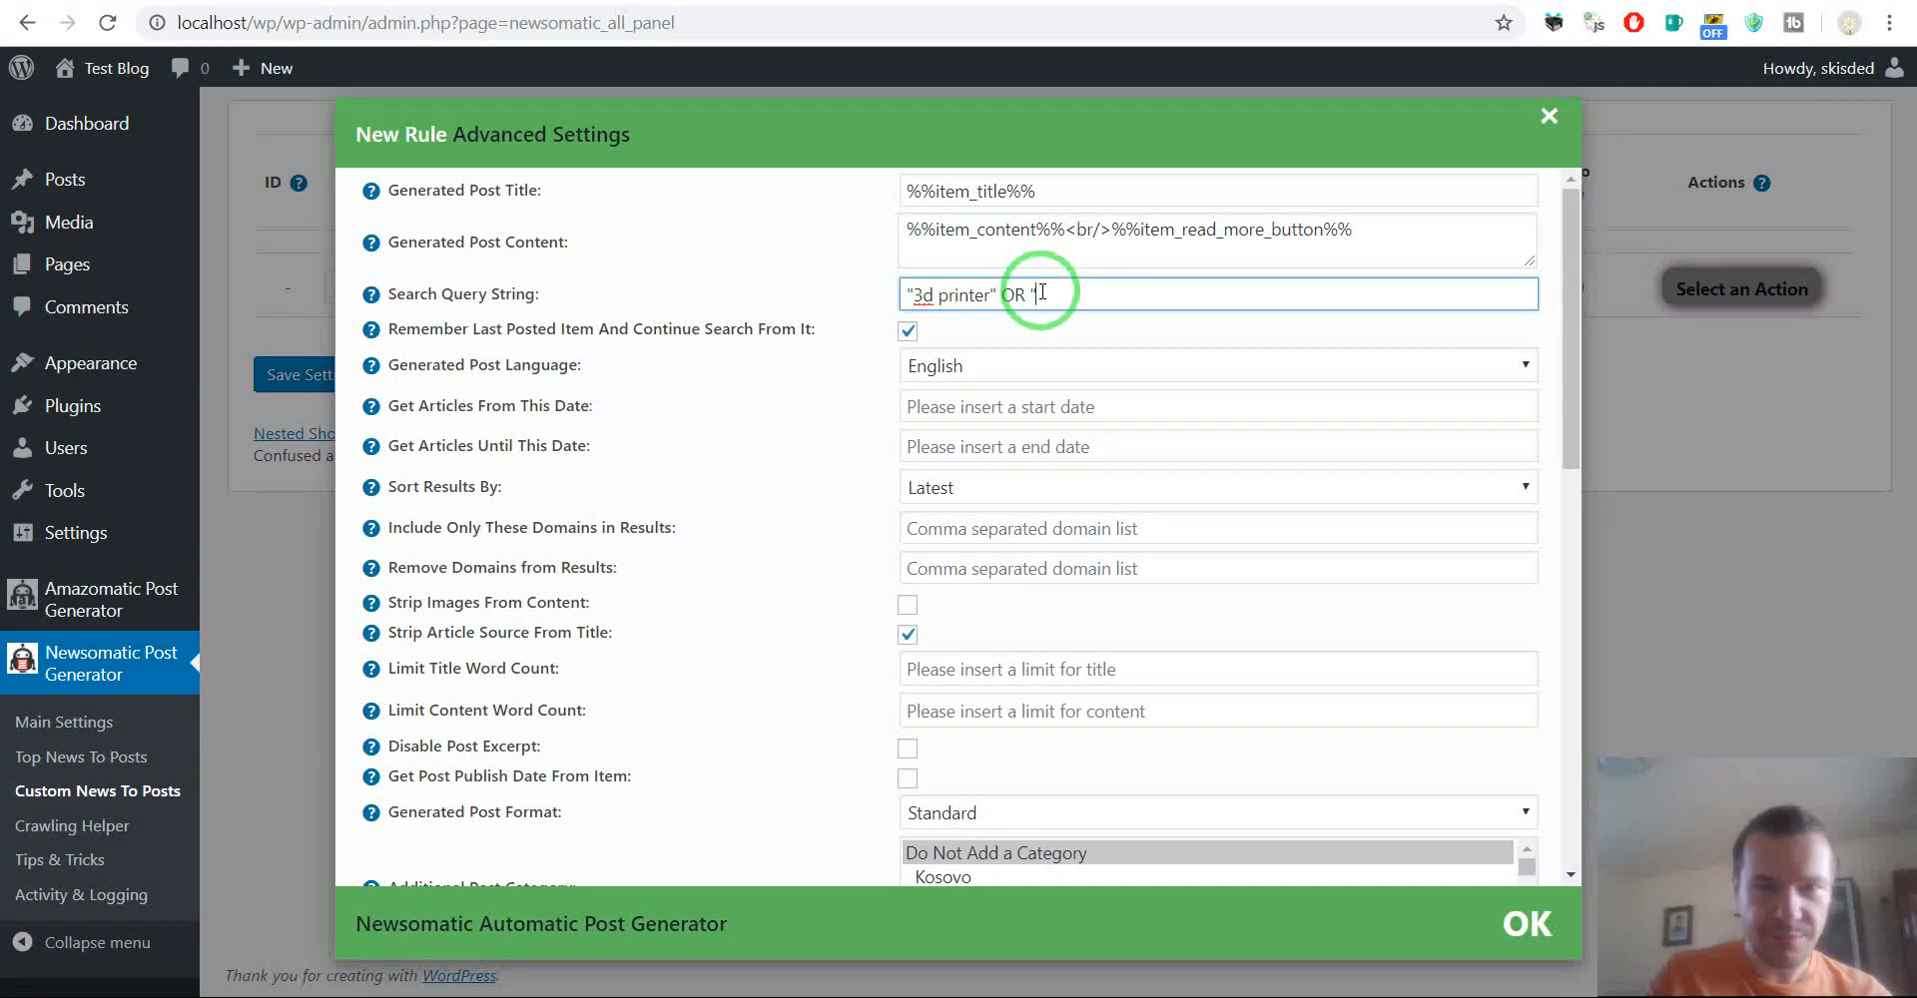
type("3d")
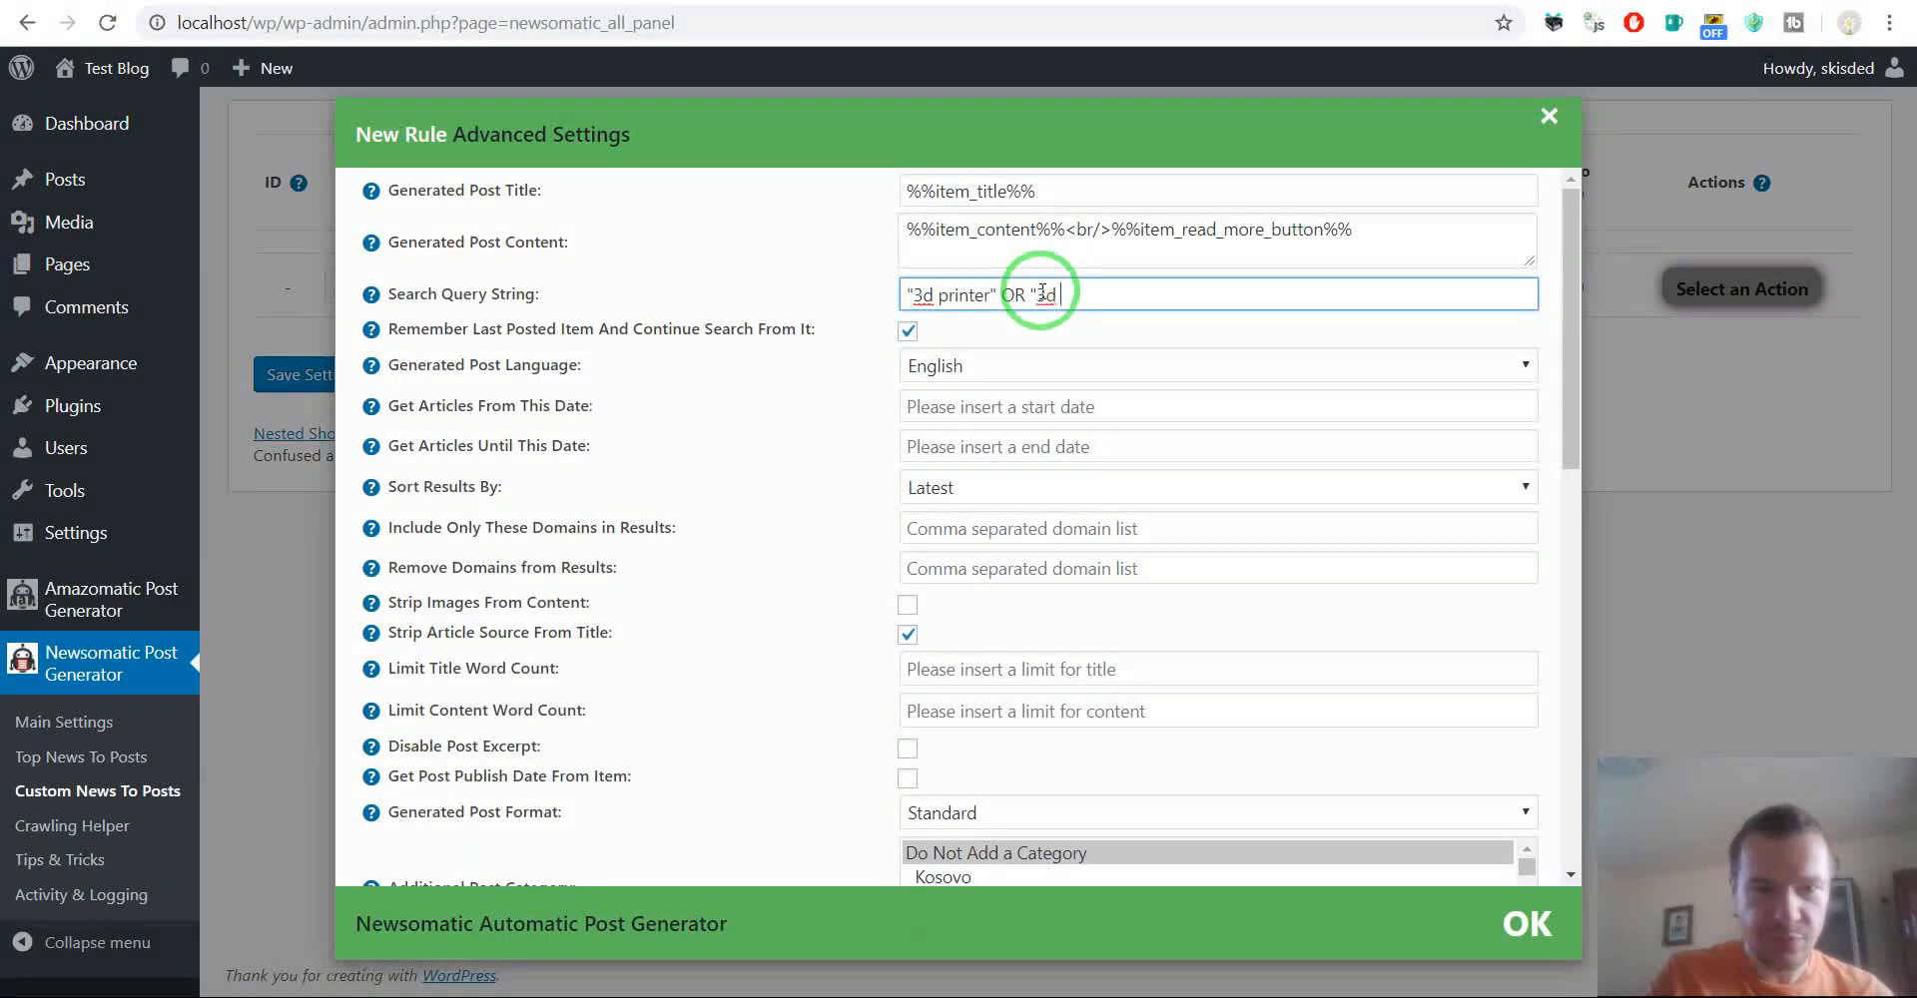
type("printing\"")
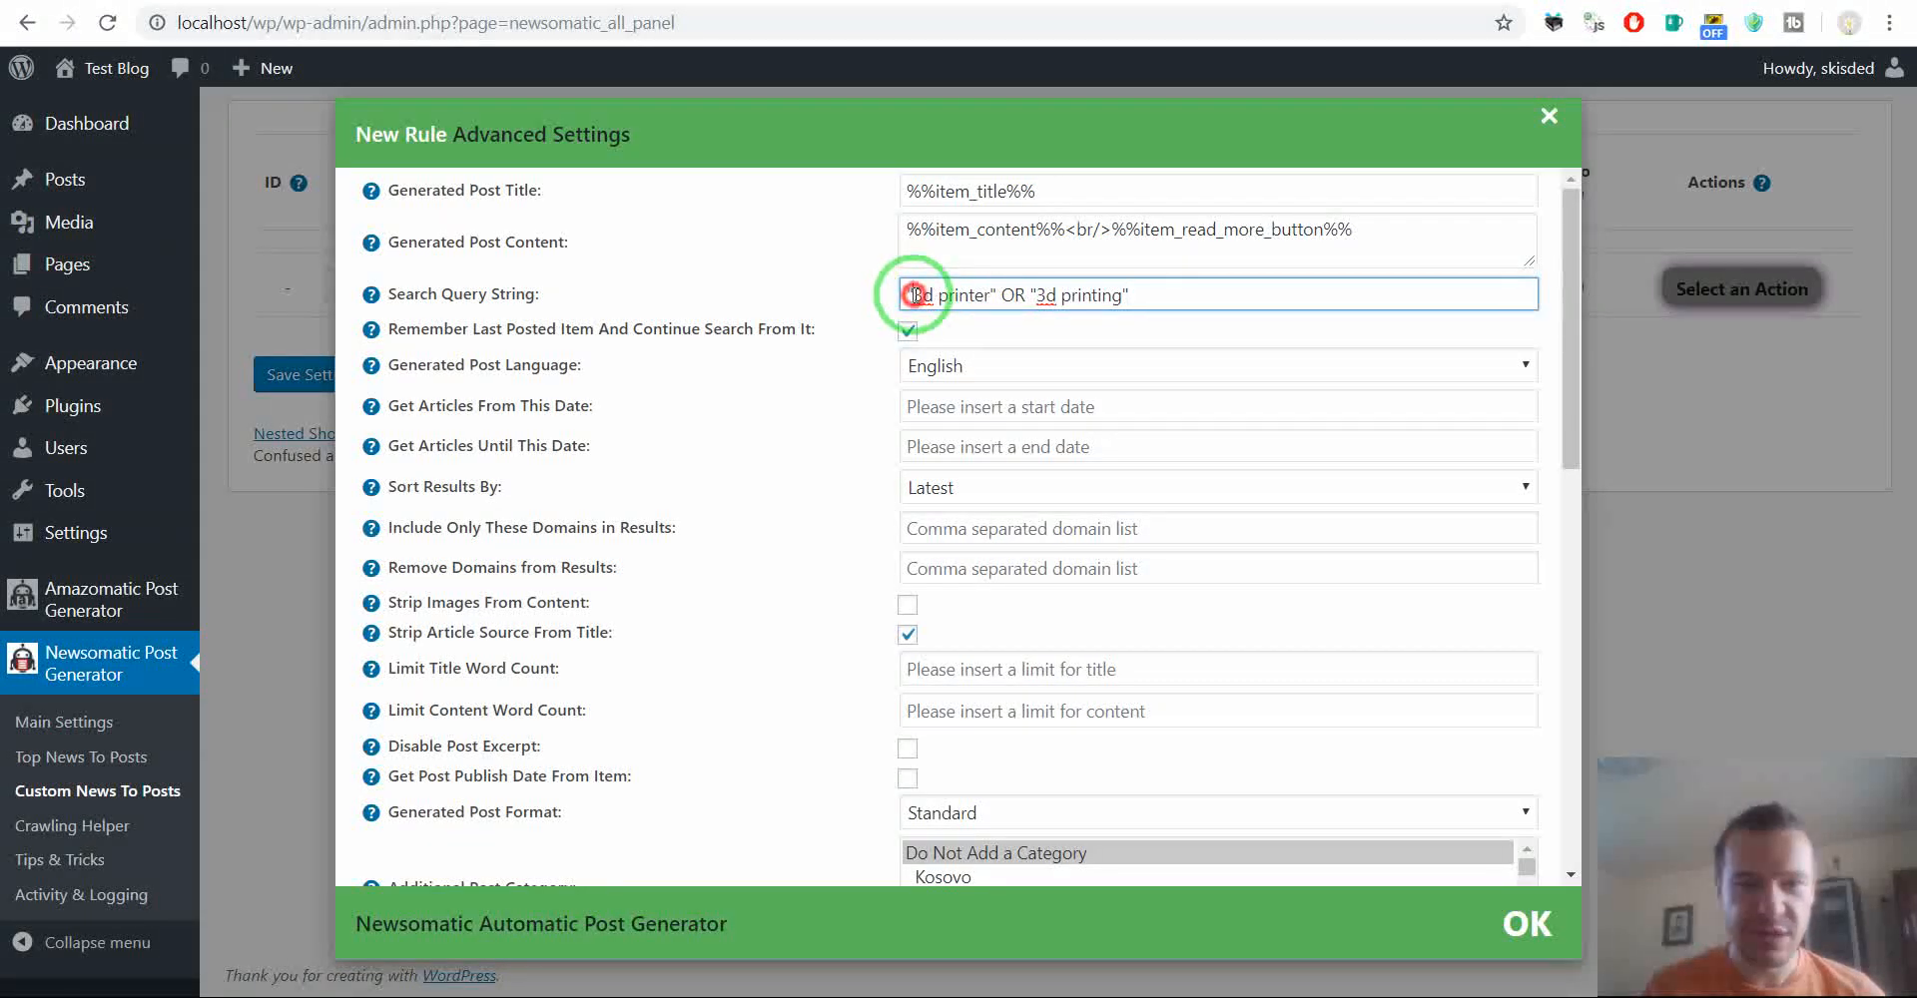
double_click(947, 295)
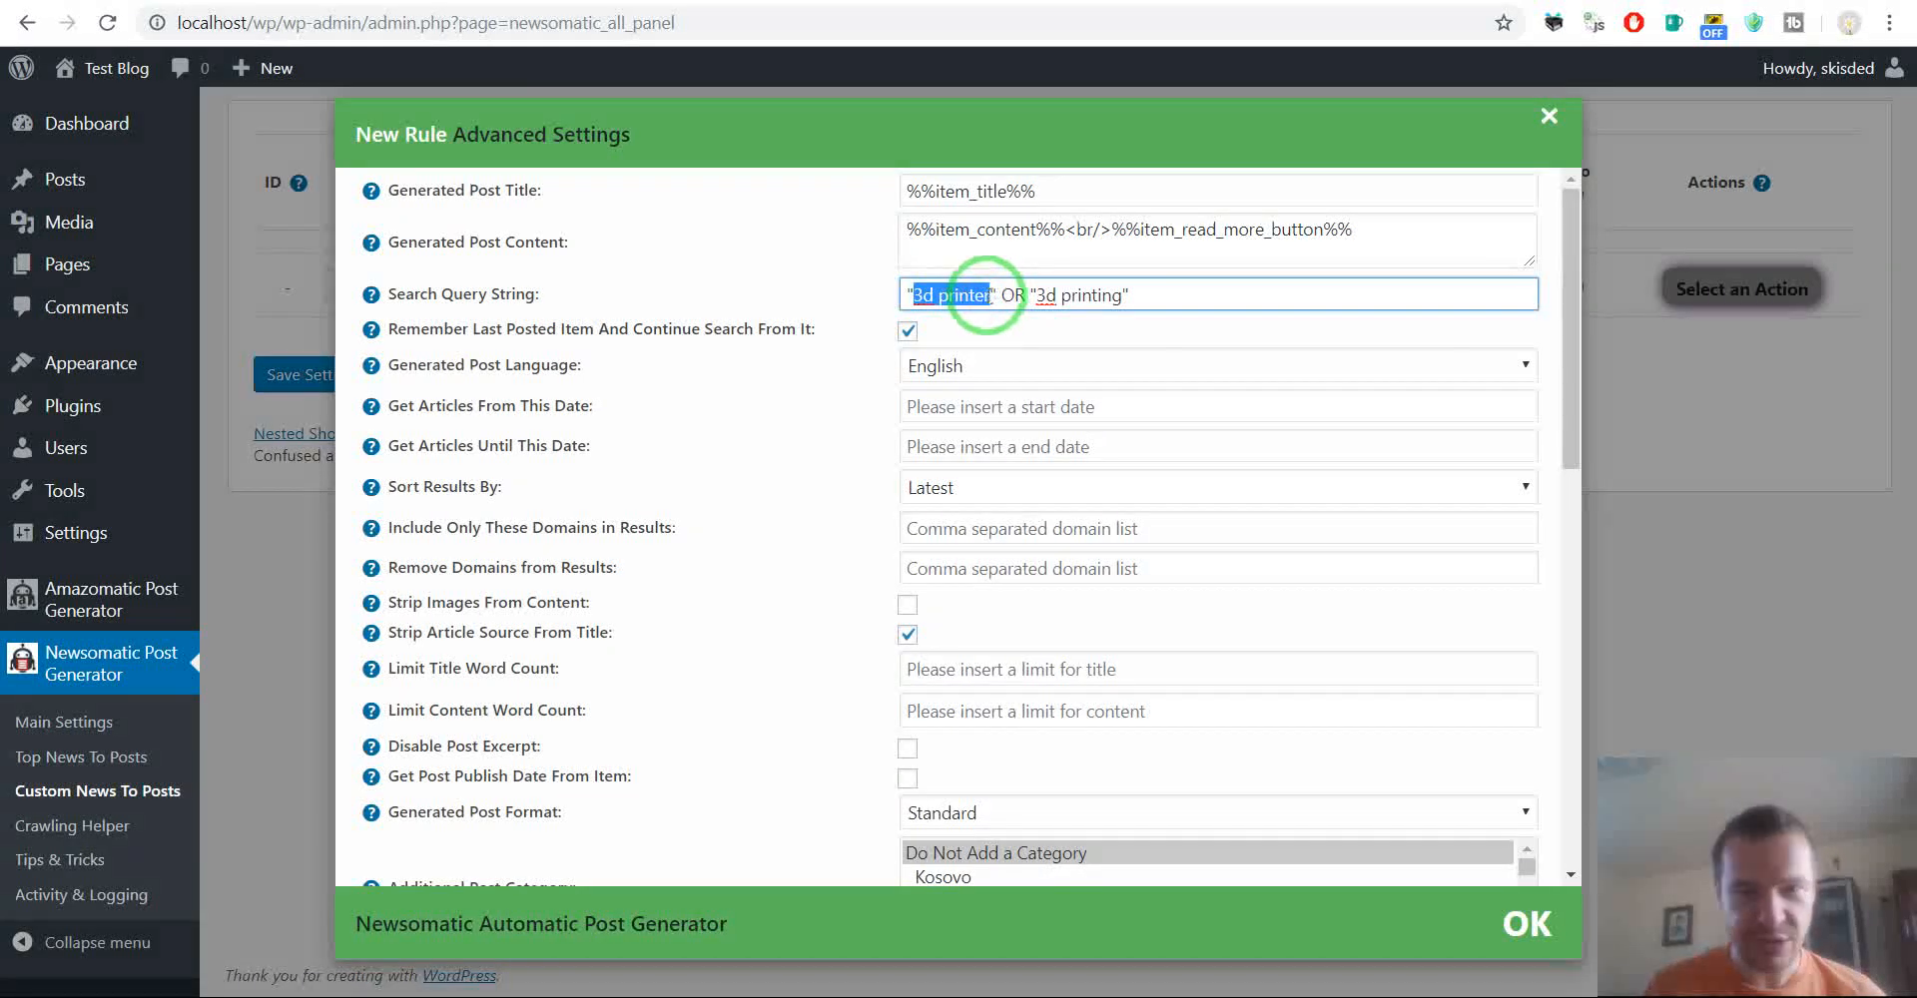
double_click(1041, 295)
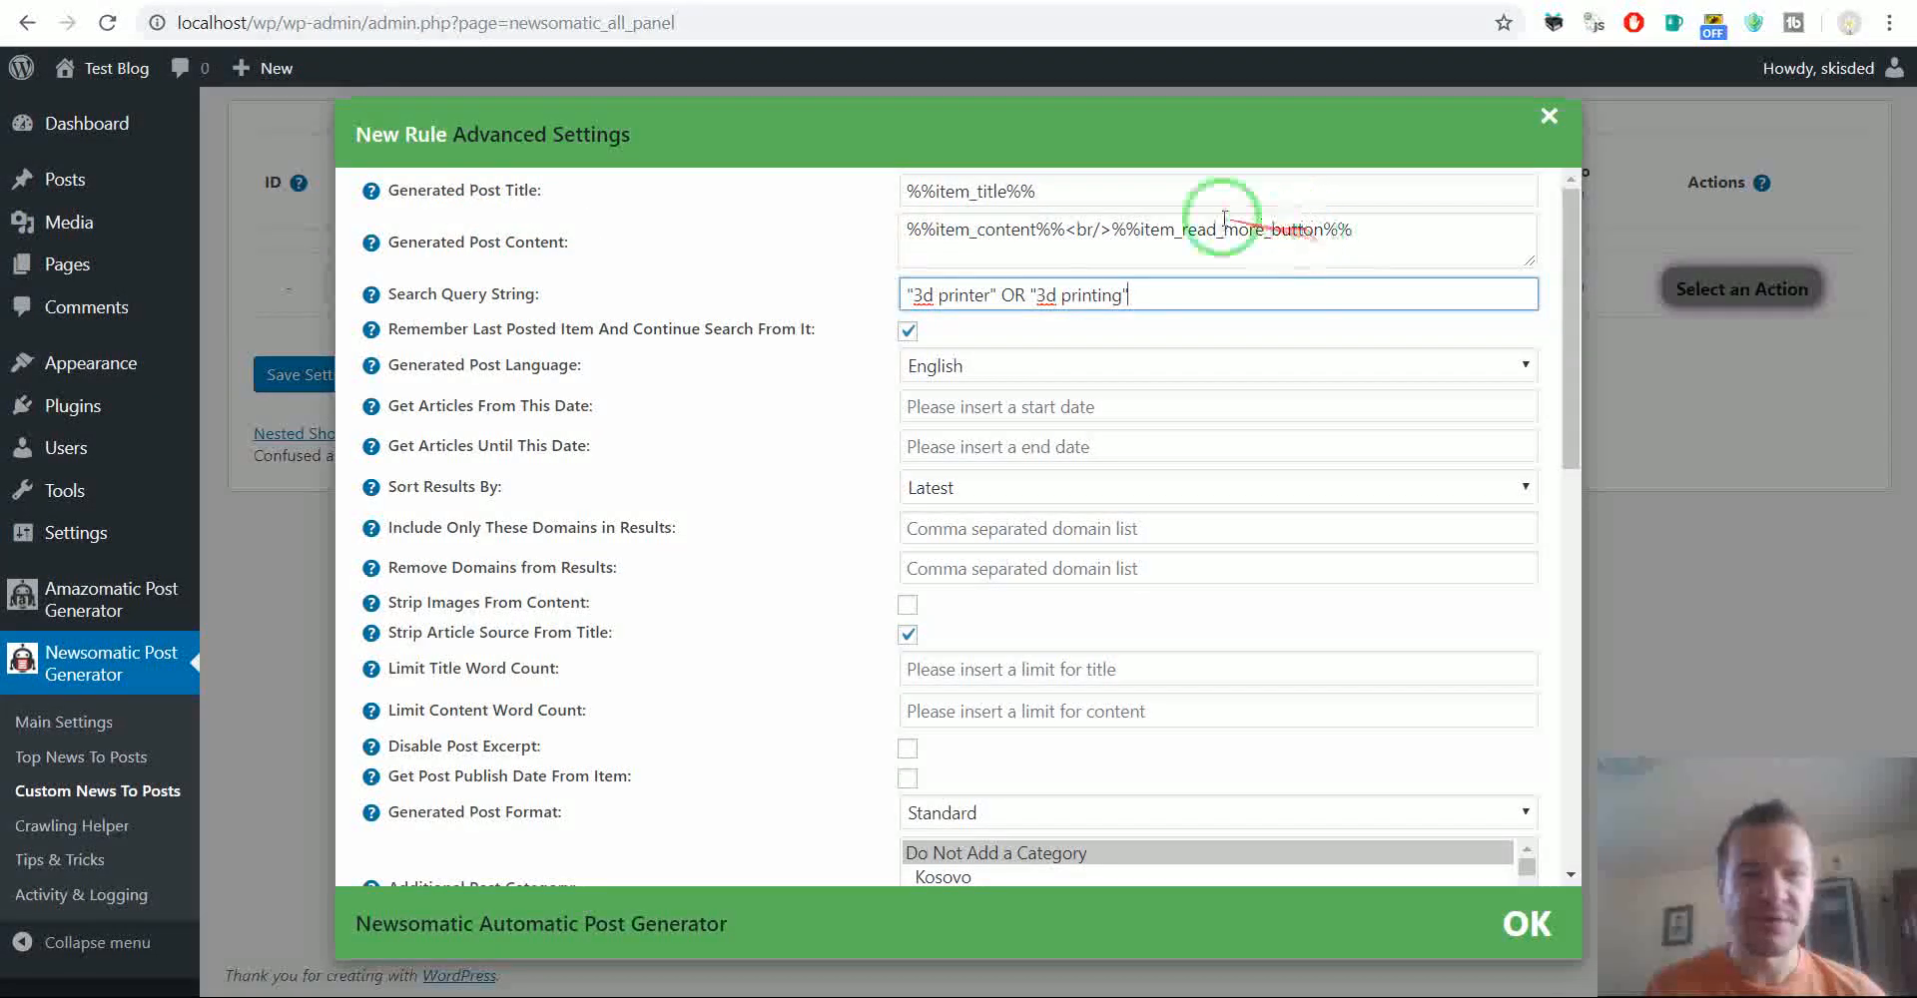
mouse_move(446, 409)
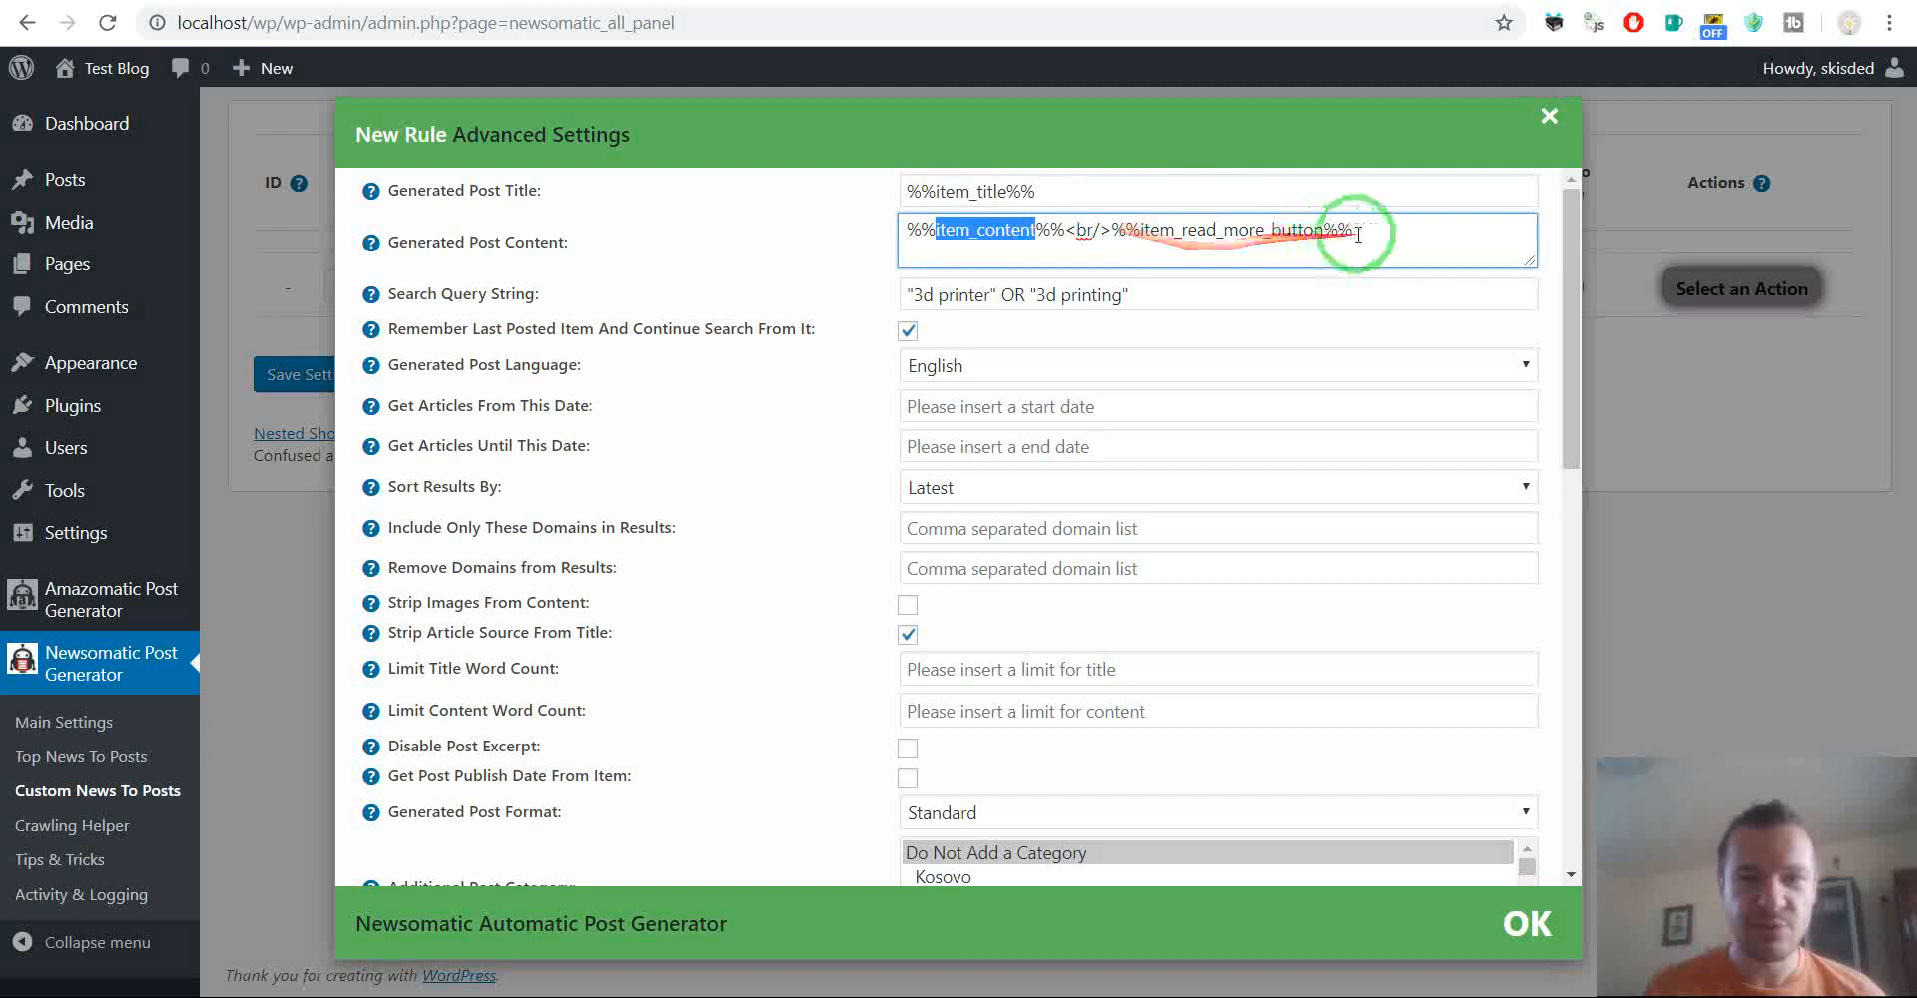
mouse_move(653, 476)
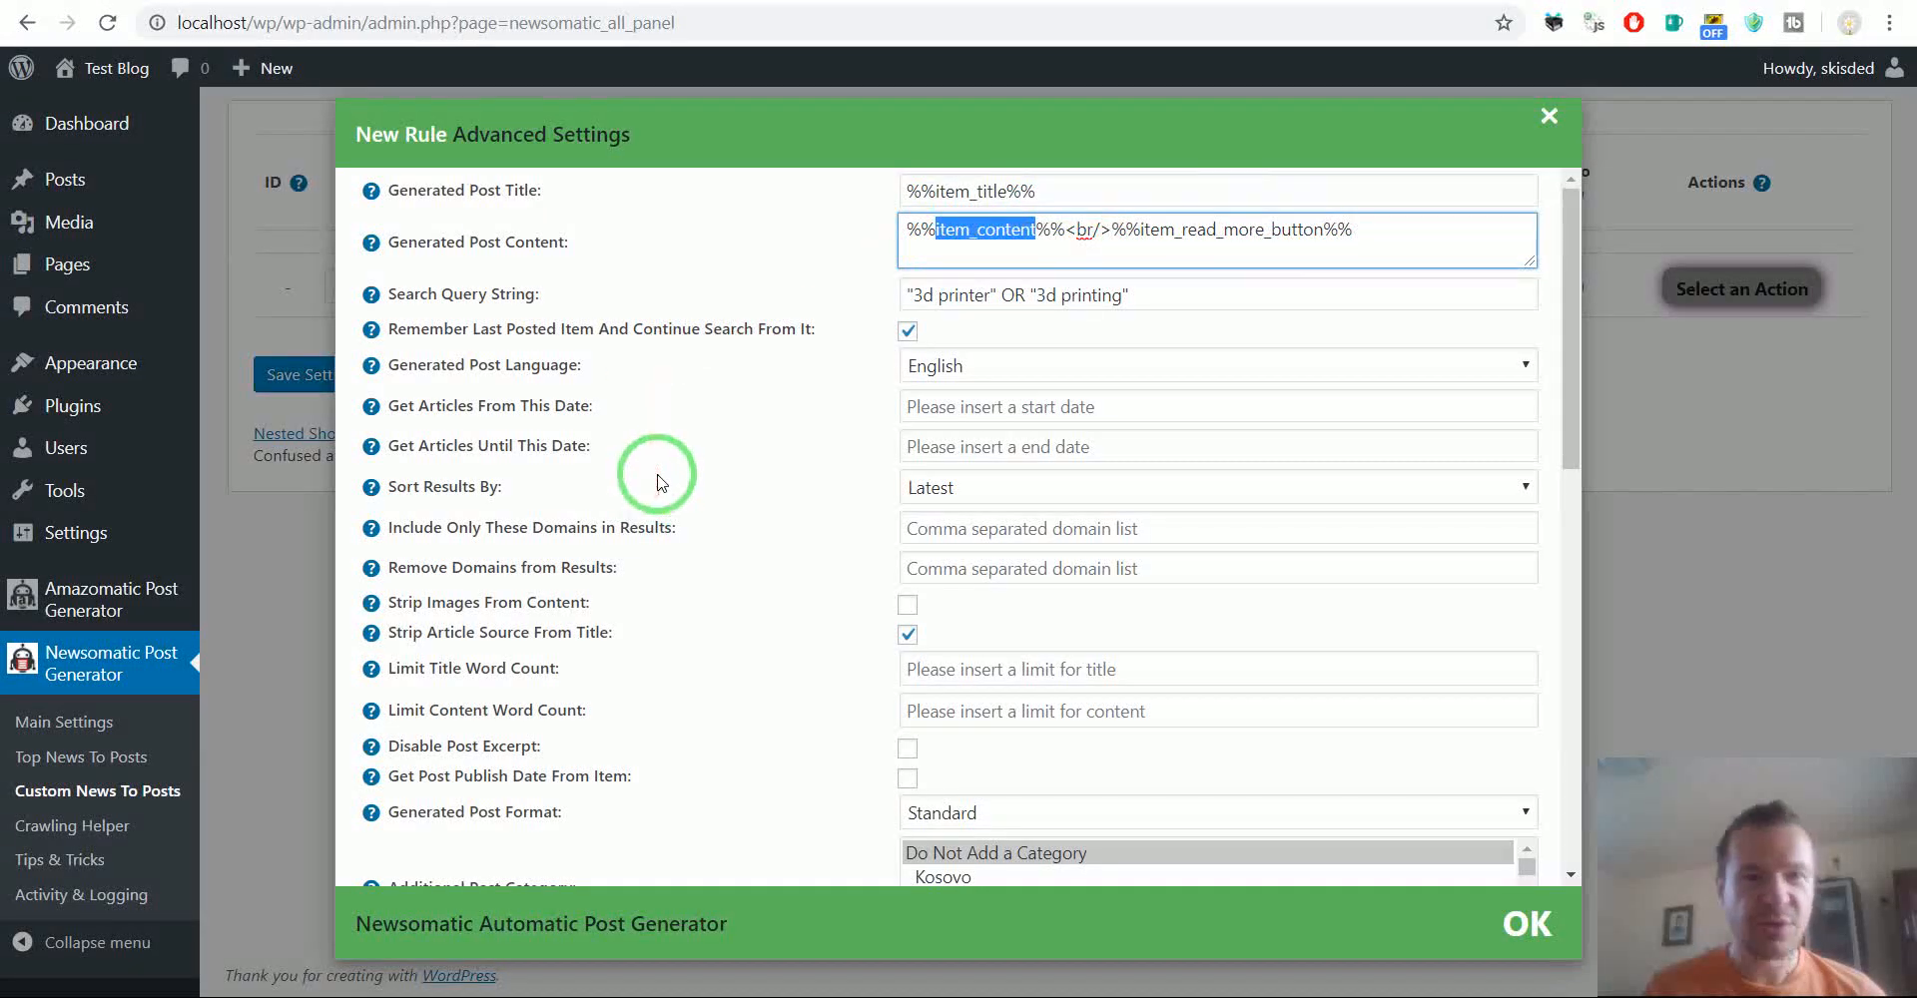
left_click(110, 599)
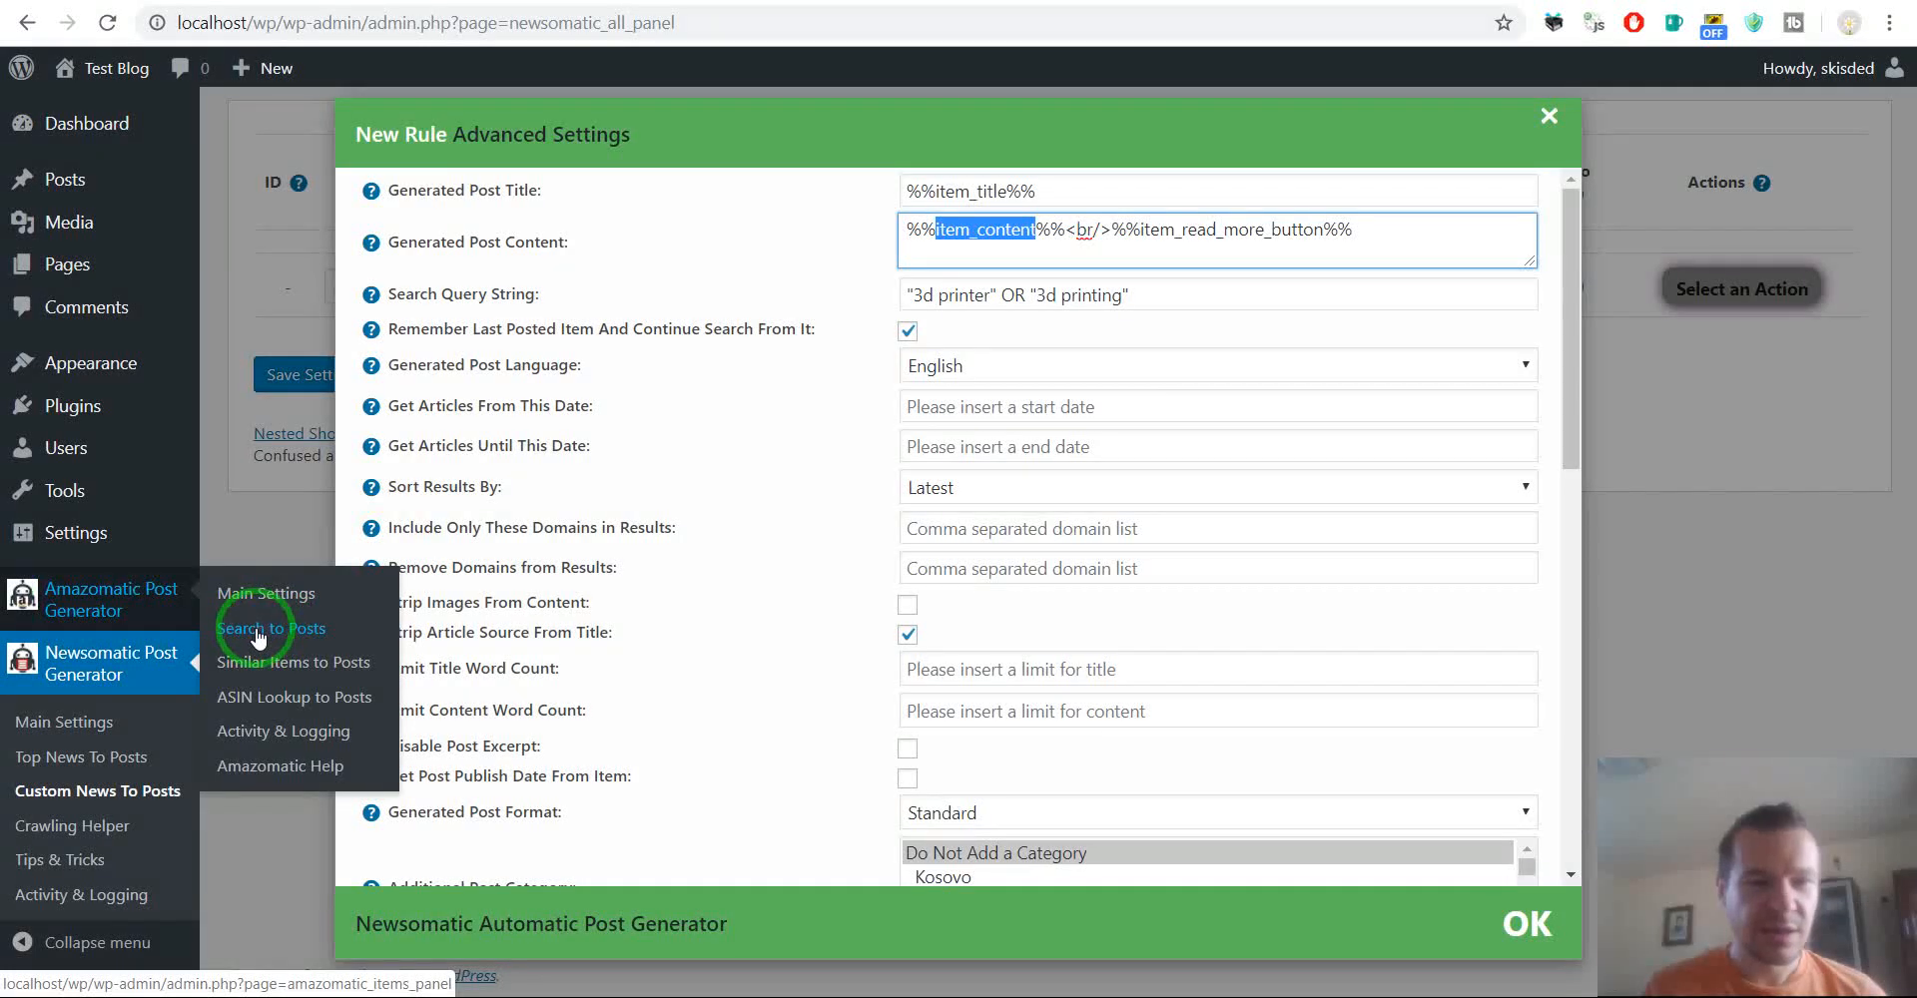
Add an Amazomatic Search to Posts rule with keyword '3d printer', Active unchecked
left_click(270, 627)
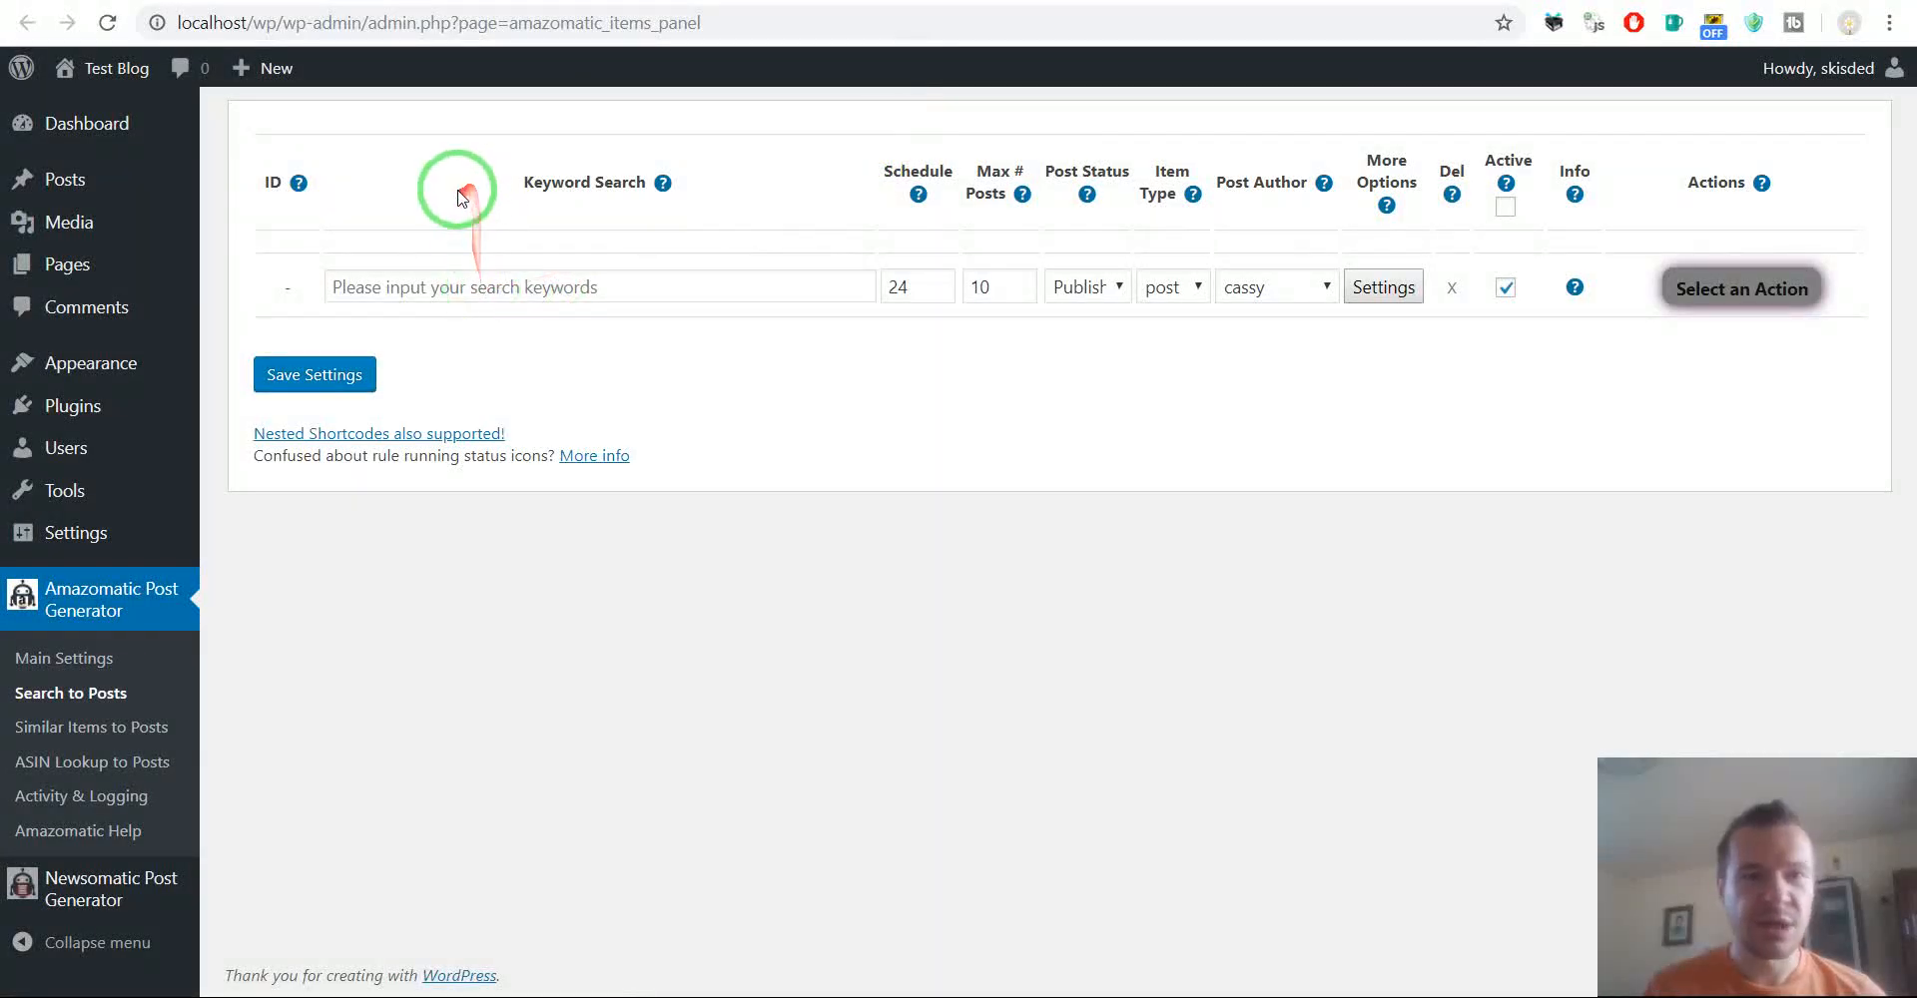
mouse_move(429, 285)
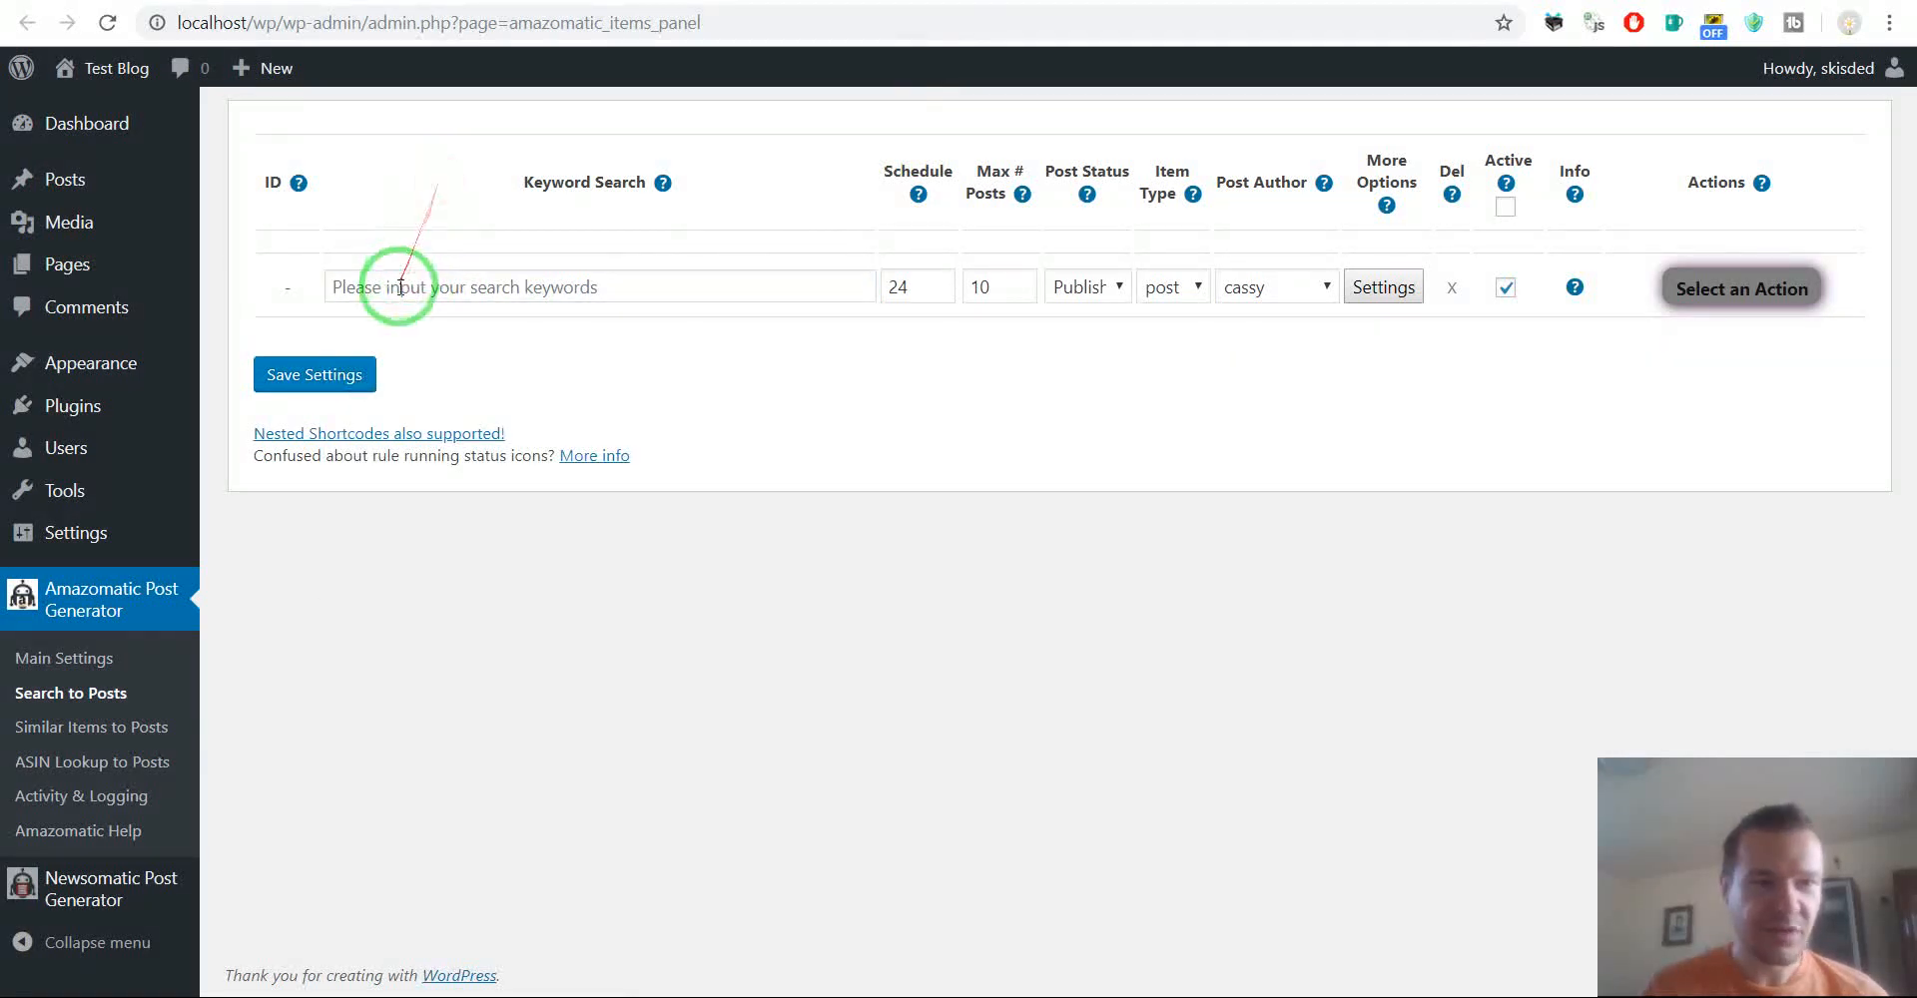
type("3d")
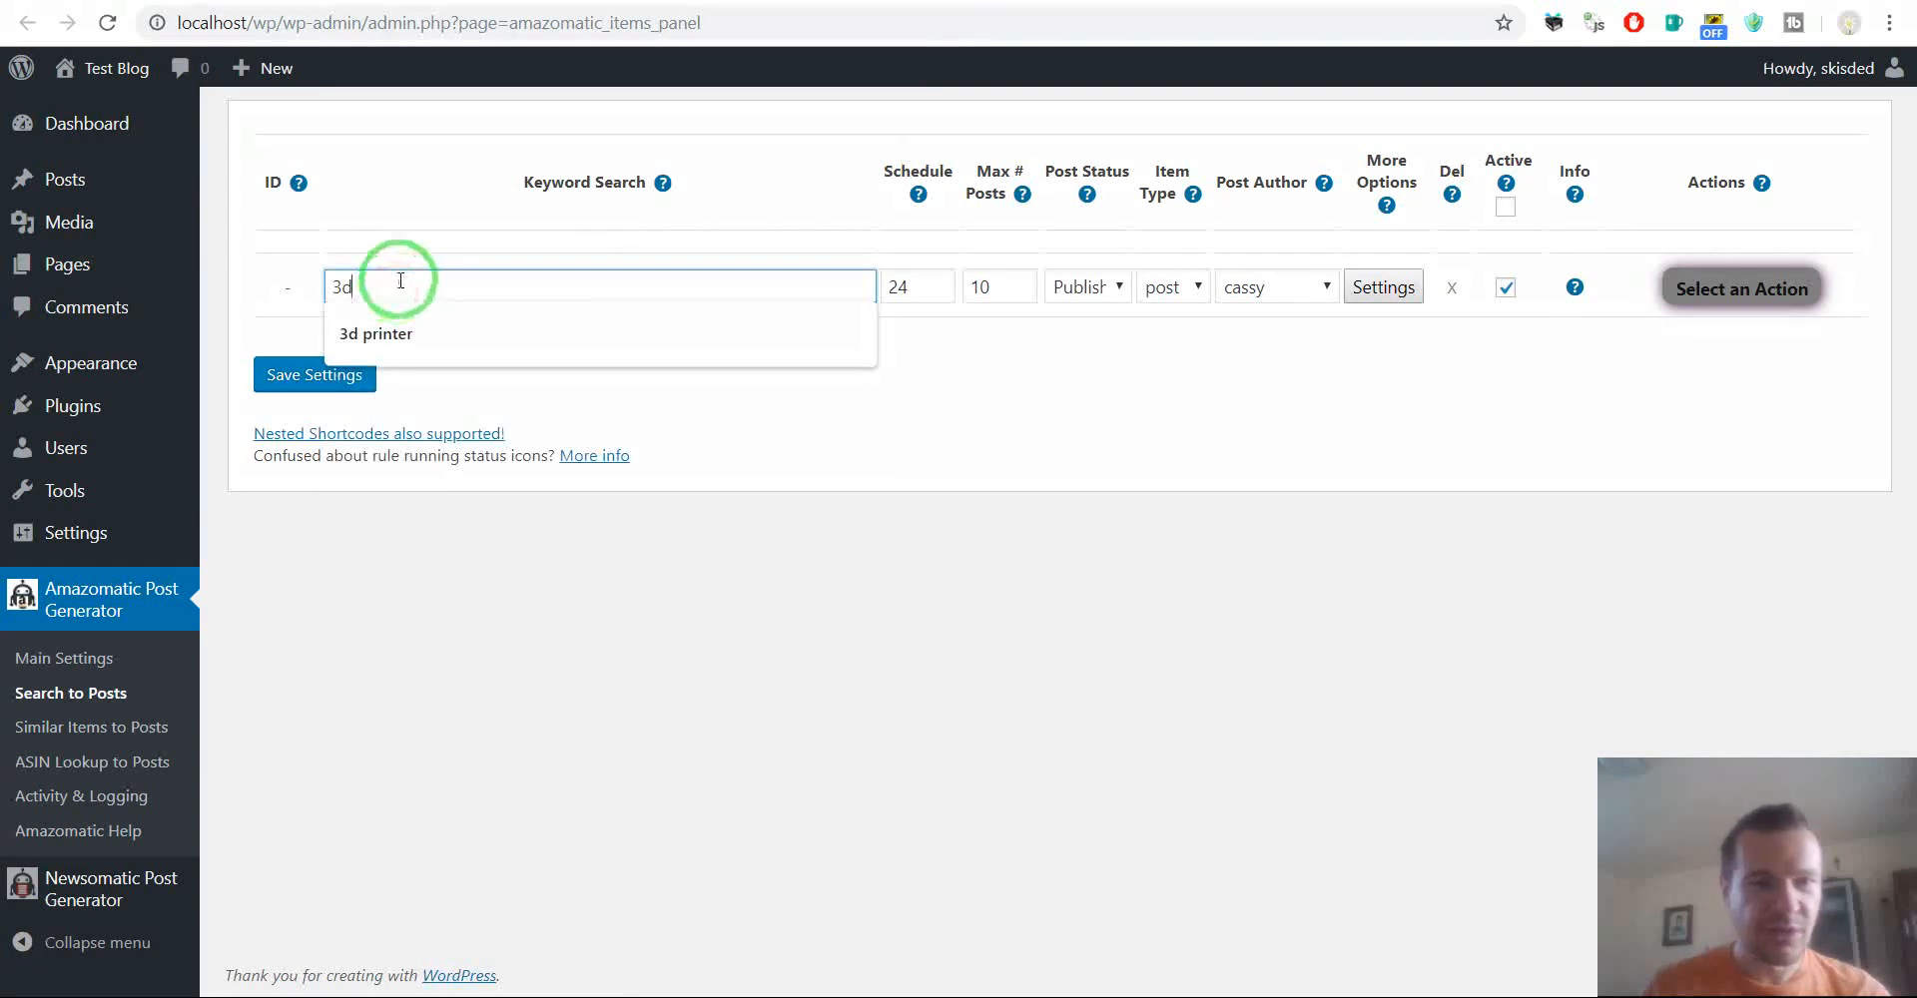
left_click(375, 333)
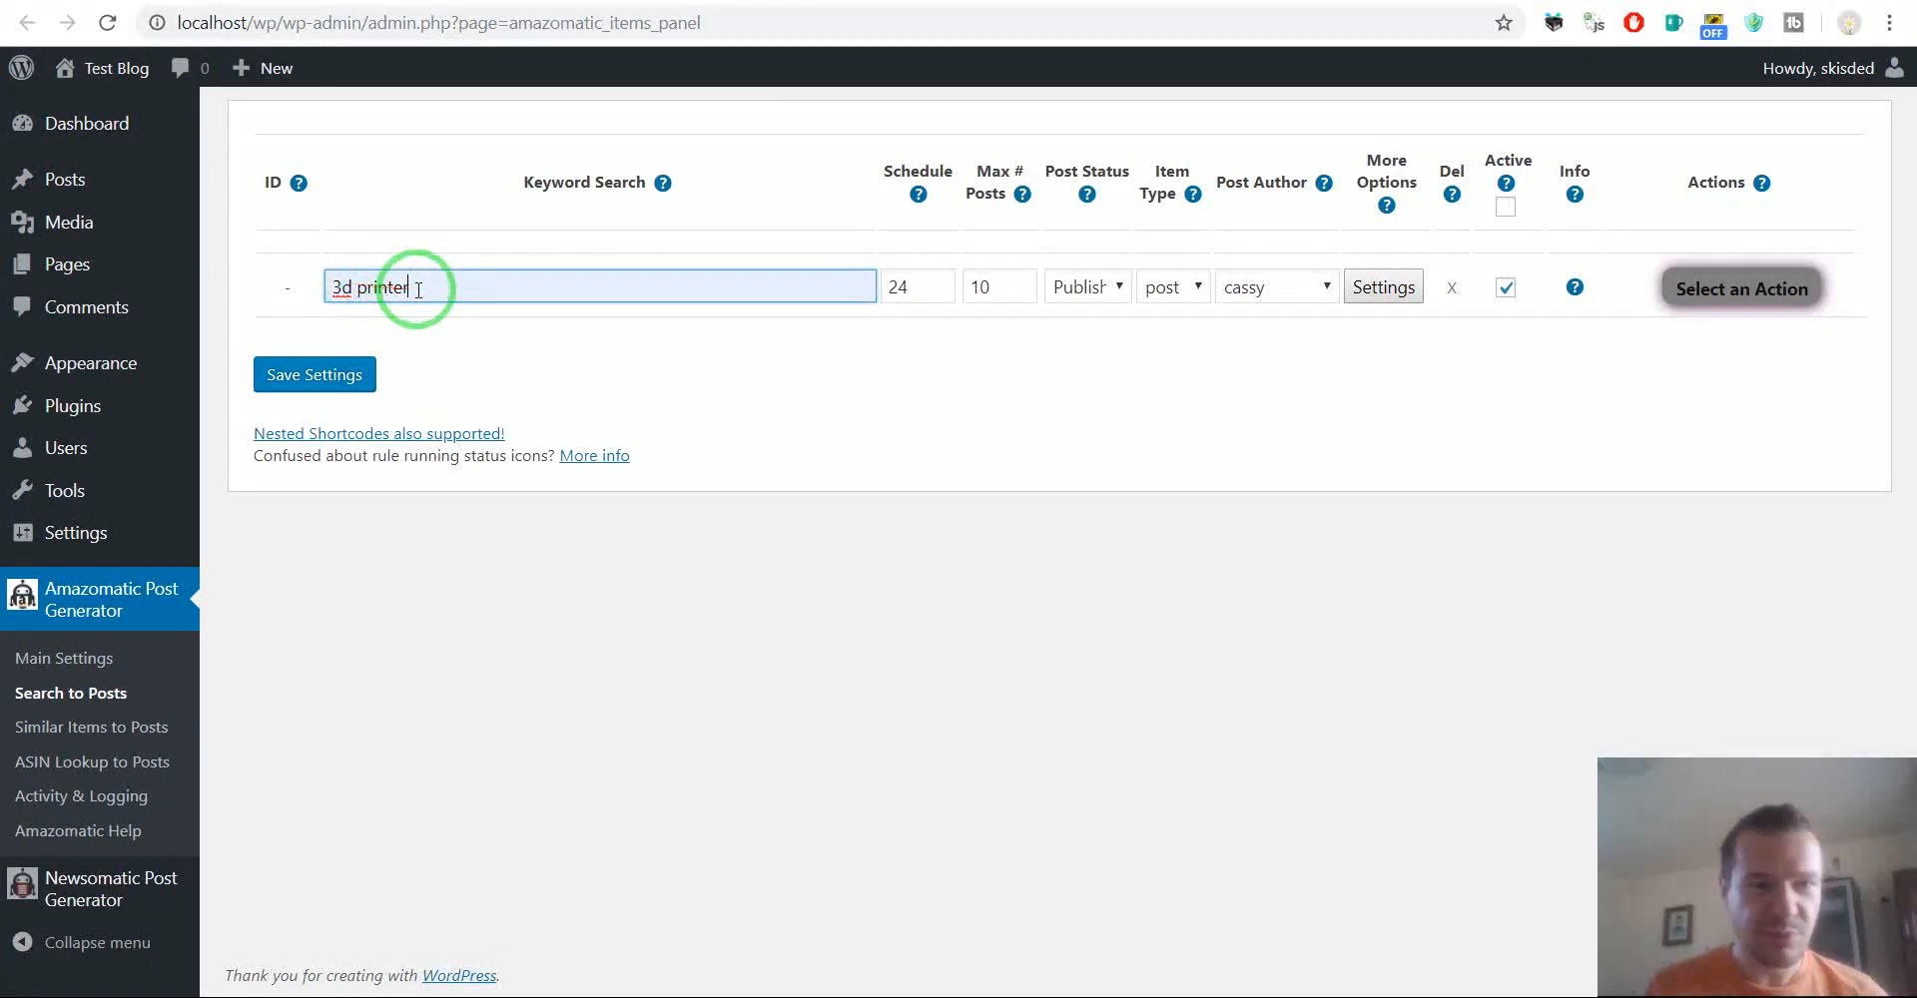
mouse_move(1424, 294)
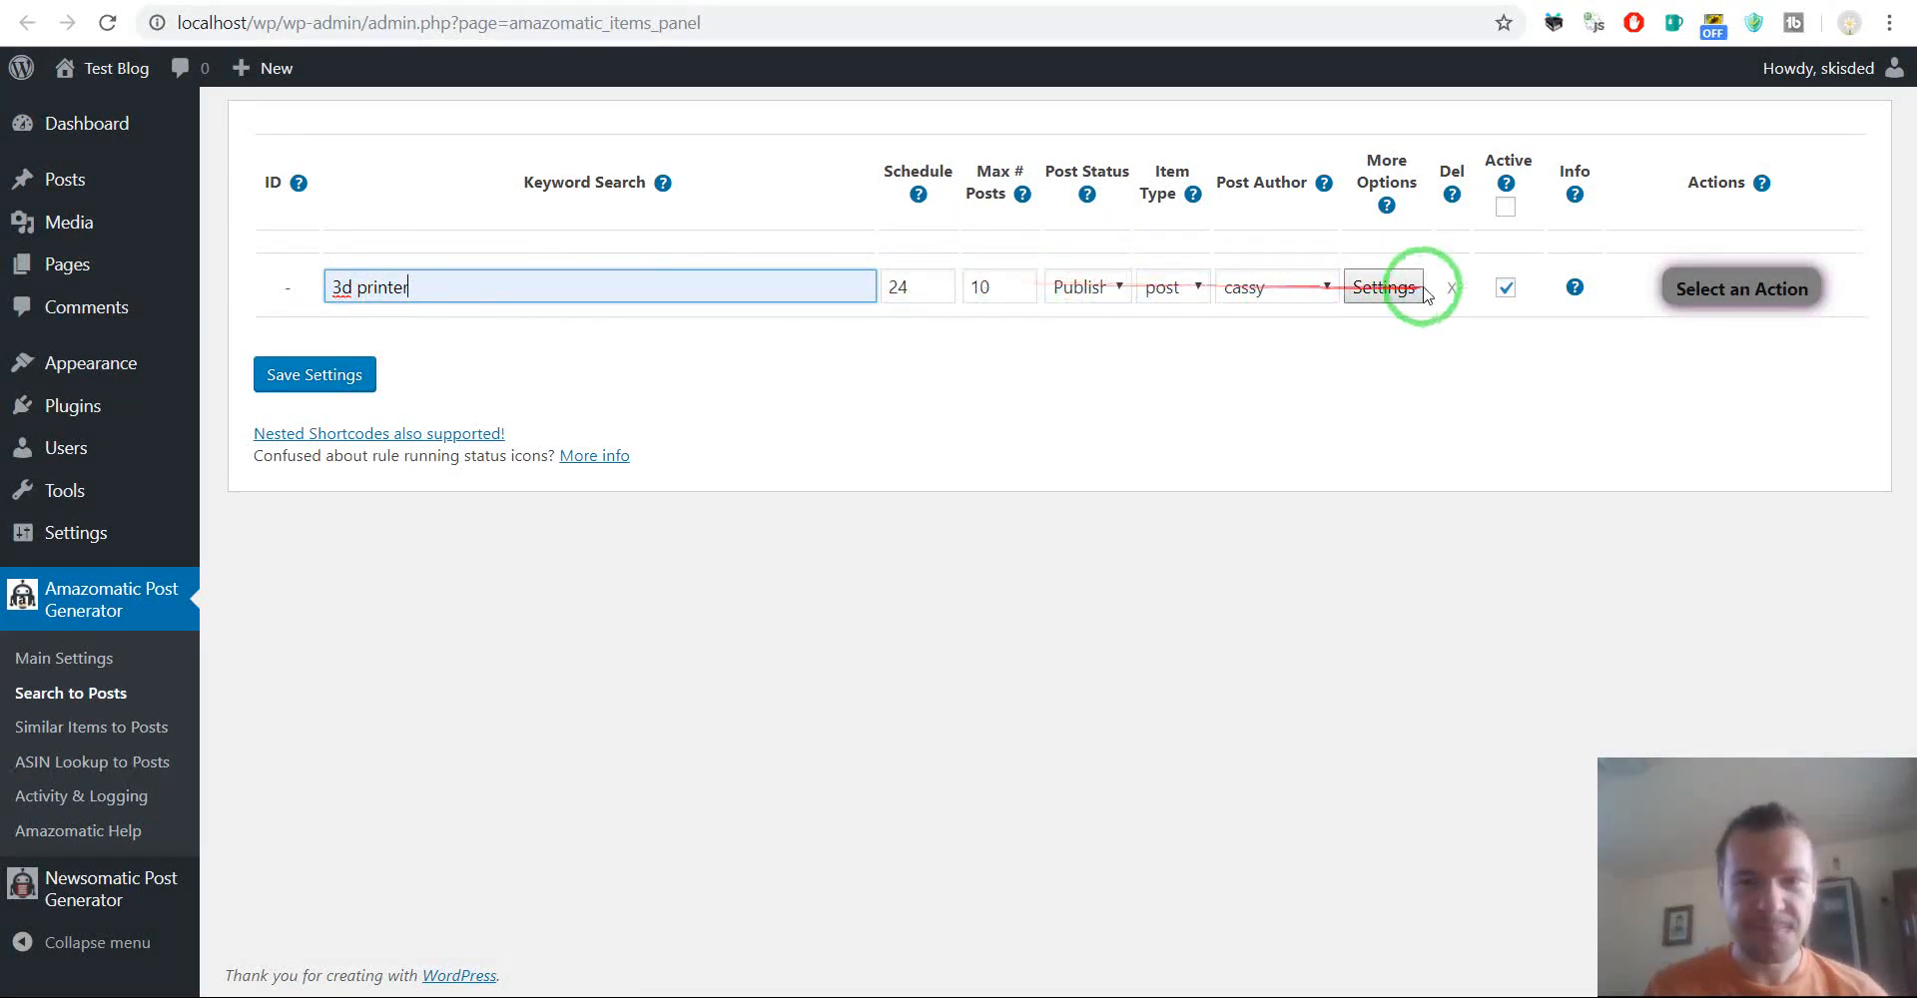
mouse_move(1479, 251)
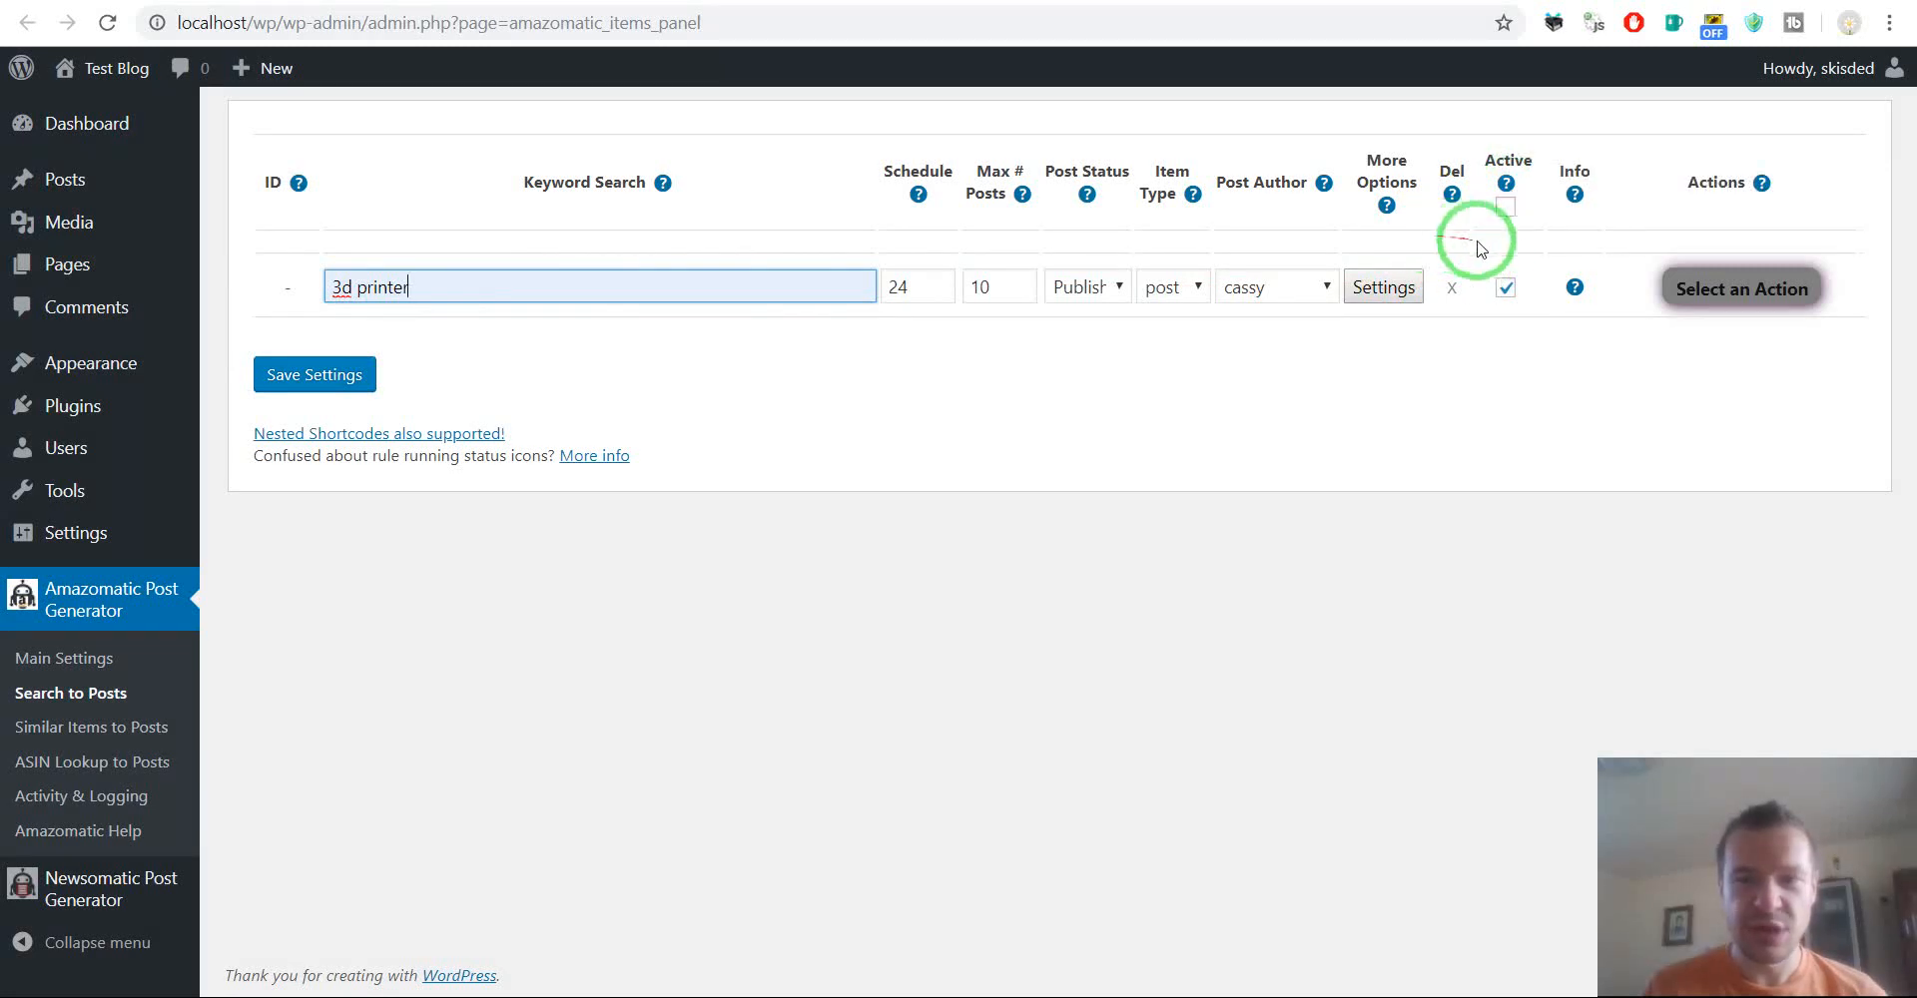
left_click(1504, 287)
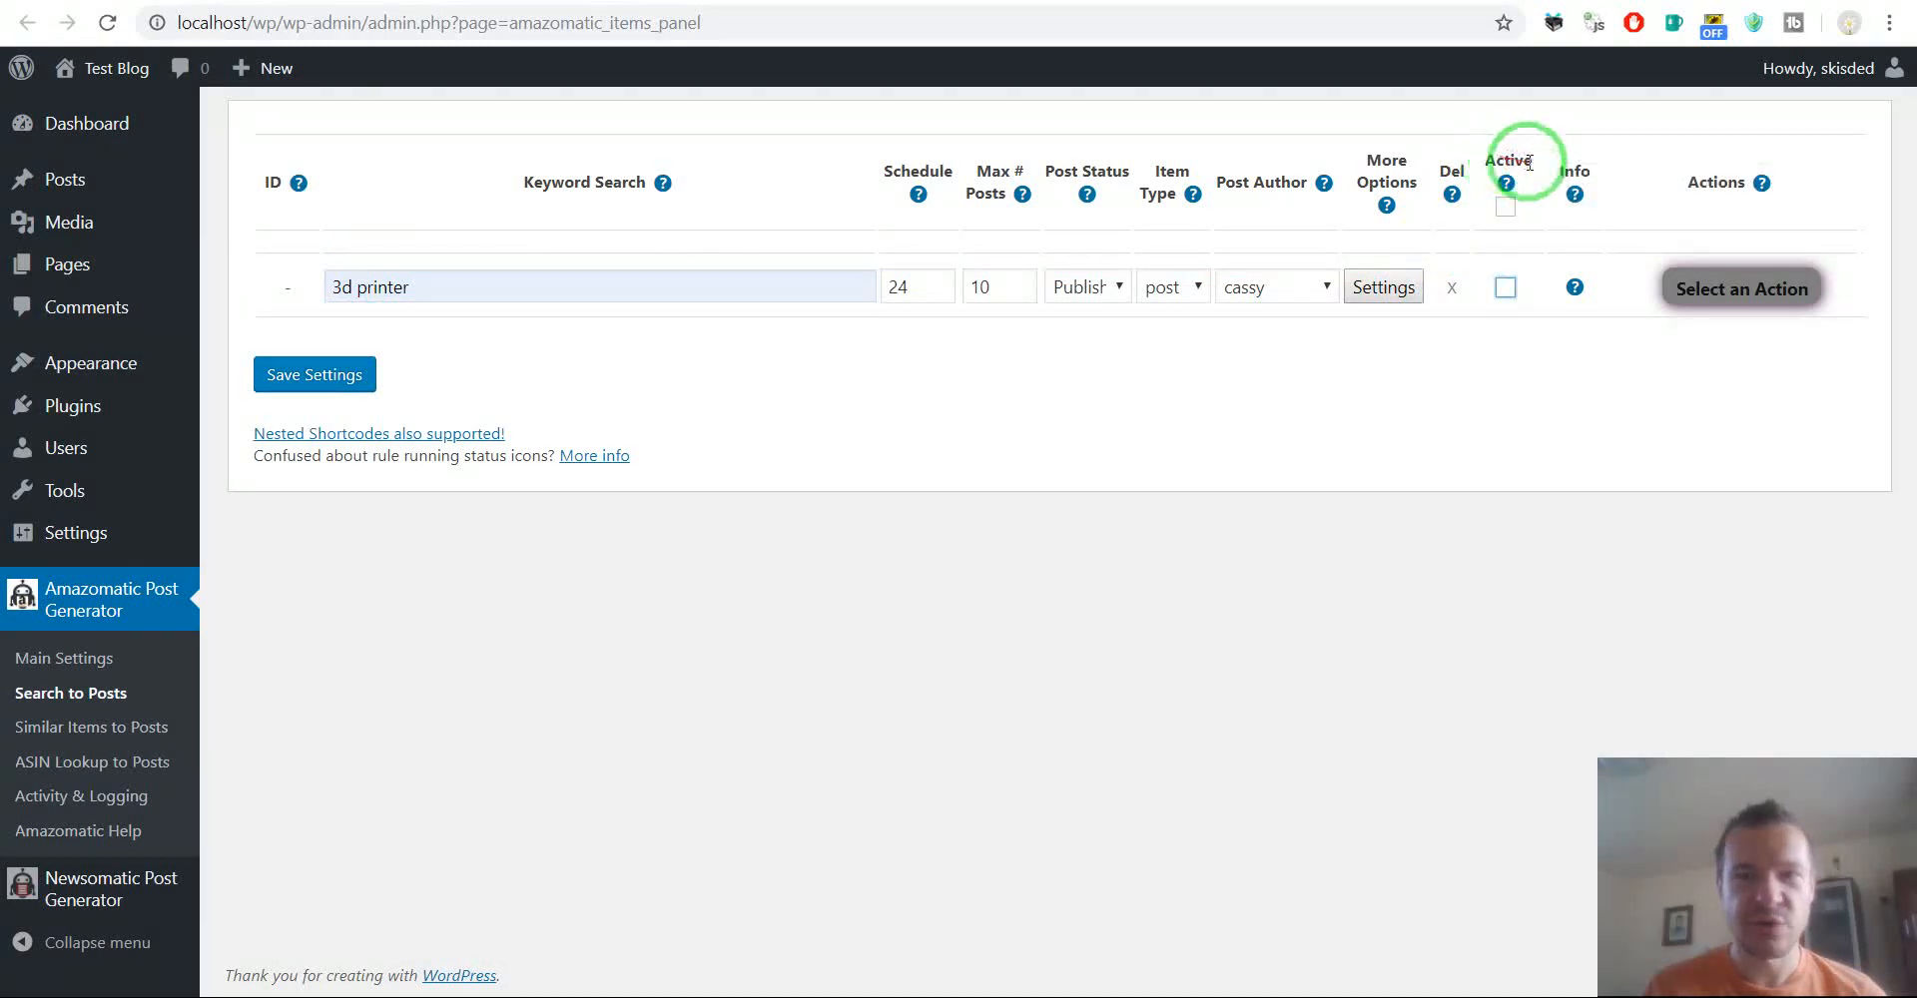
mouse_move(868, 324)
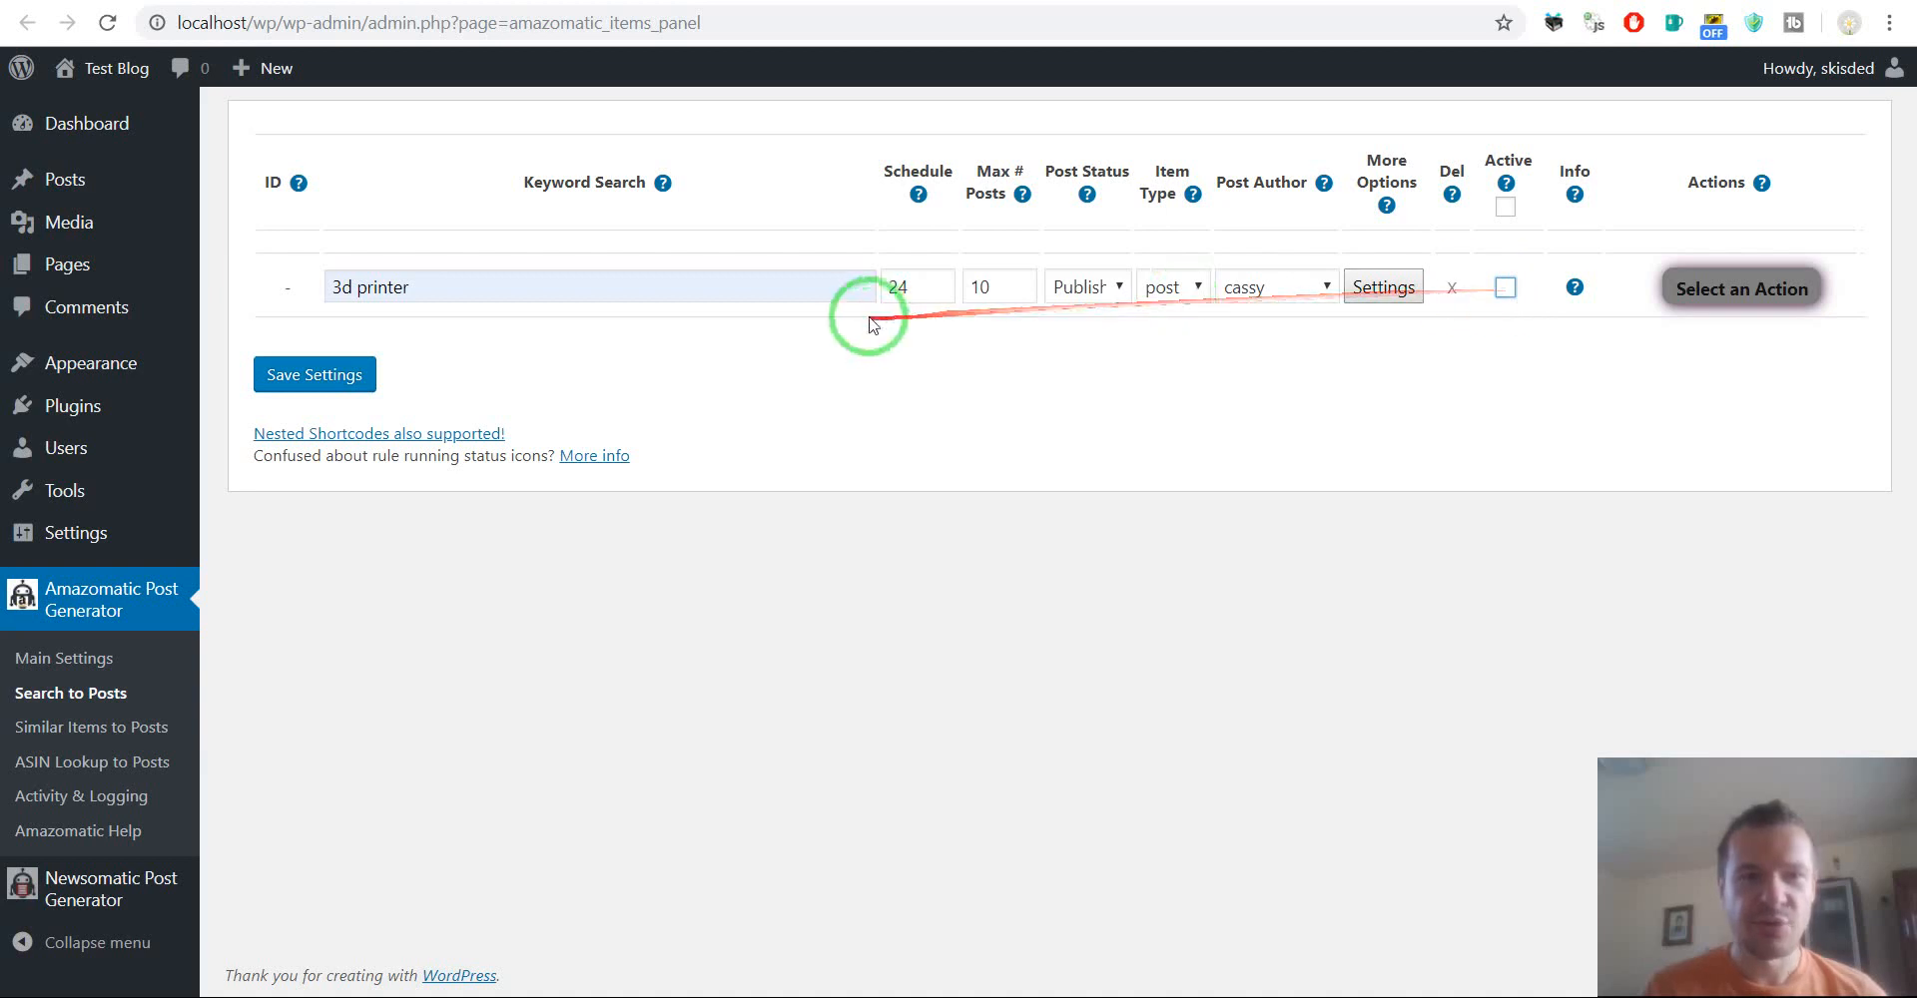
mouse_move(1581, 287)
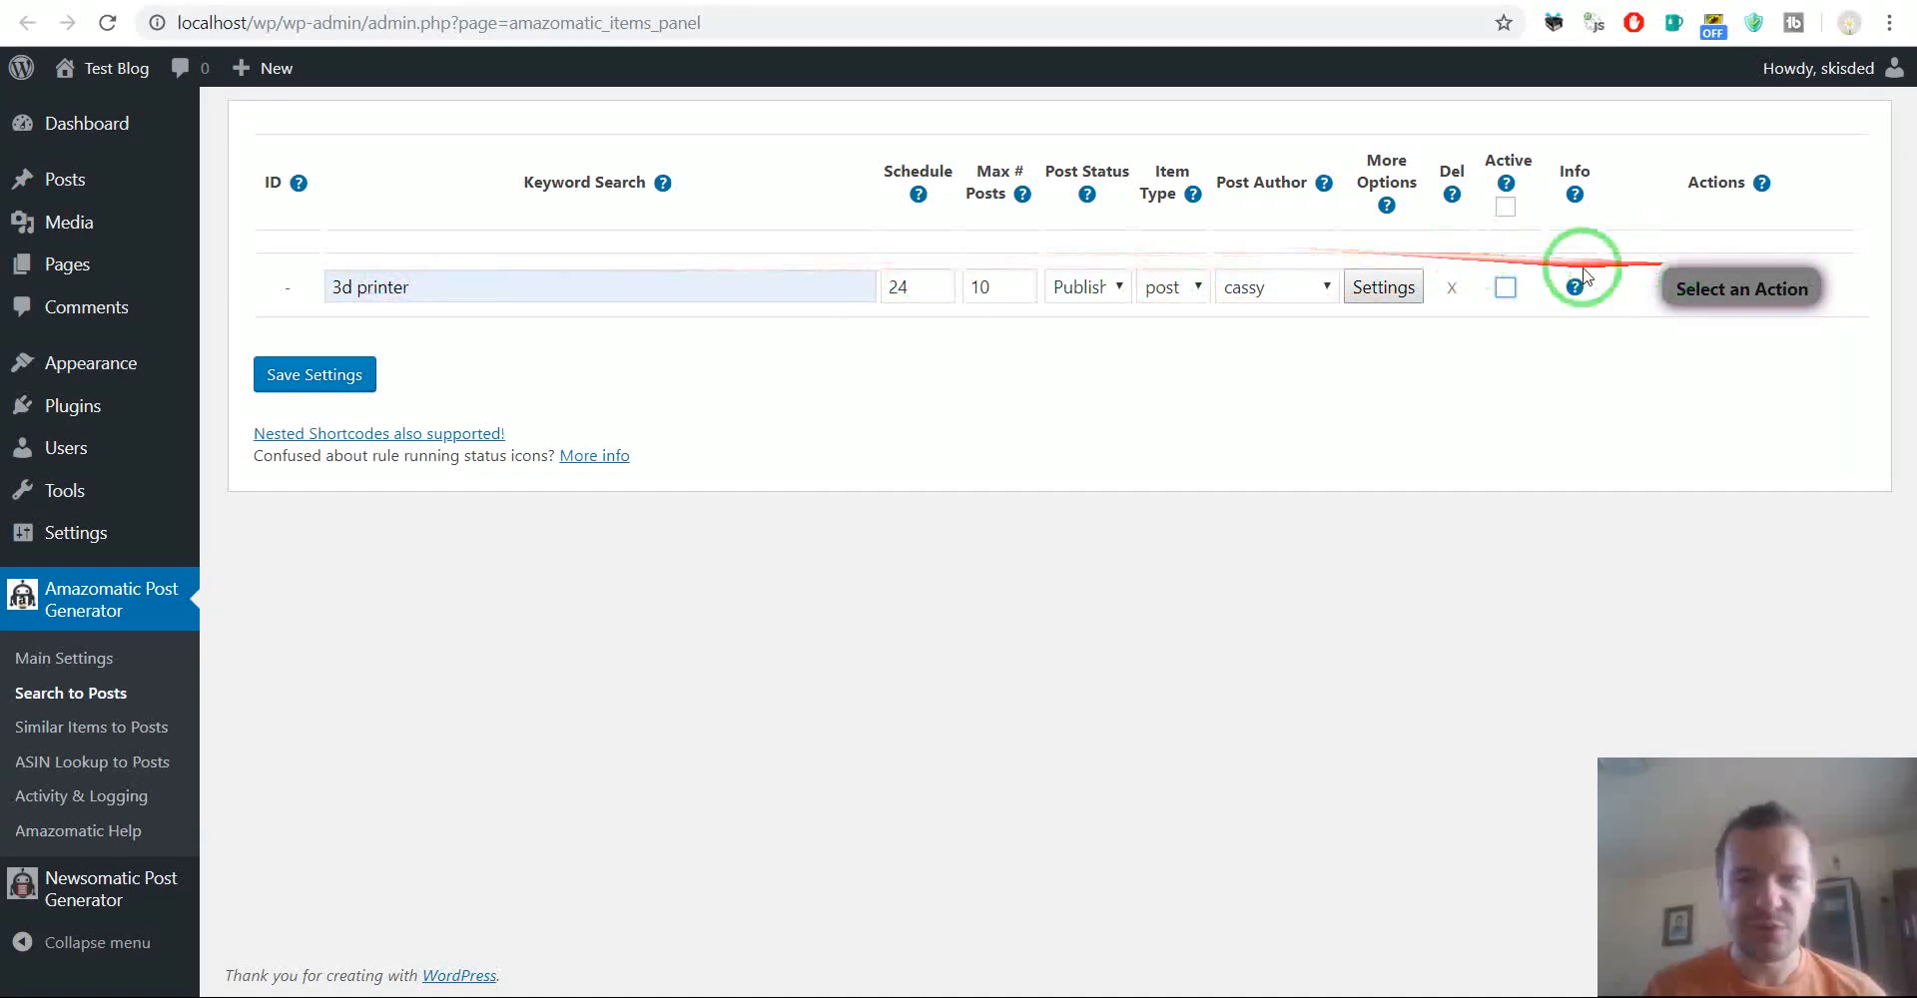
mouse_move(840, 293)
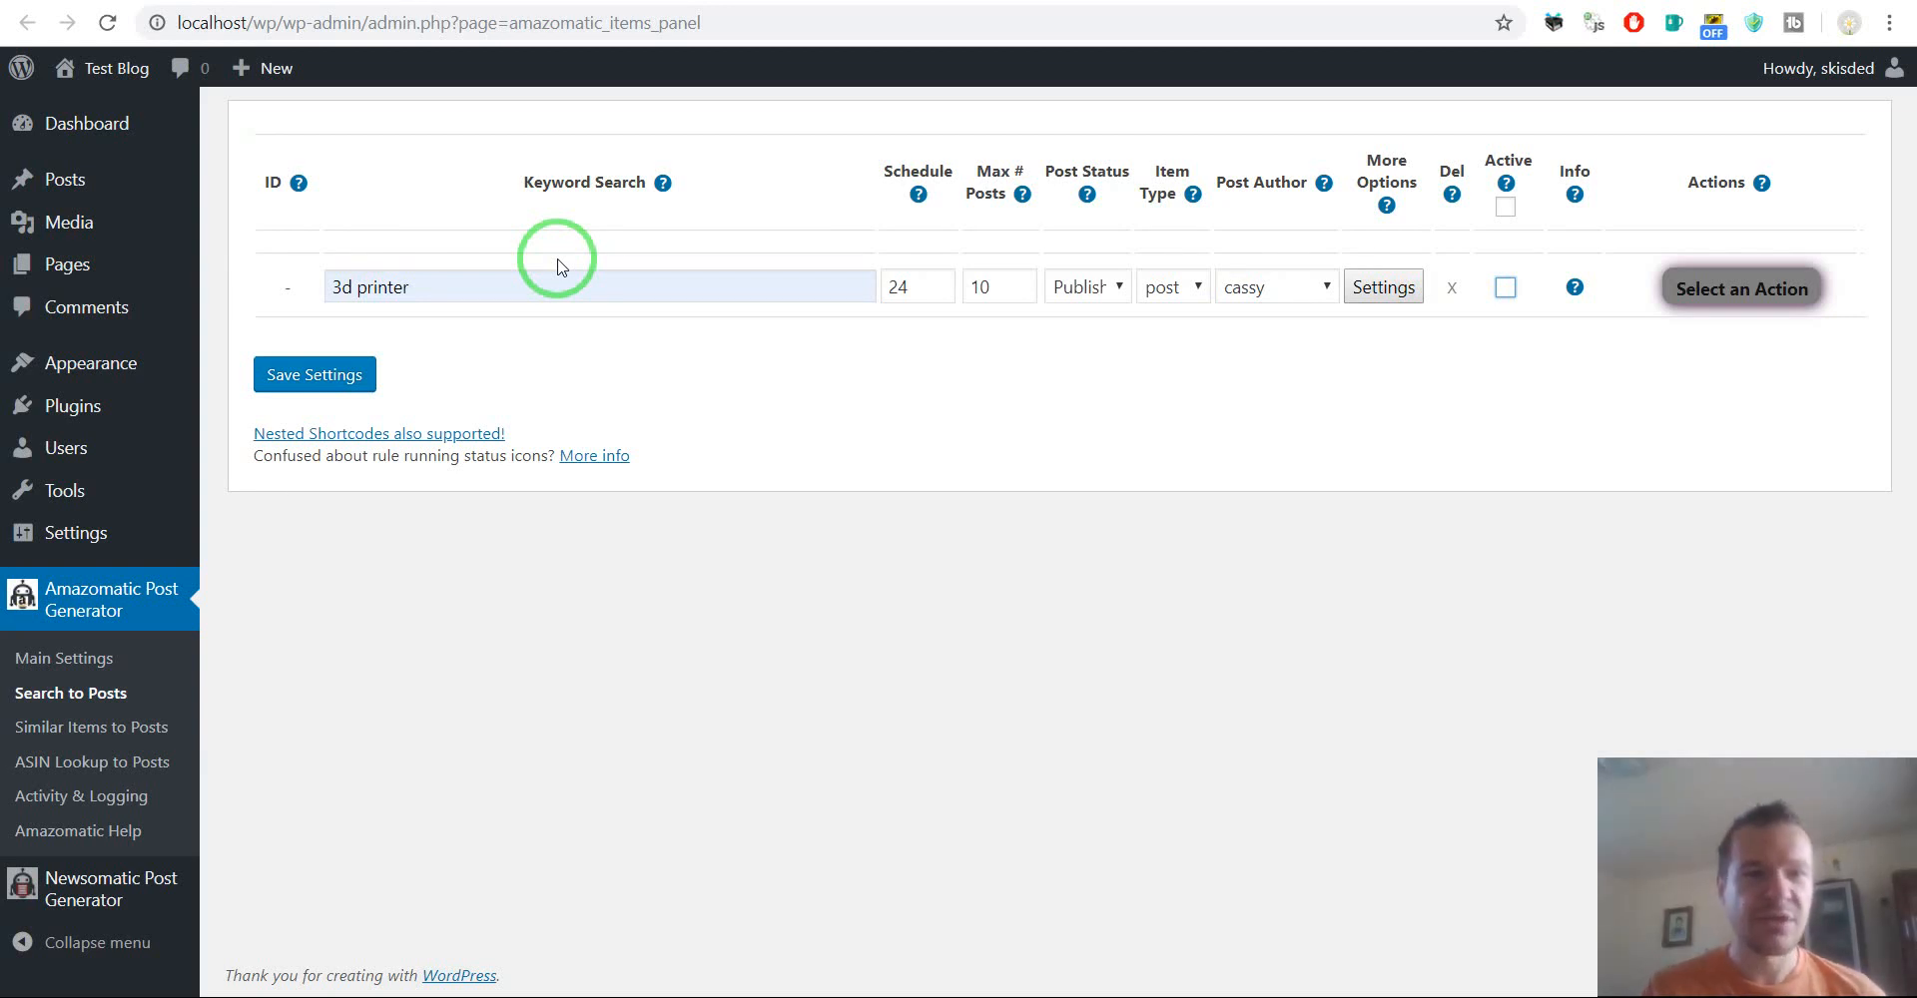
mouse_move(513, 595)
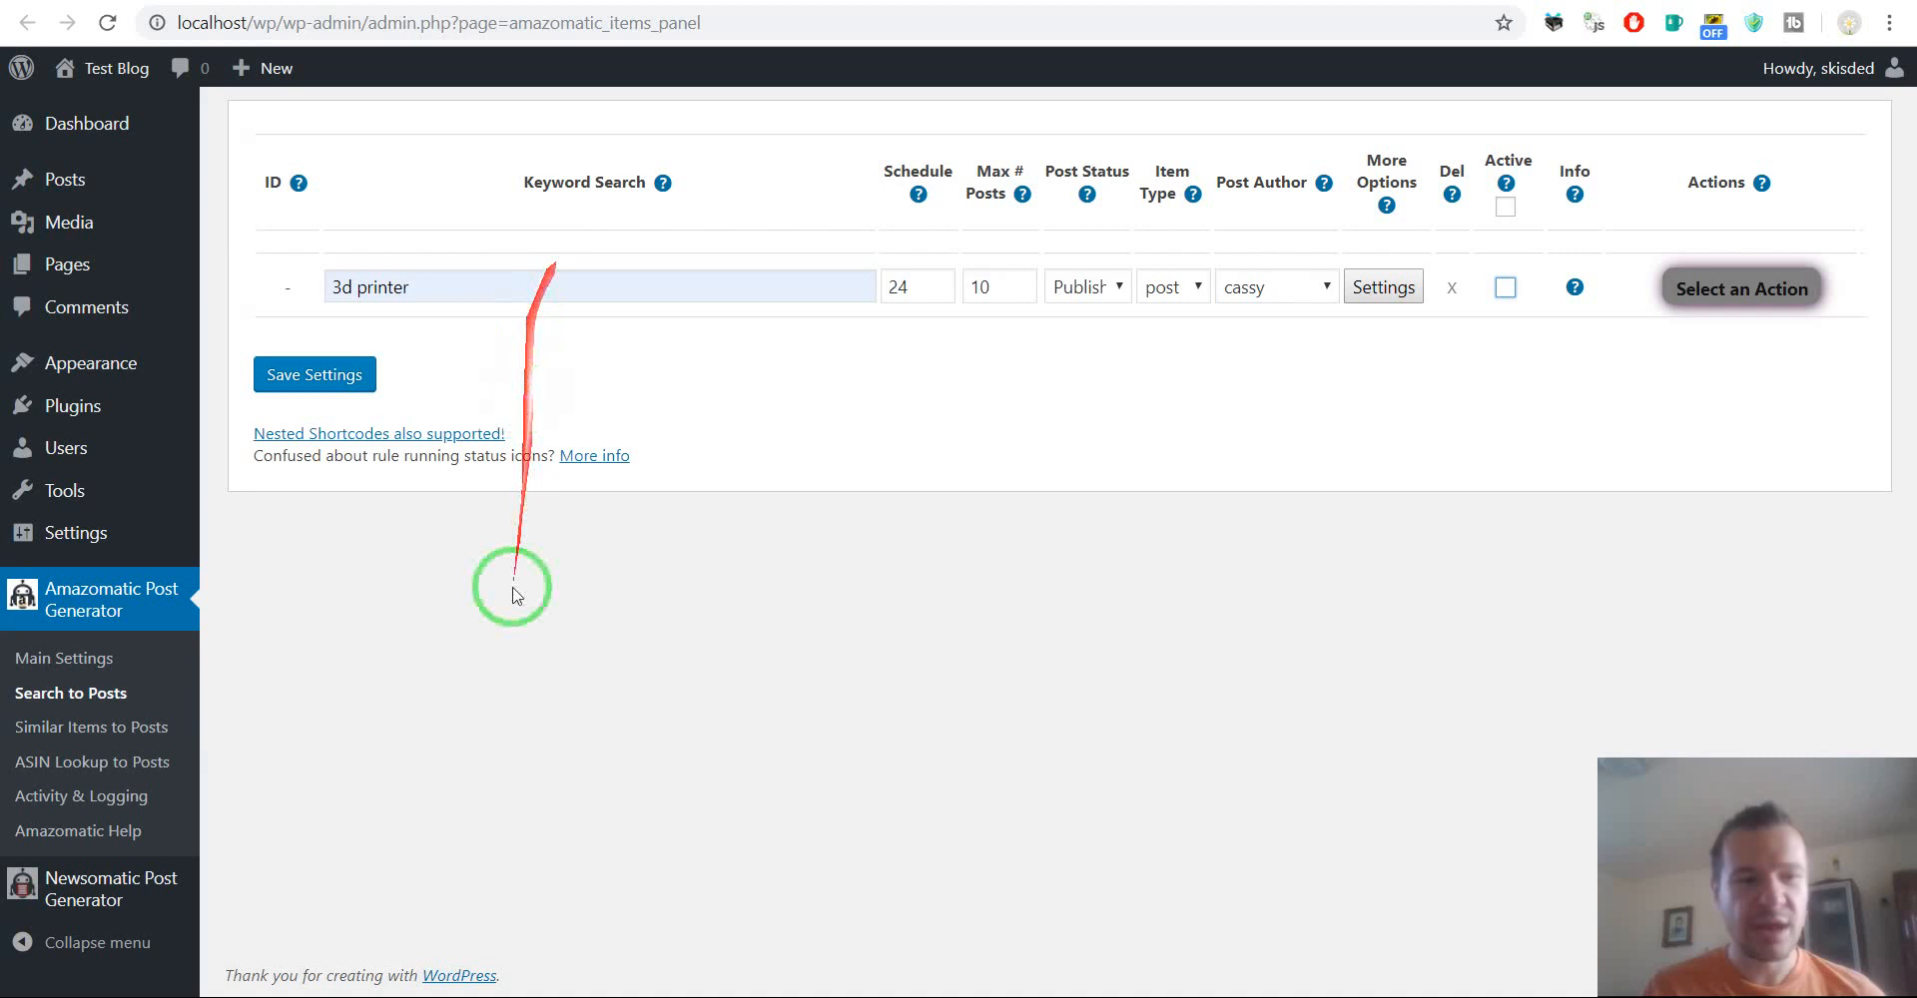
mouse_move(1506, 284)
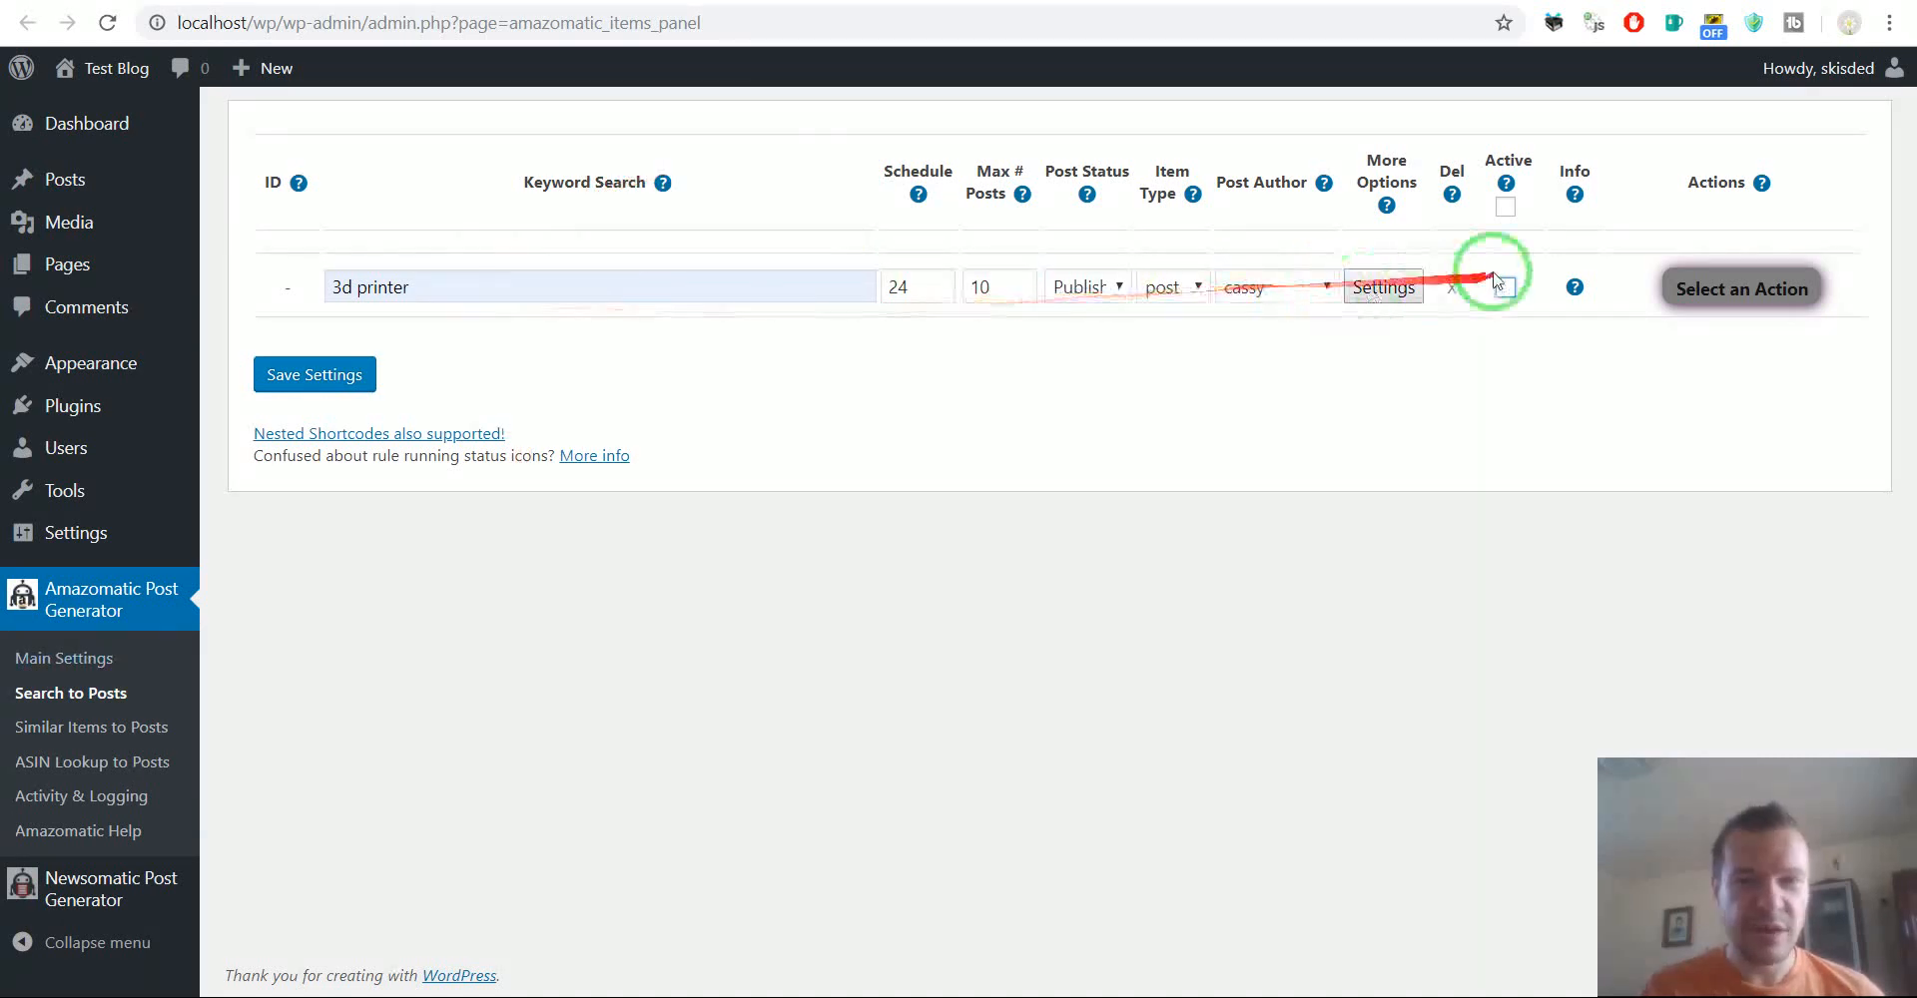
mouse_move(791, 285)
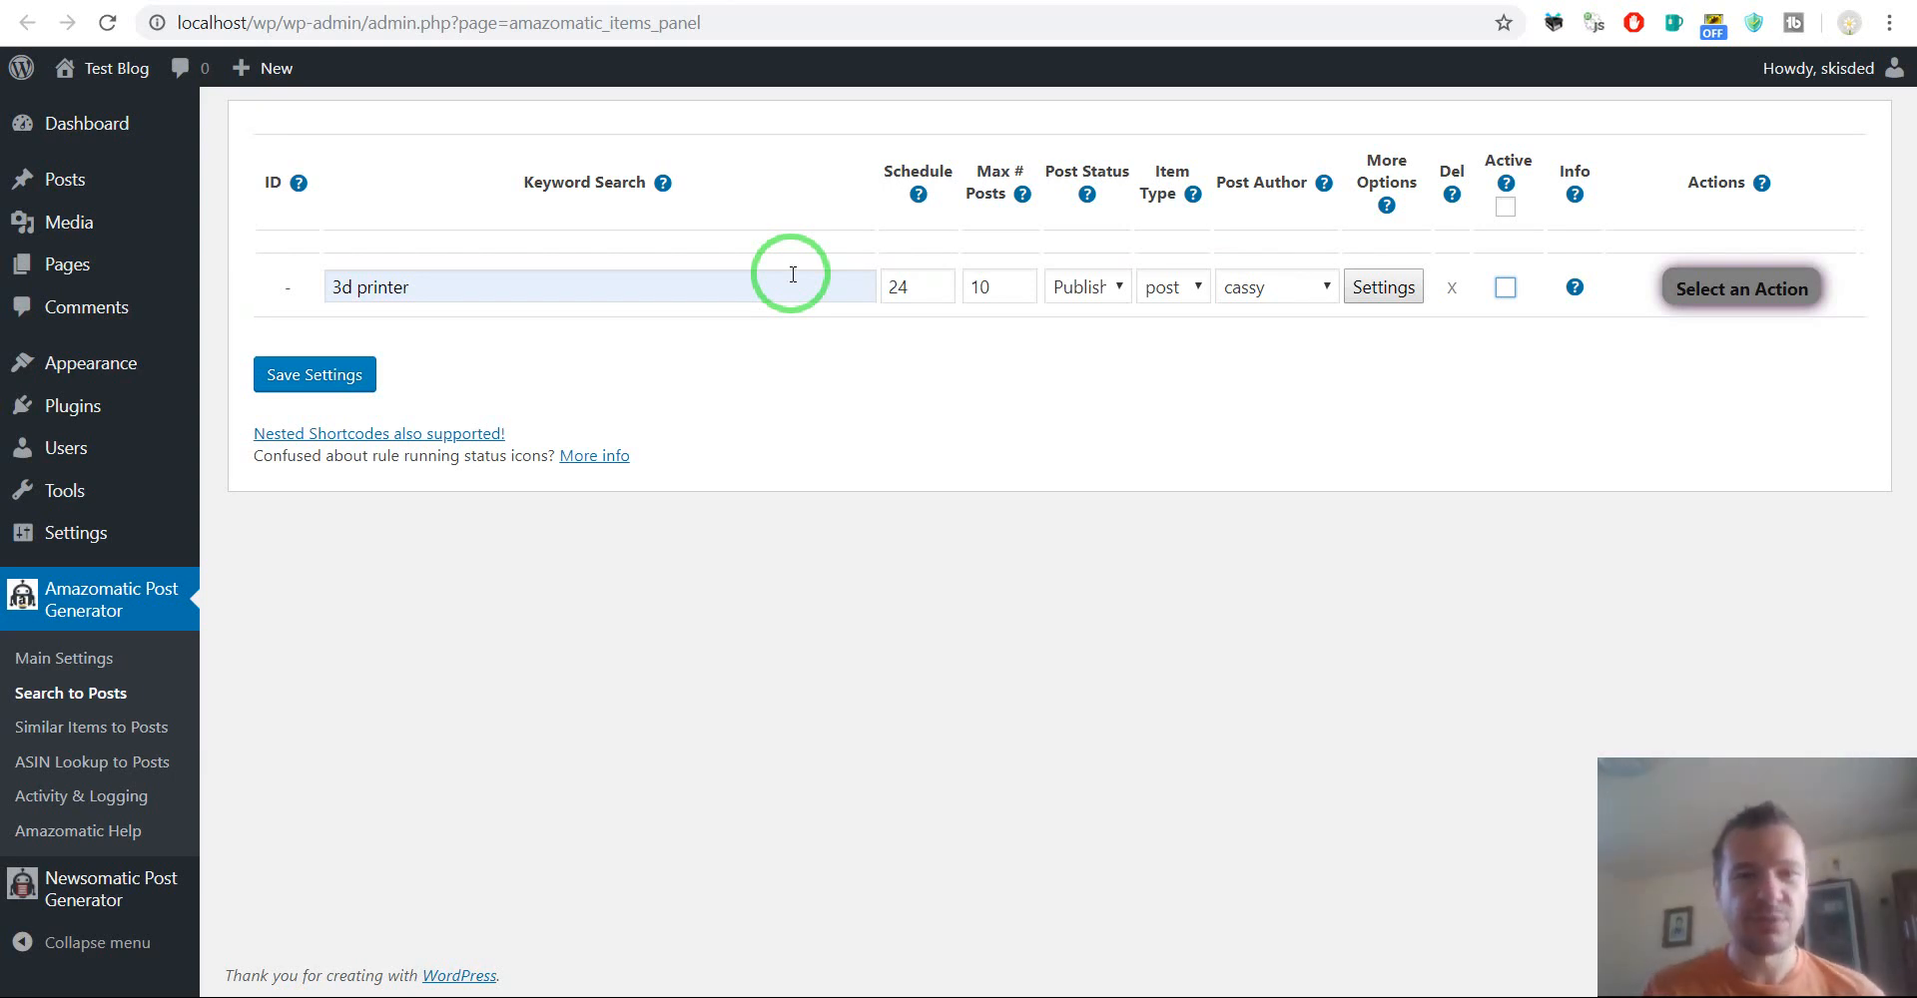
mouse_move(1497, 285)
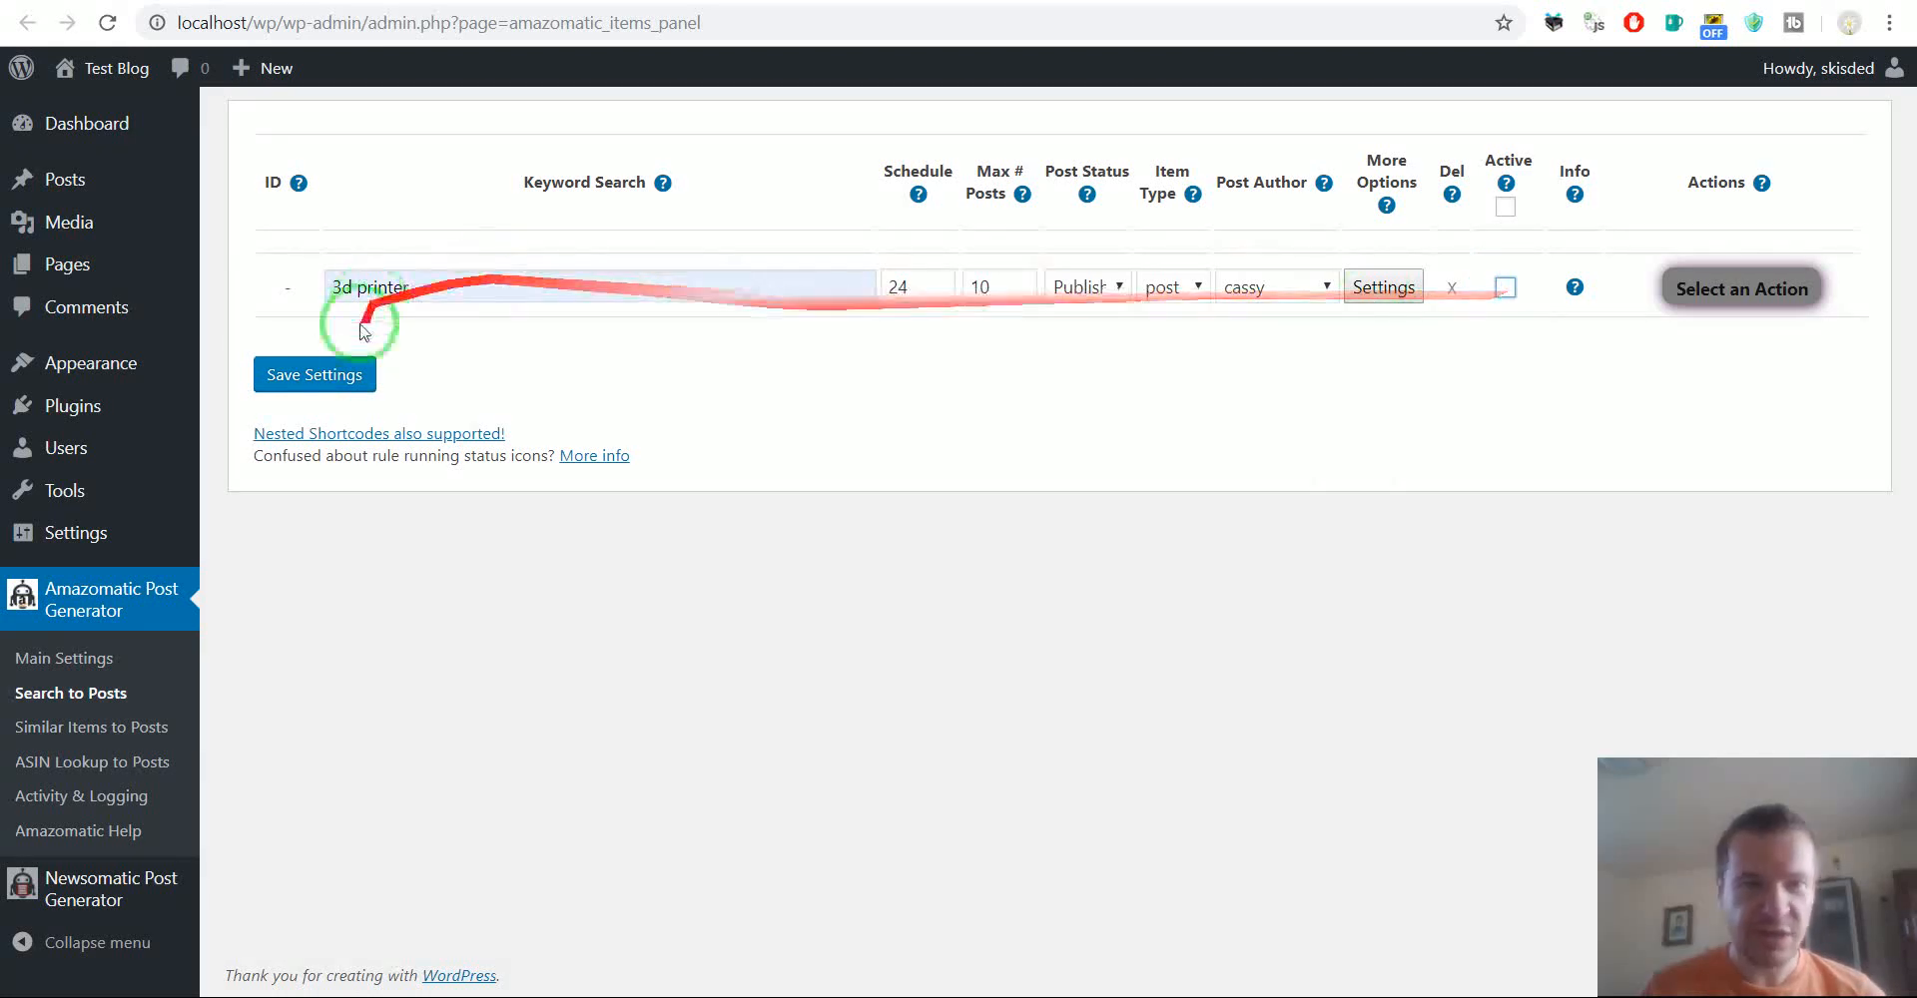
mouse_move(1030, 285)
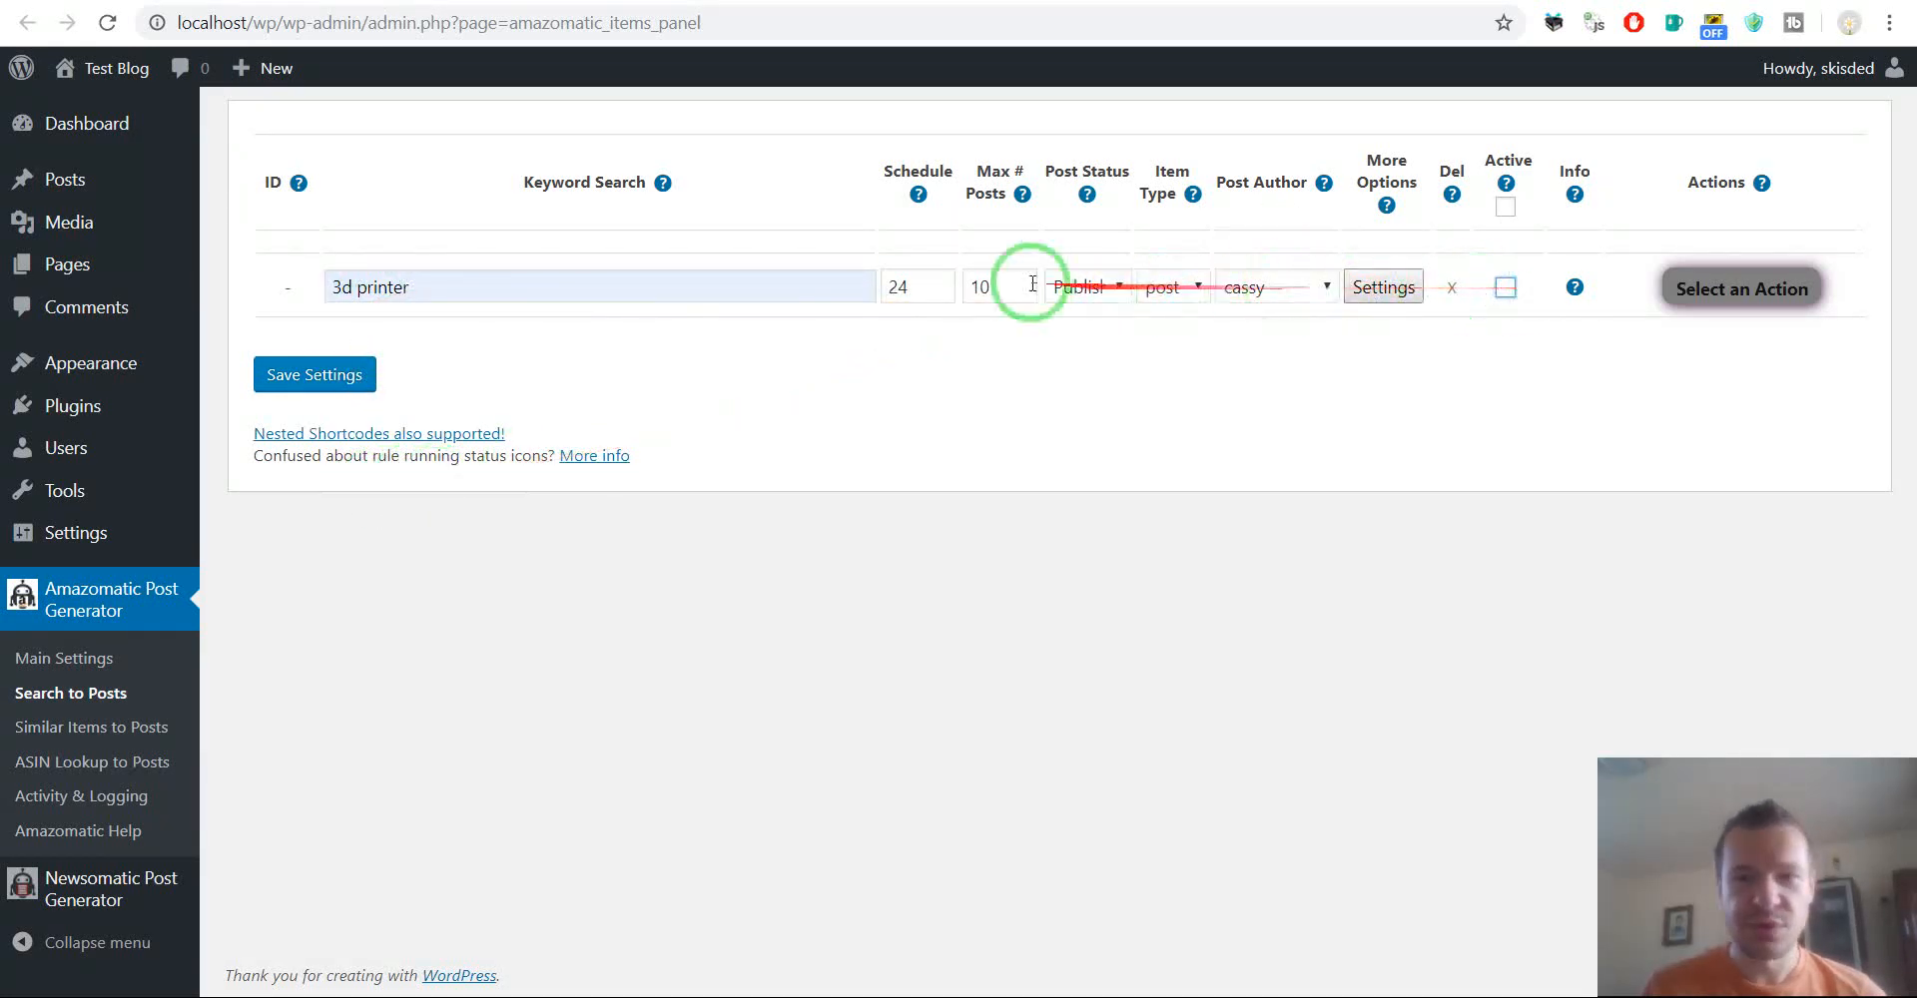
Remove the content, buy-now and reviews placeholders from the Generated Post Content template
left_click(1383, 286)
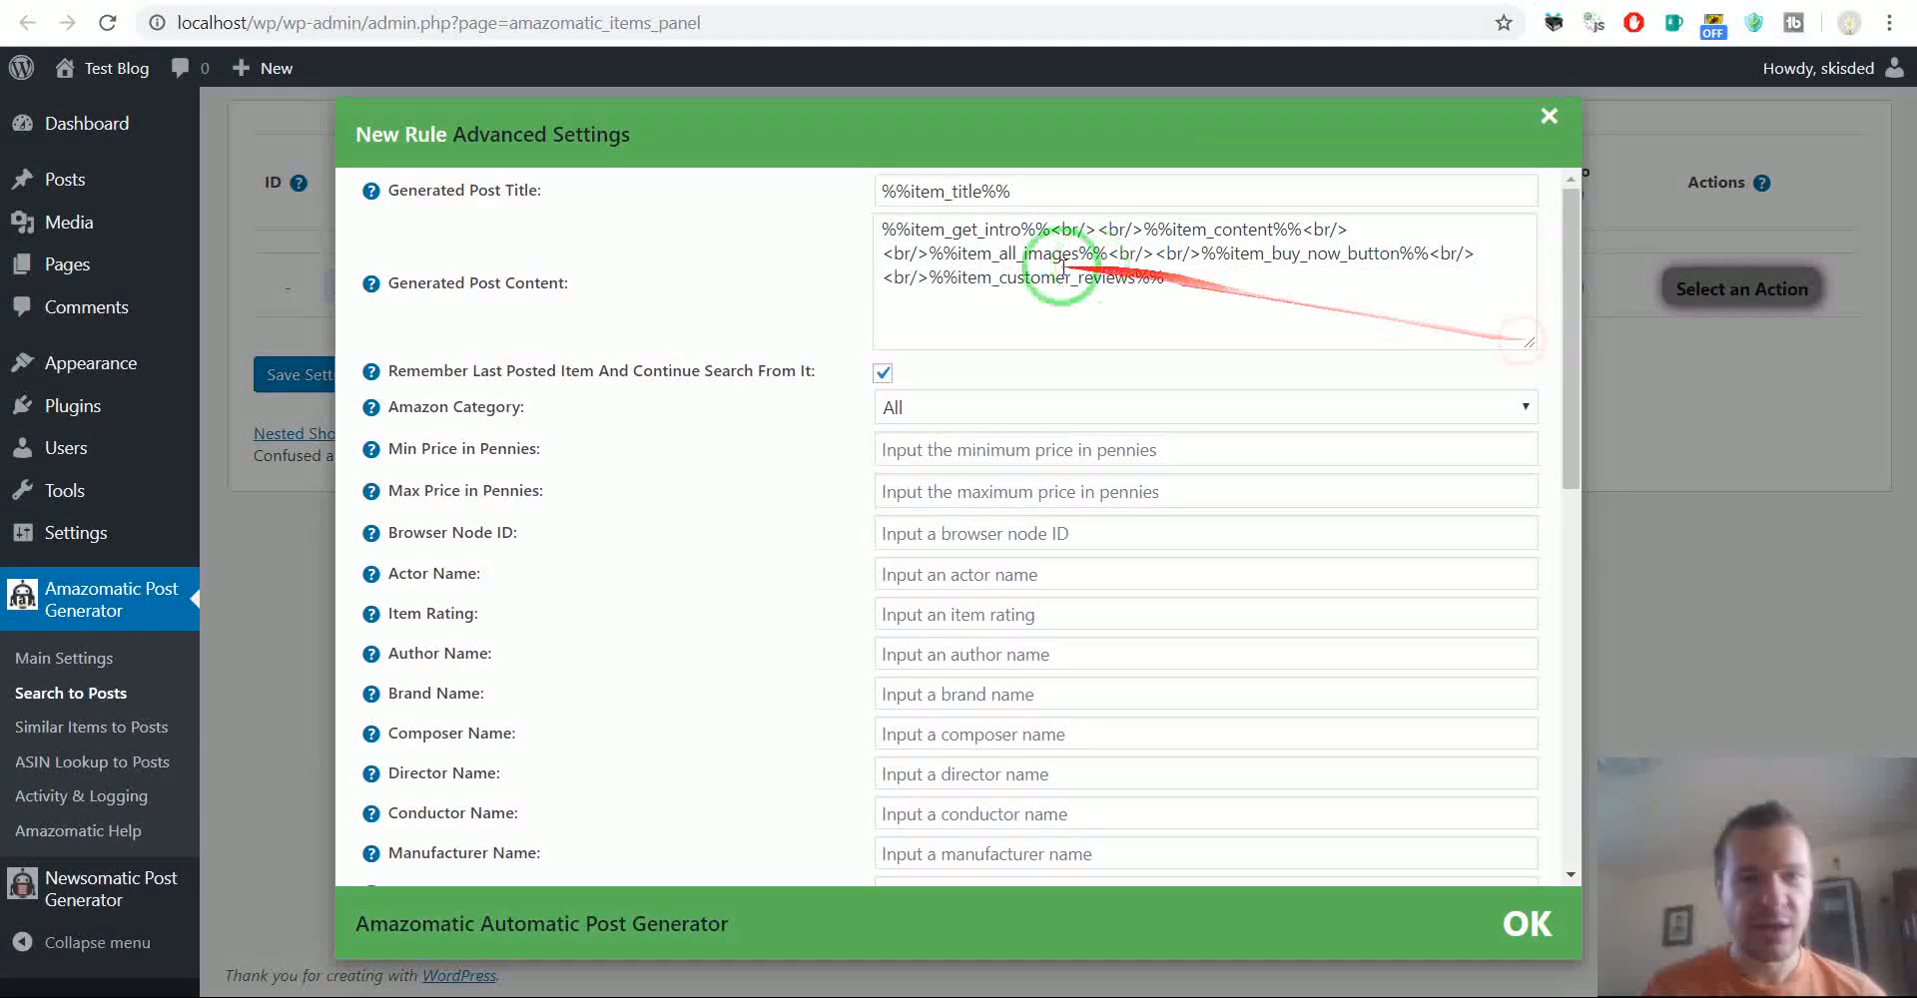
double_click(964, 229)
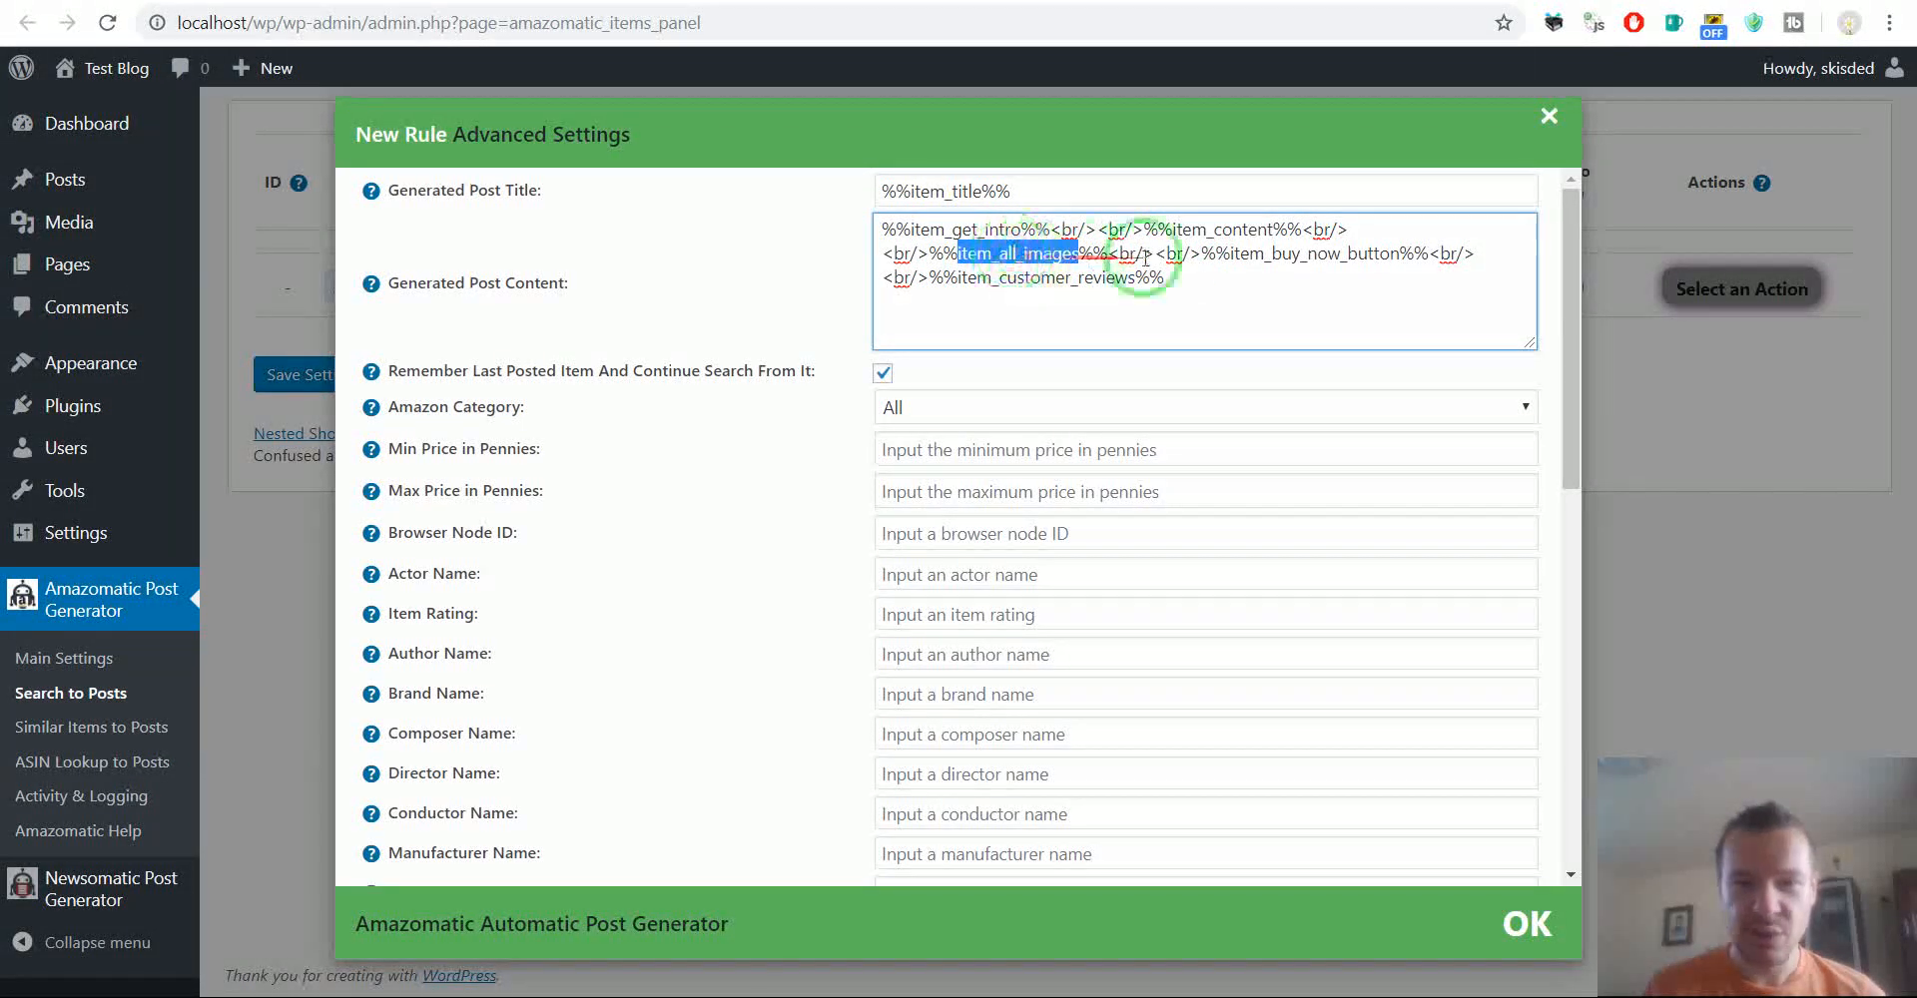
double_click(1338, 252)
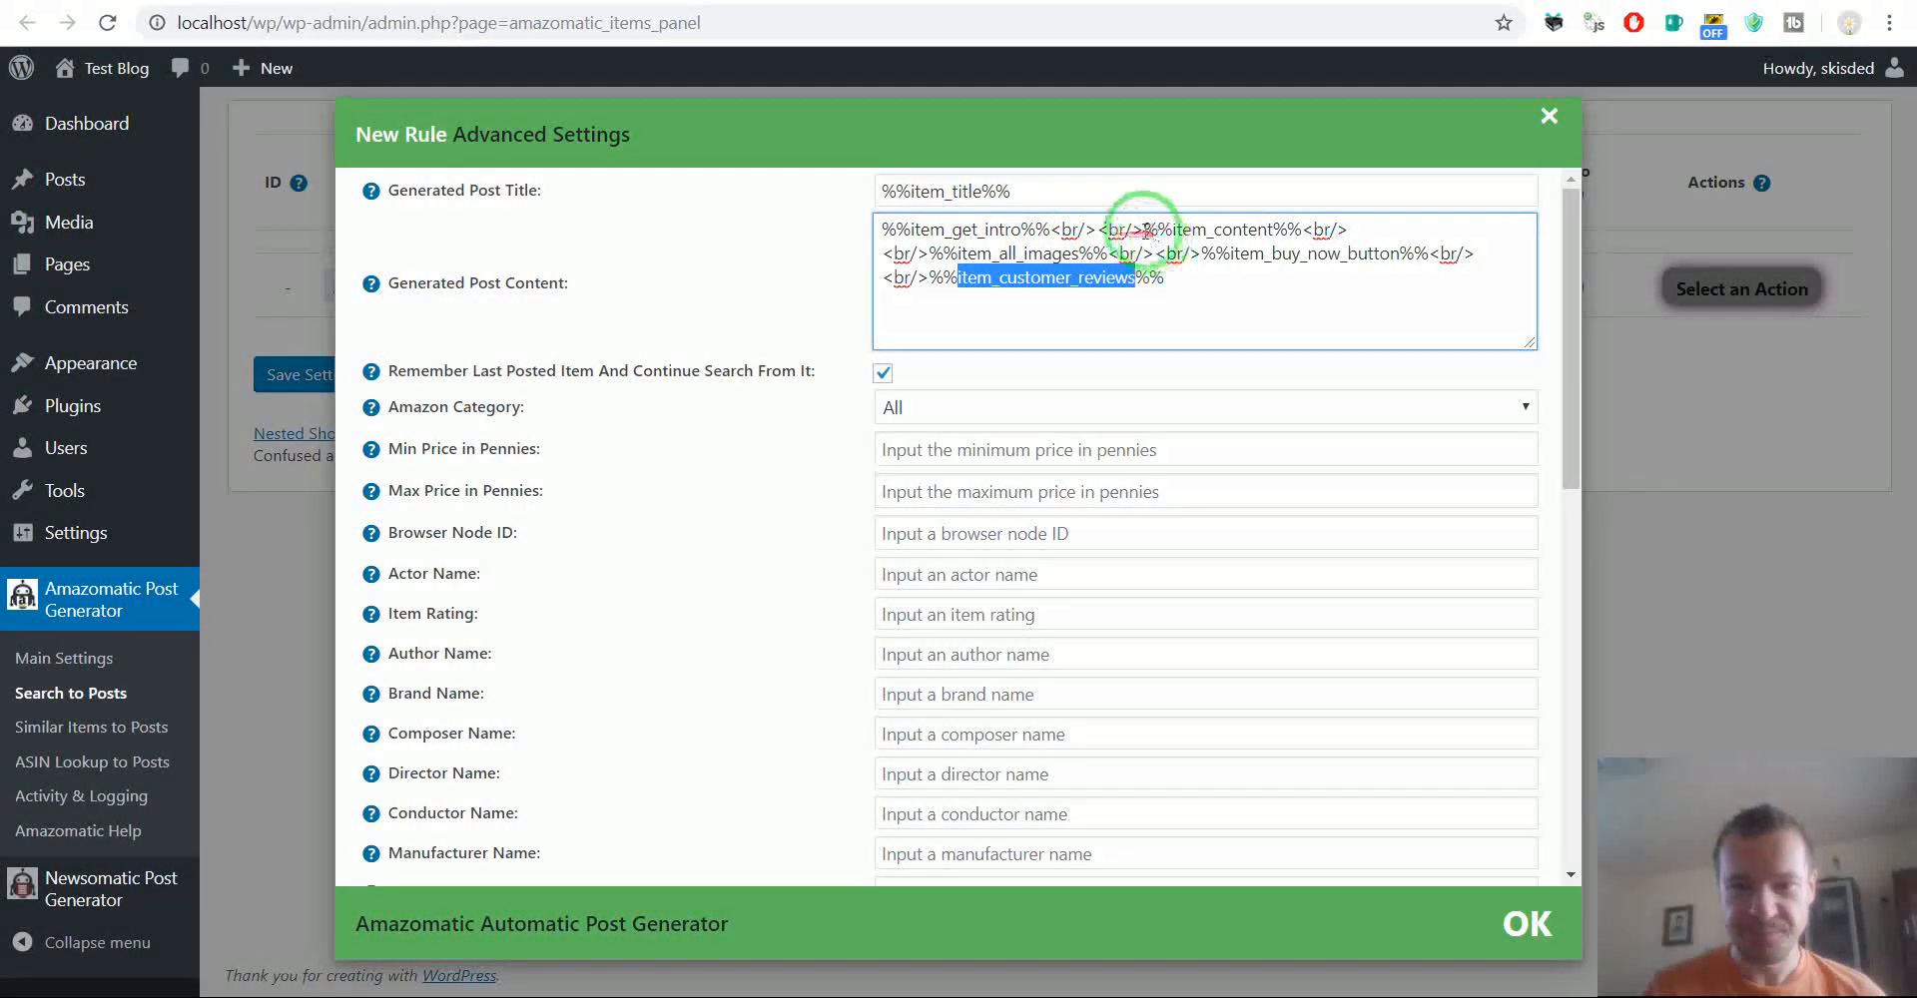
double_click(1235, 230)
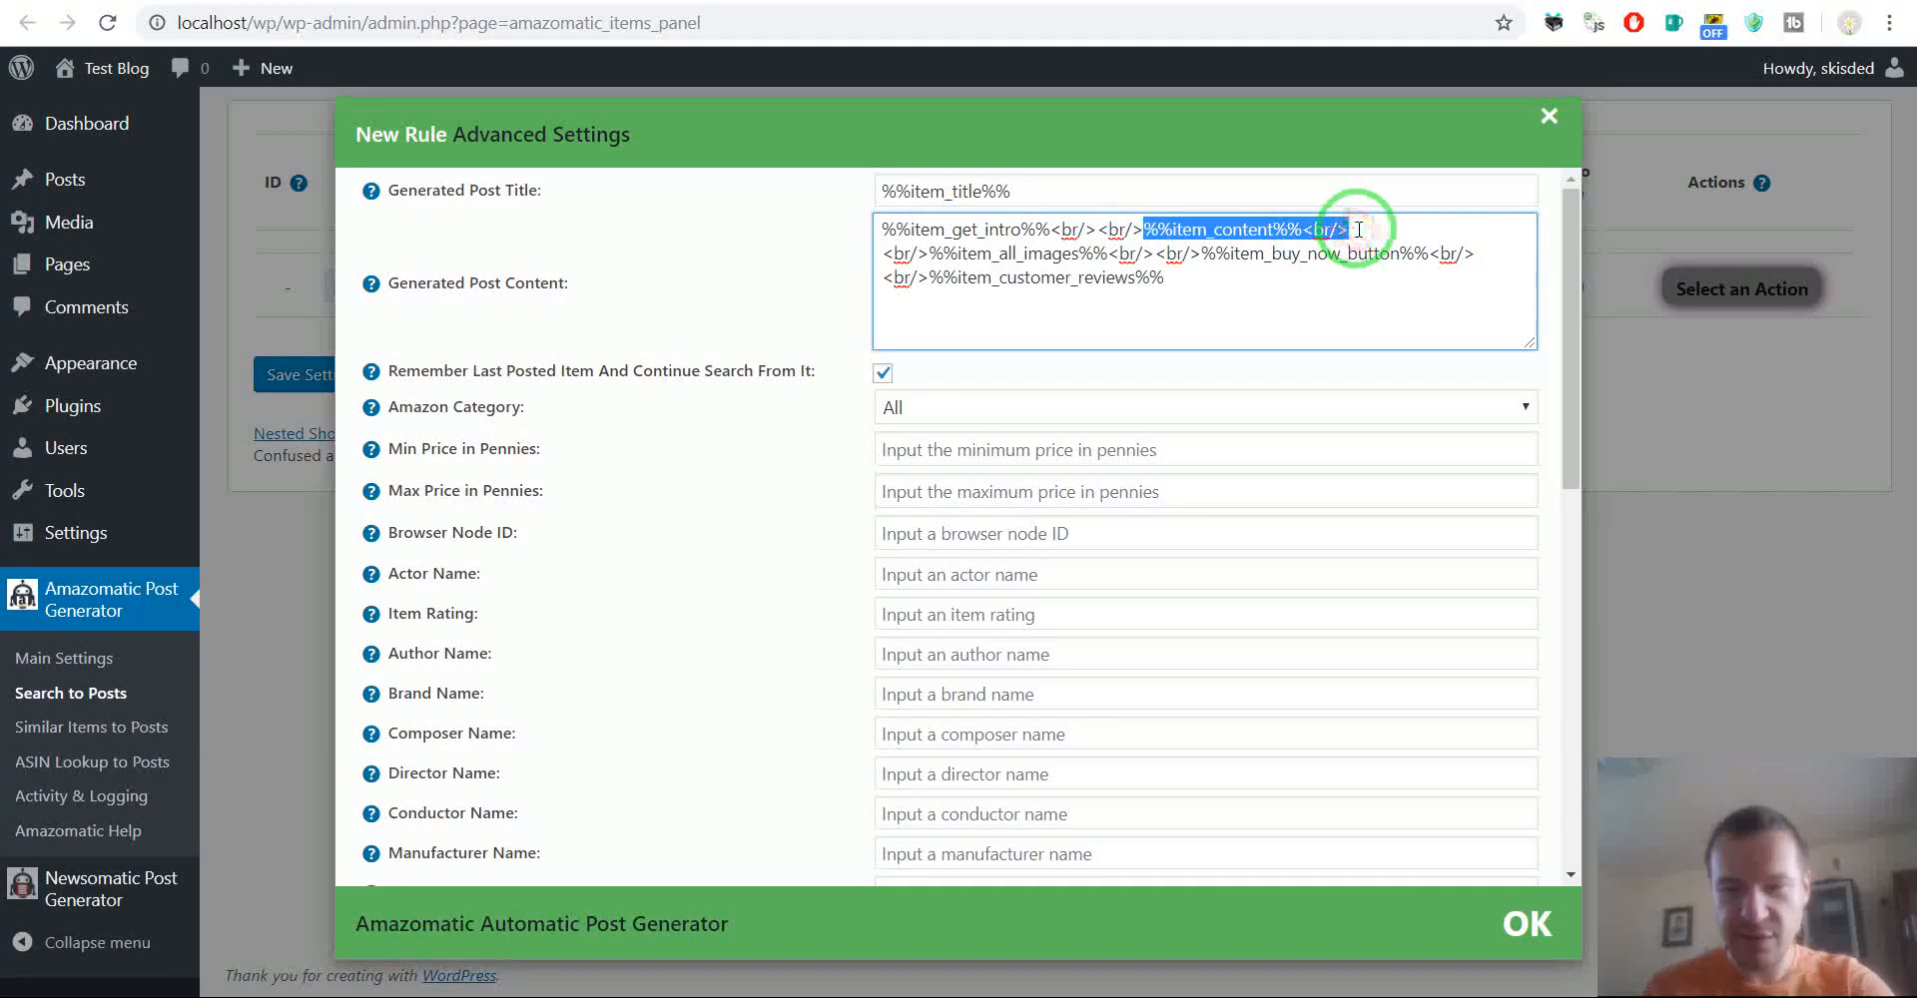
key("Delete")
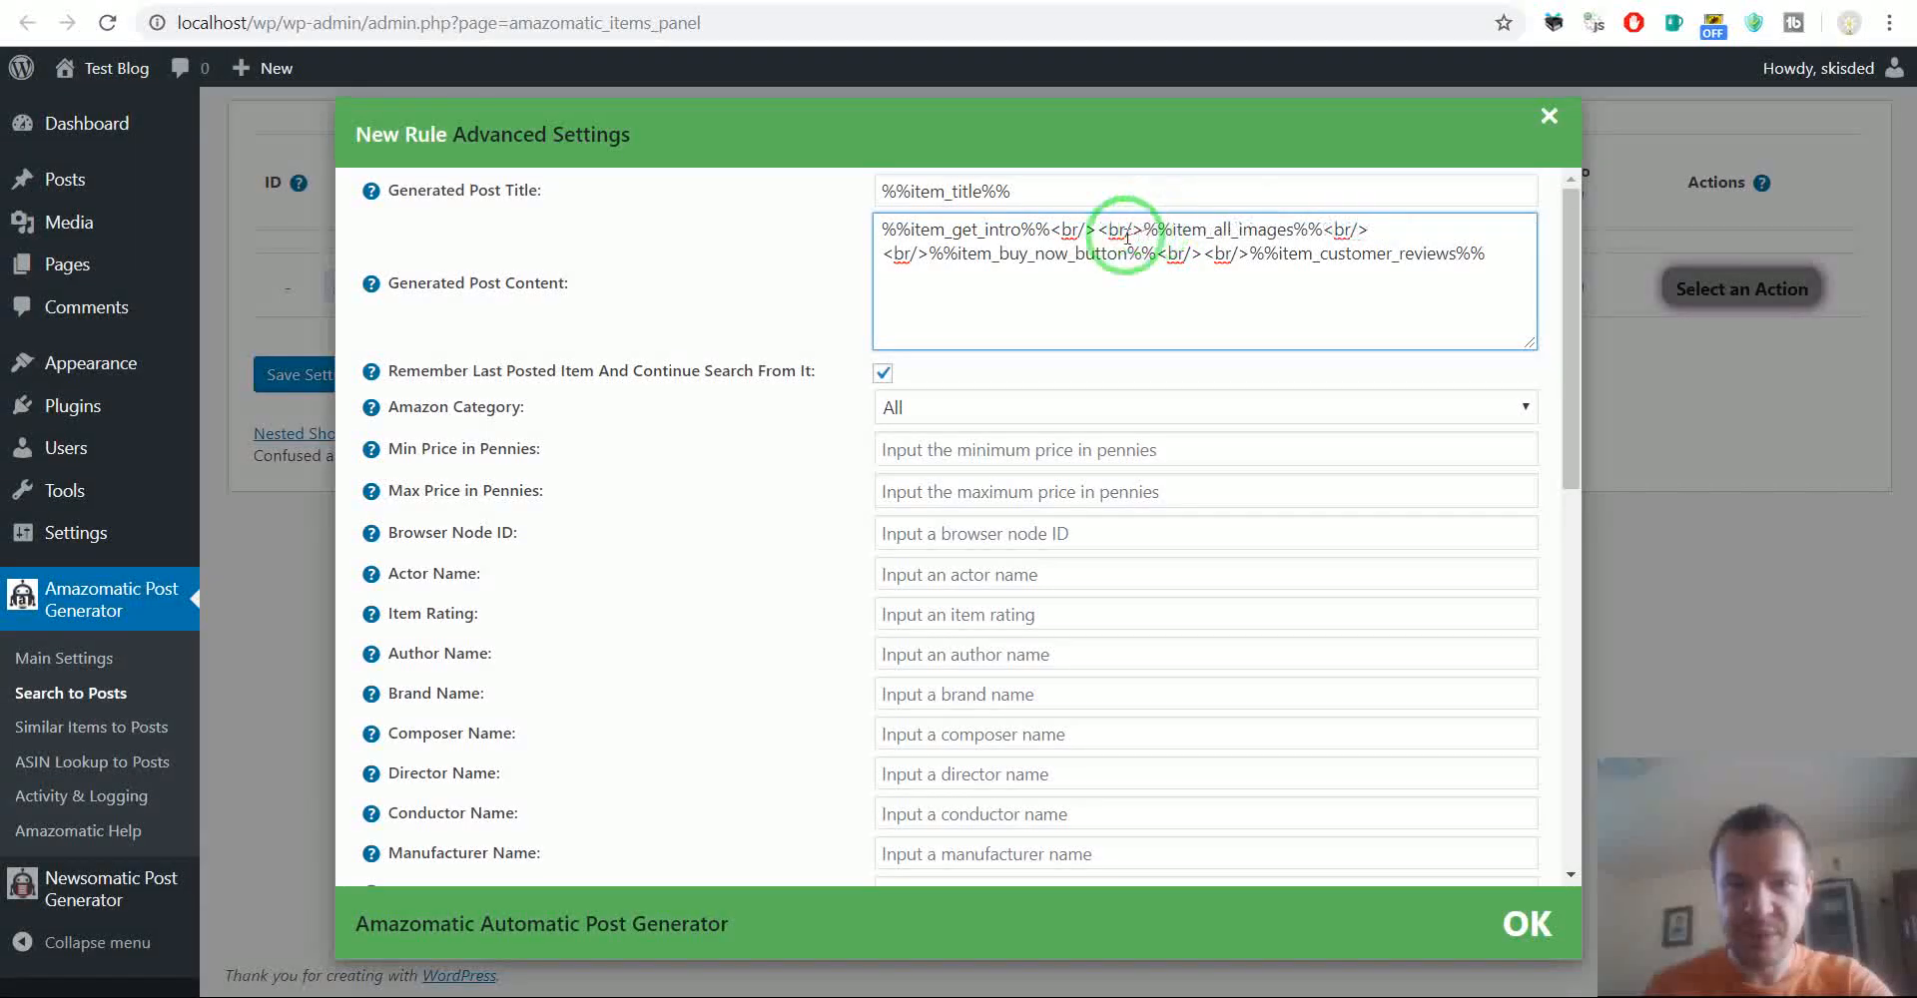
mouse_move(1327, 229)
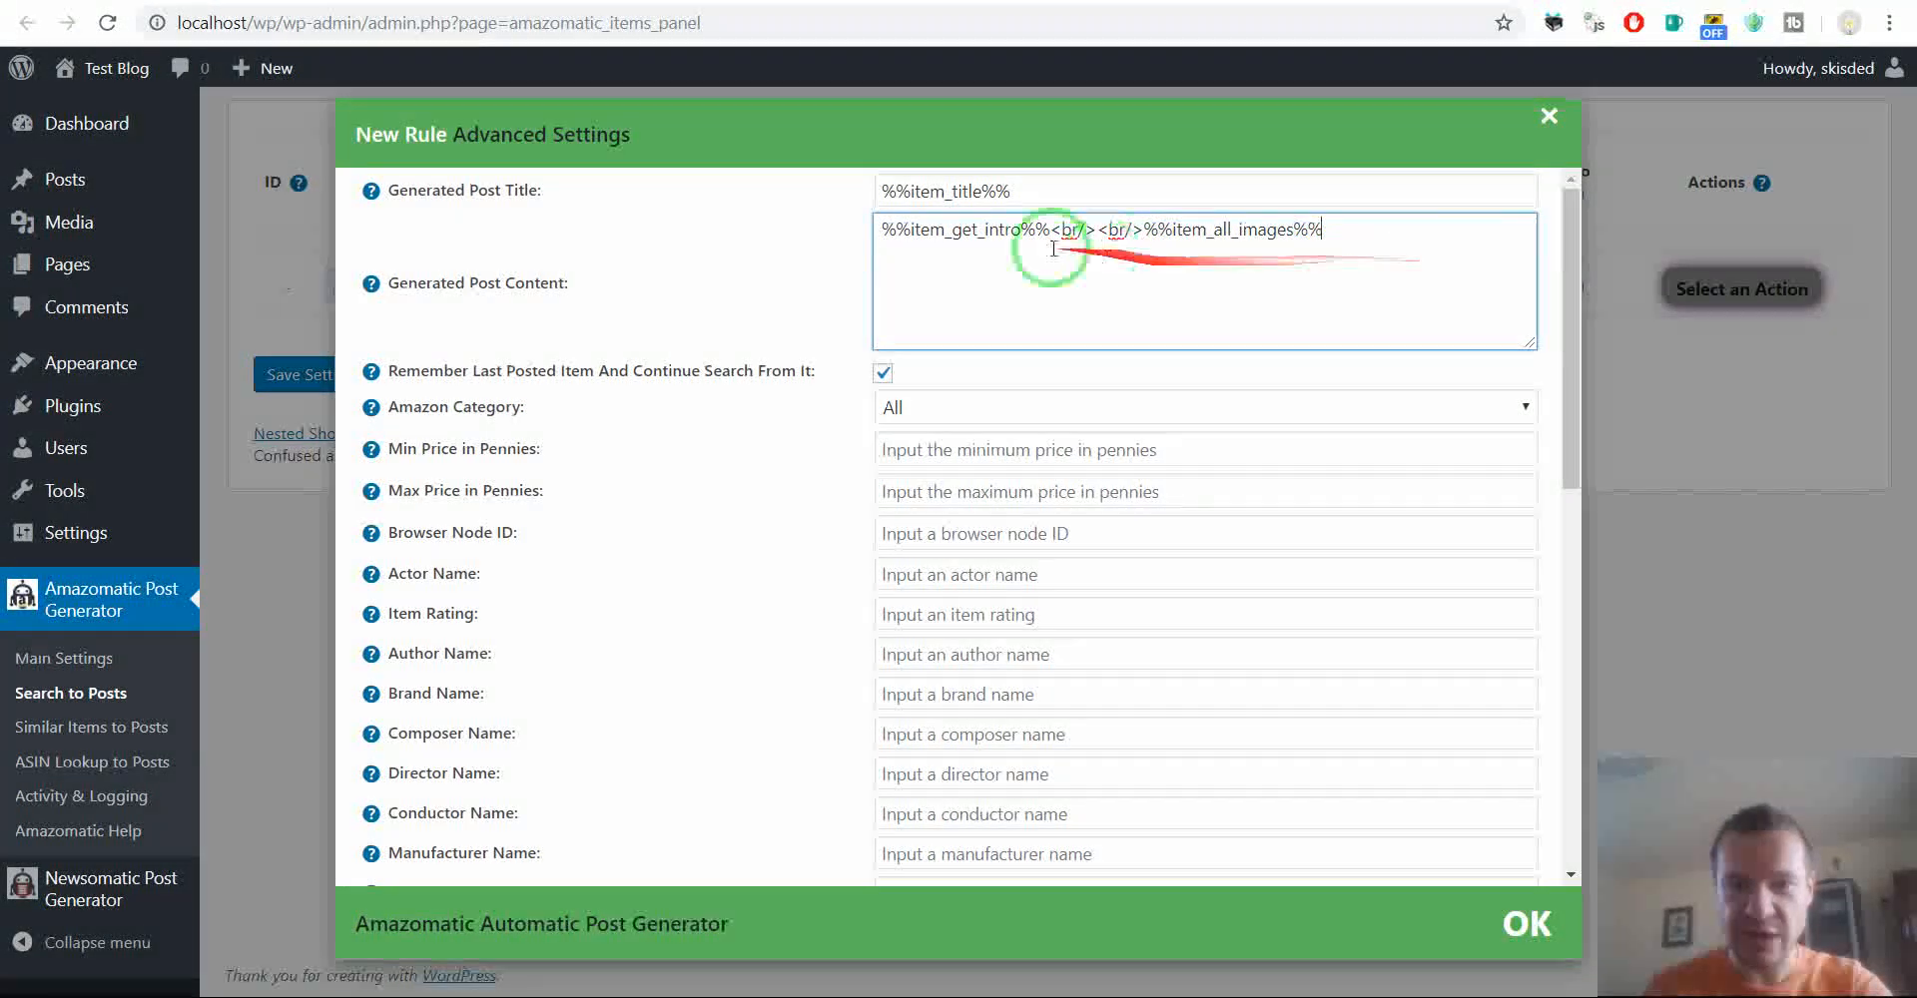
double_click(965, 230)
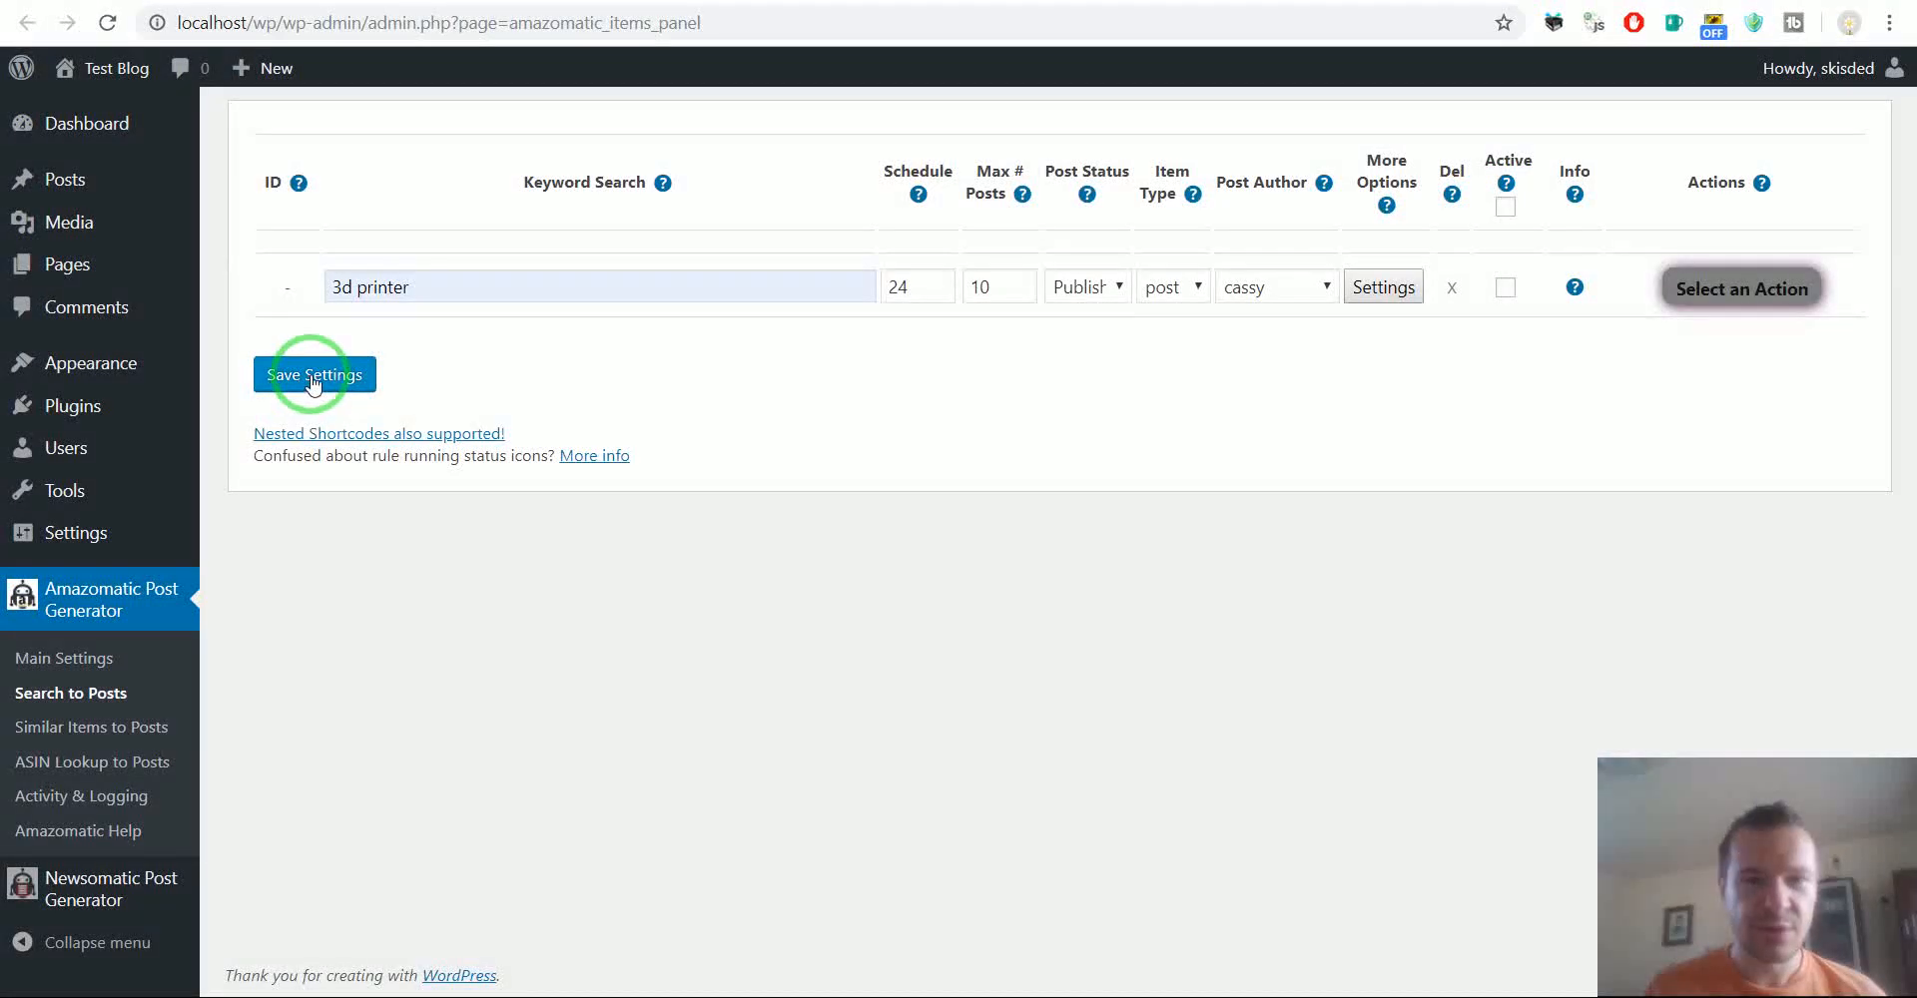
Save the Amazon rule and copy its %%amazomatic_0_0%% shortcode from the Info popup
left_click(314, 374)
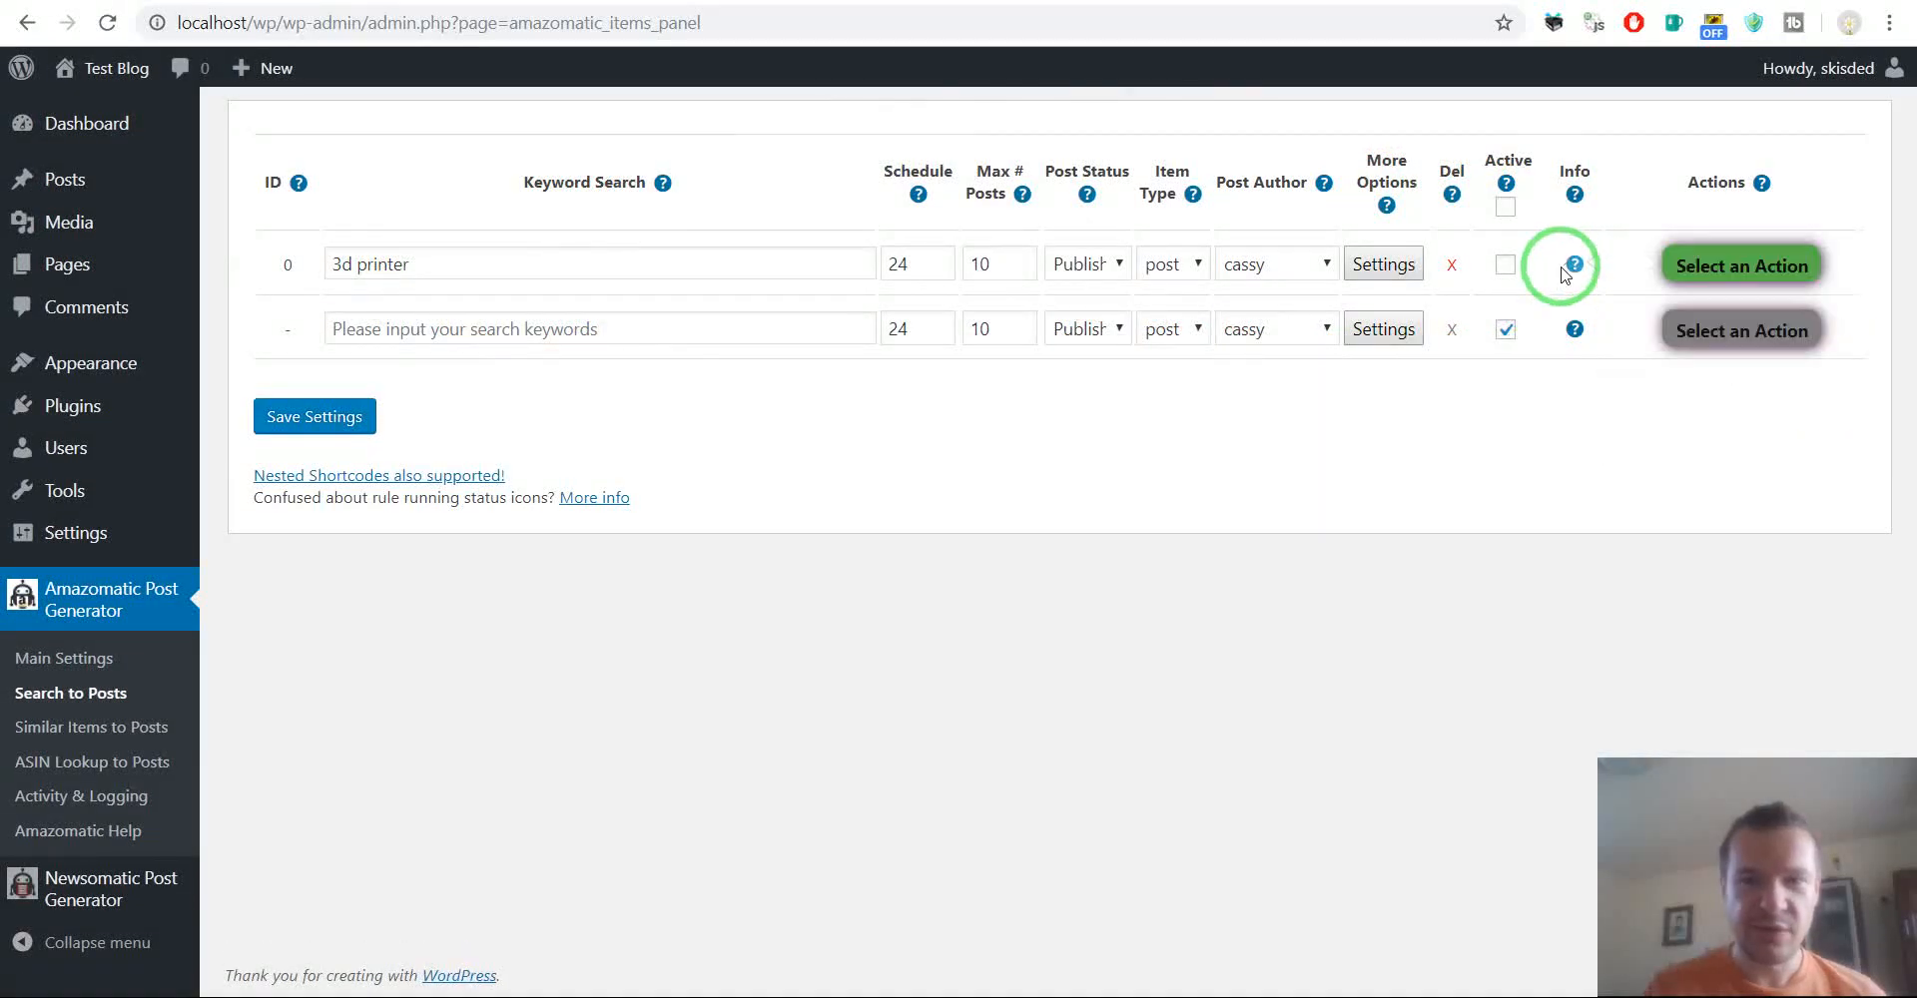
left_click(1574, 263)
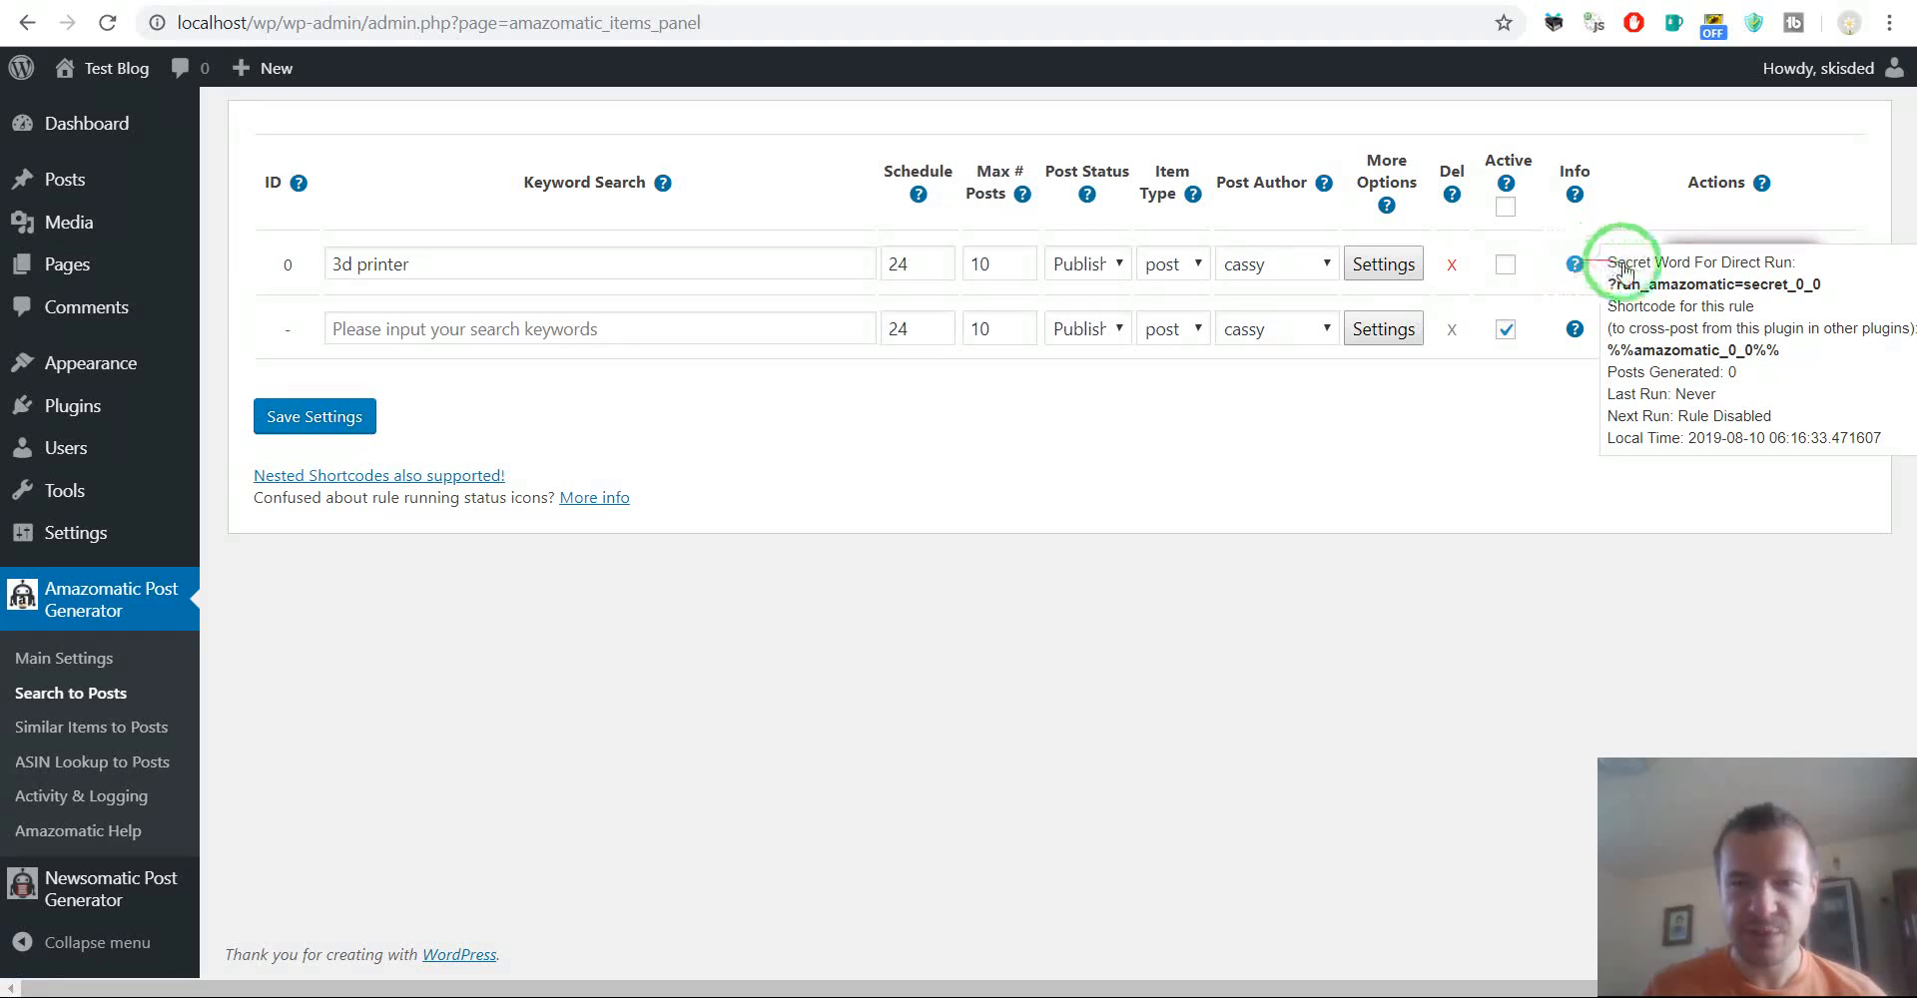
double_click(1690, 350)
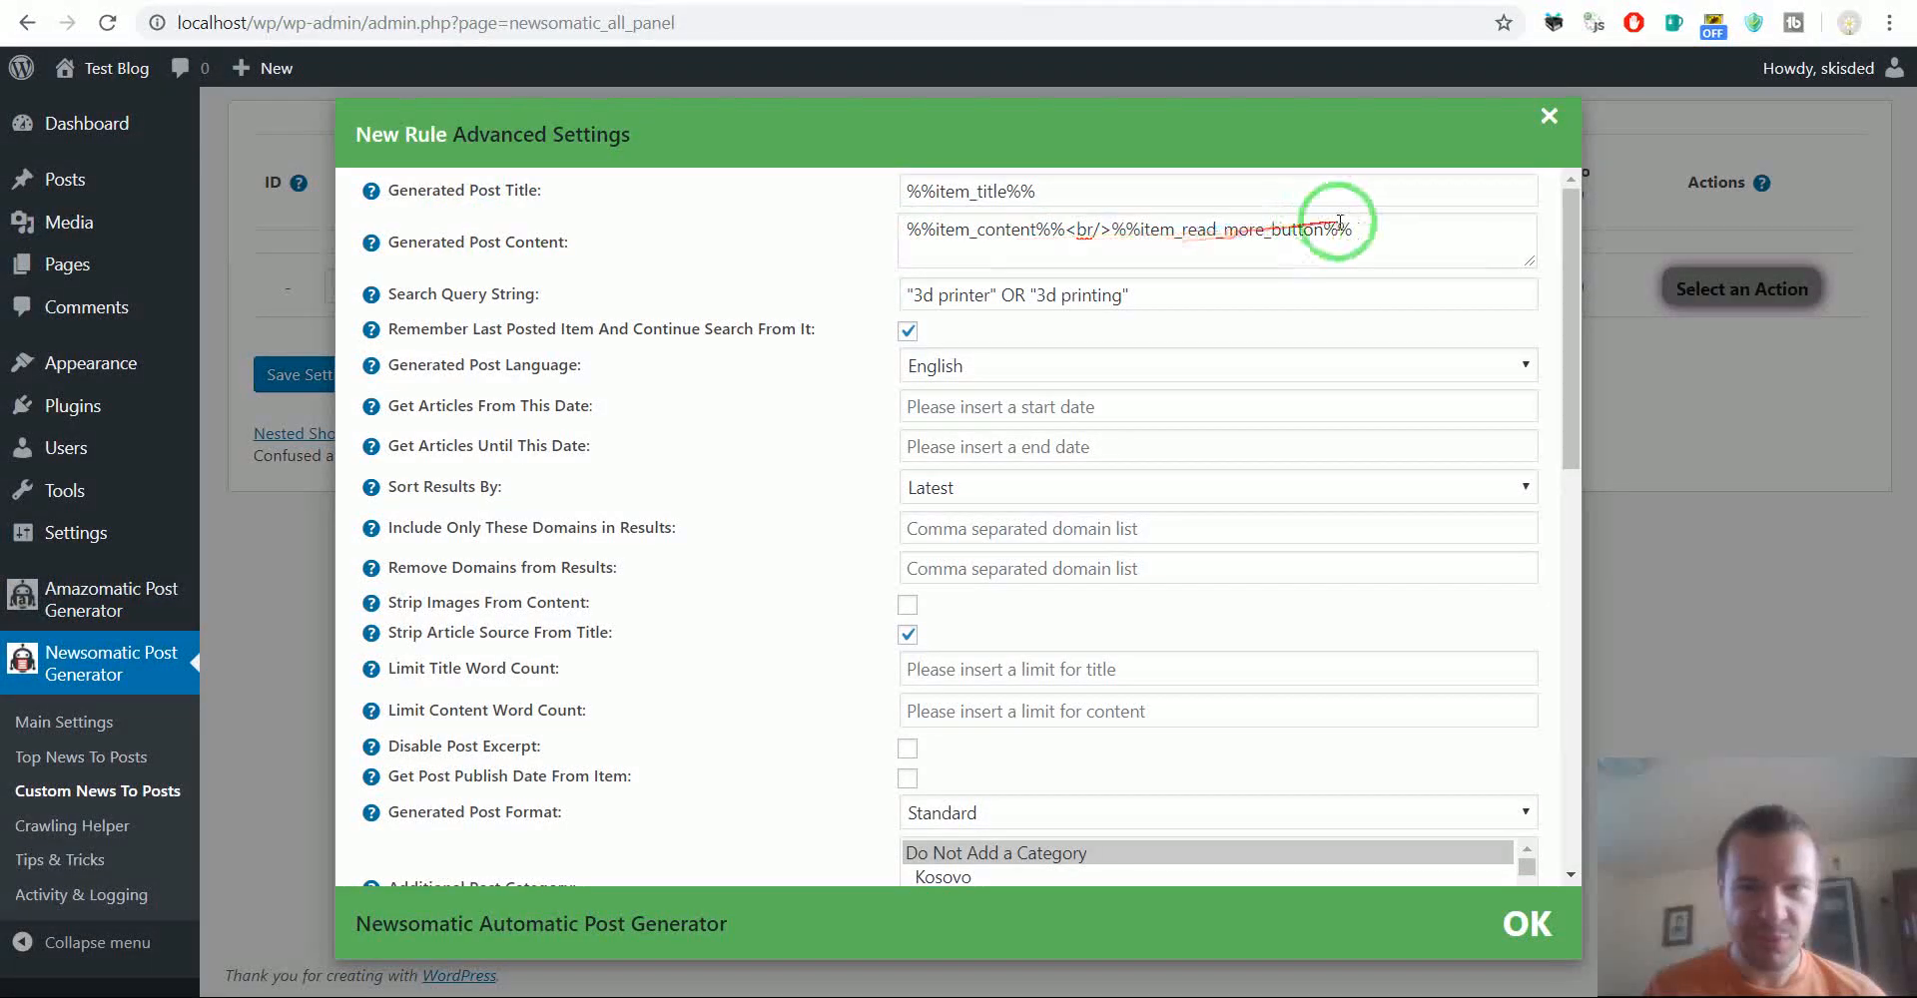
Append <br/>%%amazomatic_0_0%% after the read-more button in Generated Post Content
type("<br")
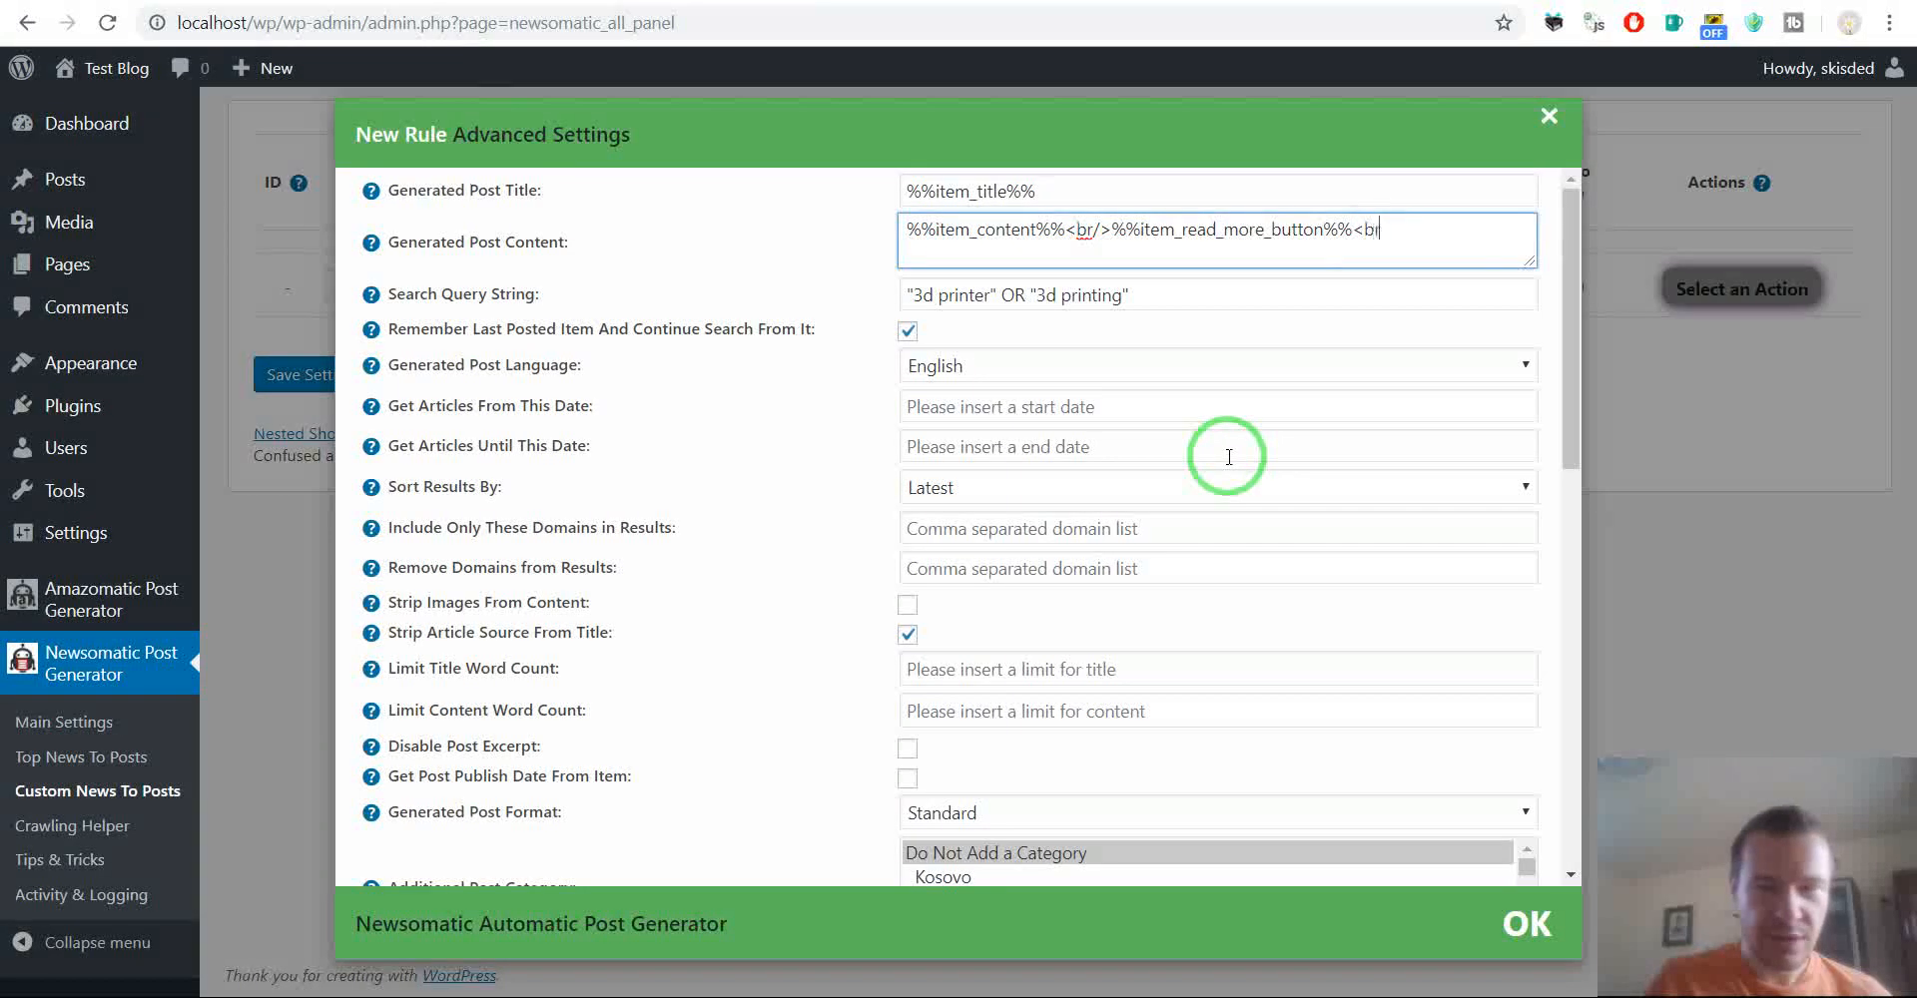
type("/>")
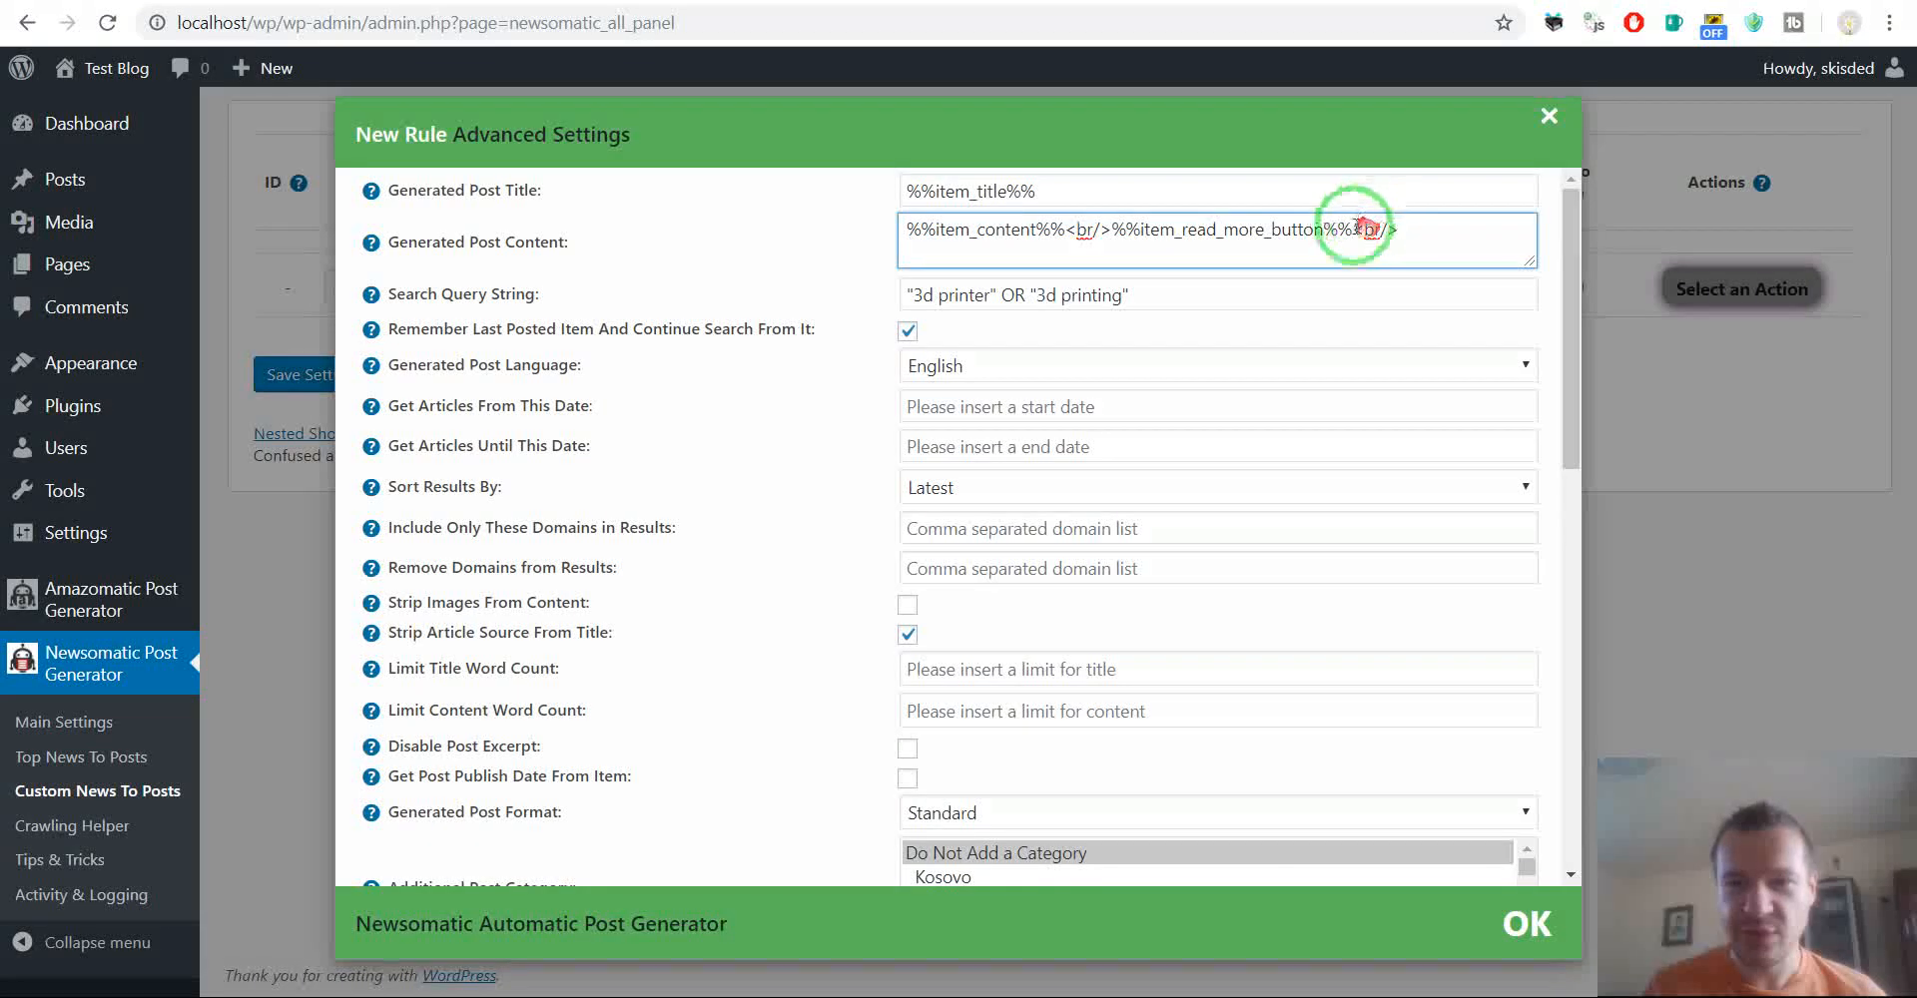
type("<br/>%%amazomatic_0_0%%")
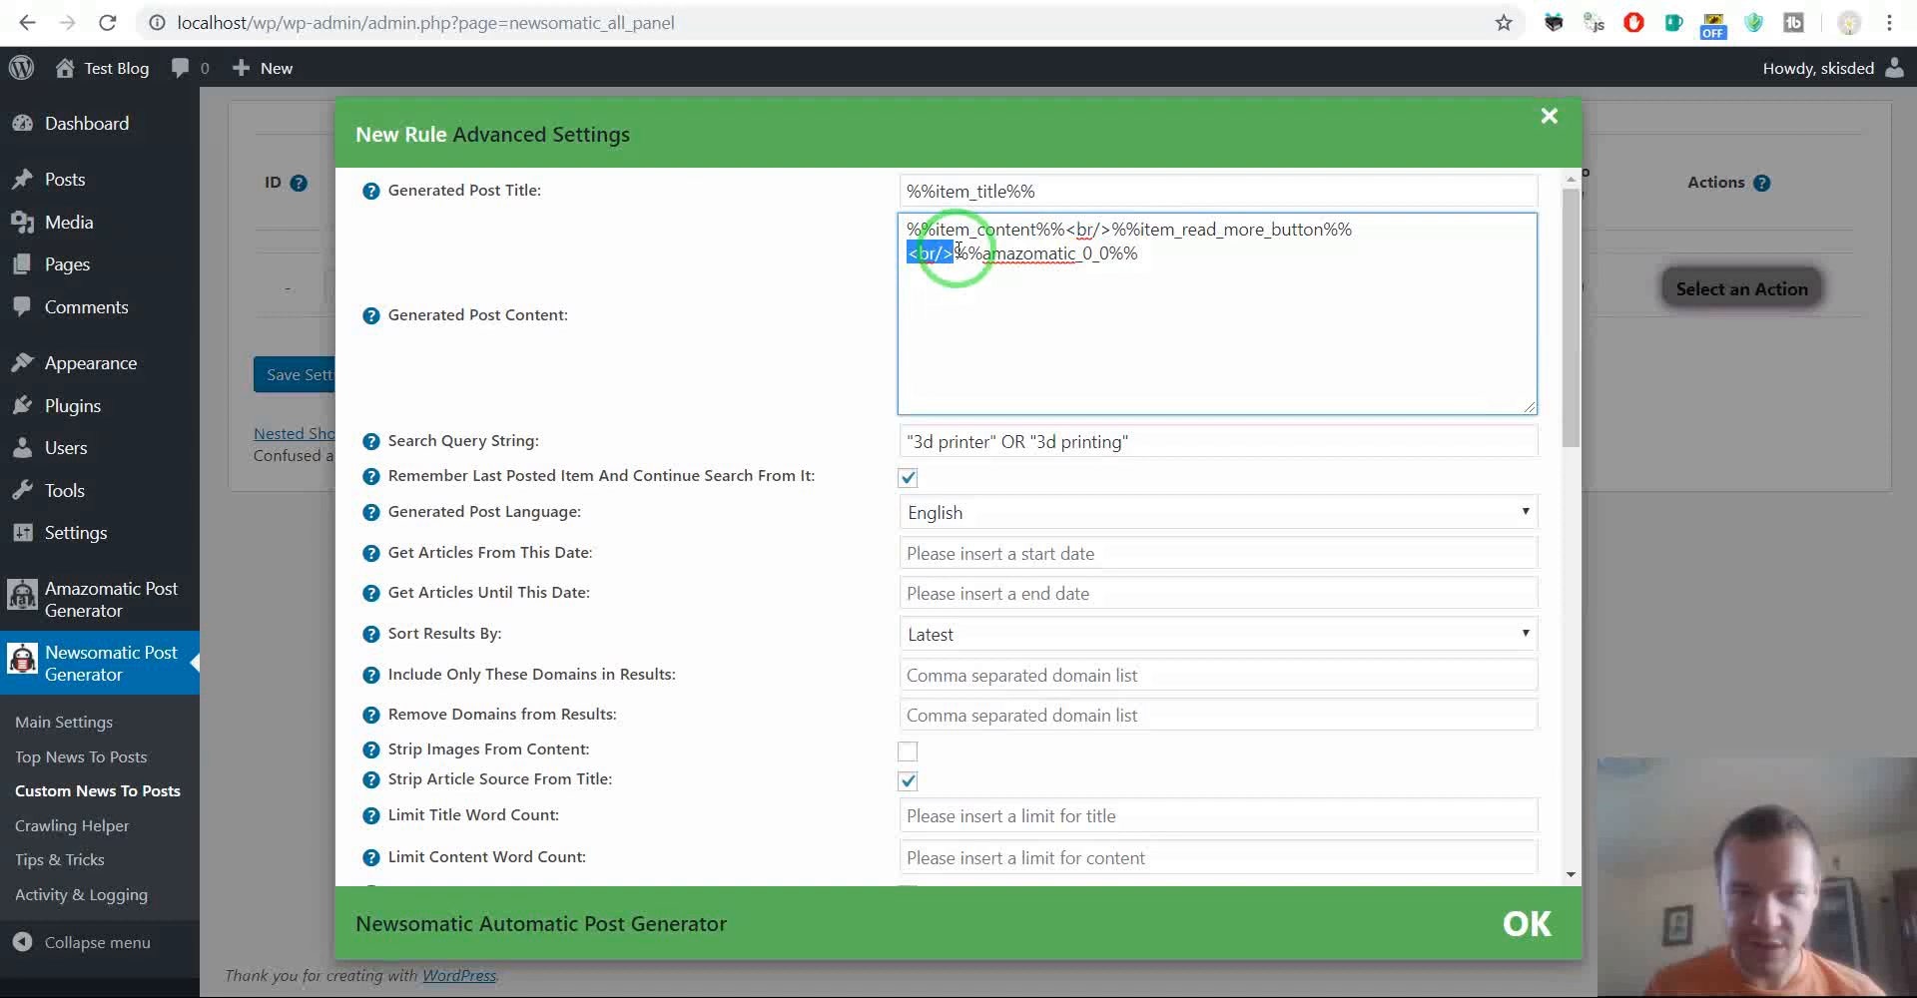
left_click(929, 253)
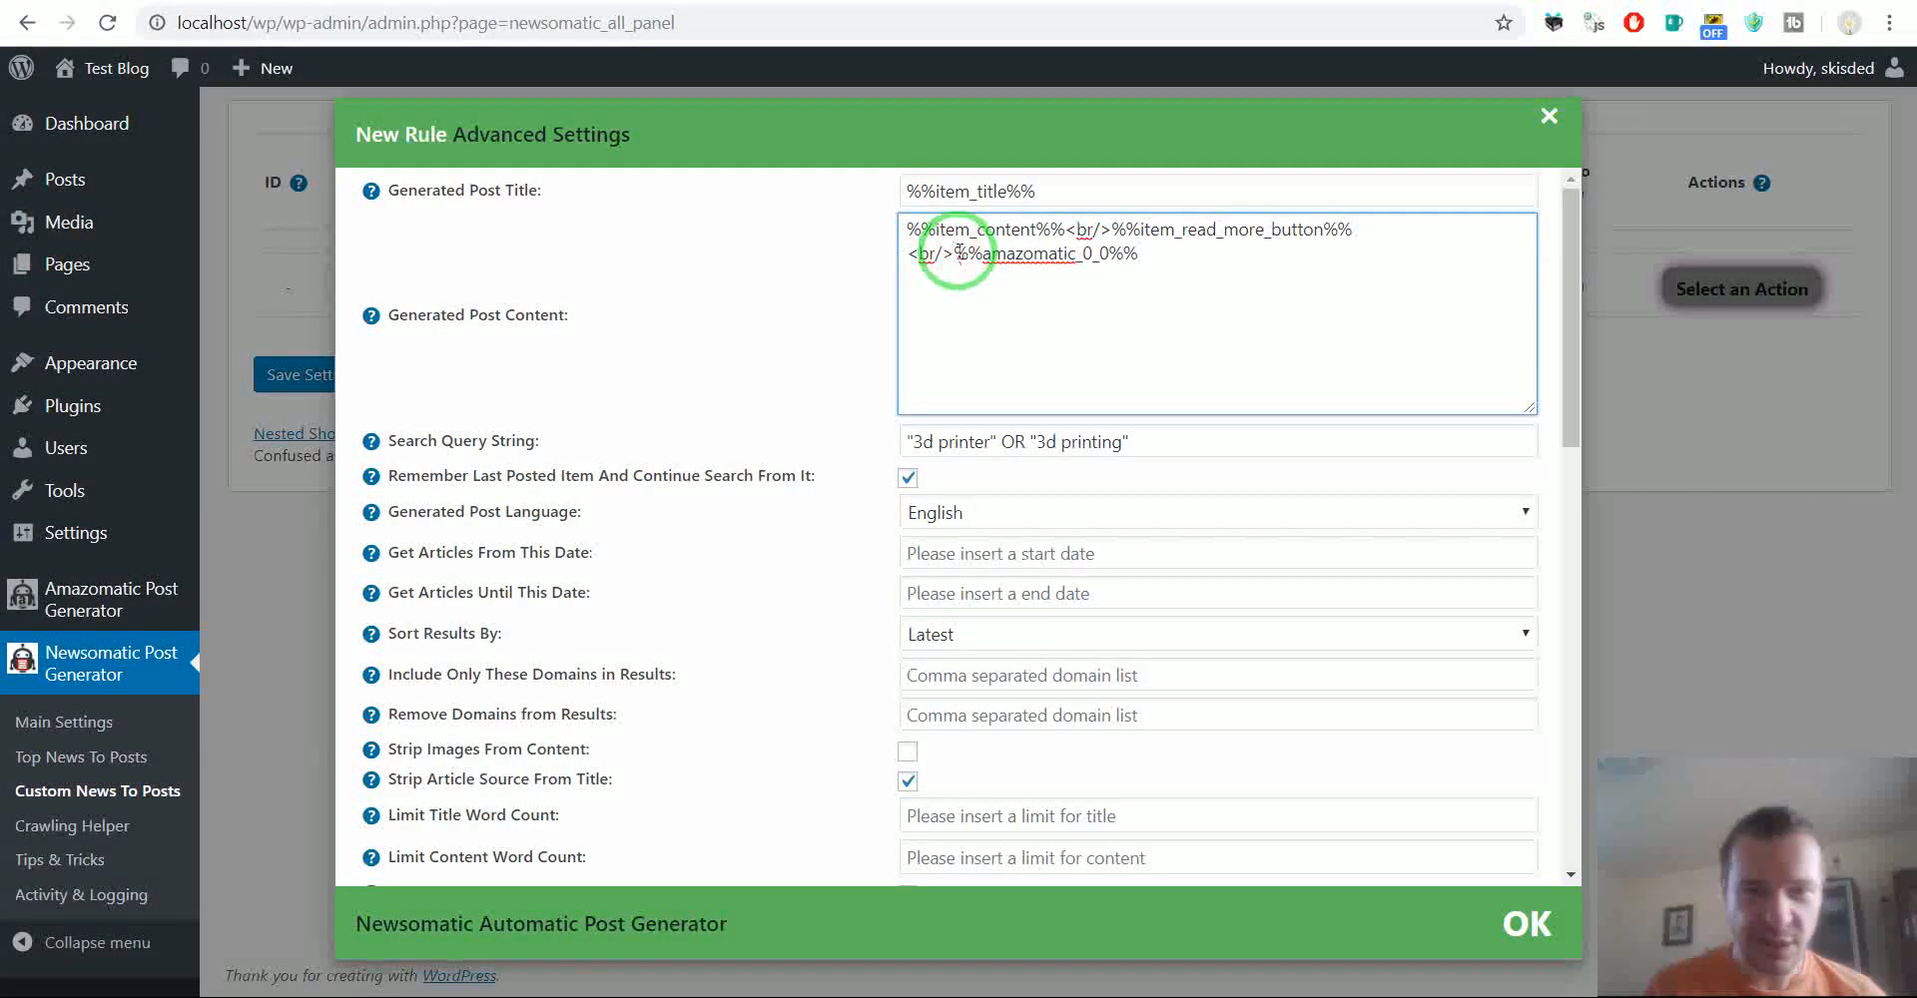
double_click(1024, 252)
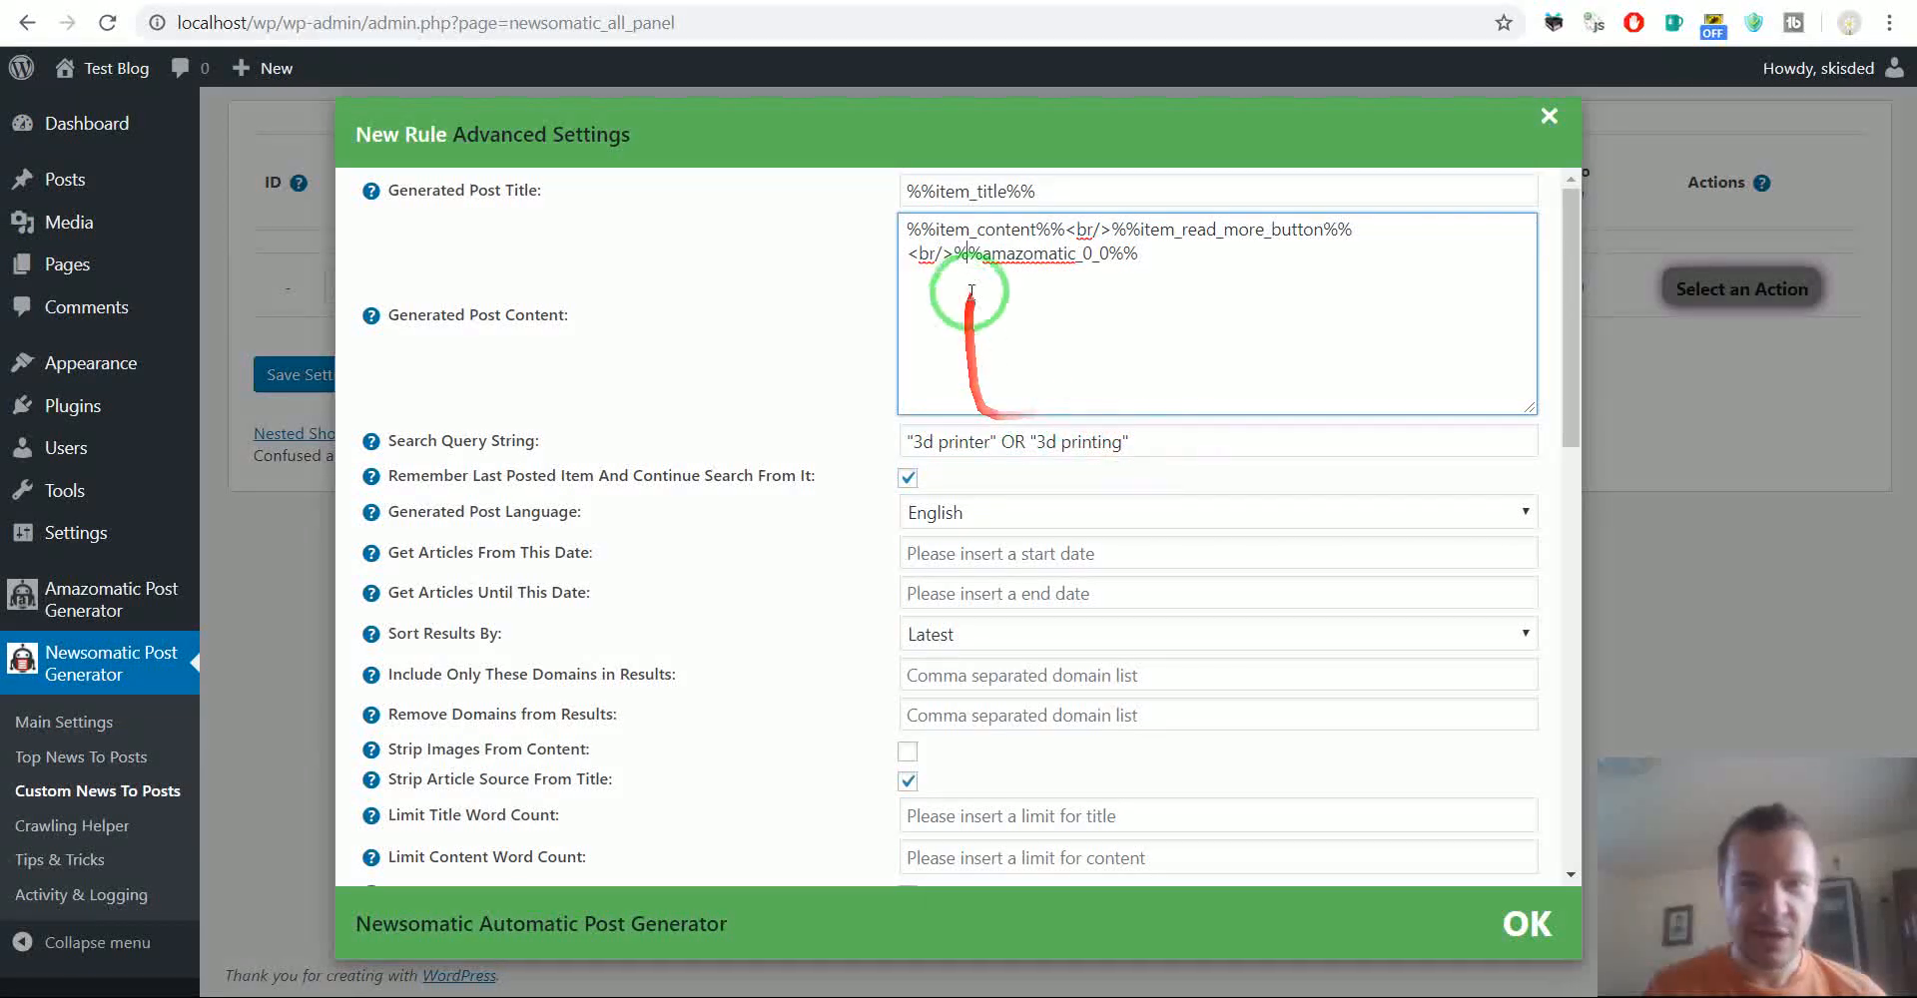
double_click(1024, 253)
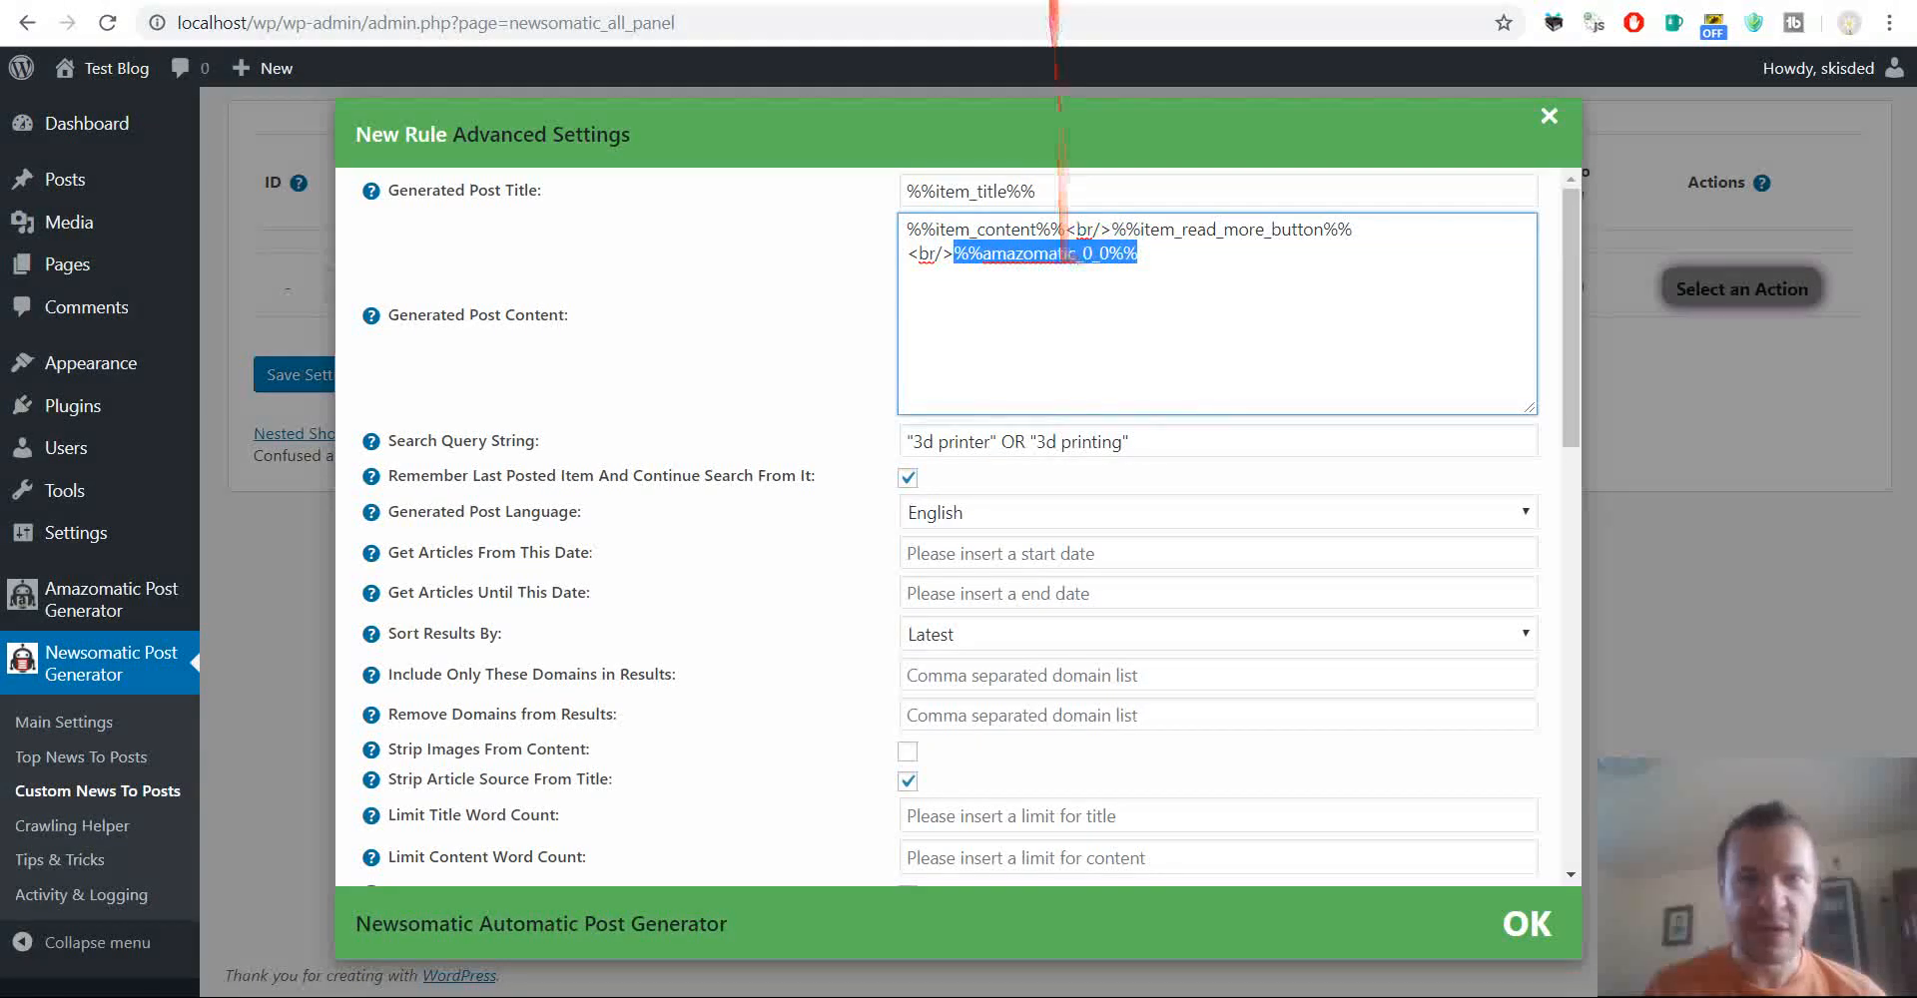
left_click(110, 600)
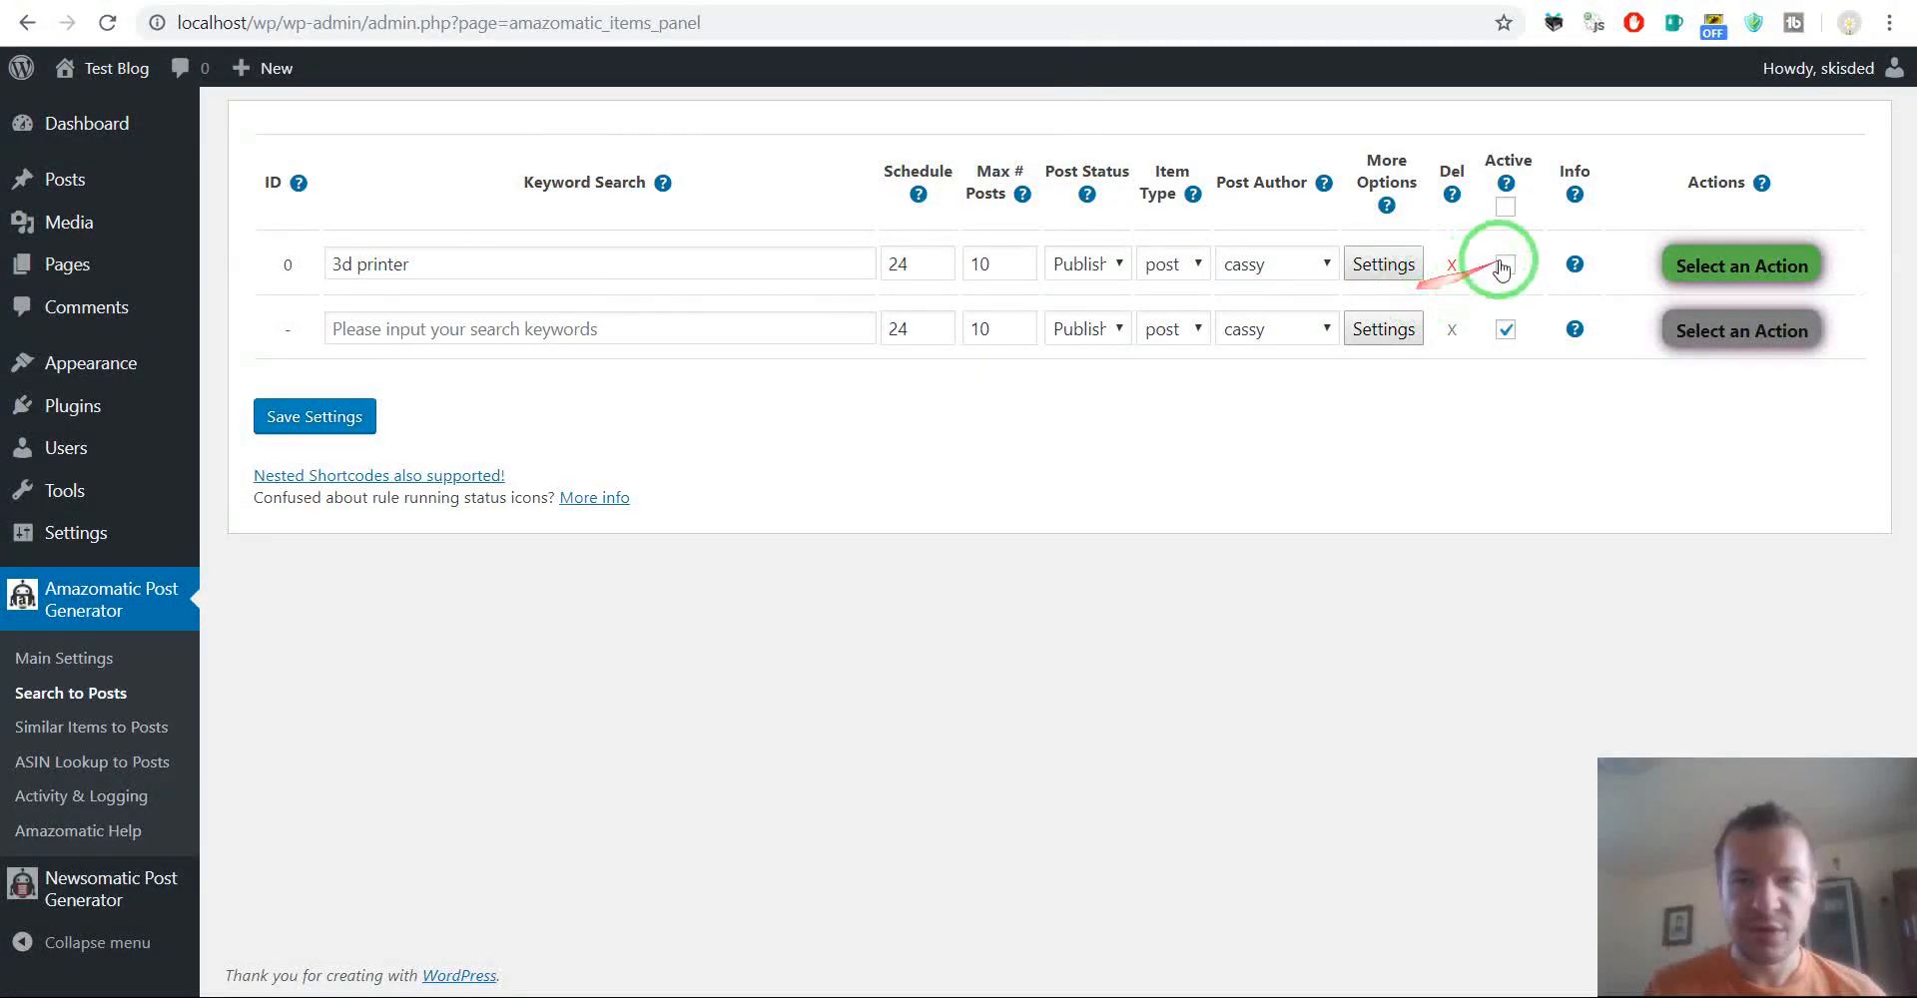
left_click(1383, 263)
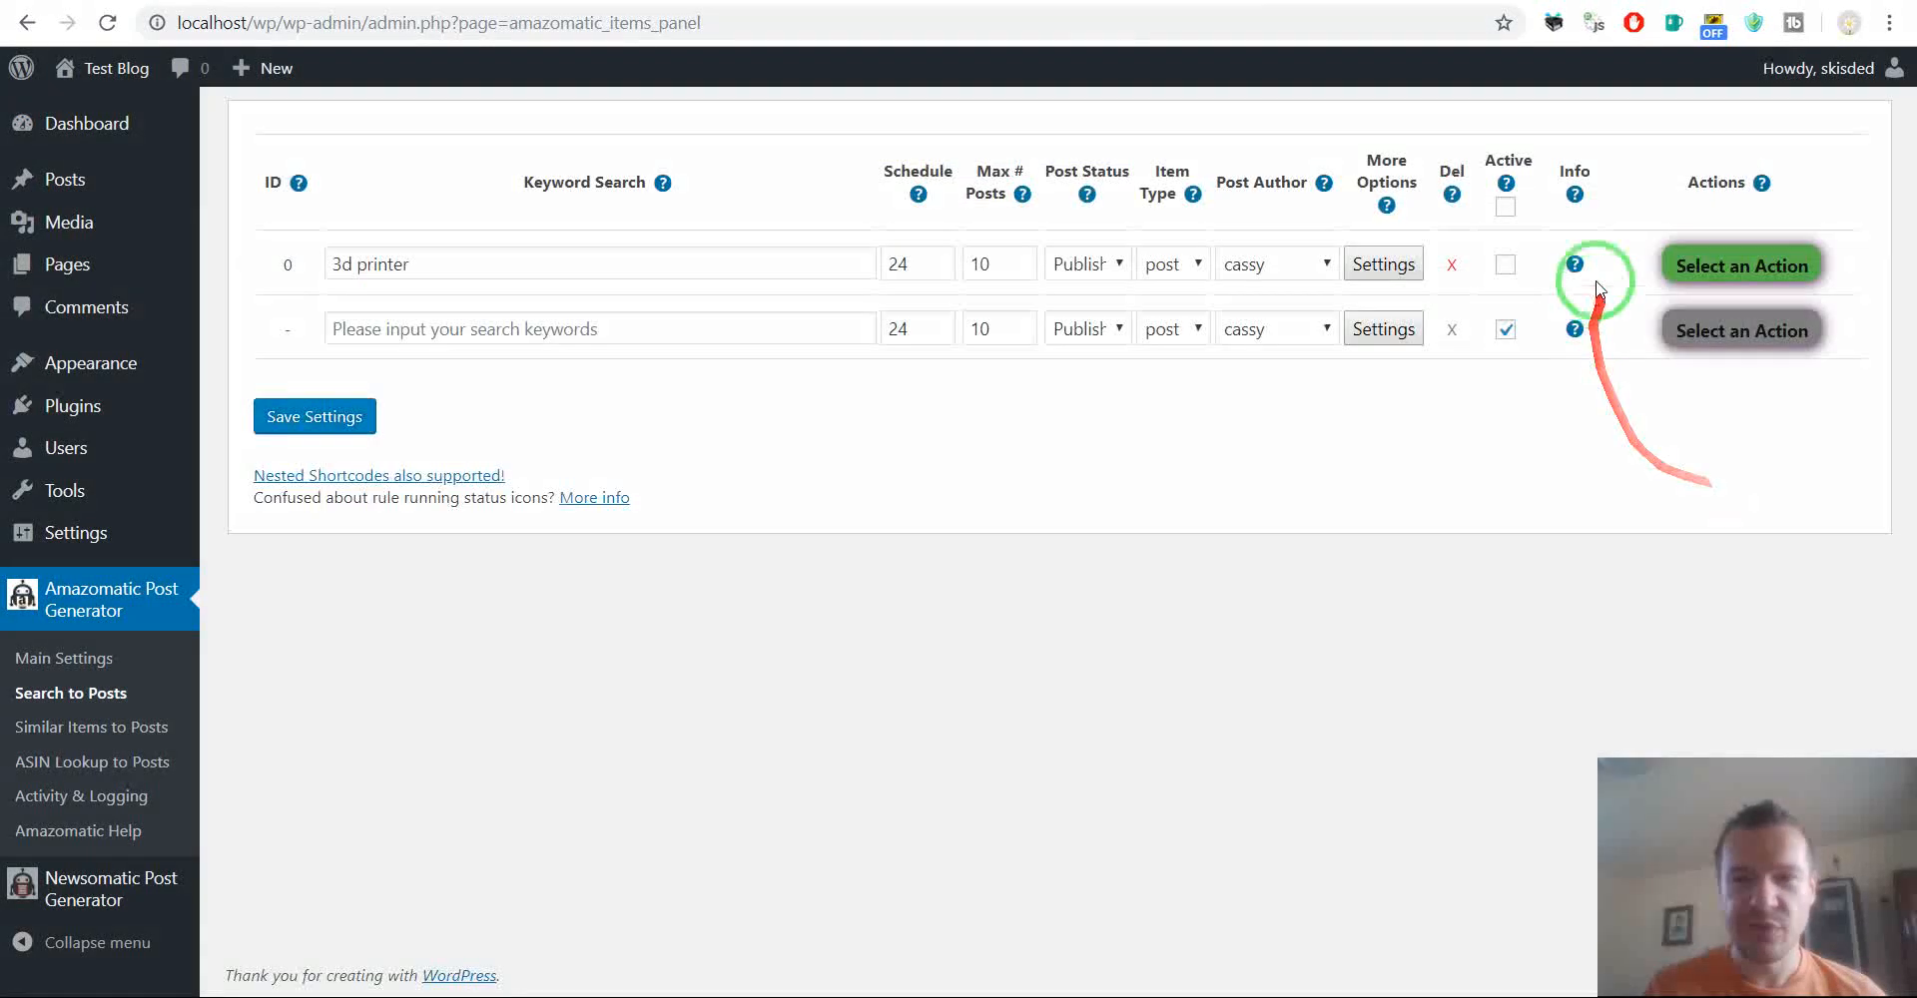
left_click(1575, 263)
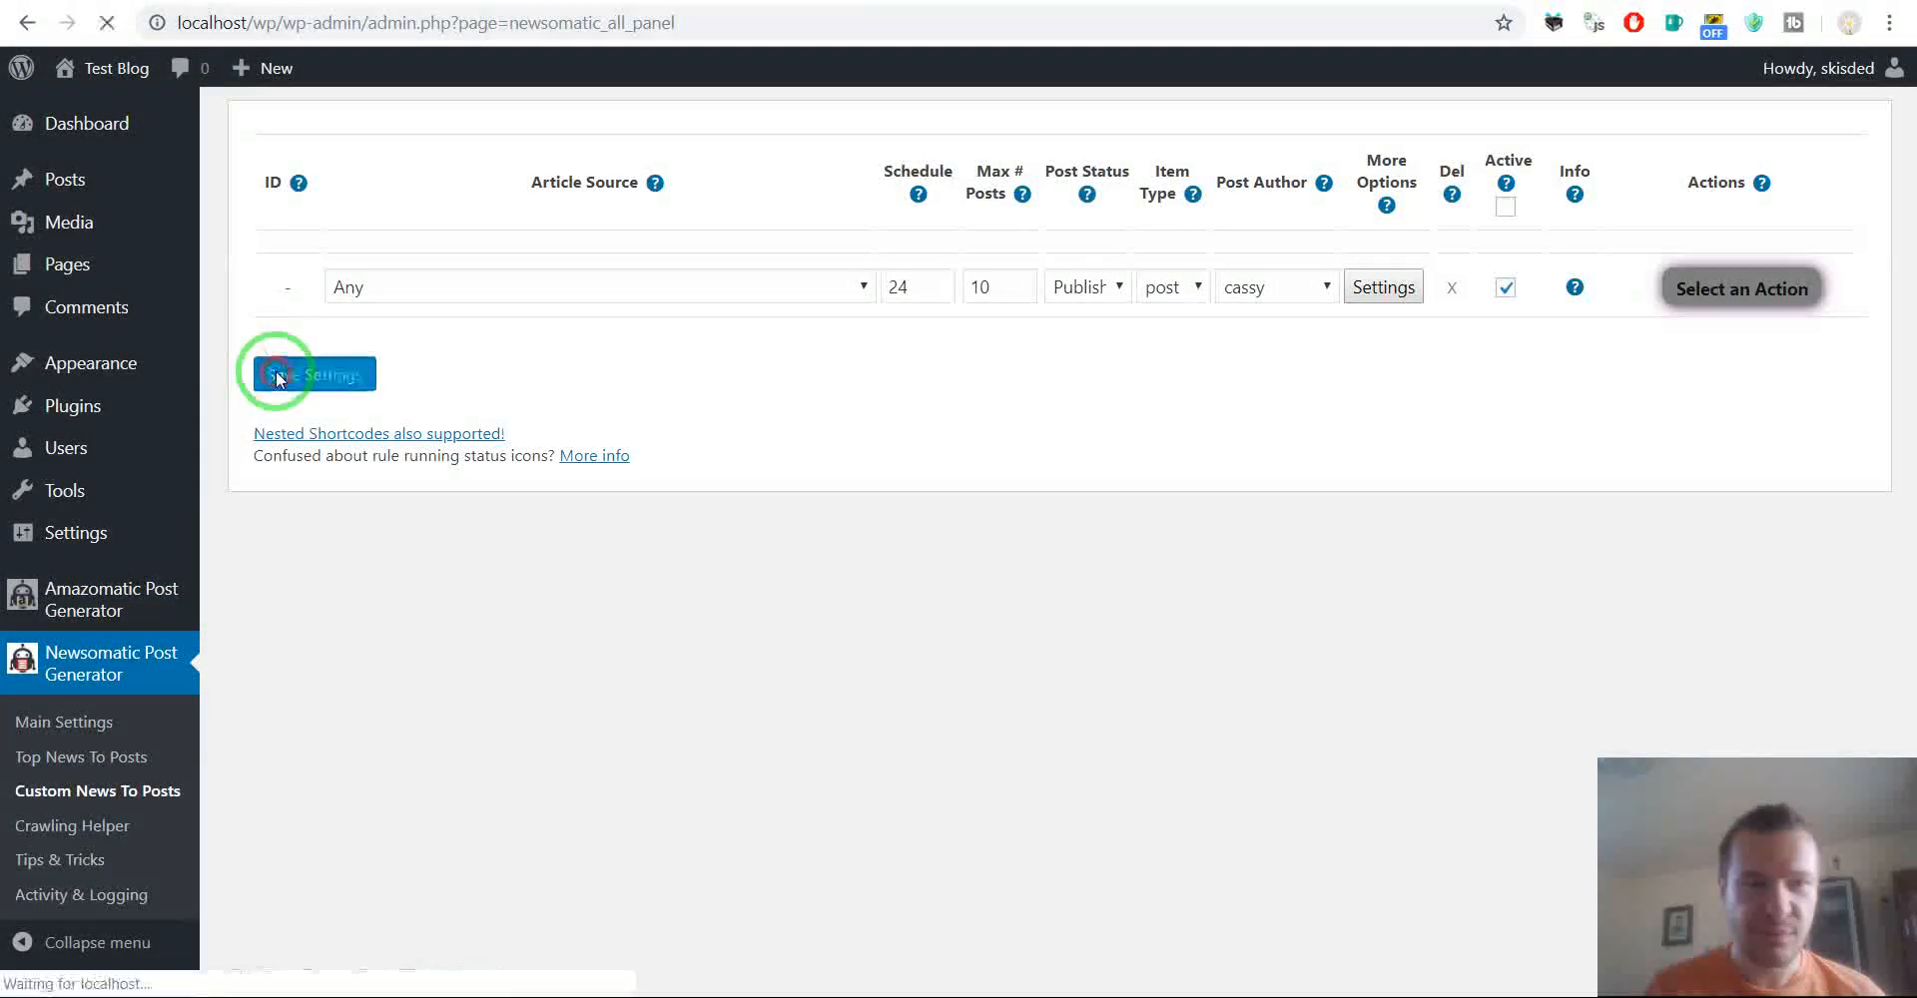
Save the news rule and choose Run This Rule Now from its actions
left_click(315, 372)
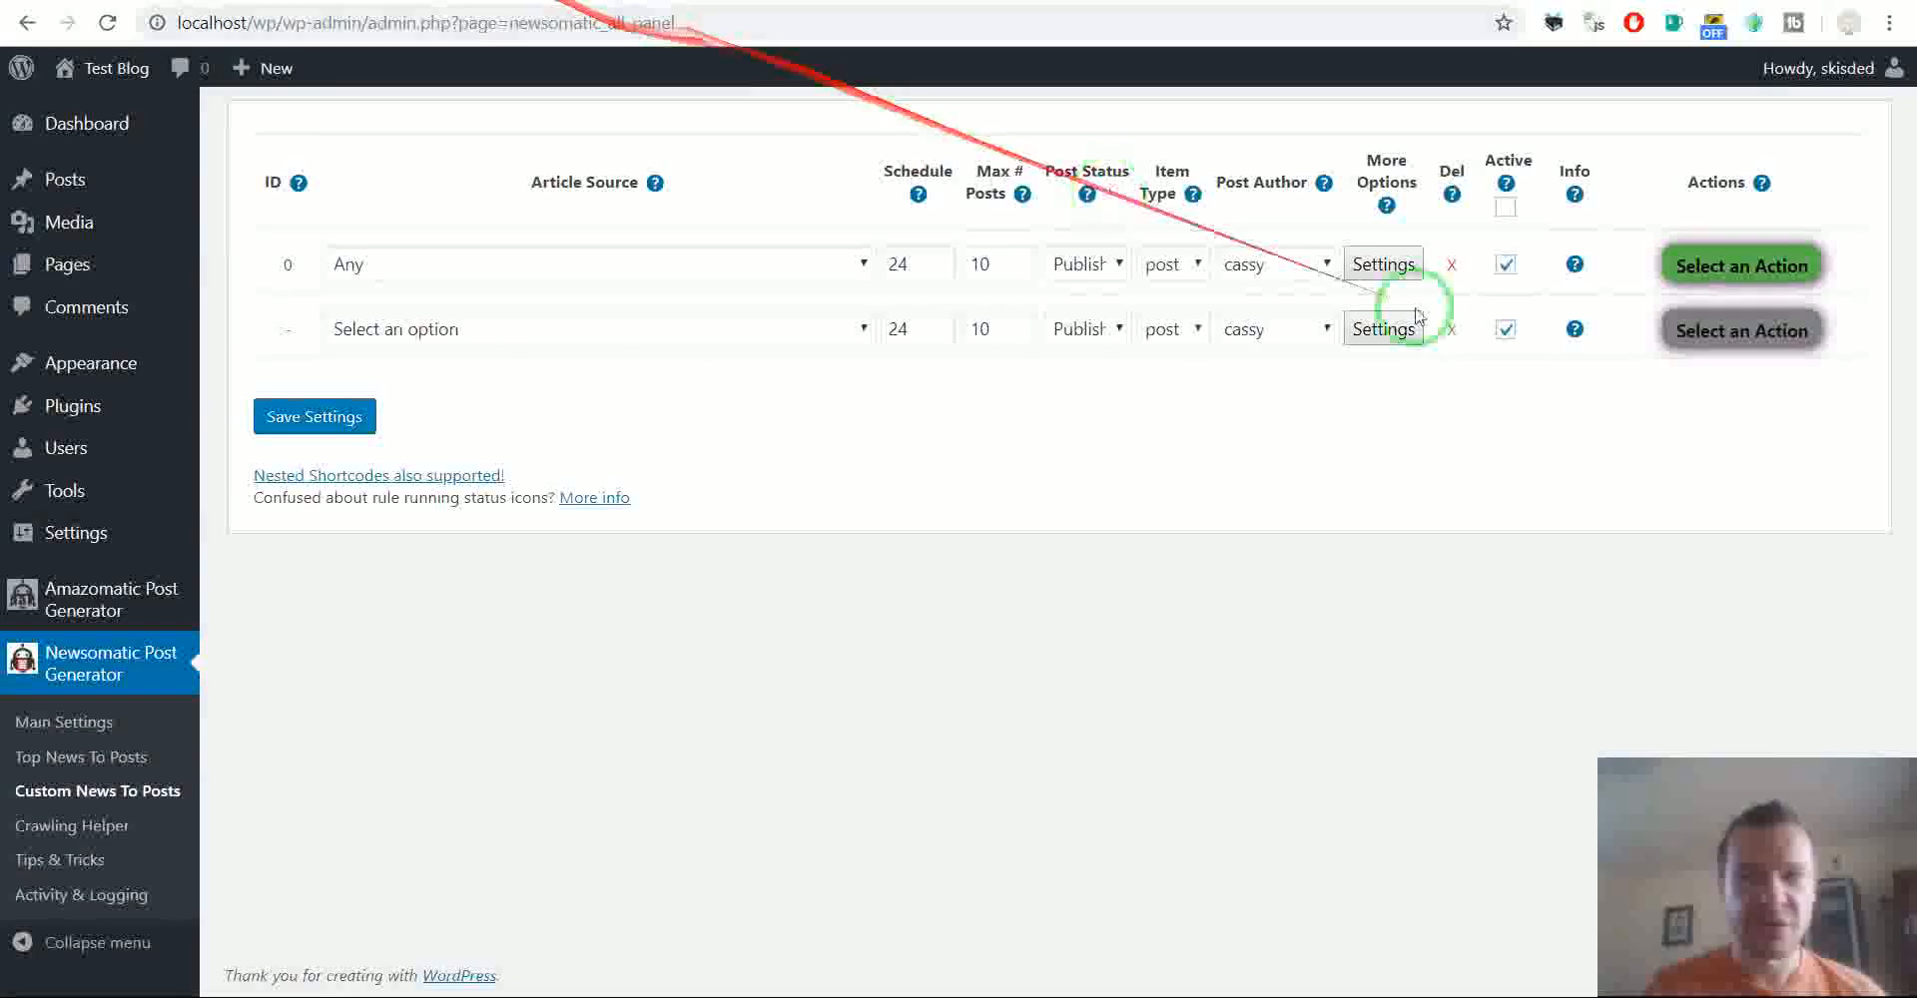
left_click(1741, 264)
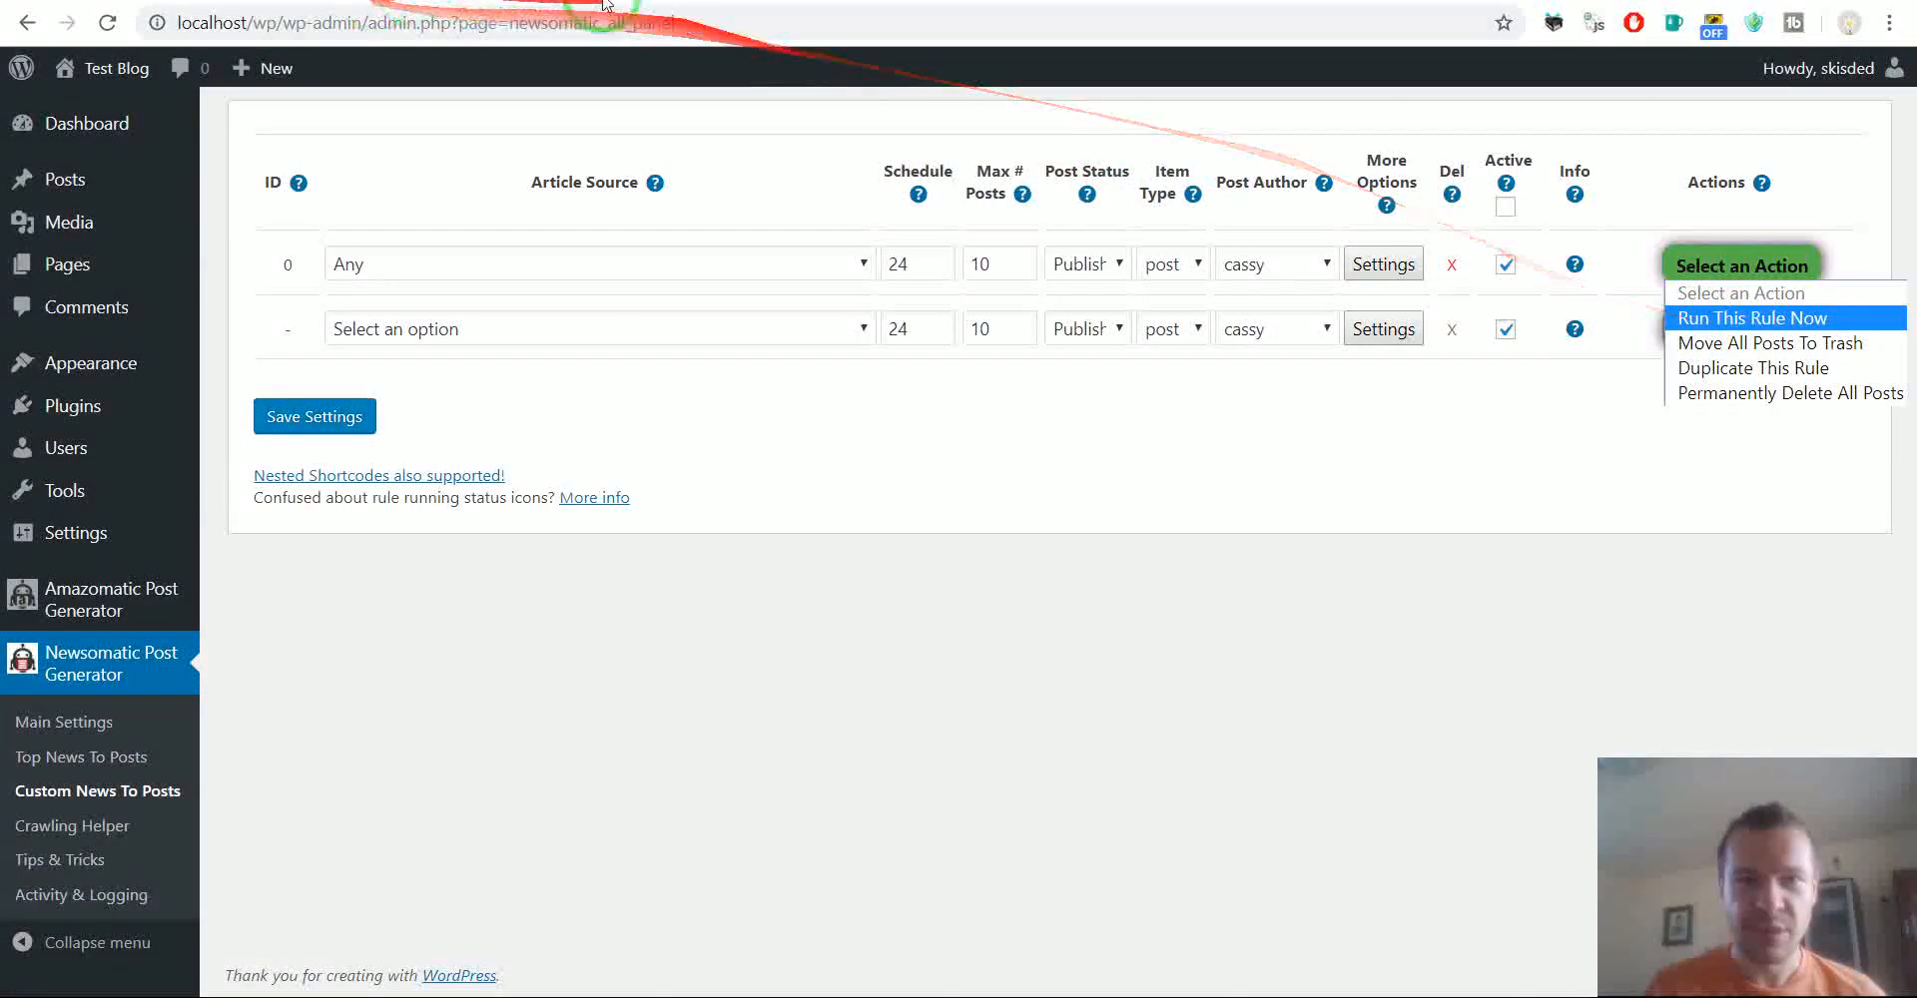
left_click(1753, 318)
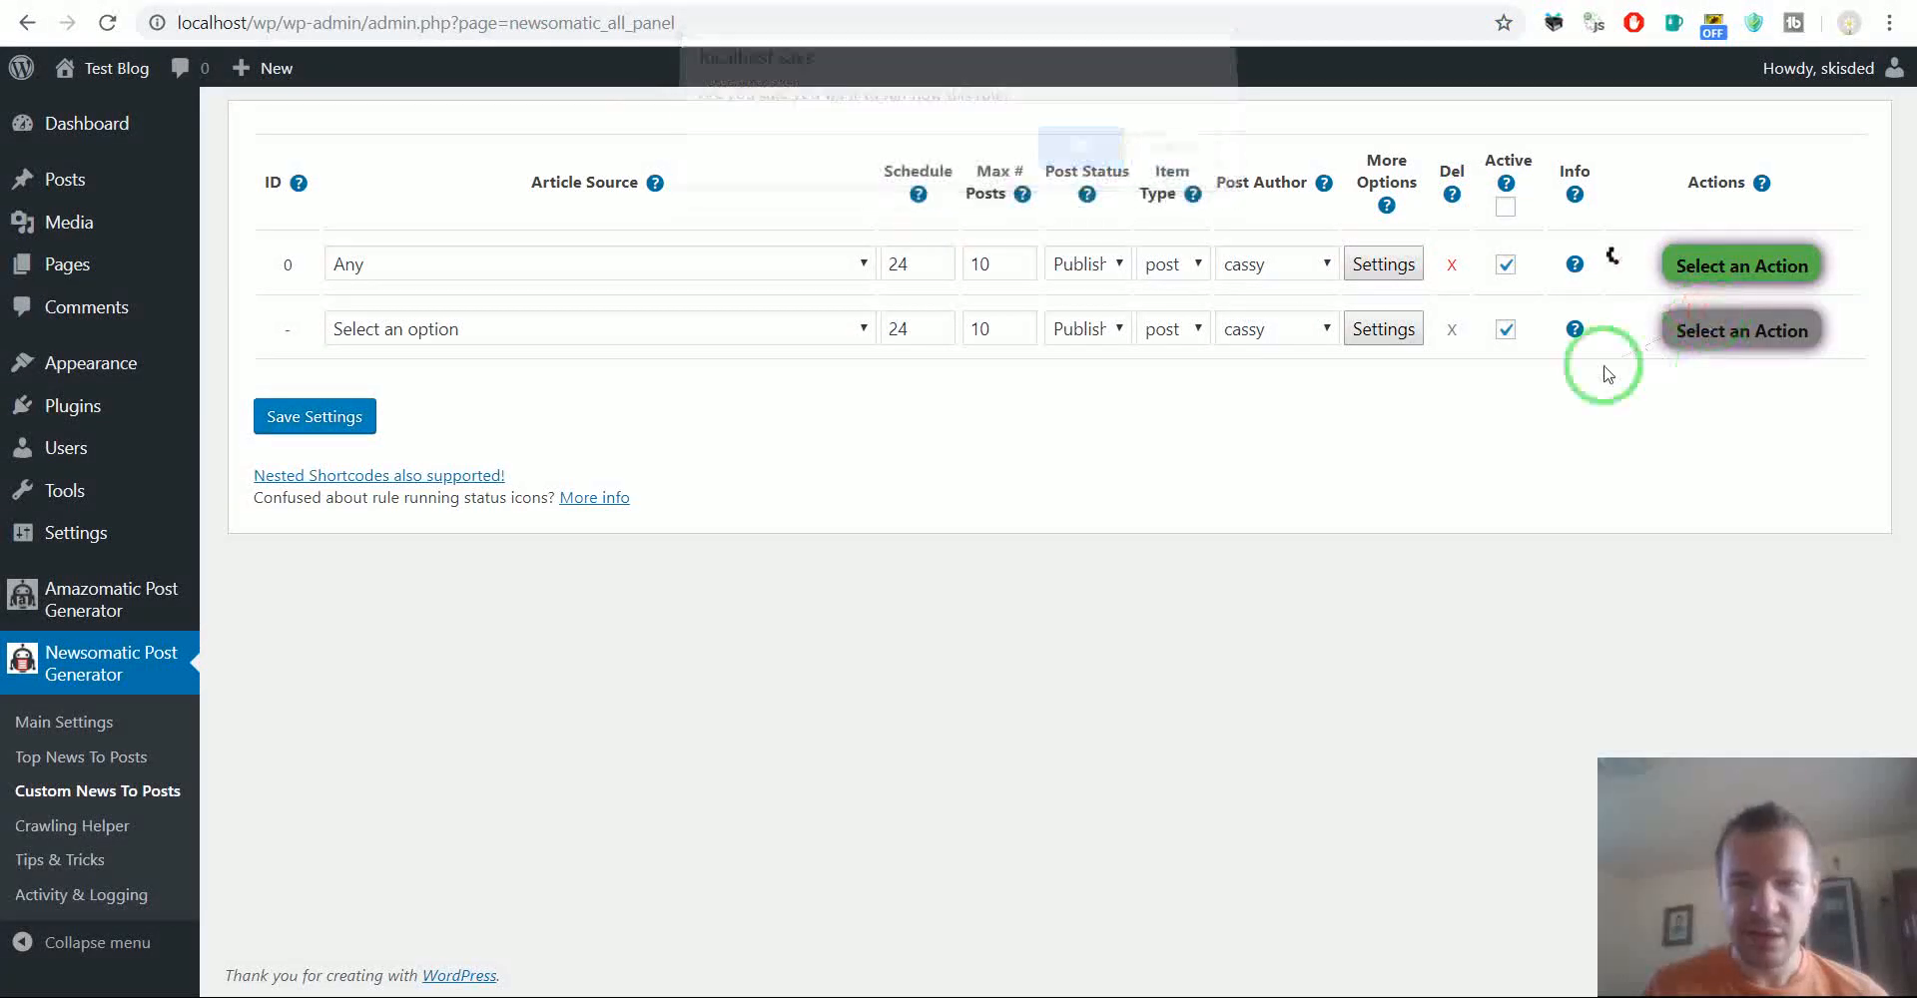
mouse_move(1491, 443)
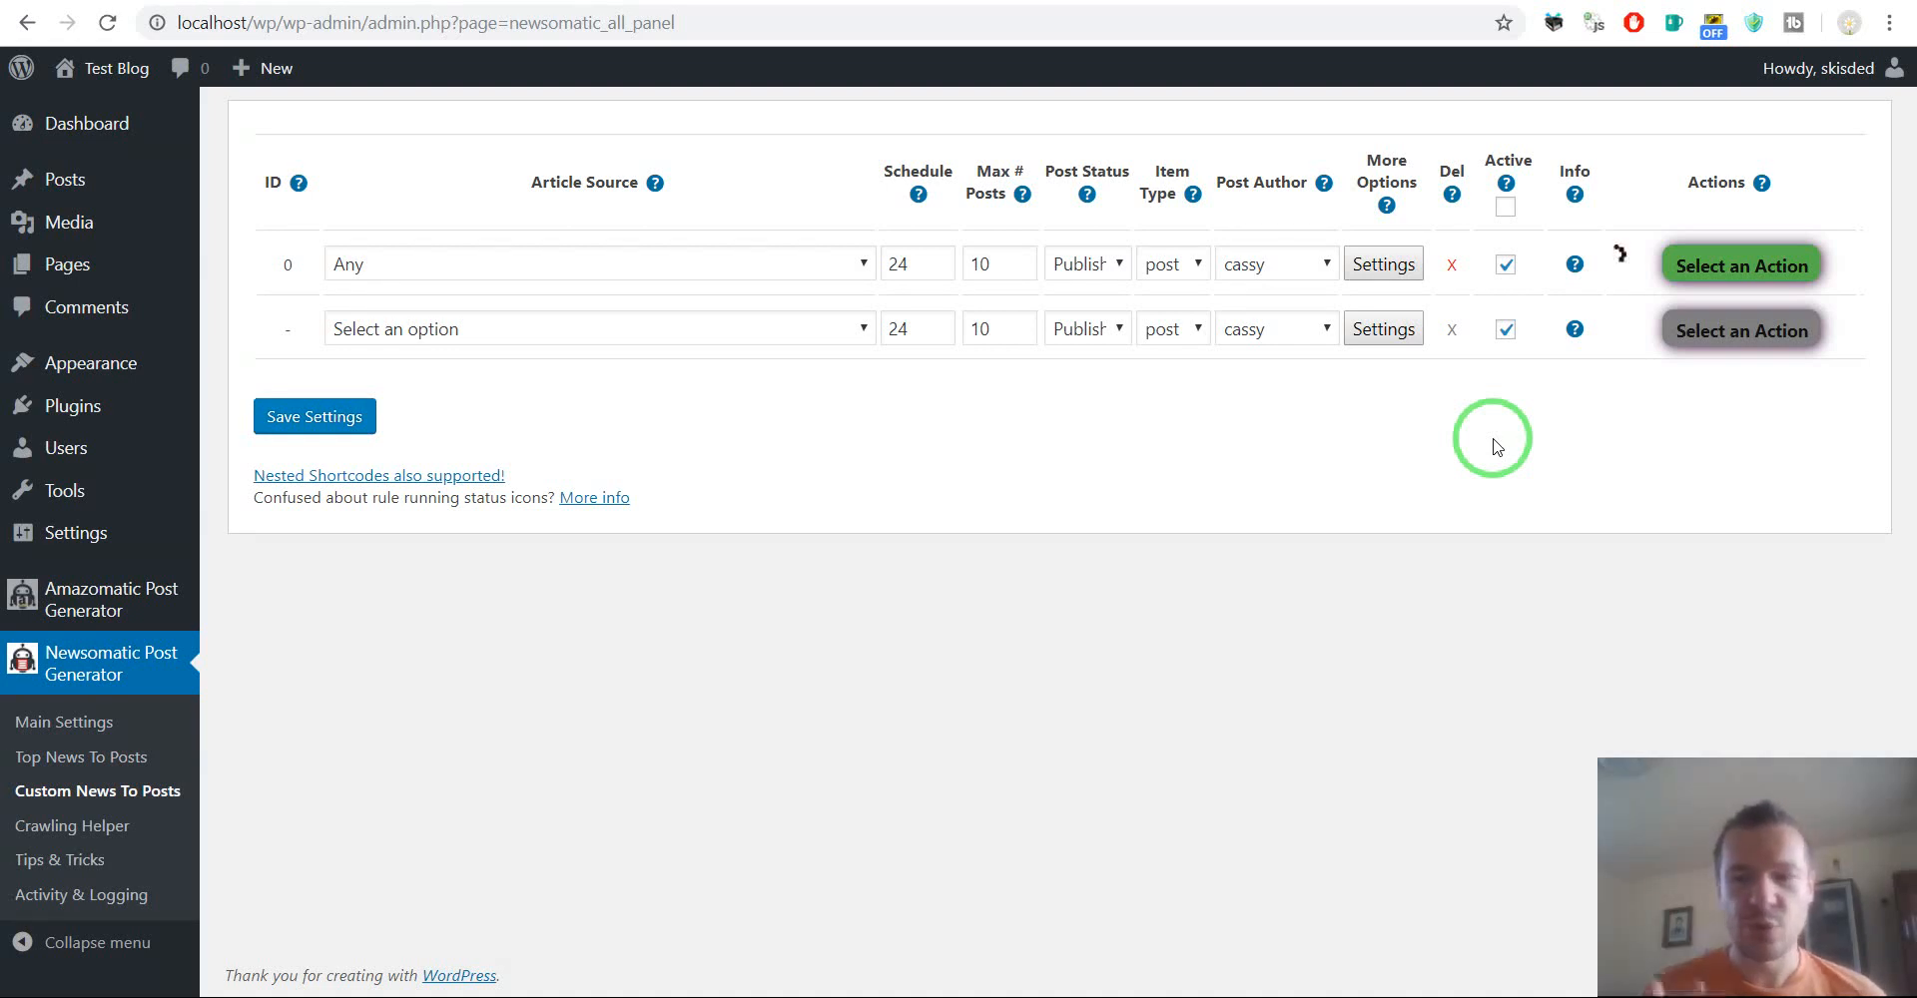
mouse_move(1131, 539)
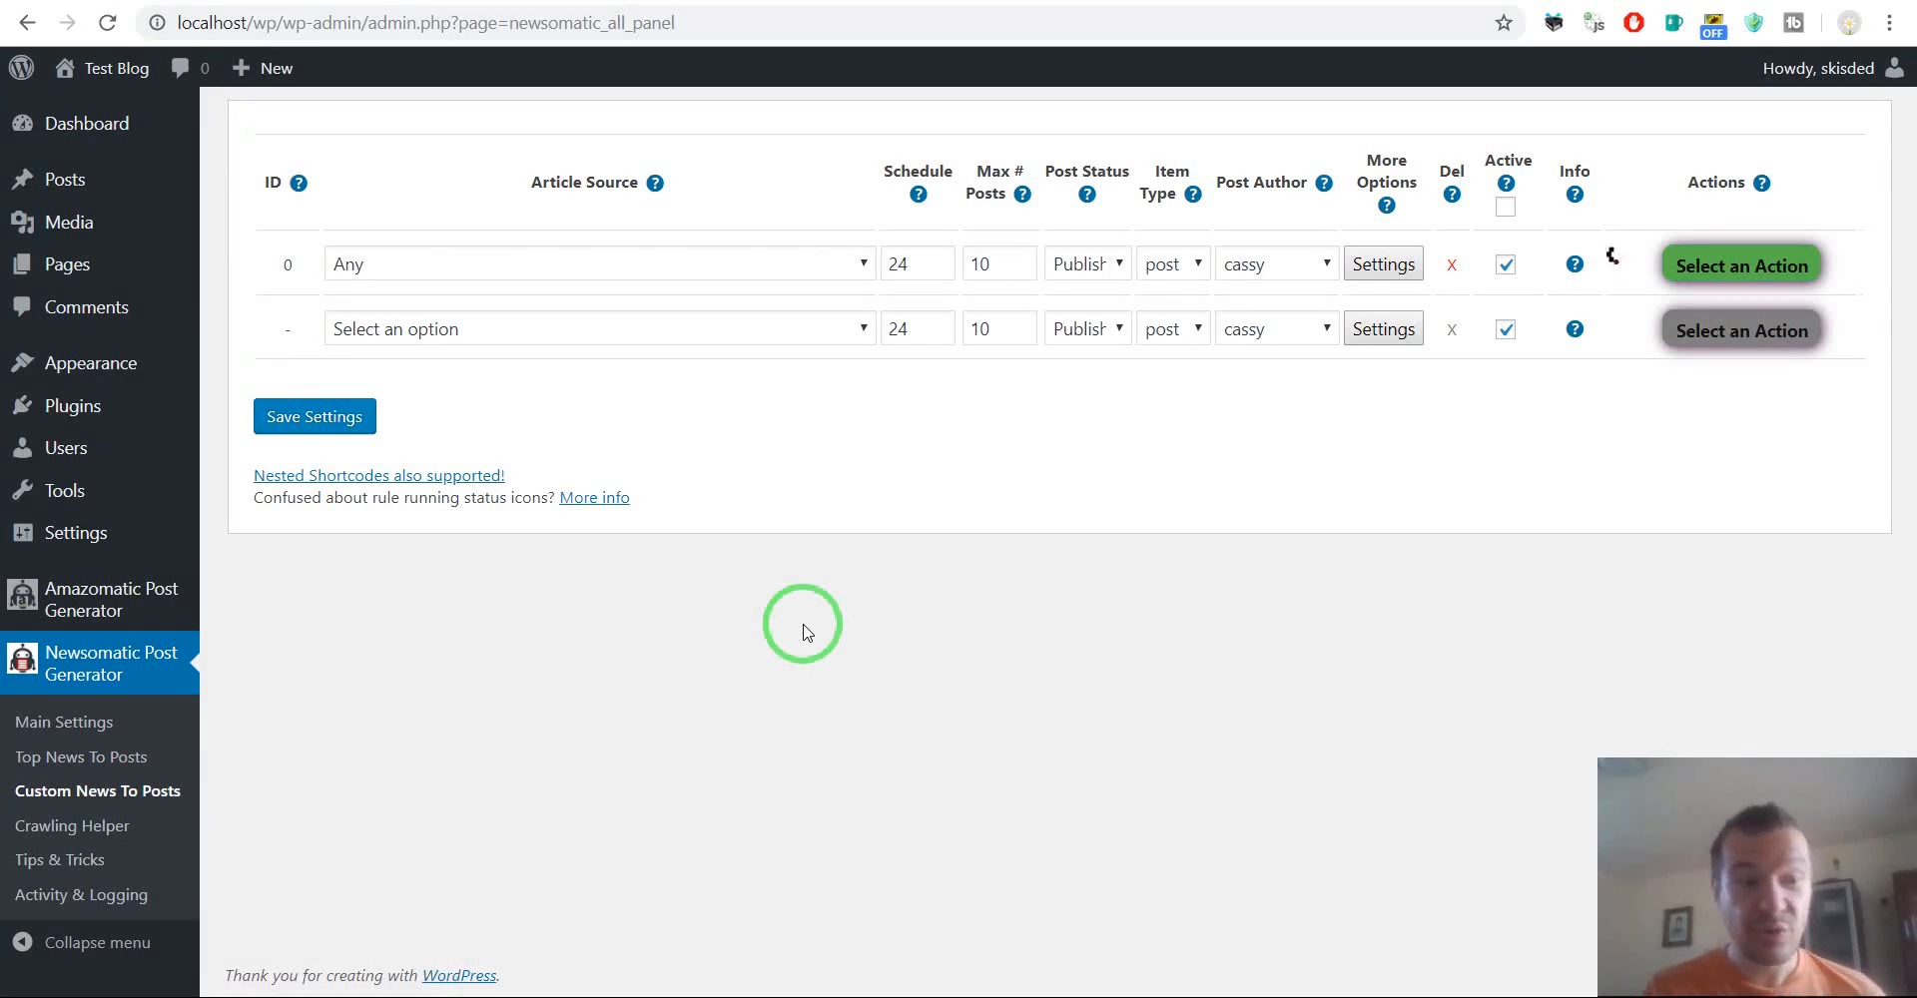
mouse_move(365, 629)
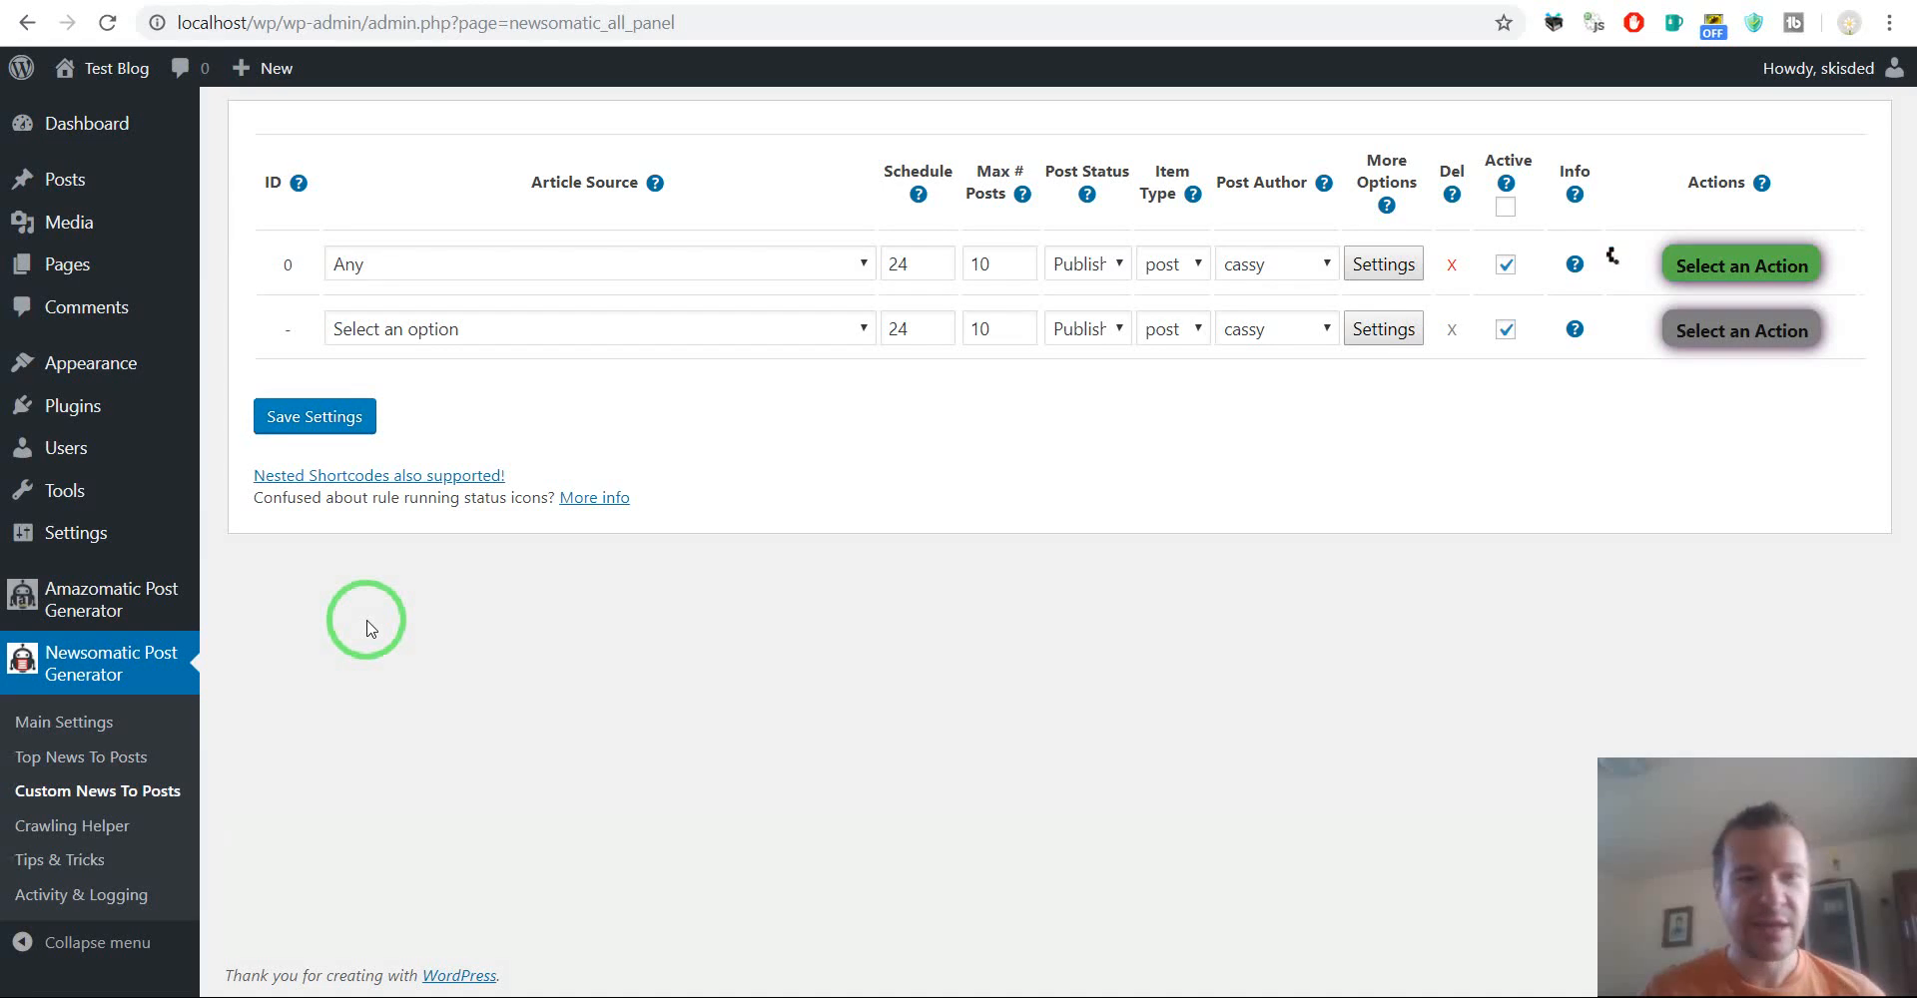
mouse_move(1613, 257)
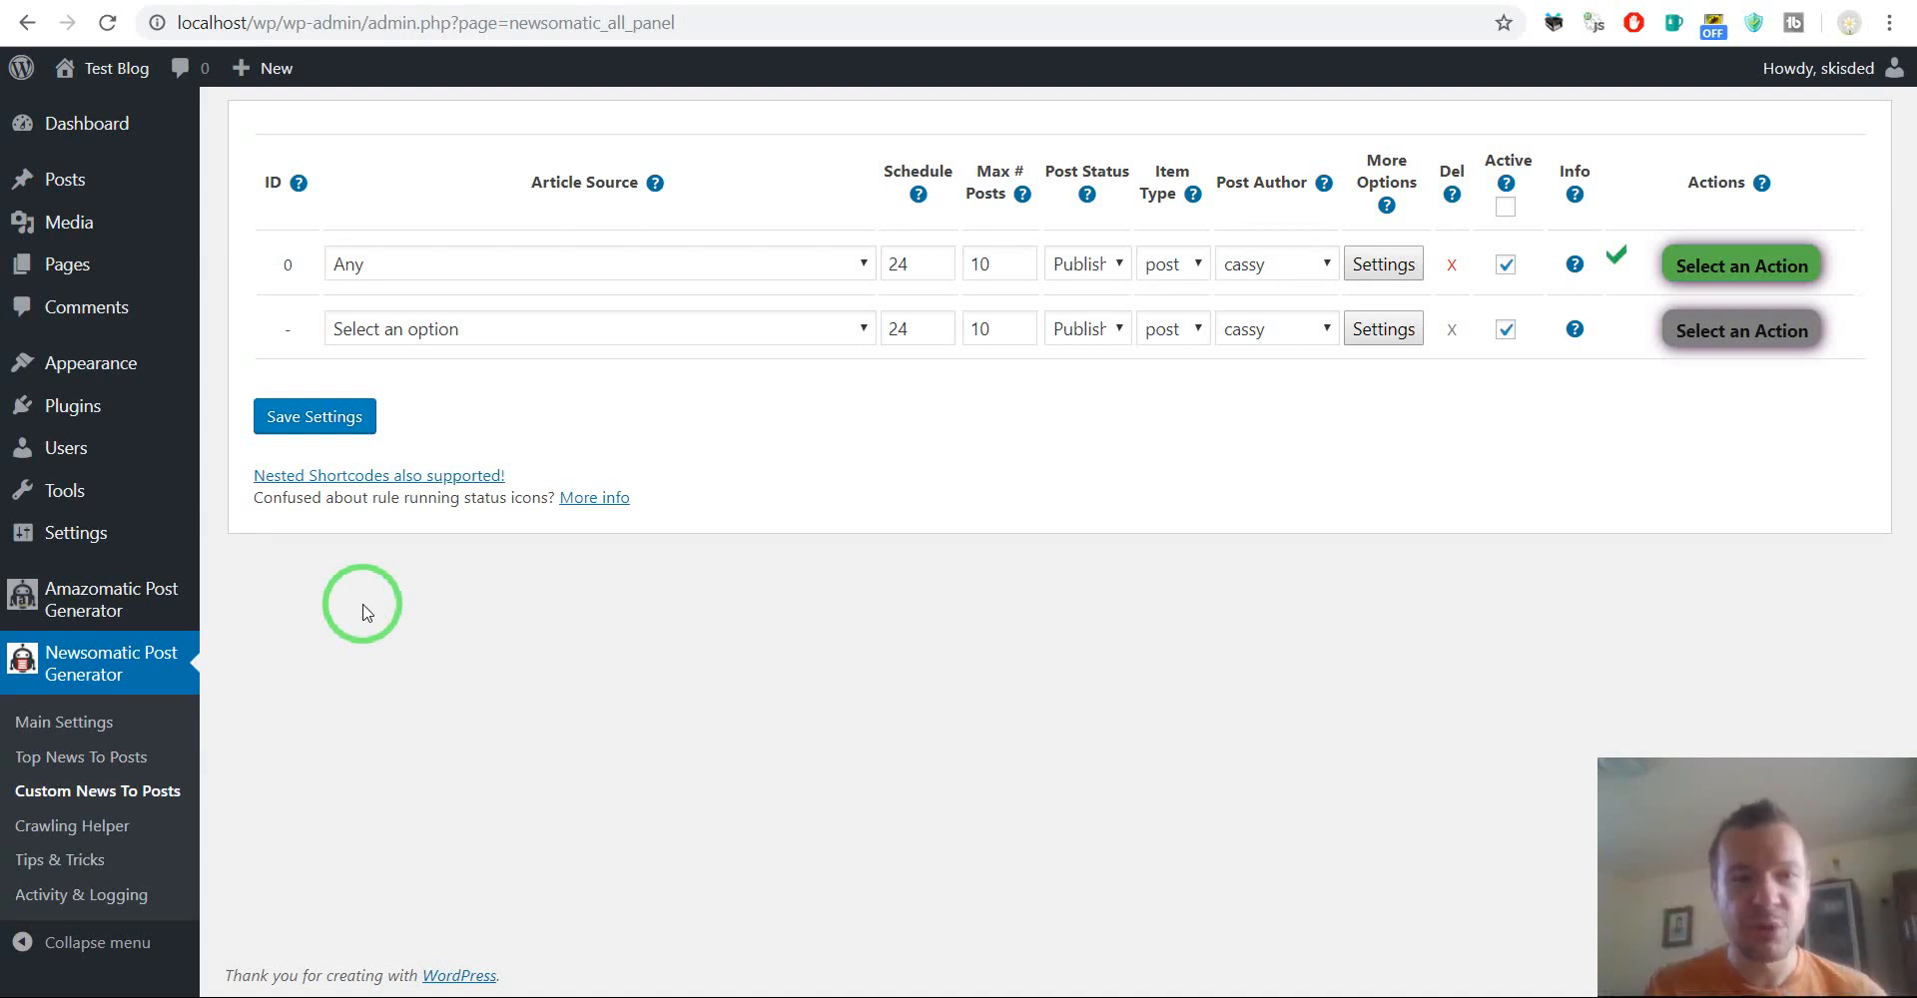
mouse_move(211, 659)
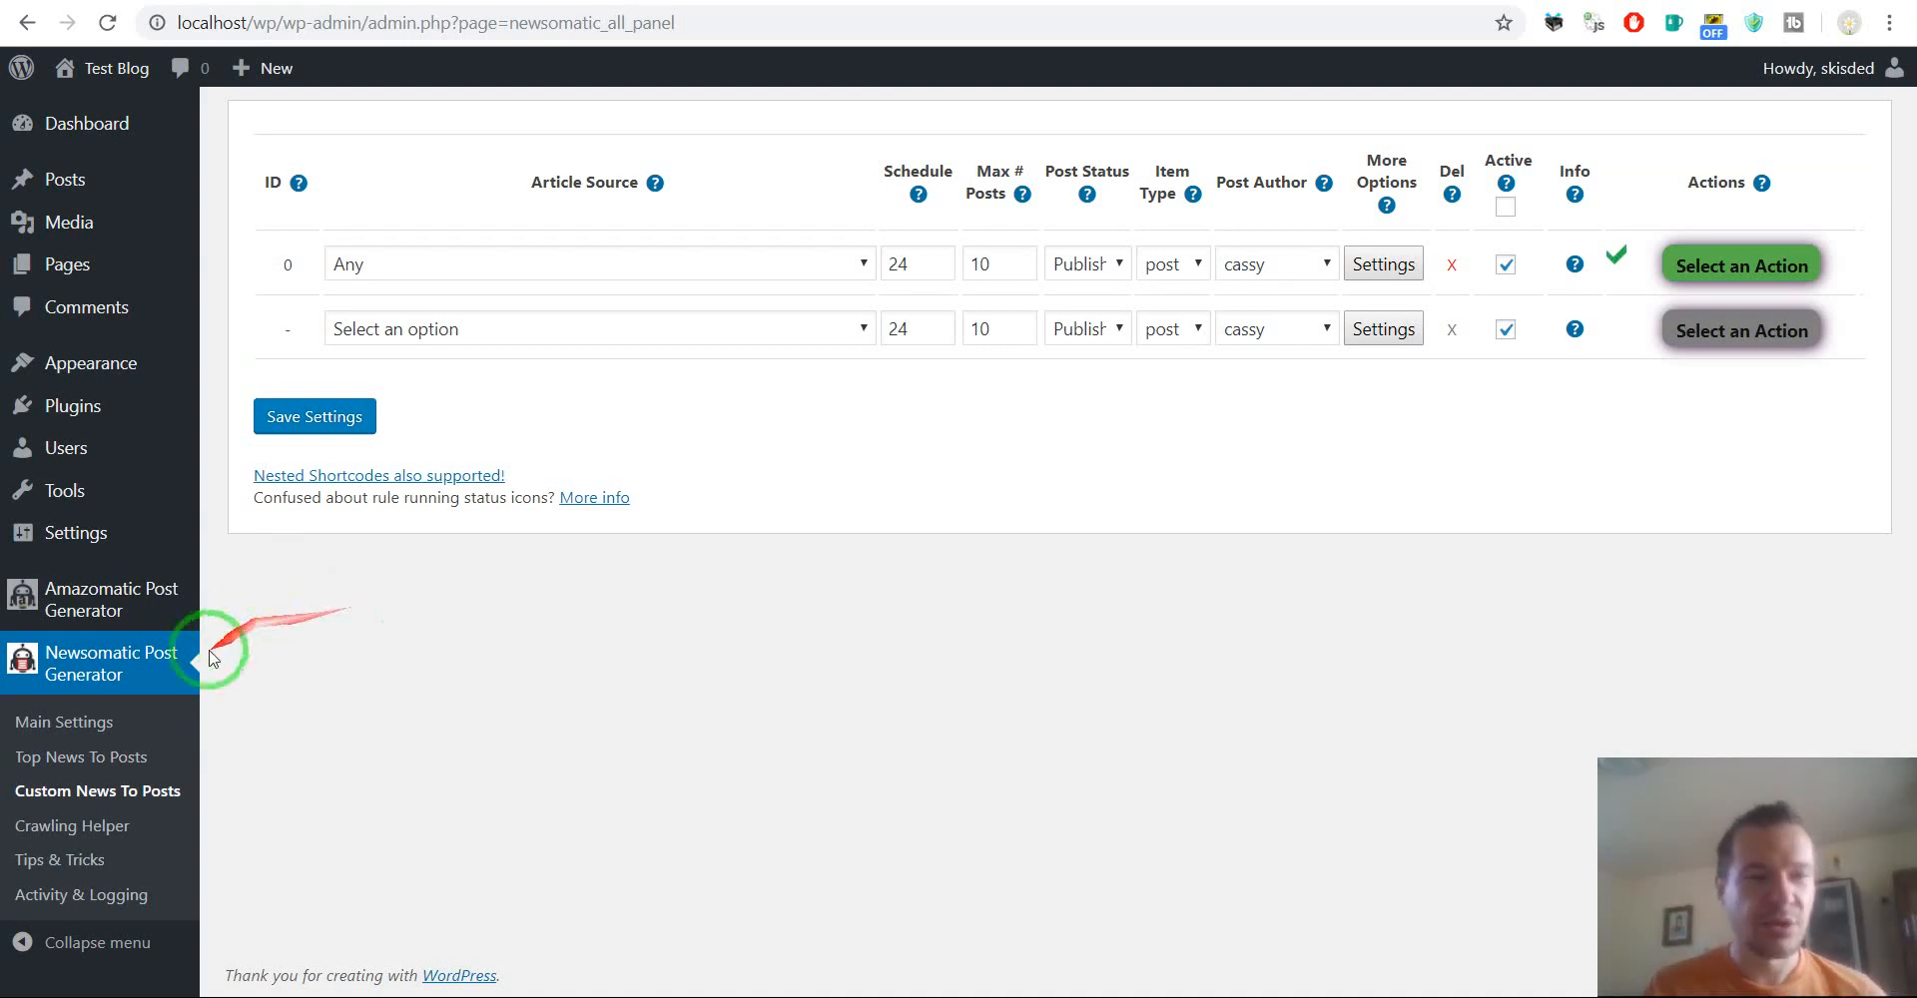
mouse_move(425, 661)
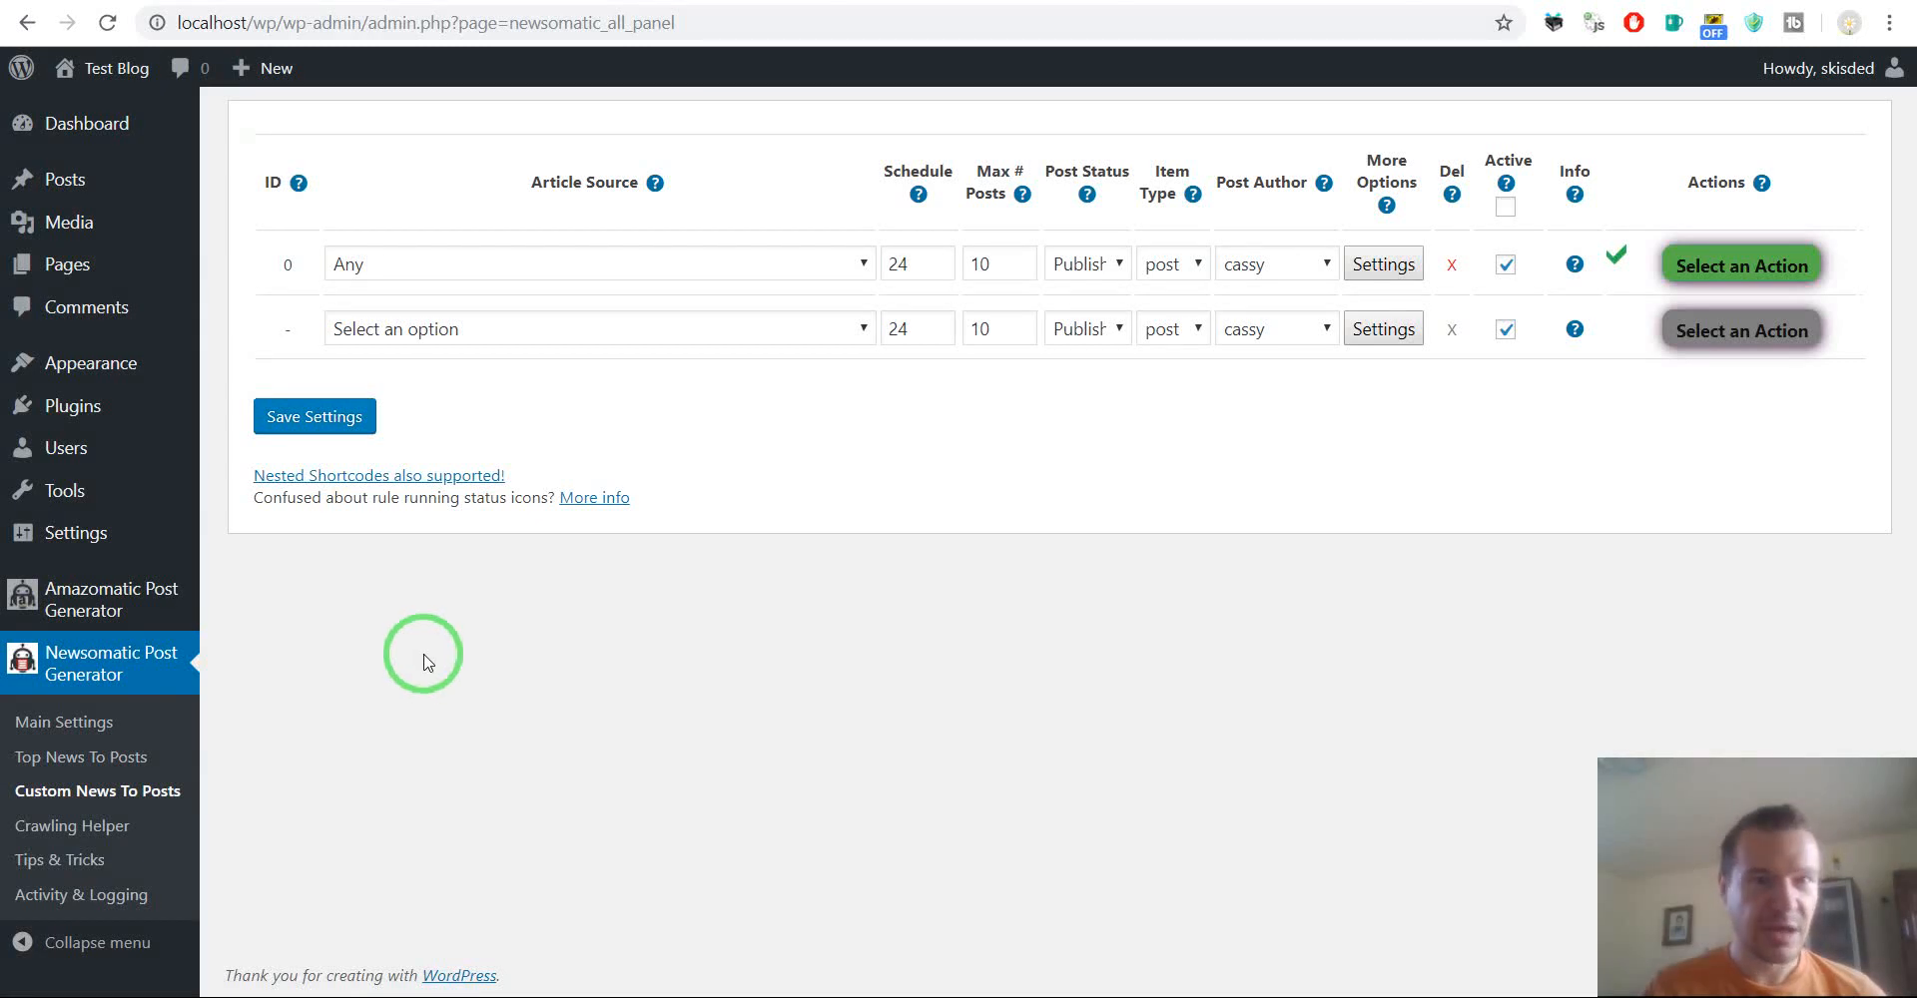
mouse_move(696, 501)
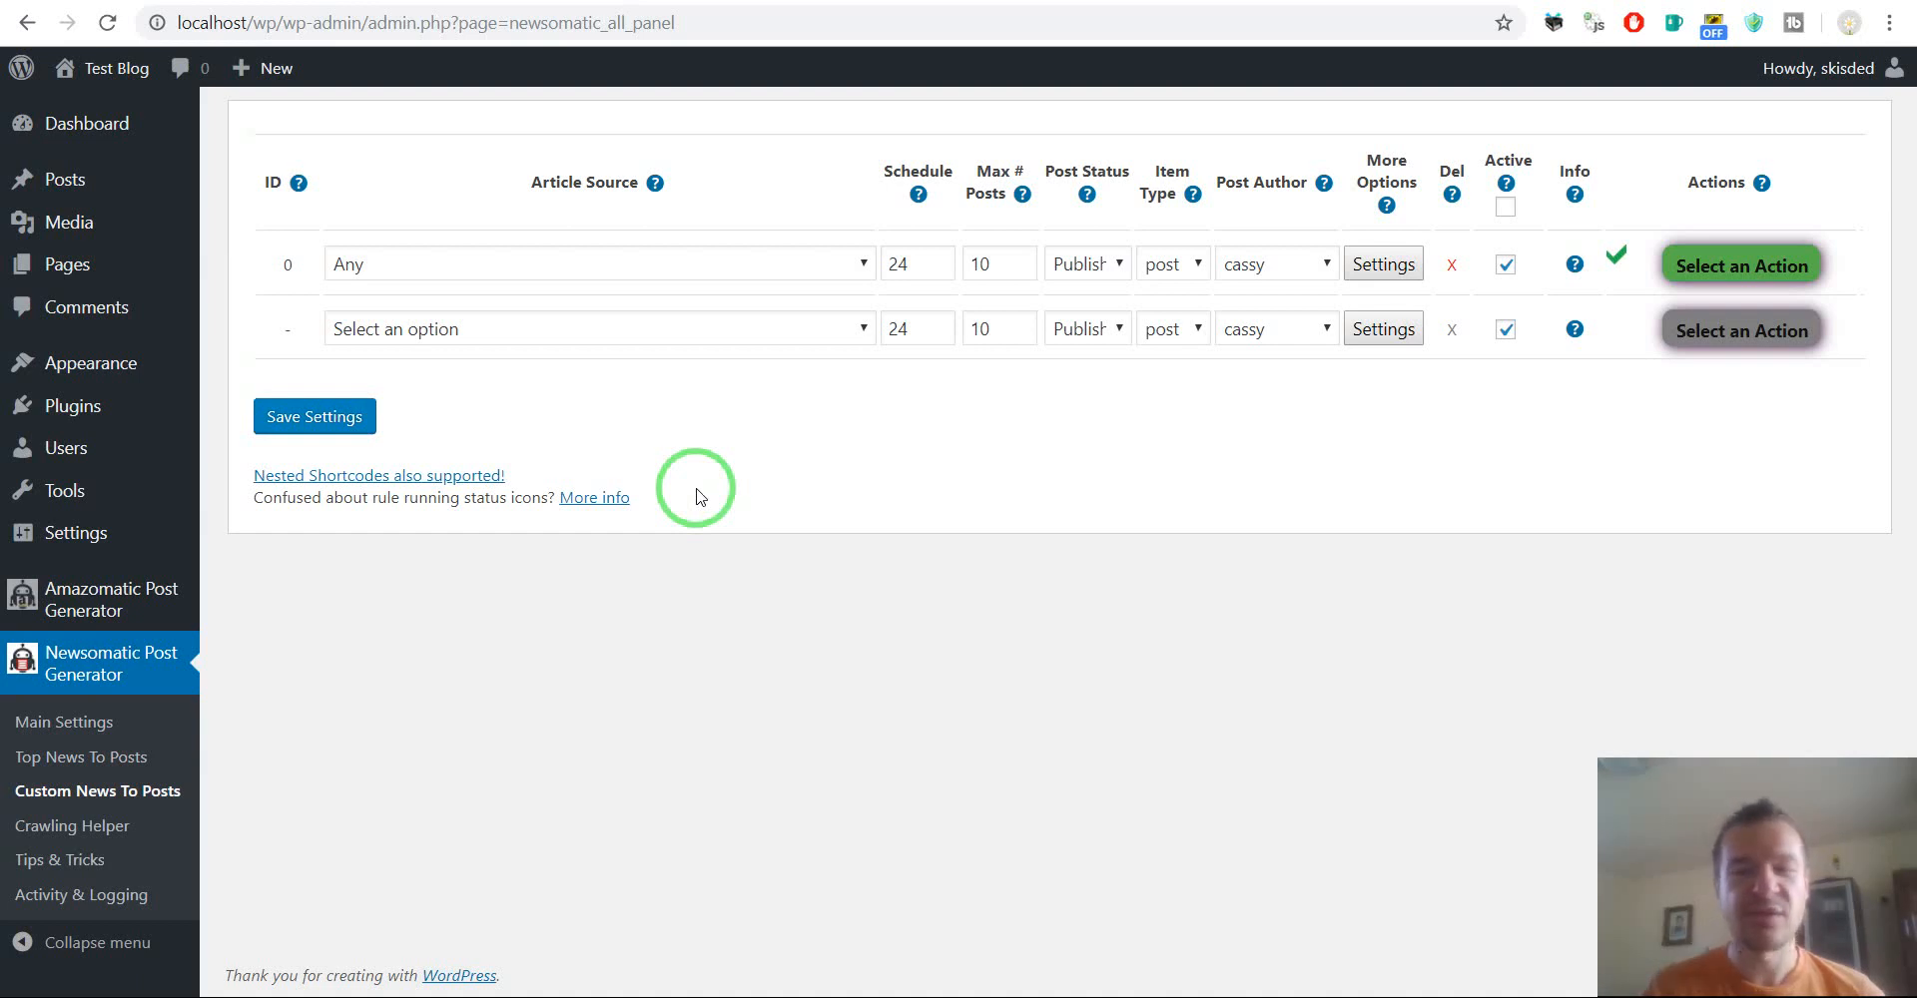
mouse_move(672, 498)
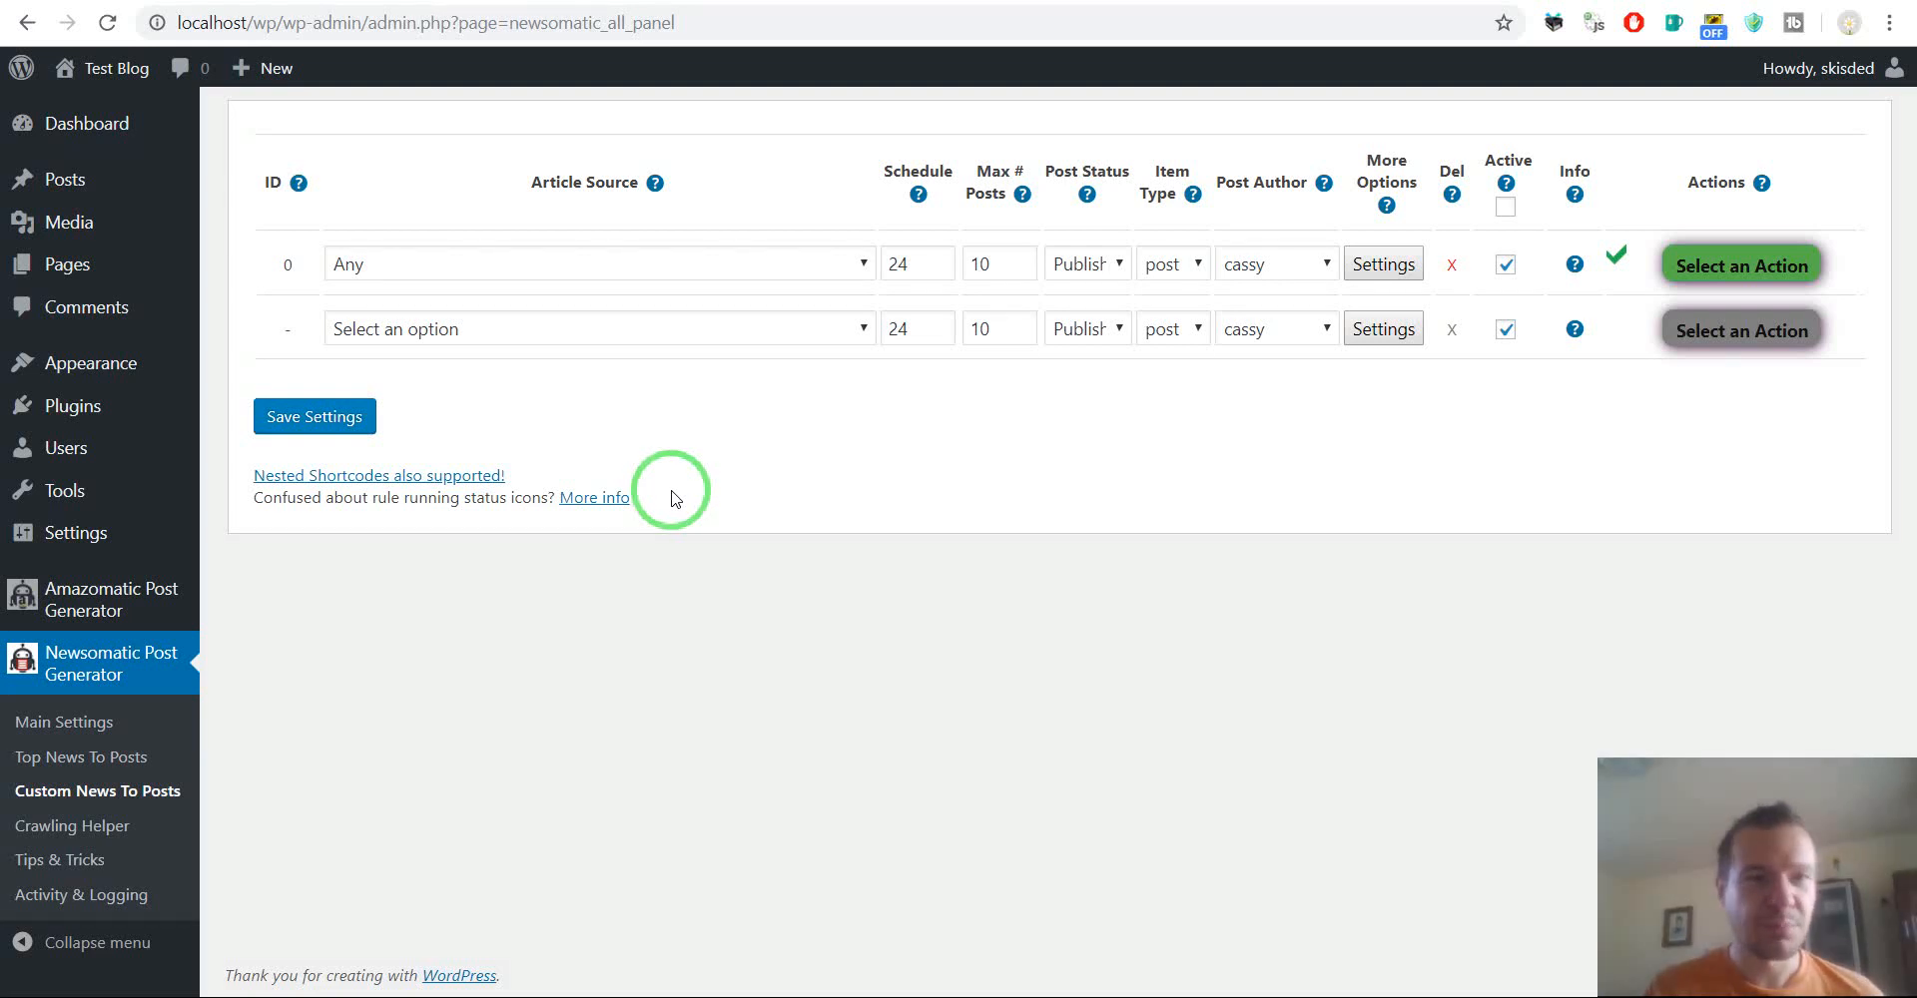
mouse_move(729, 489)
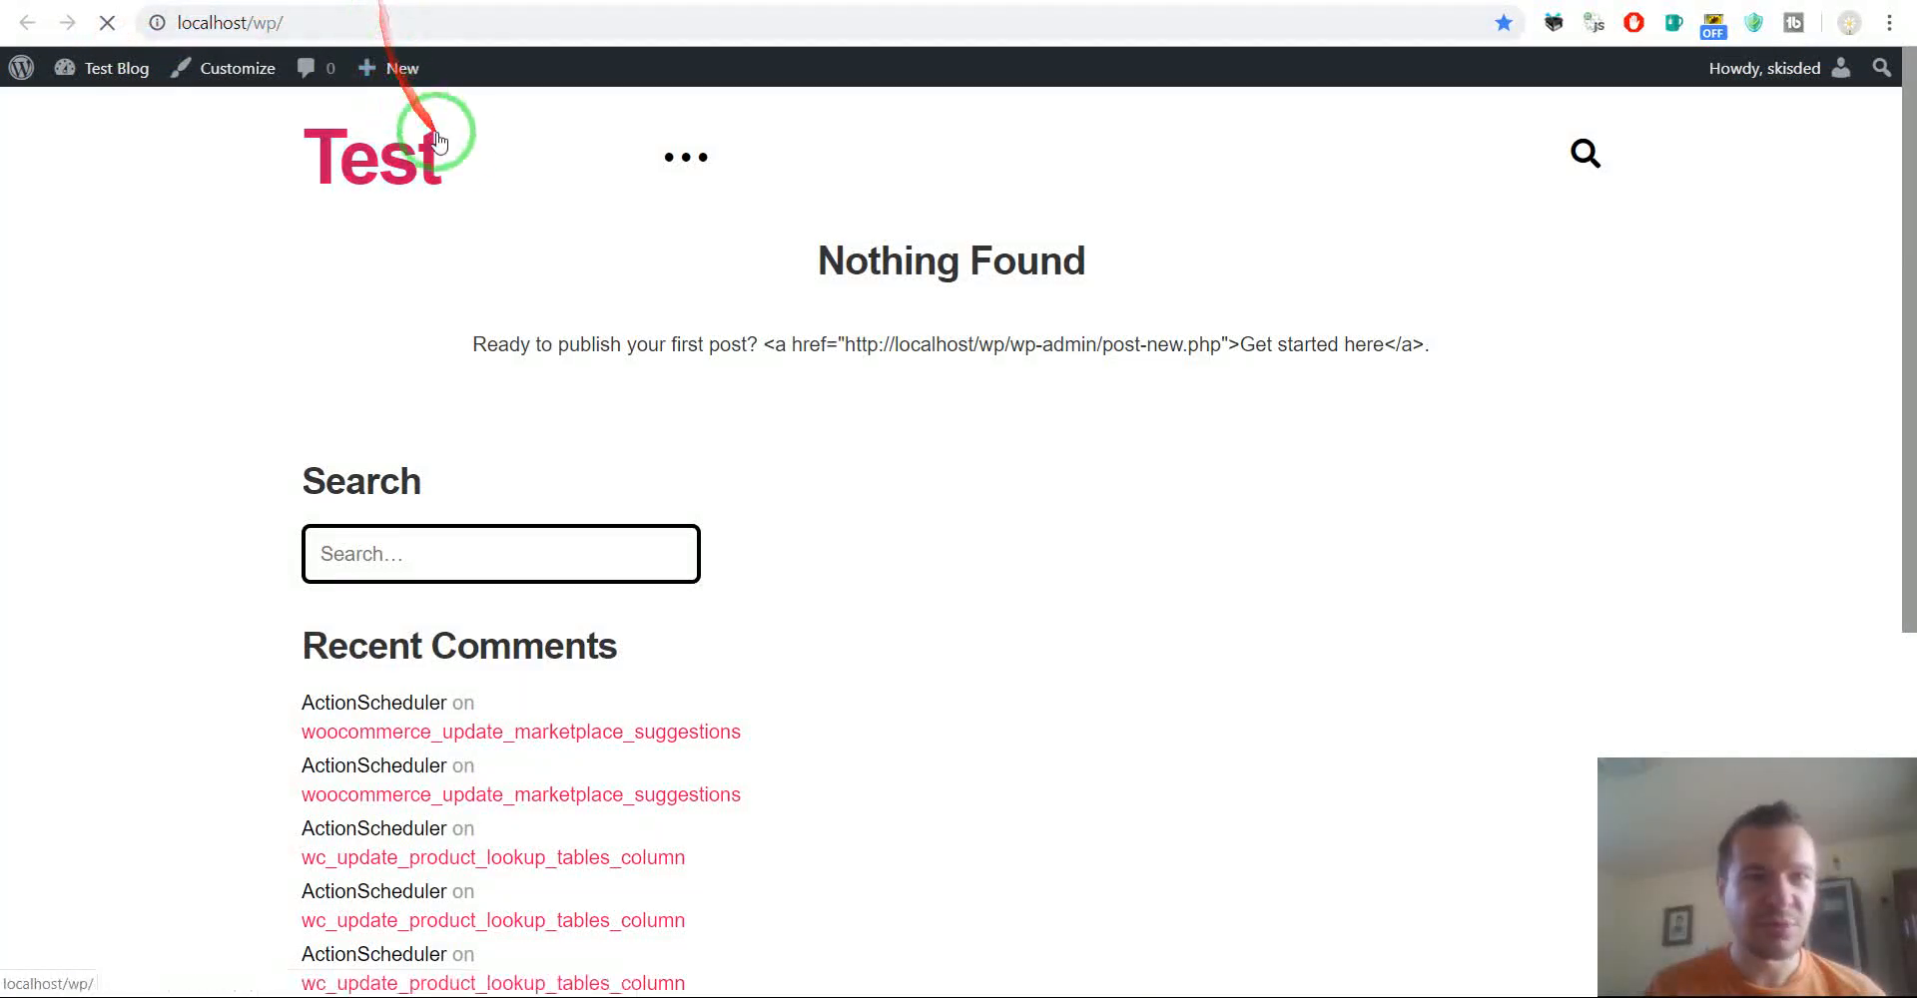
mouse_move(523, 180)
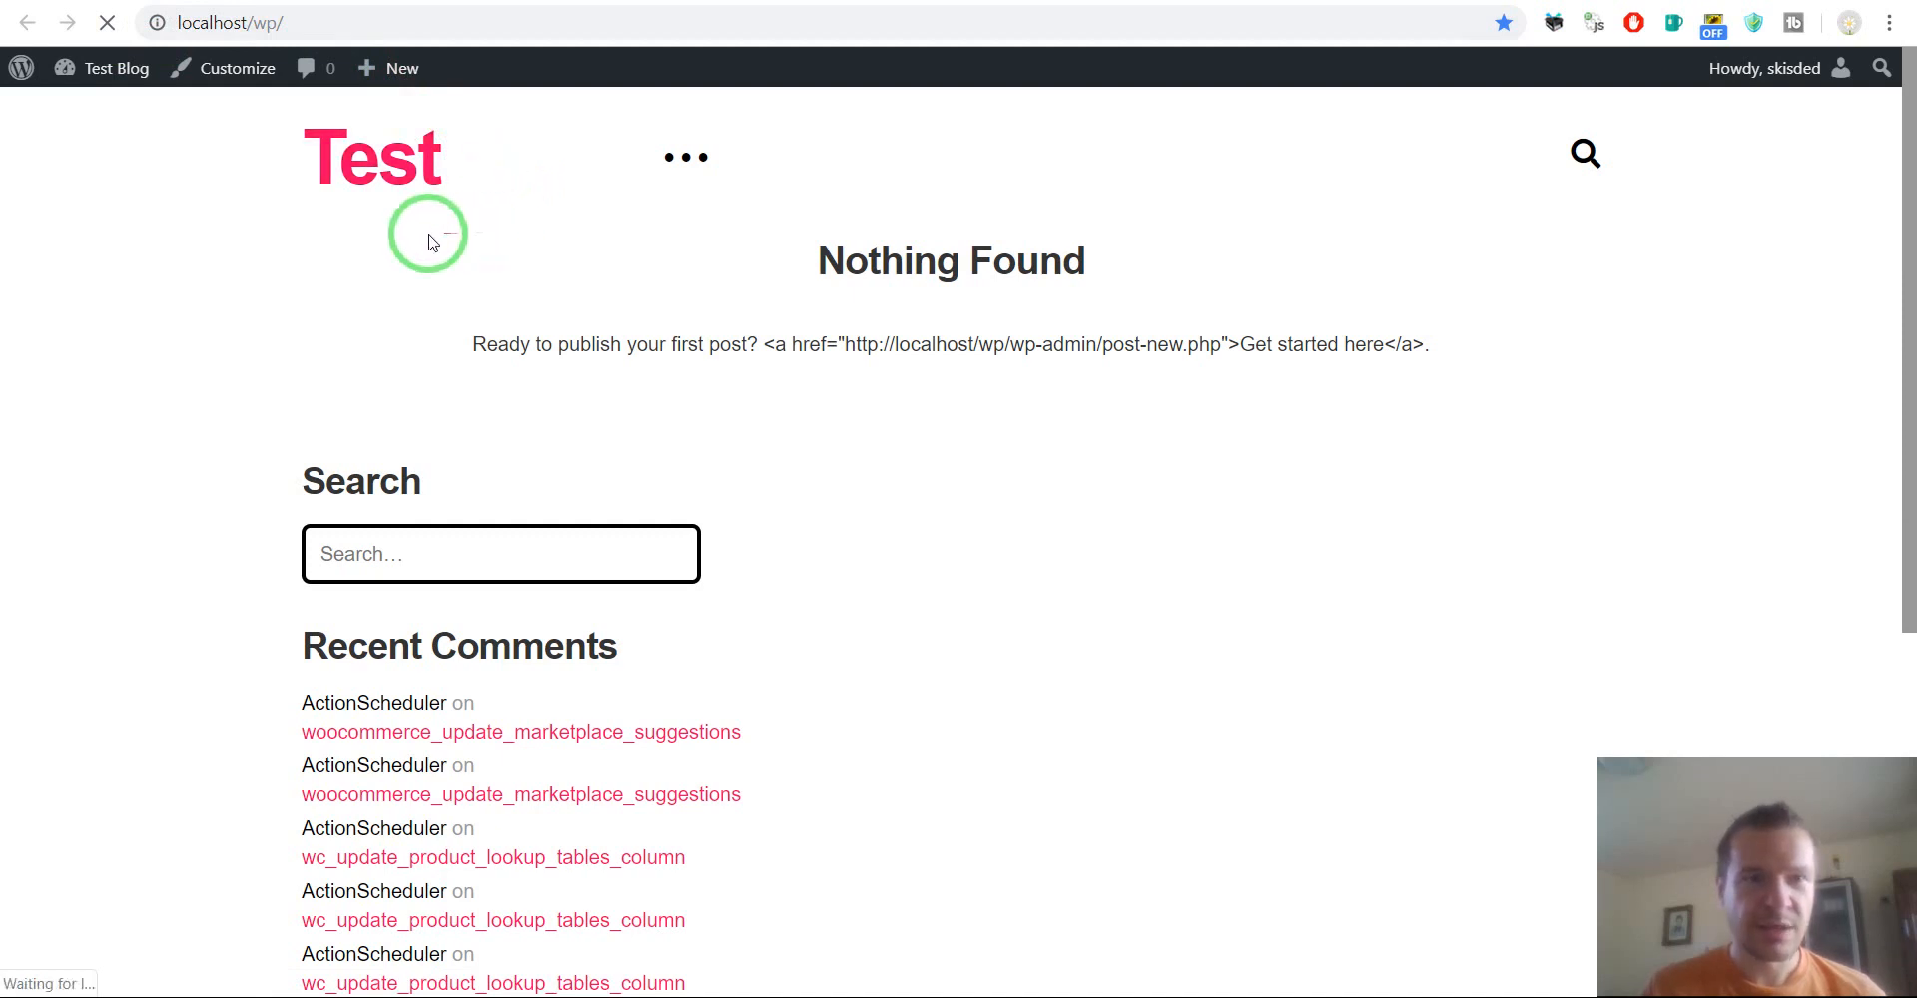
mouse_move(156, 266)
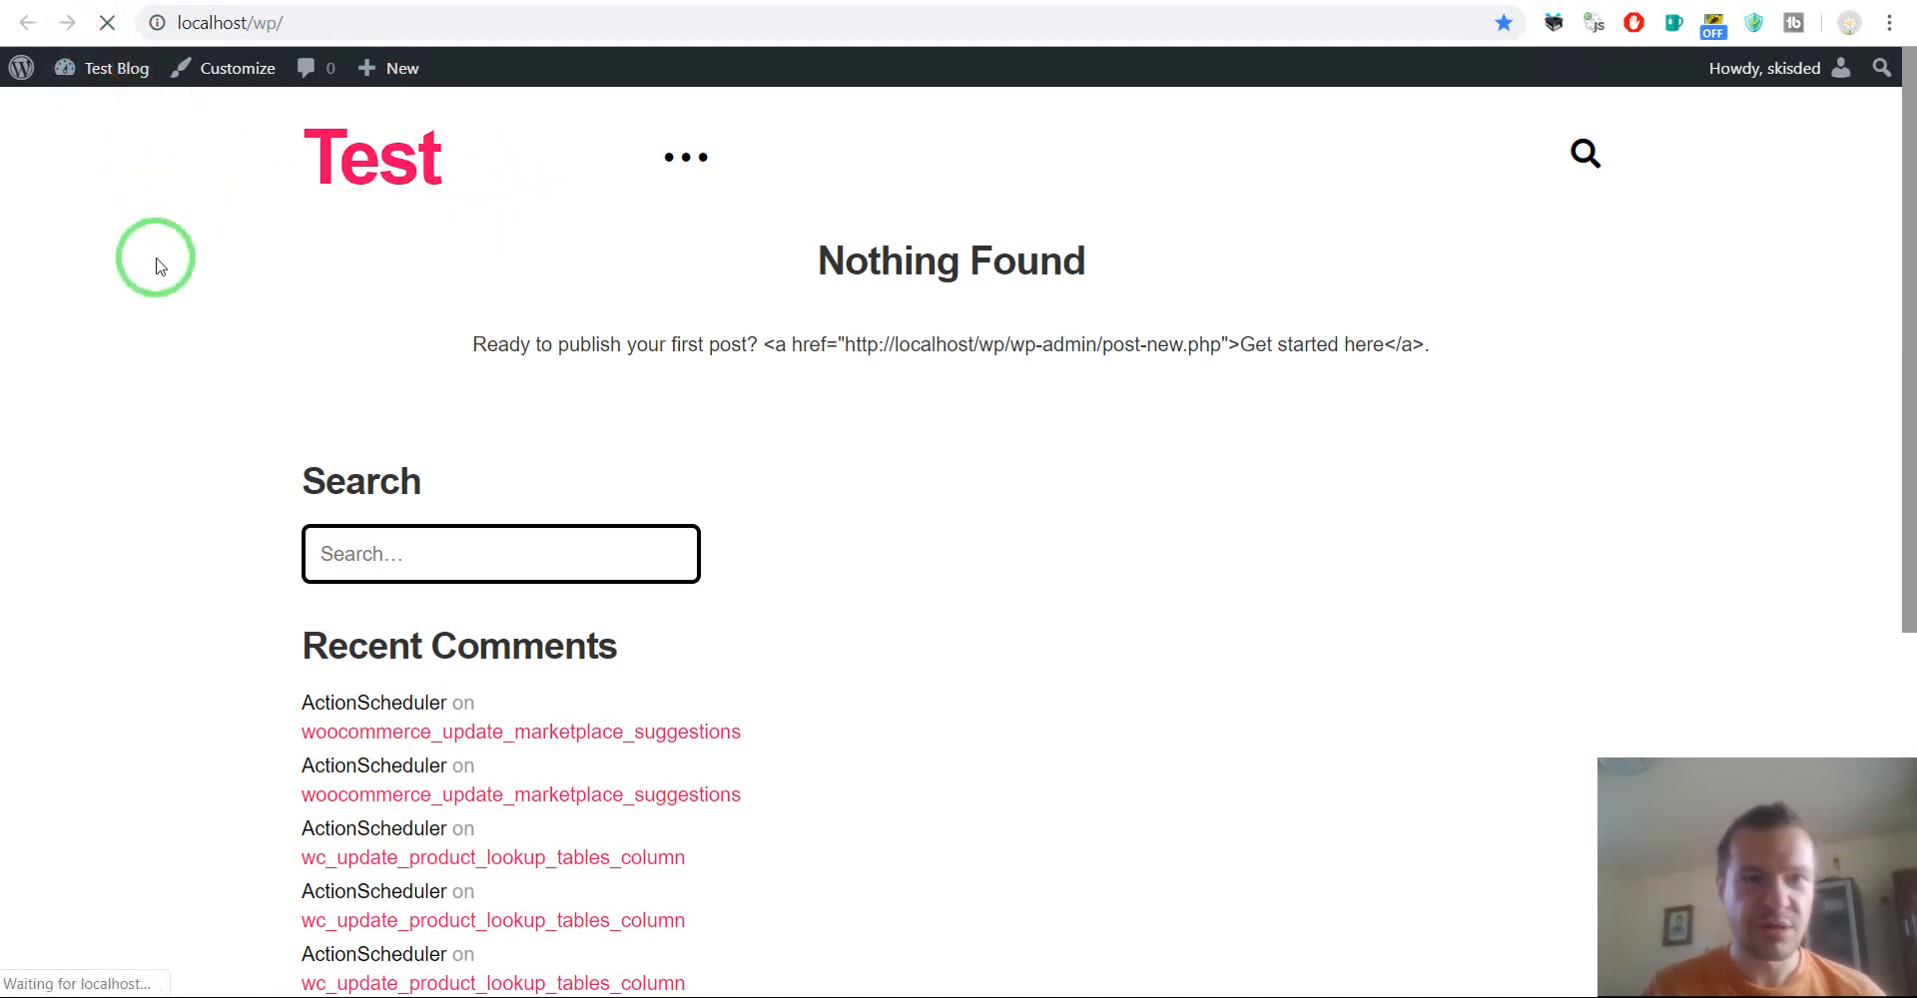
Scroll through the front page's imported 3D printing news posts by cassy
scroll("down", 3)
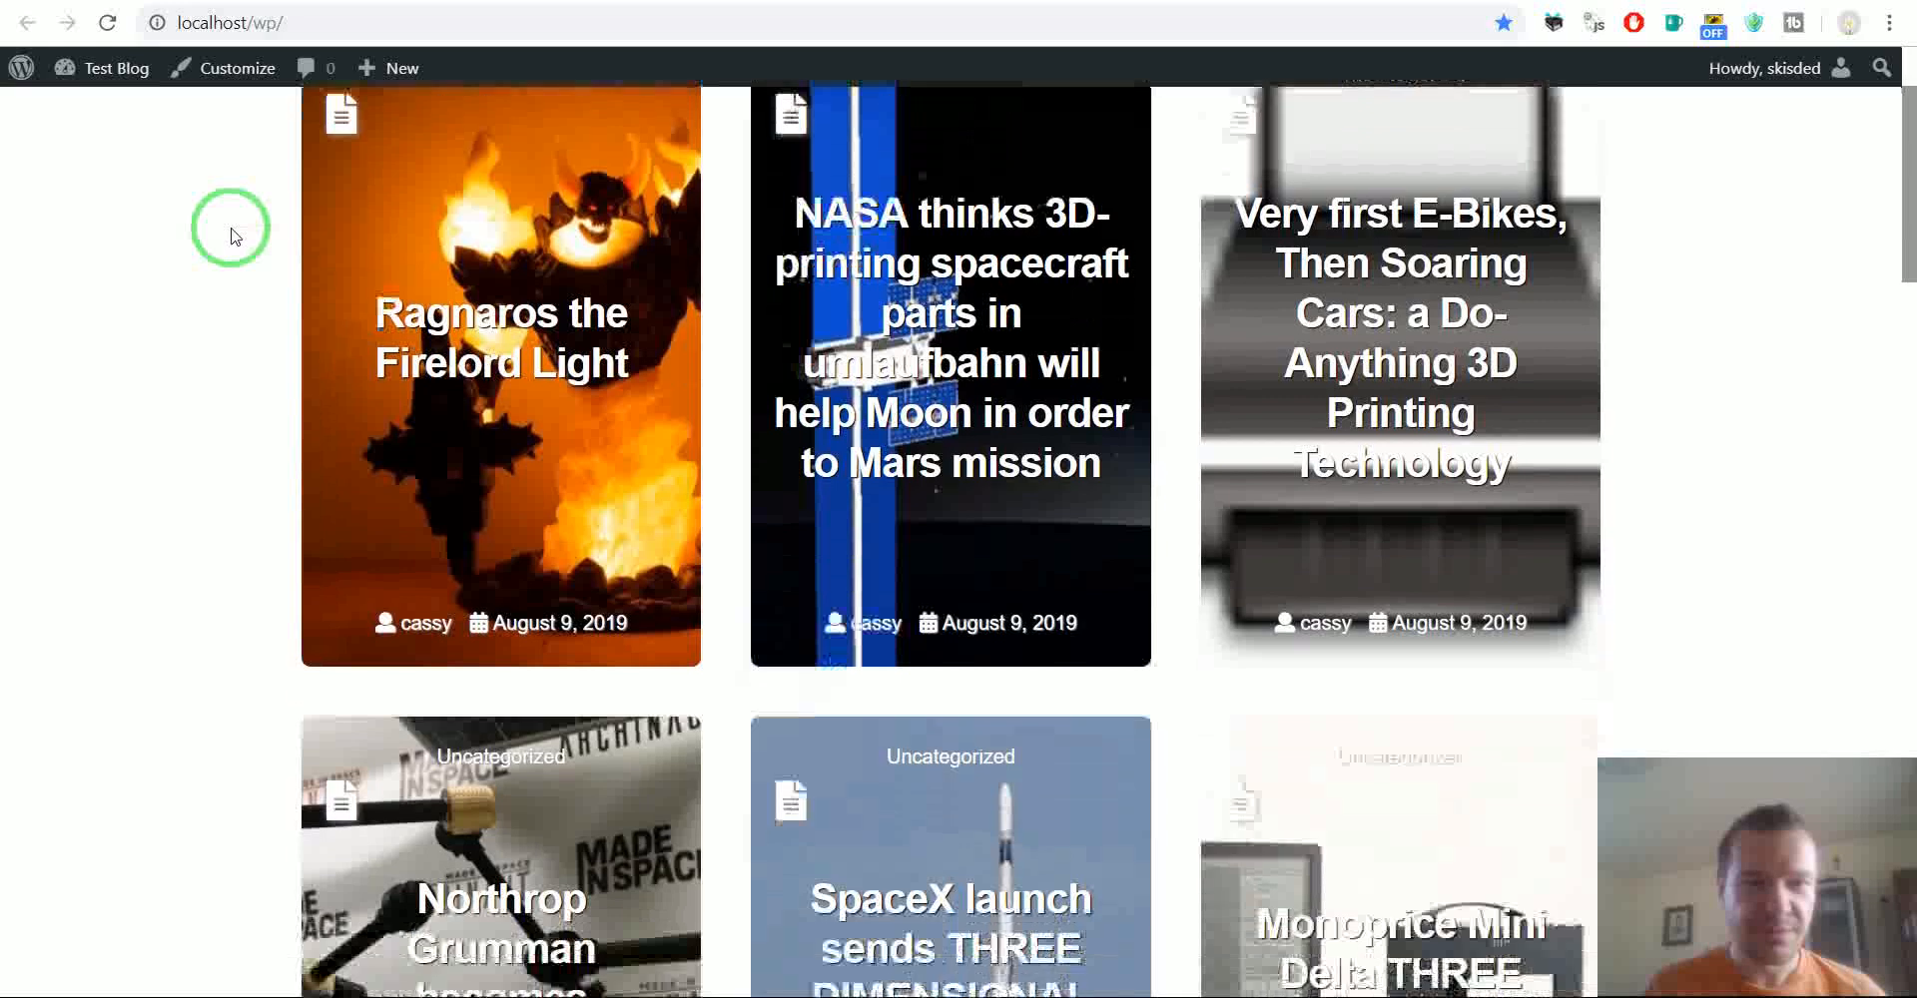
scroll("down", 3)
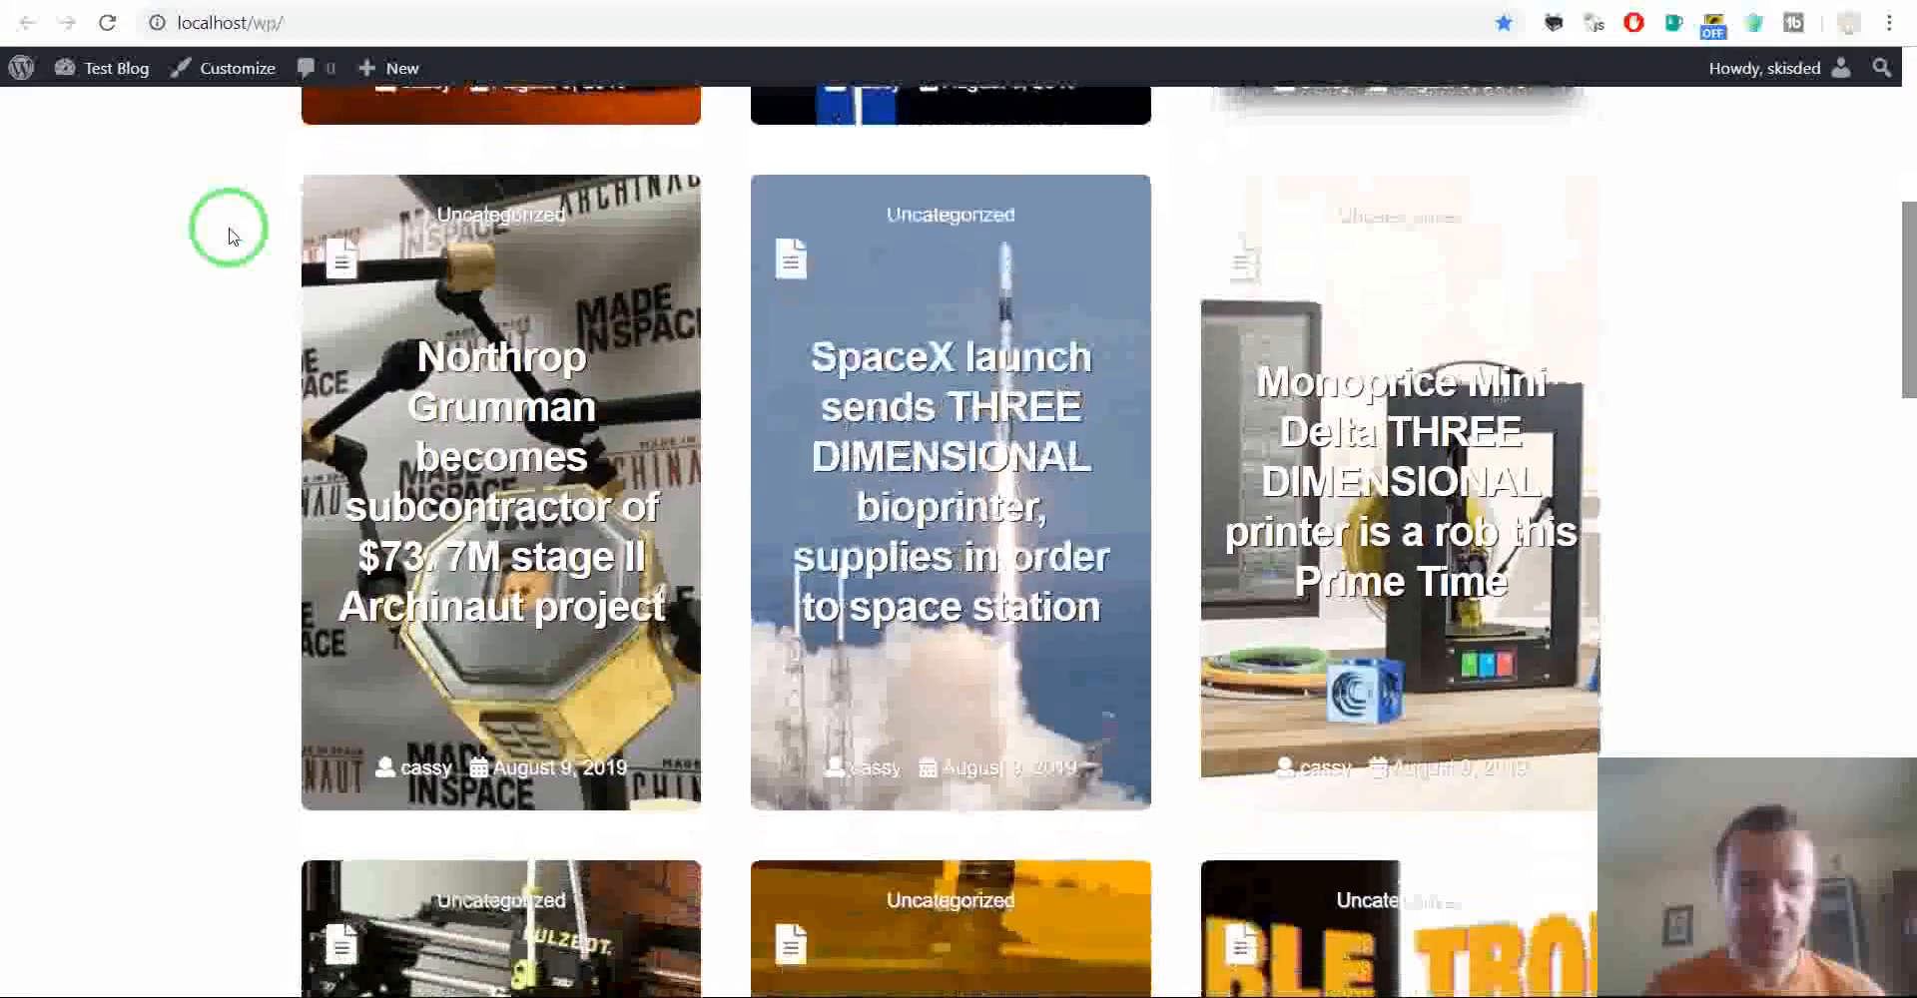
scroll("down", 3)
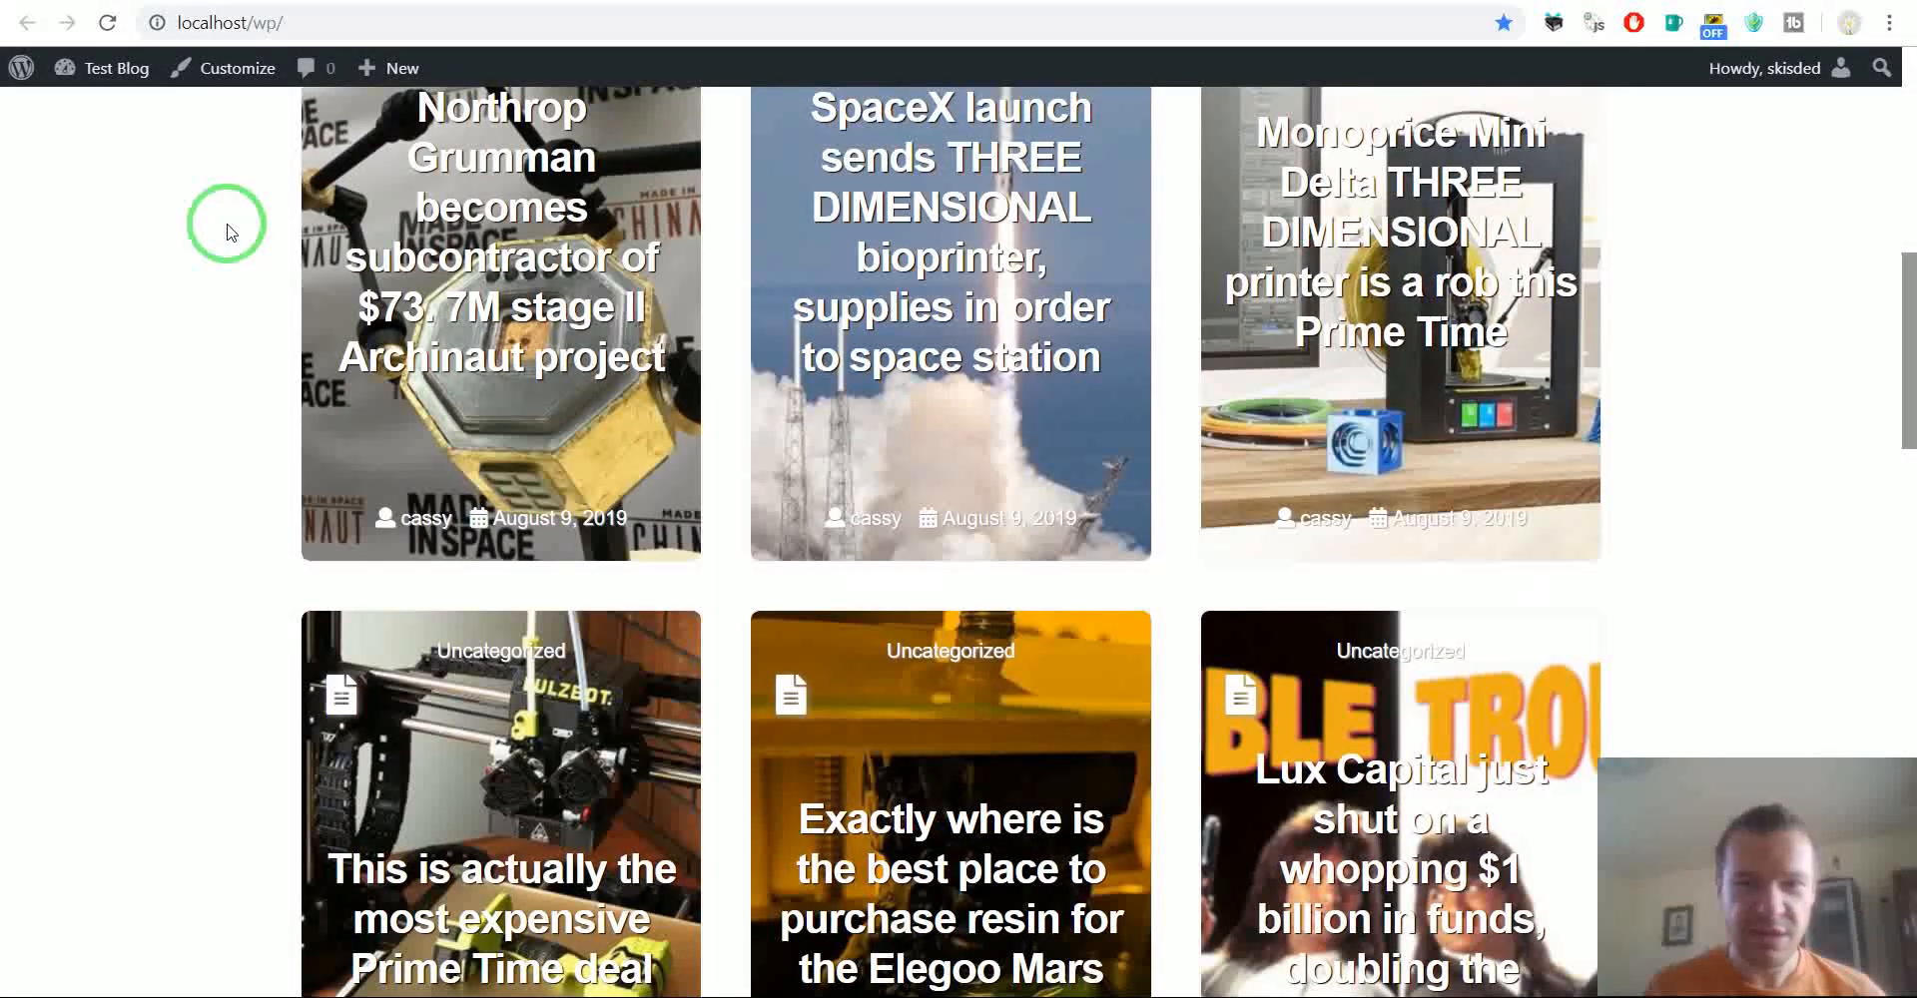
scroll("down", 3)
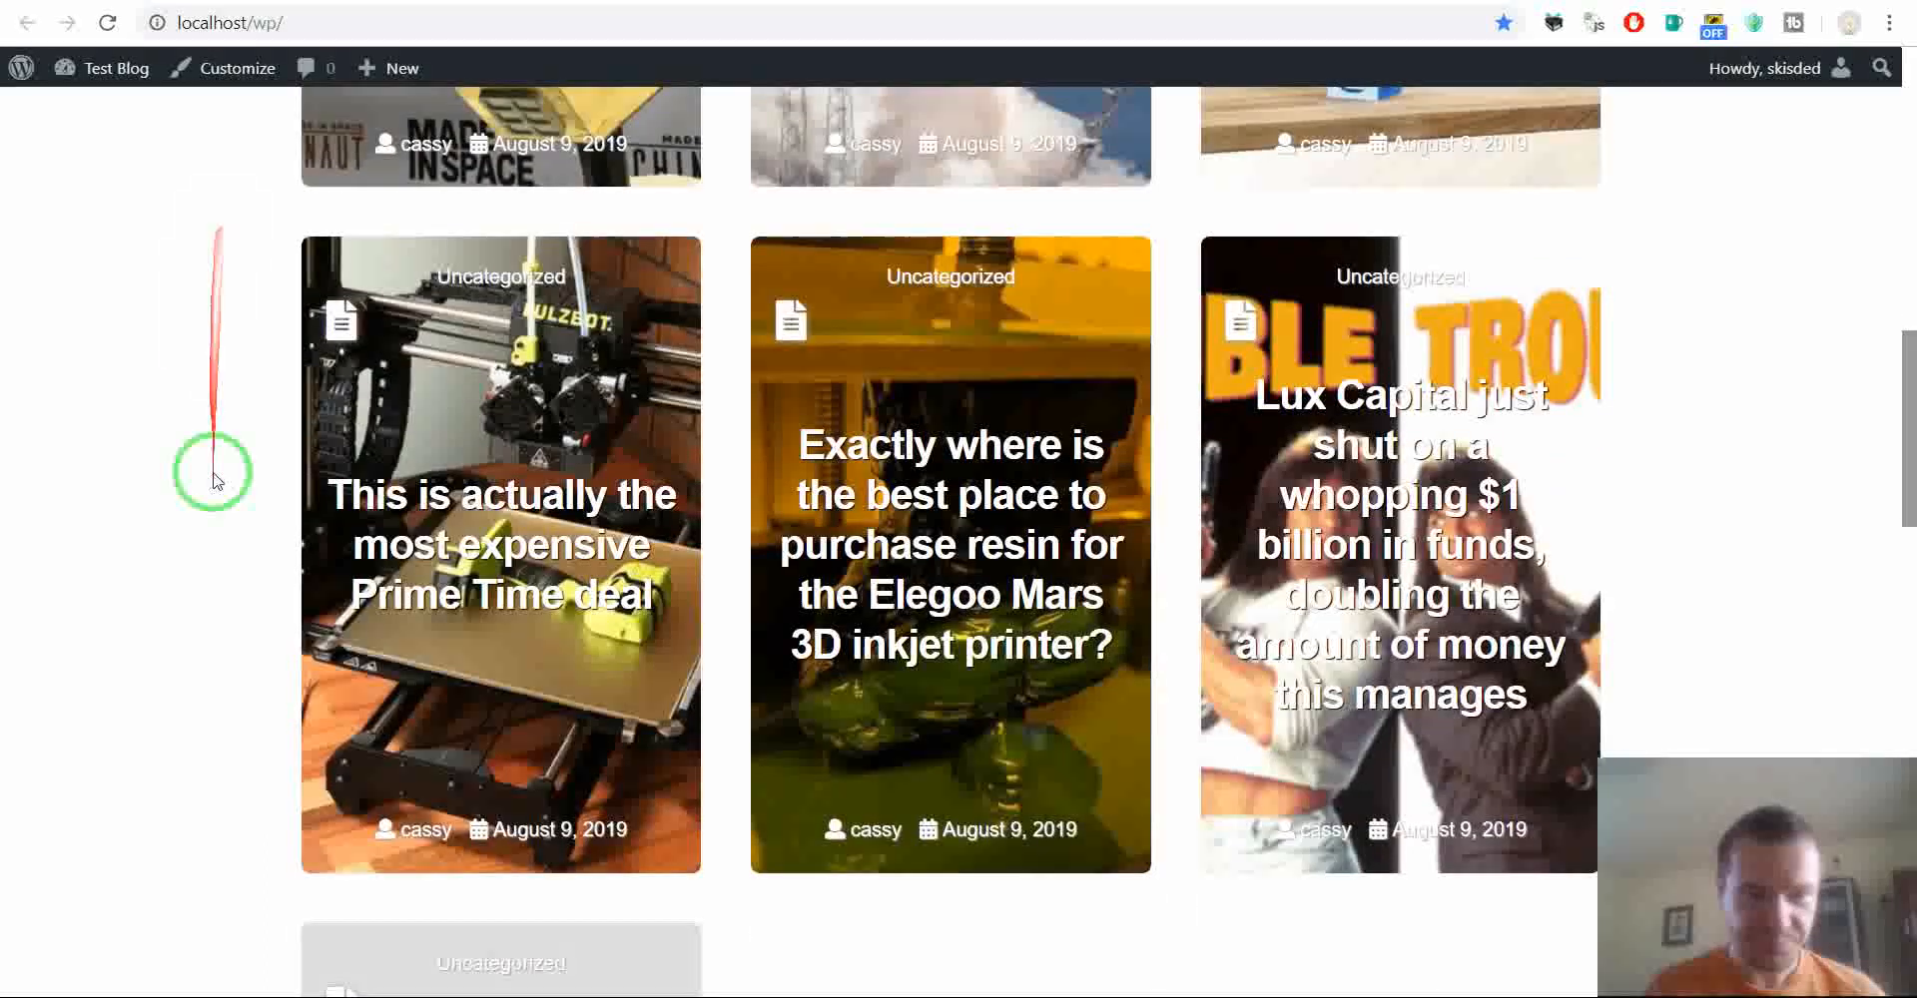
mouse_move(452, 525)
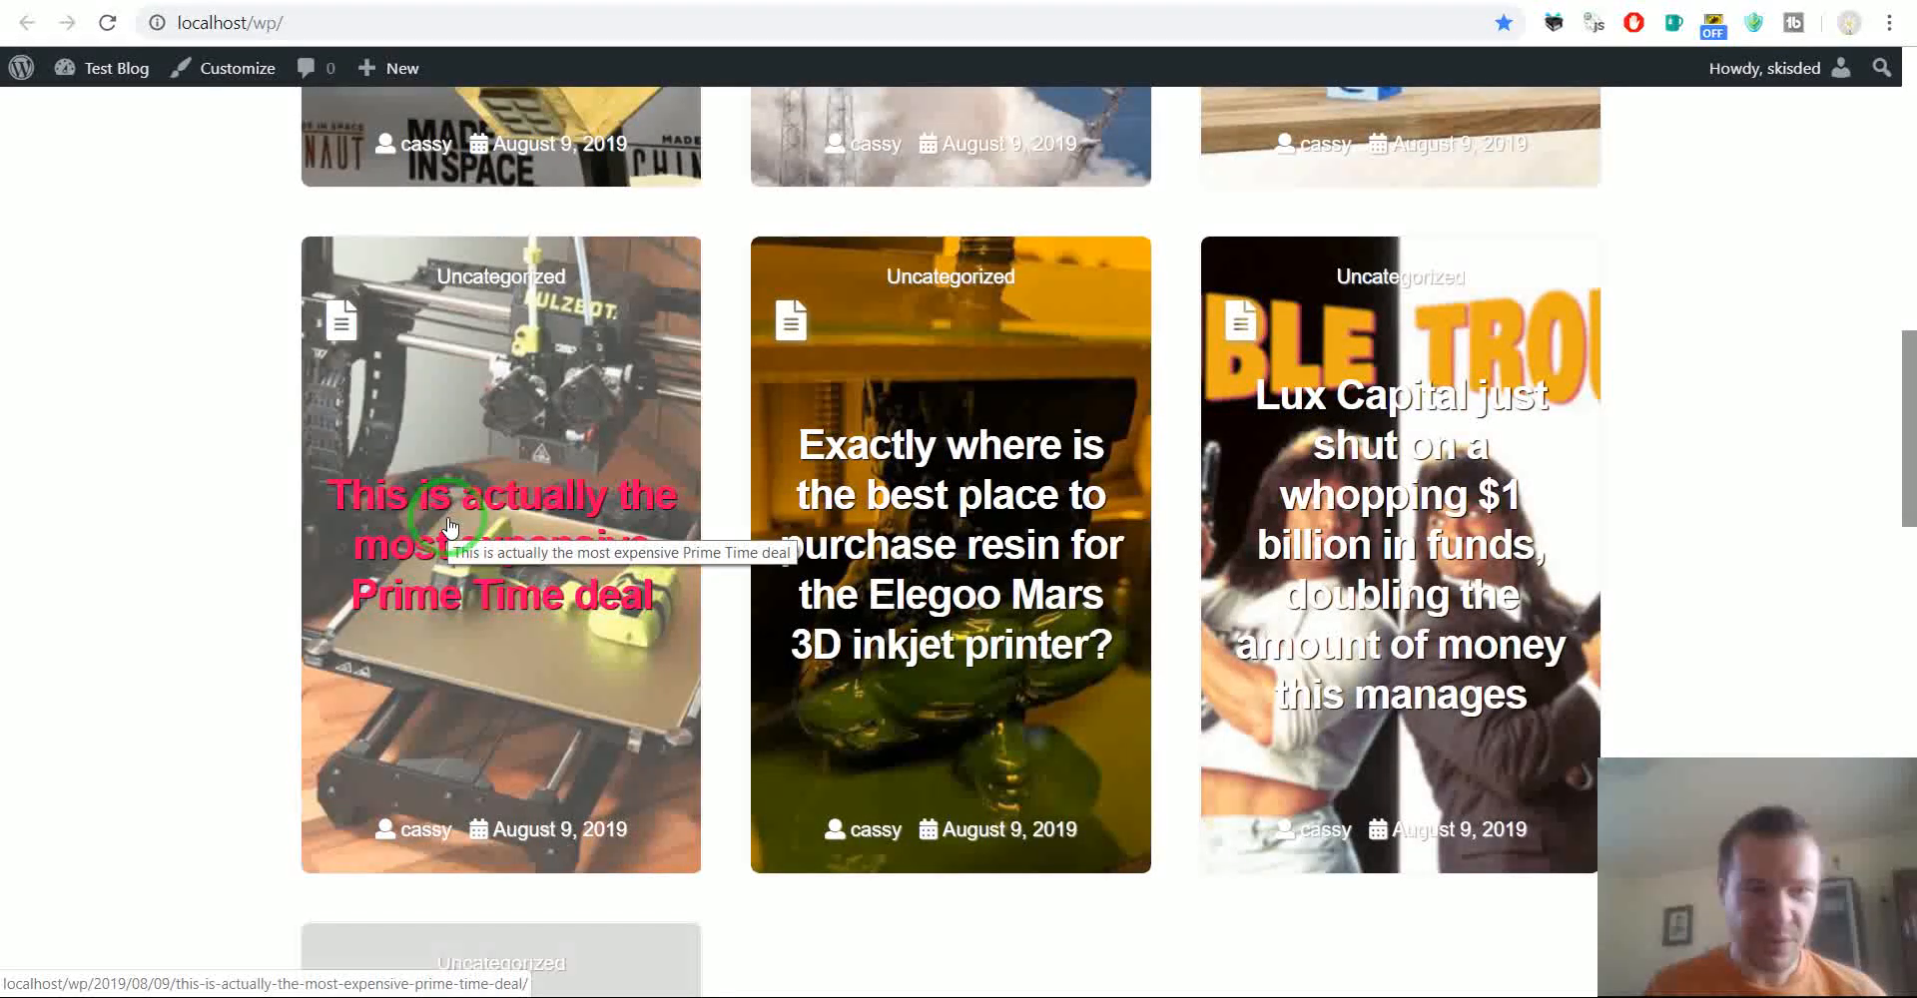
left_click(499, 496)
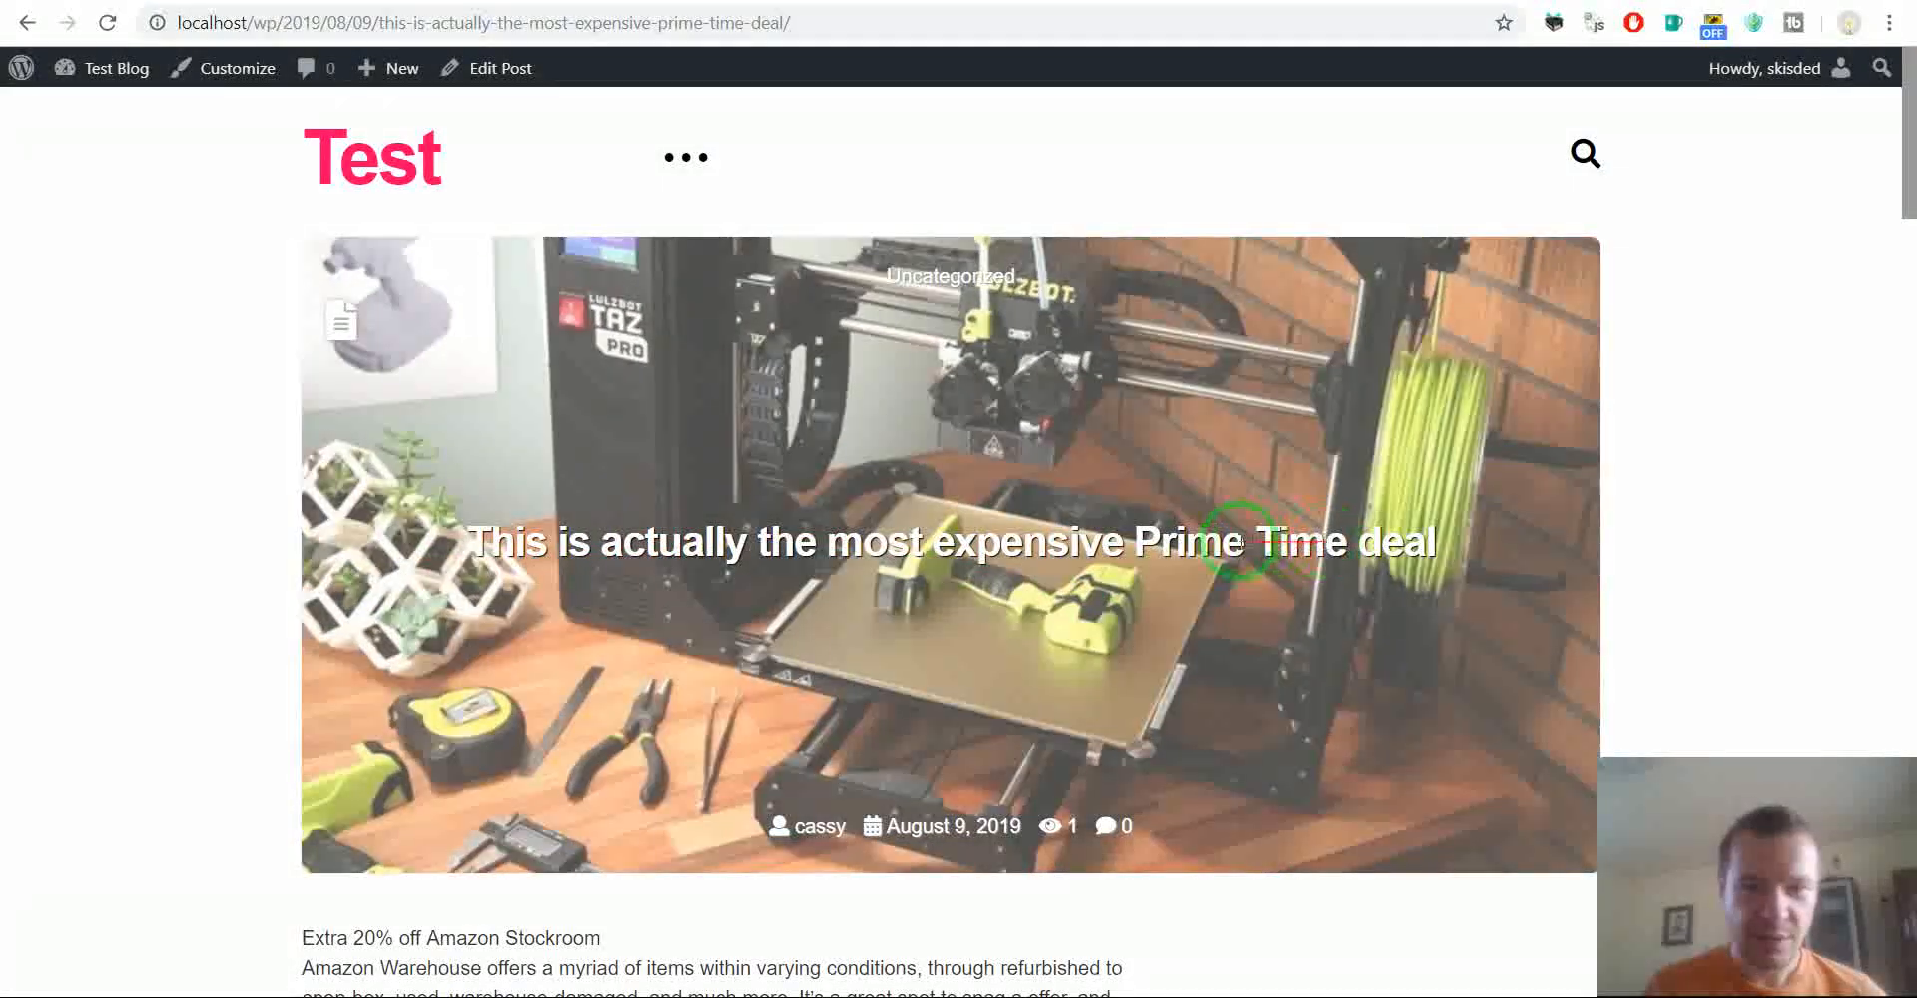
scroll("down", 3)
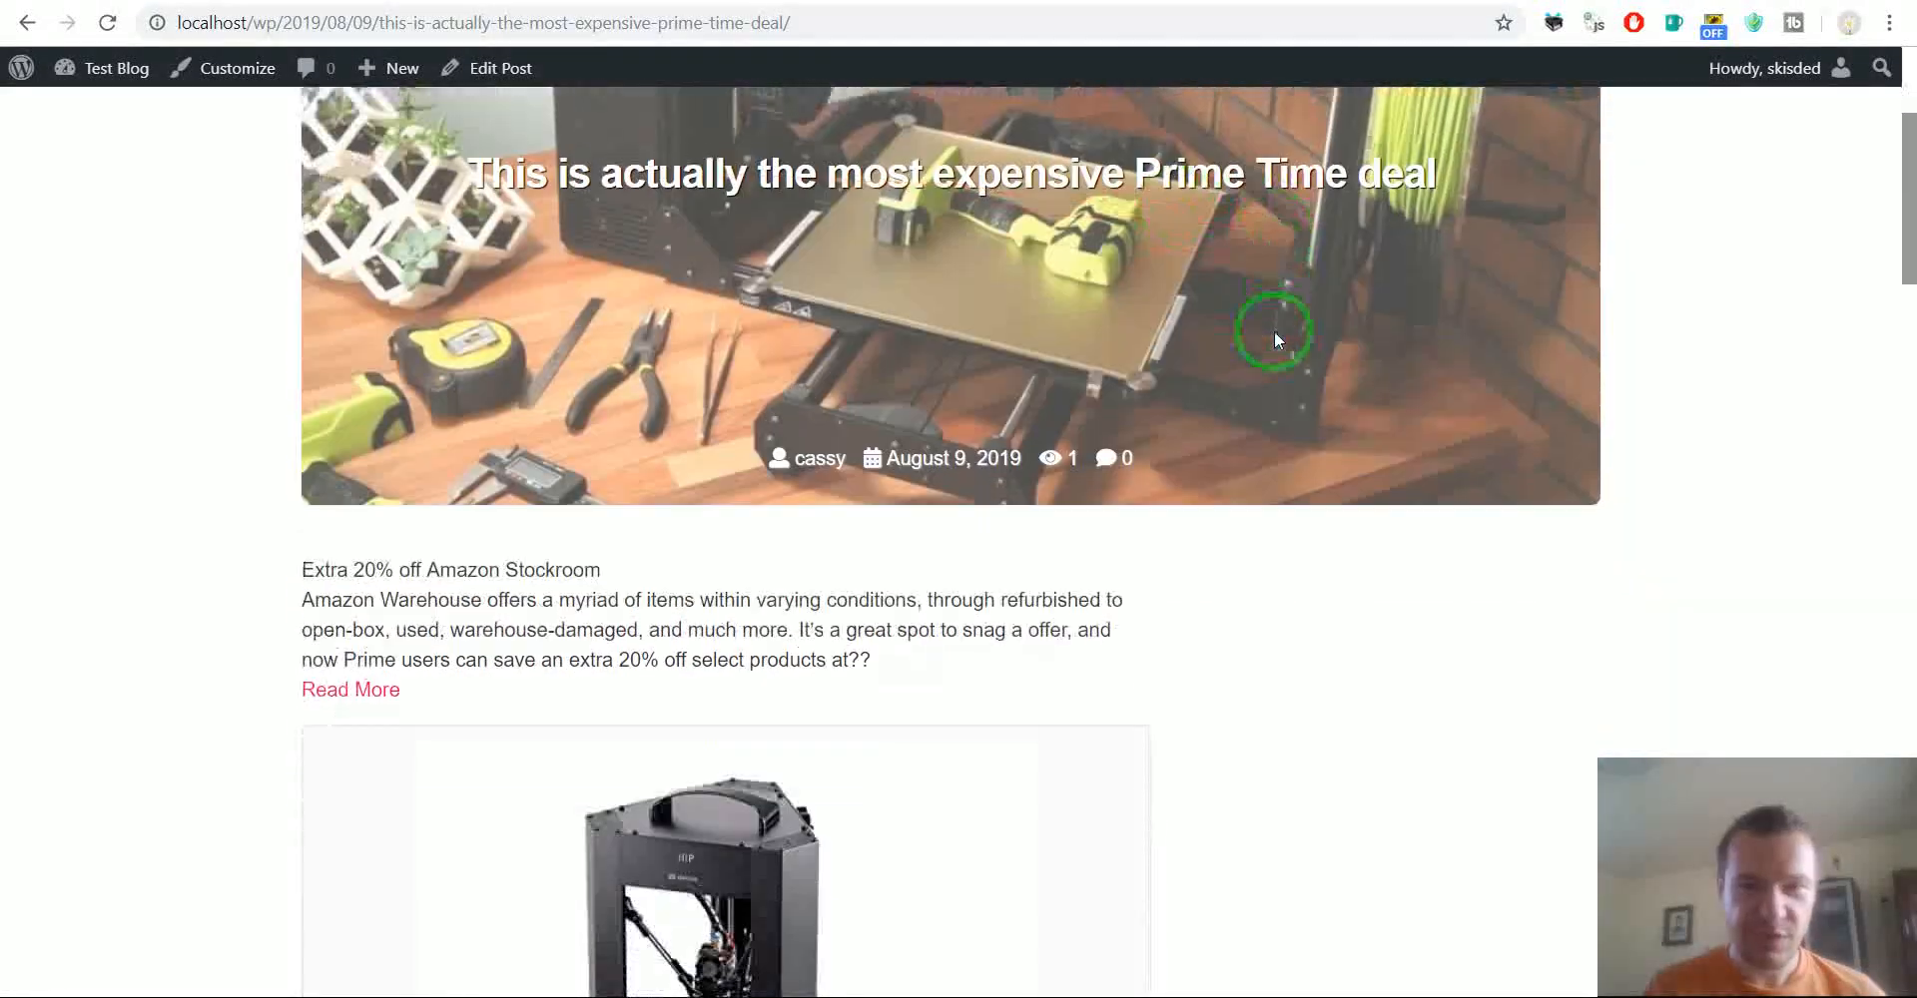
scroll("down", 3)
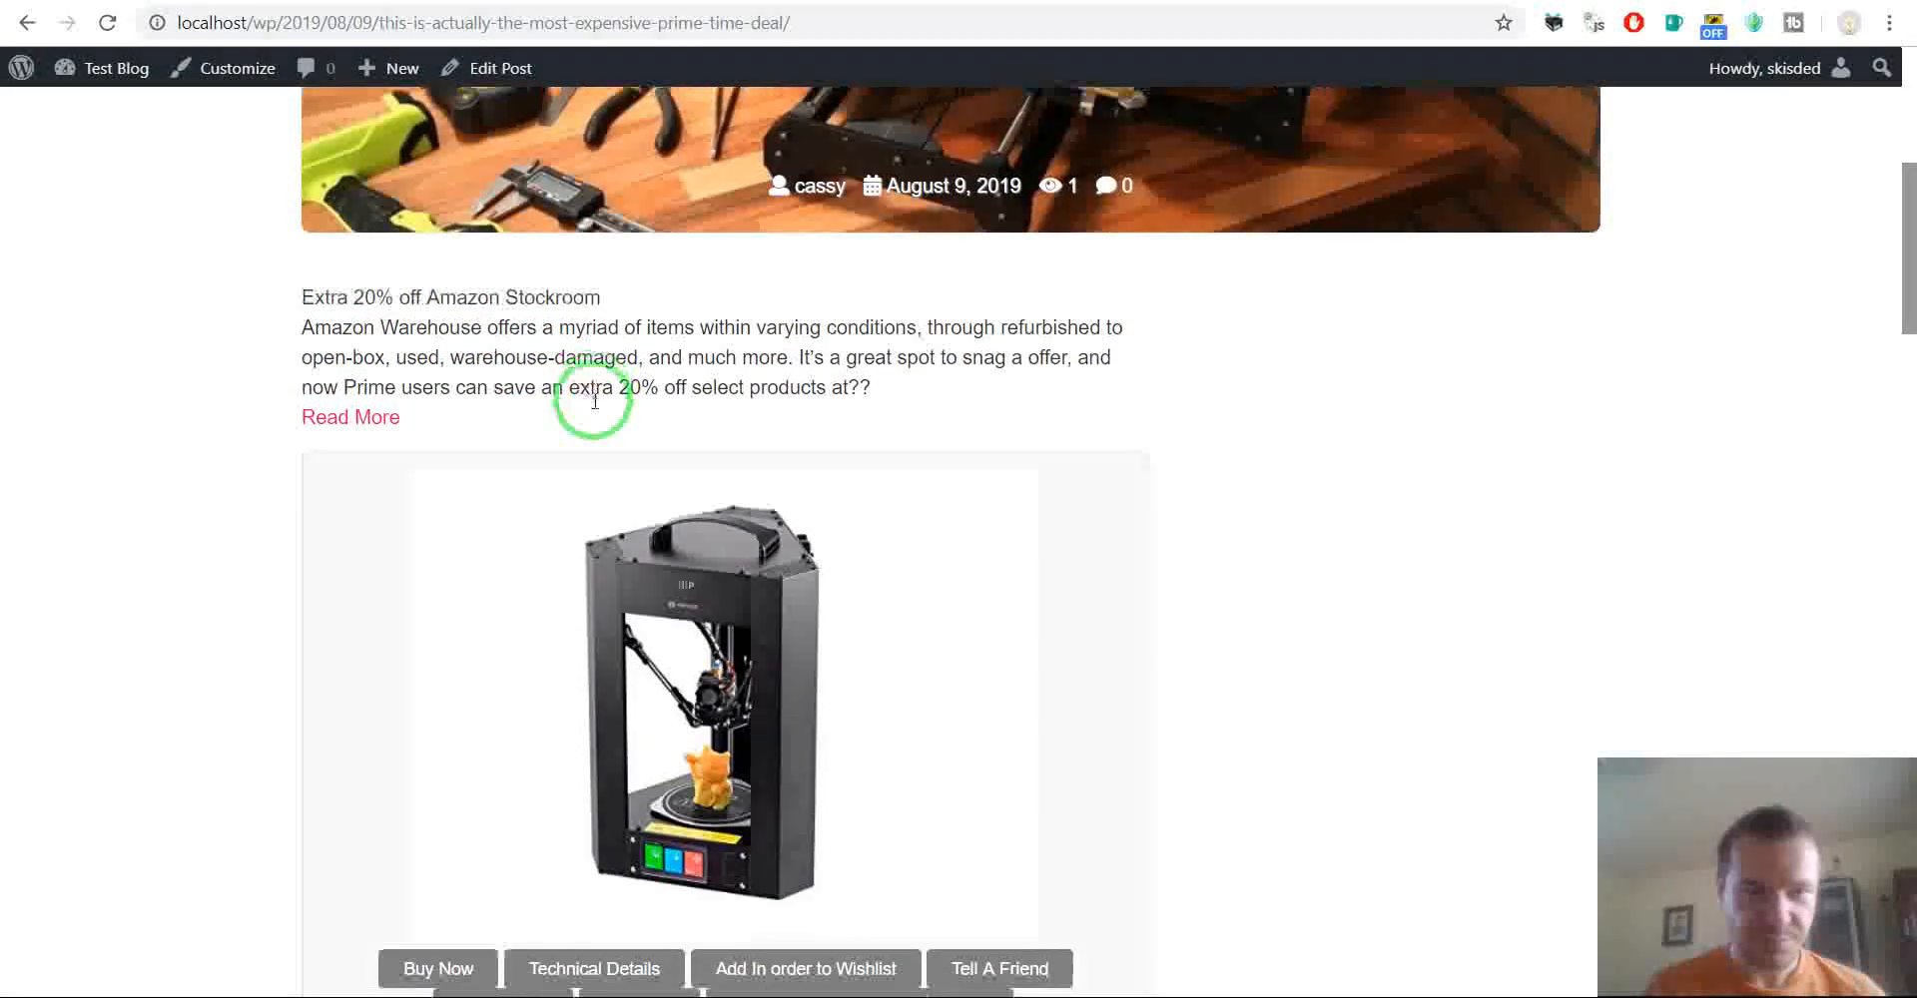
scroll("down", 3)
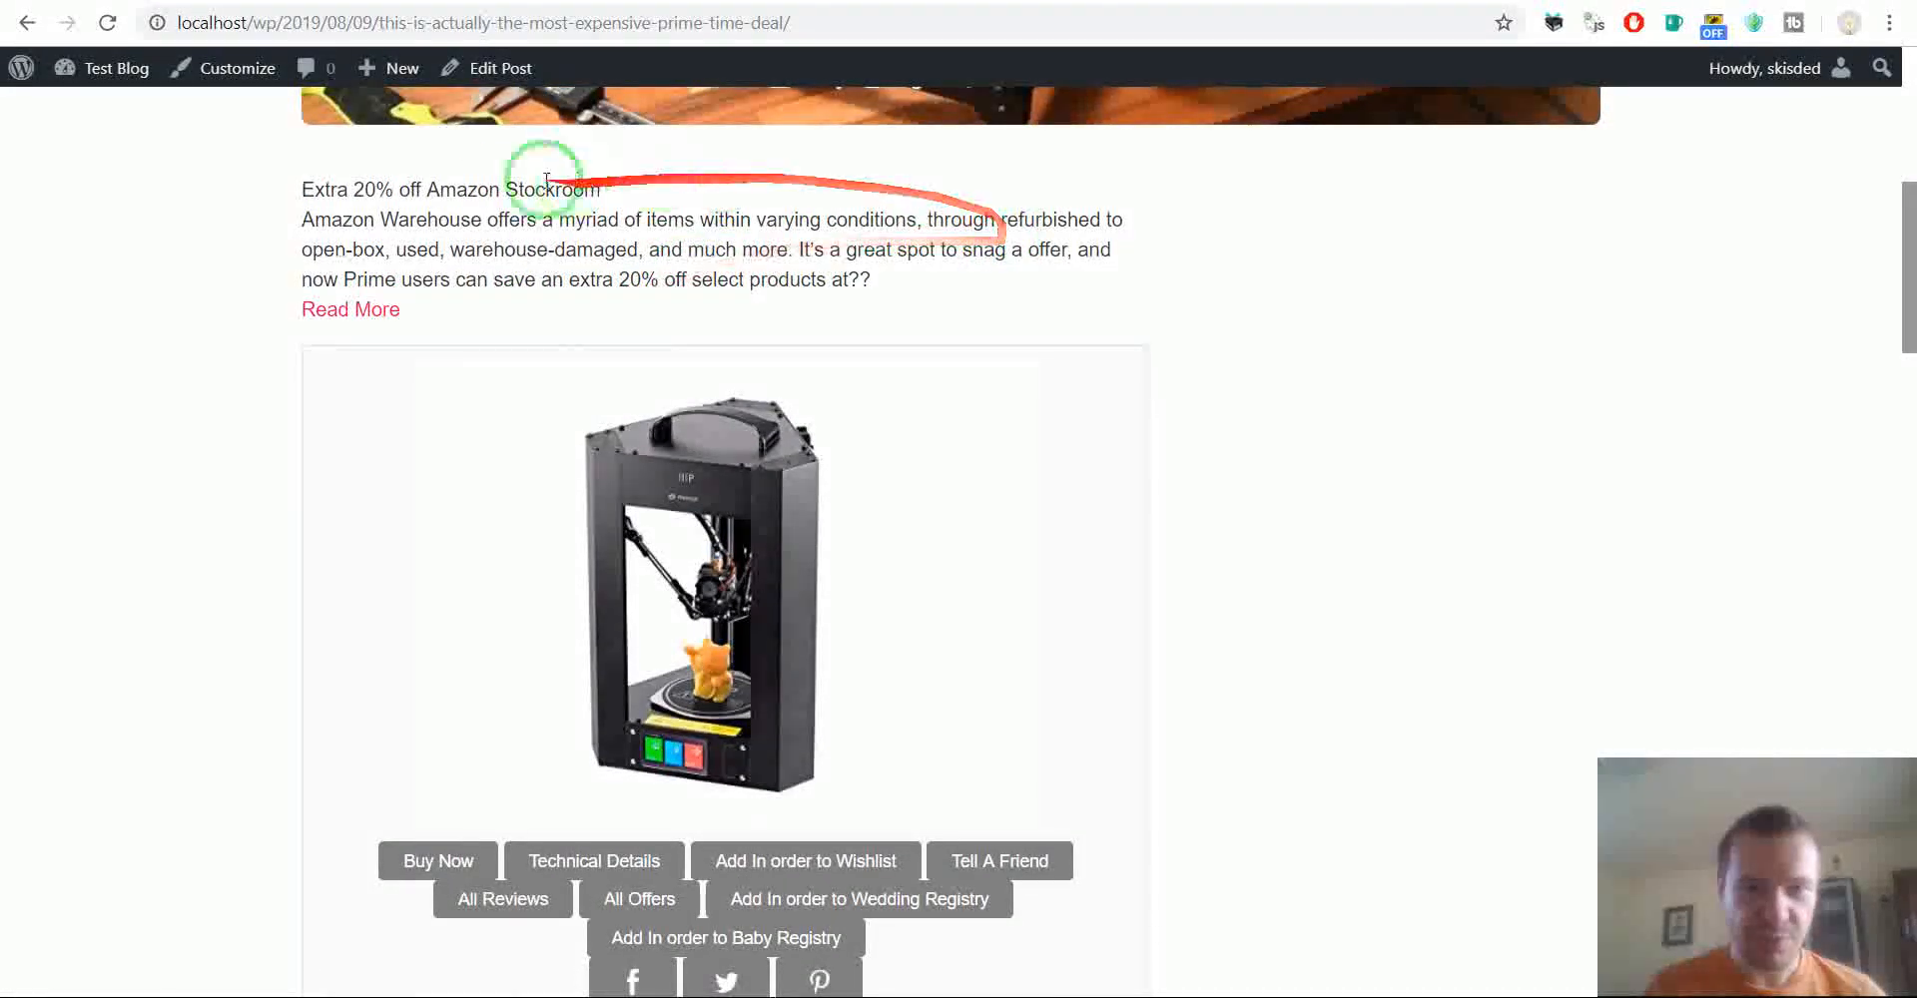
scroll("up", 3)
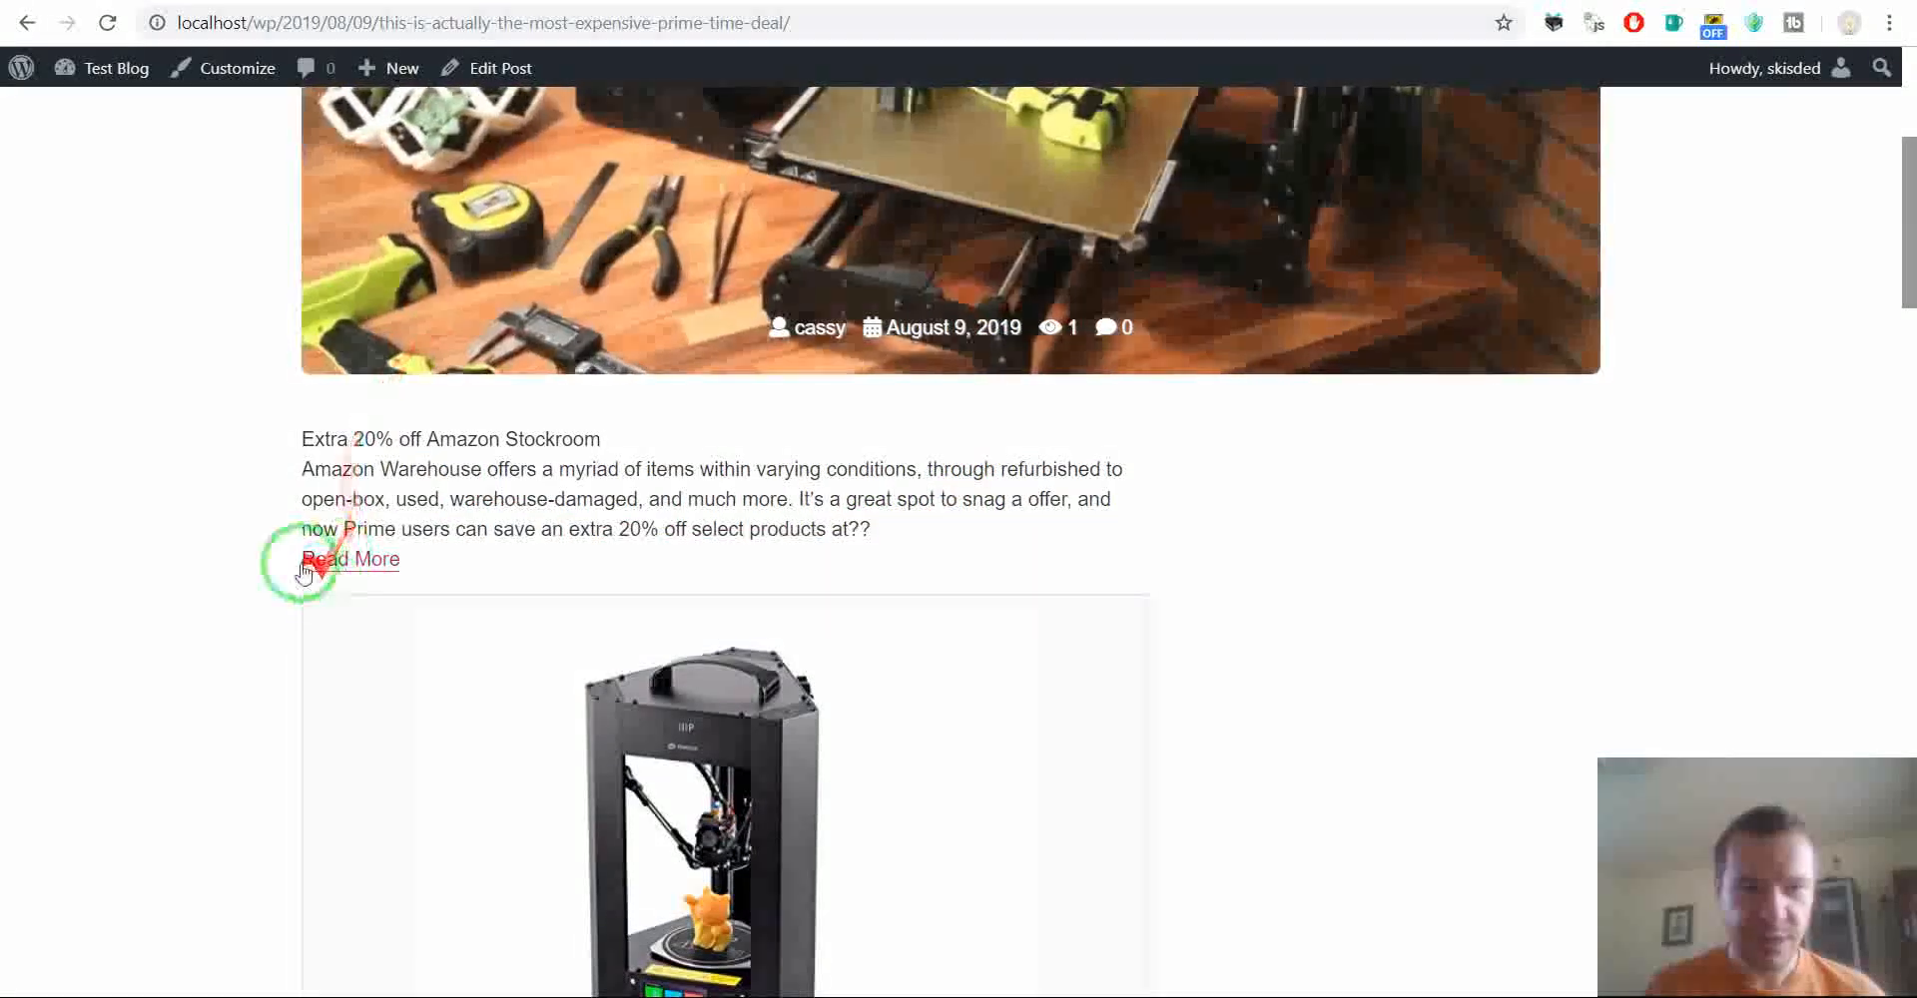
mouse_move(350, 558)
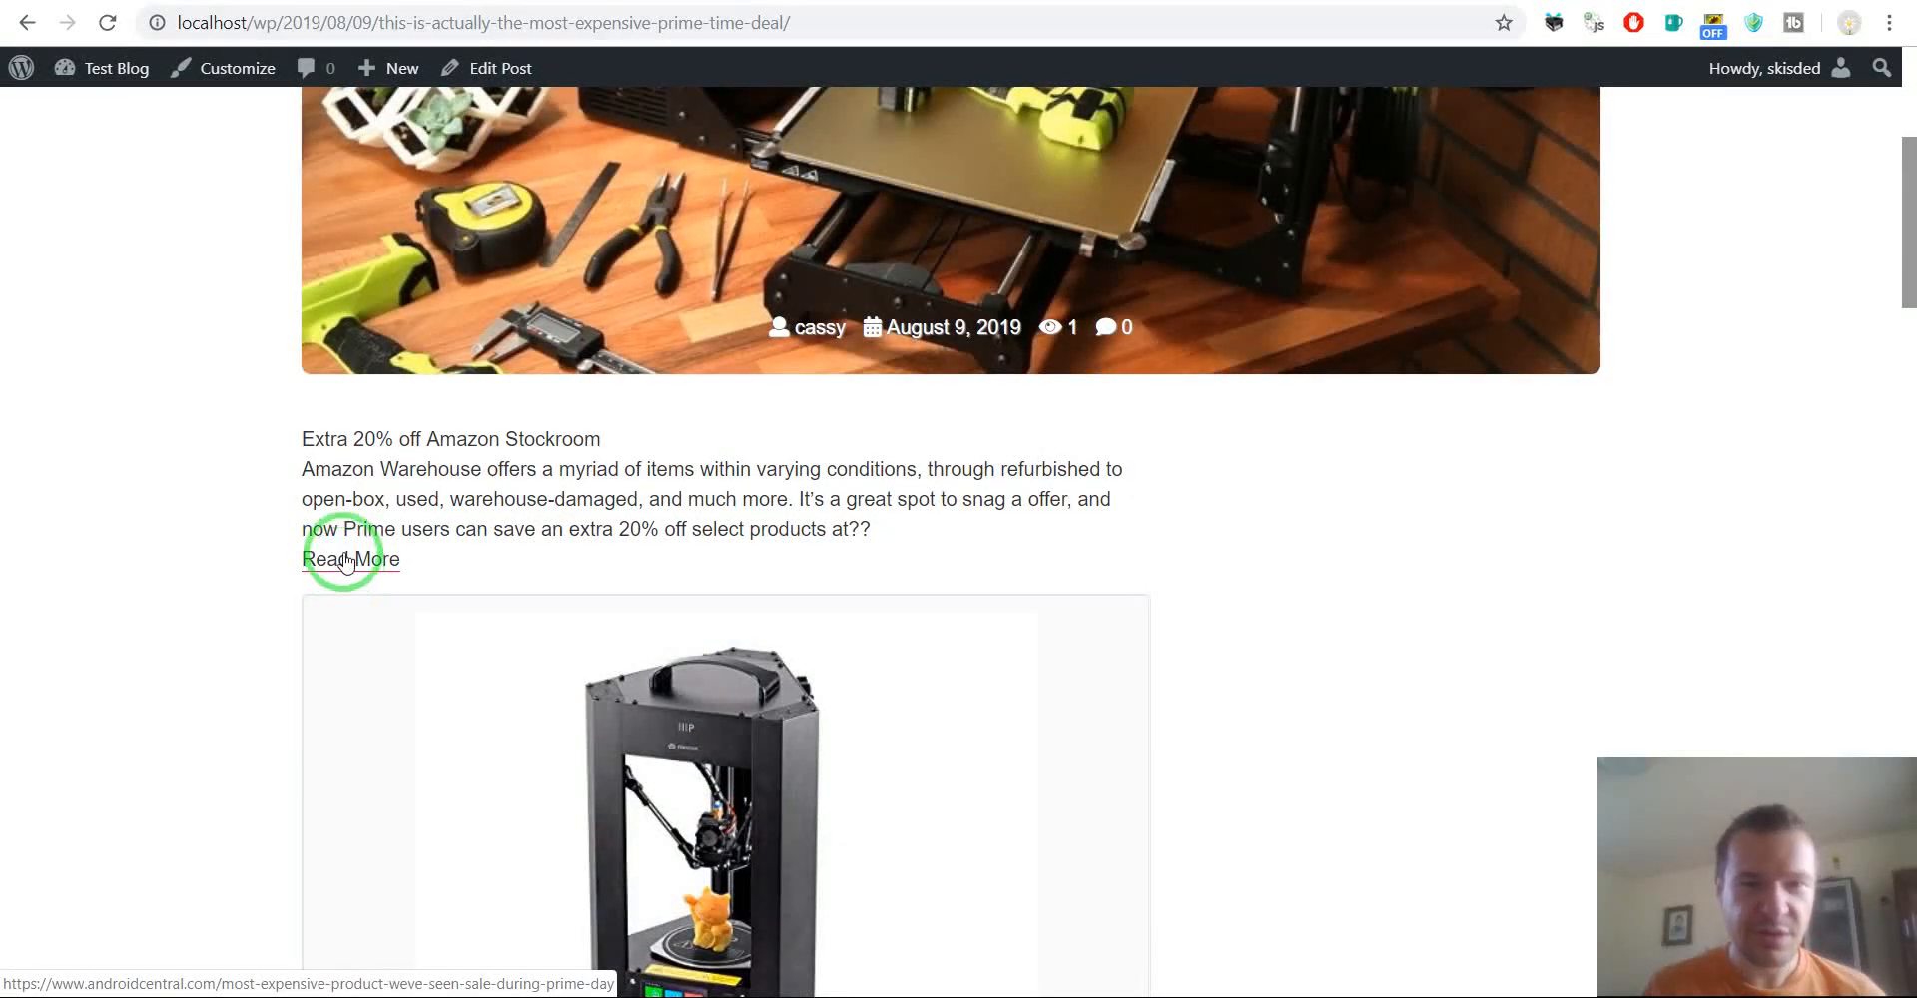
scroll("down", 3)
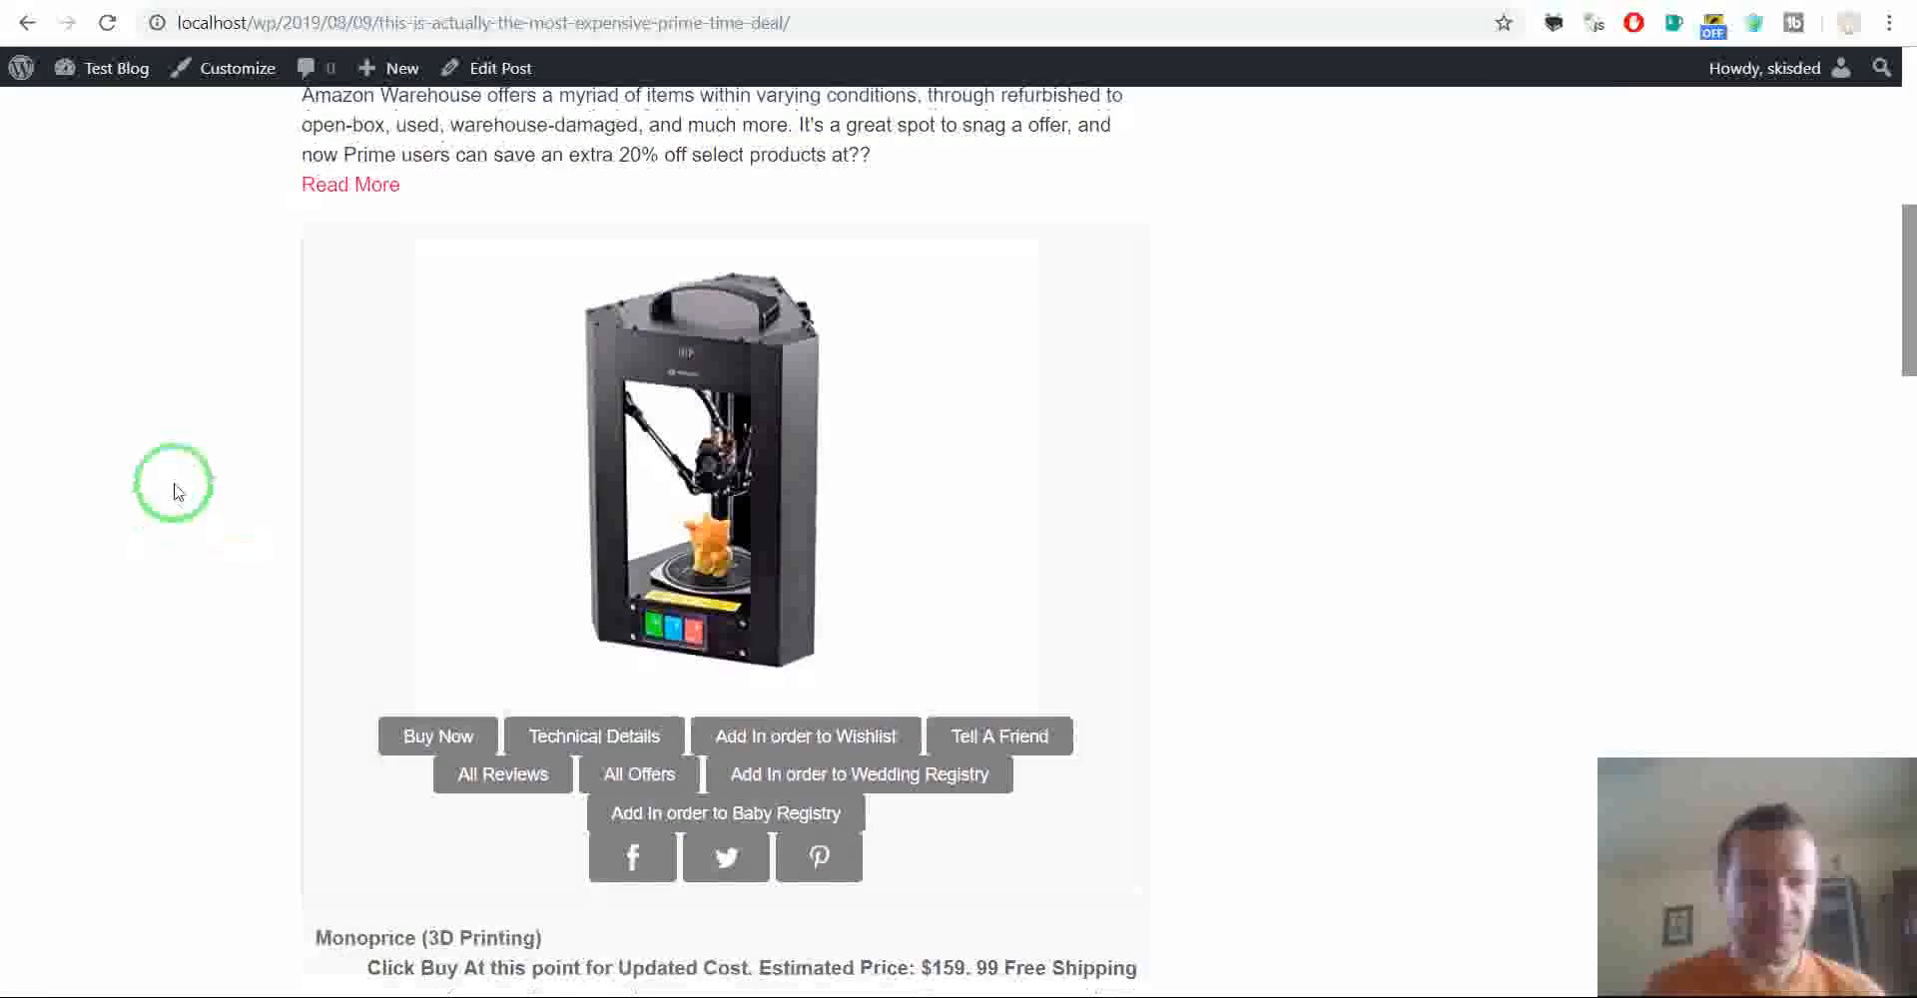
scroll("up", 3)
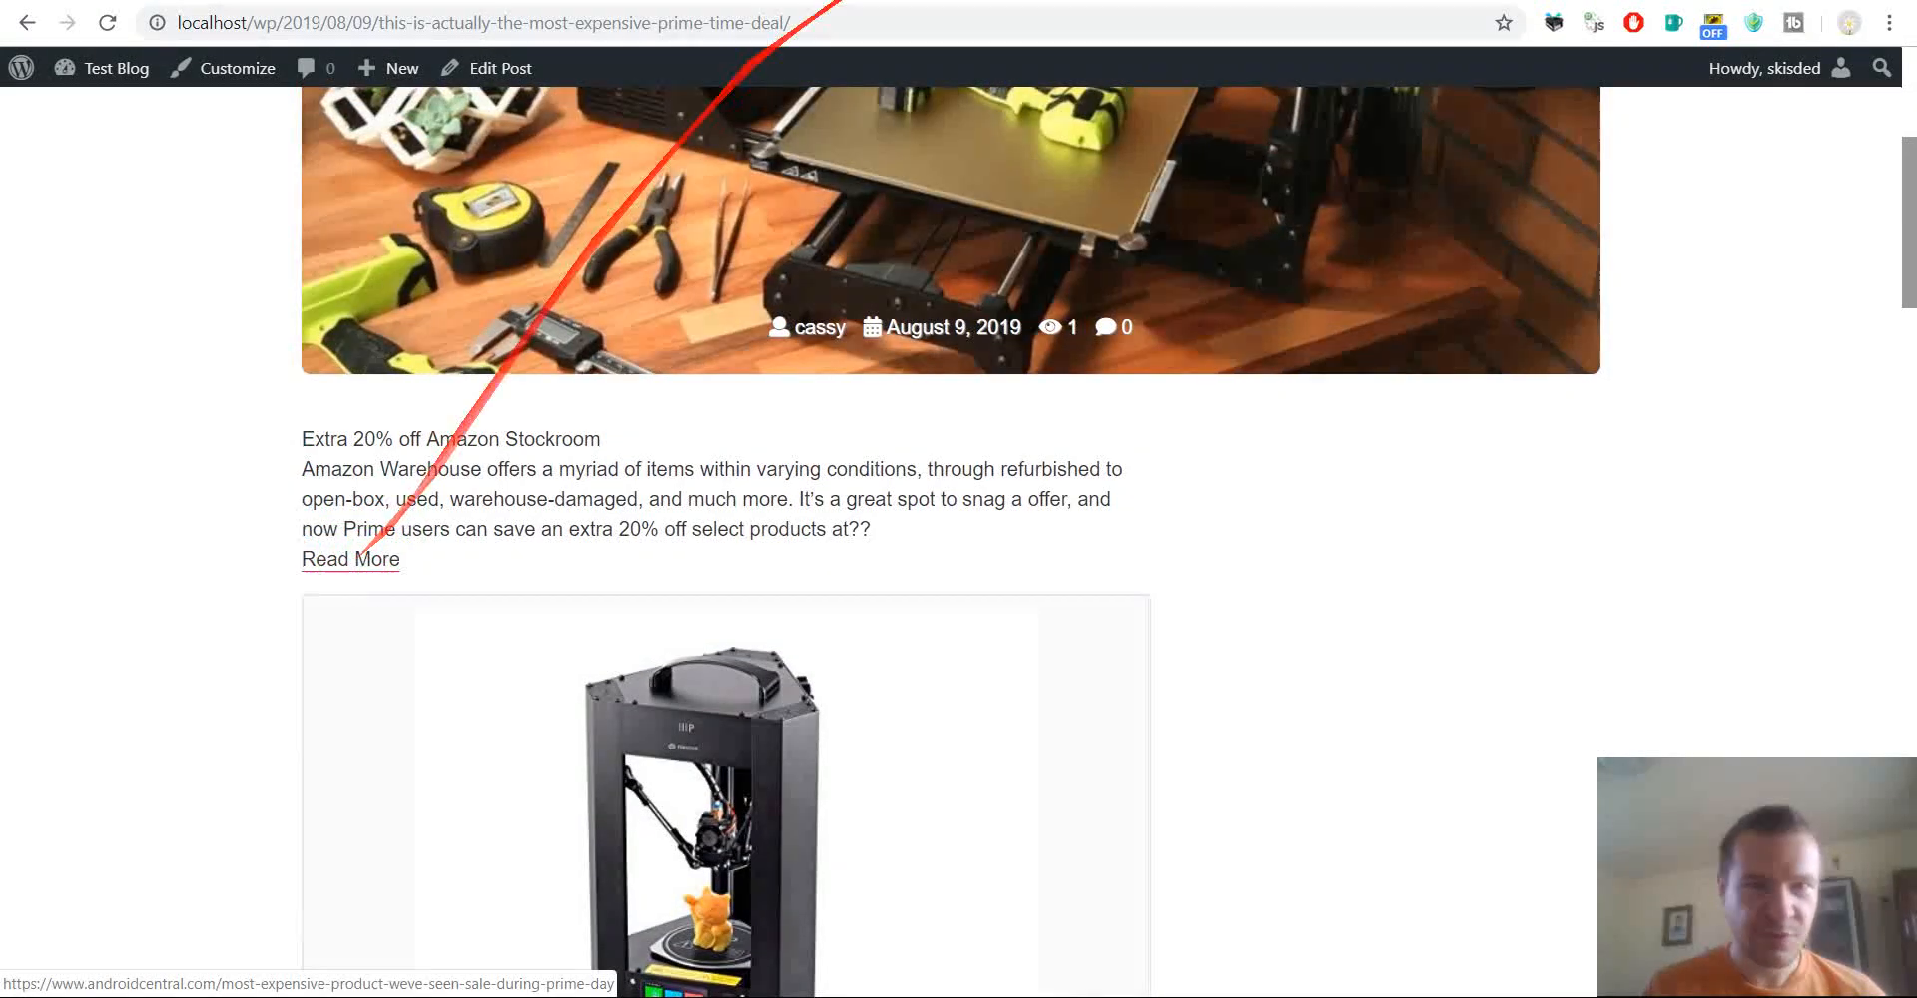
left_click(349, 560)
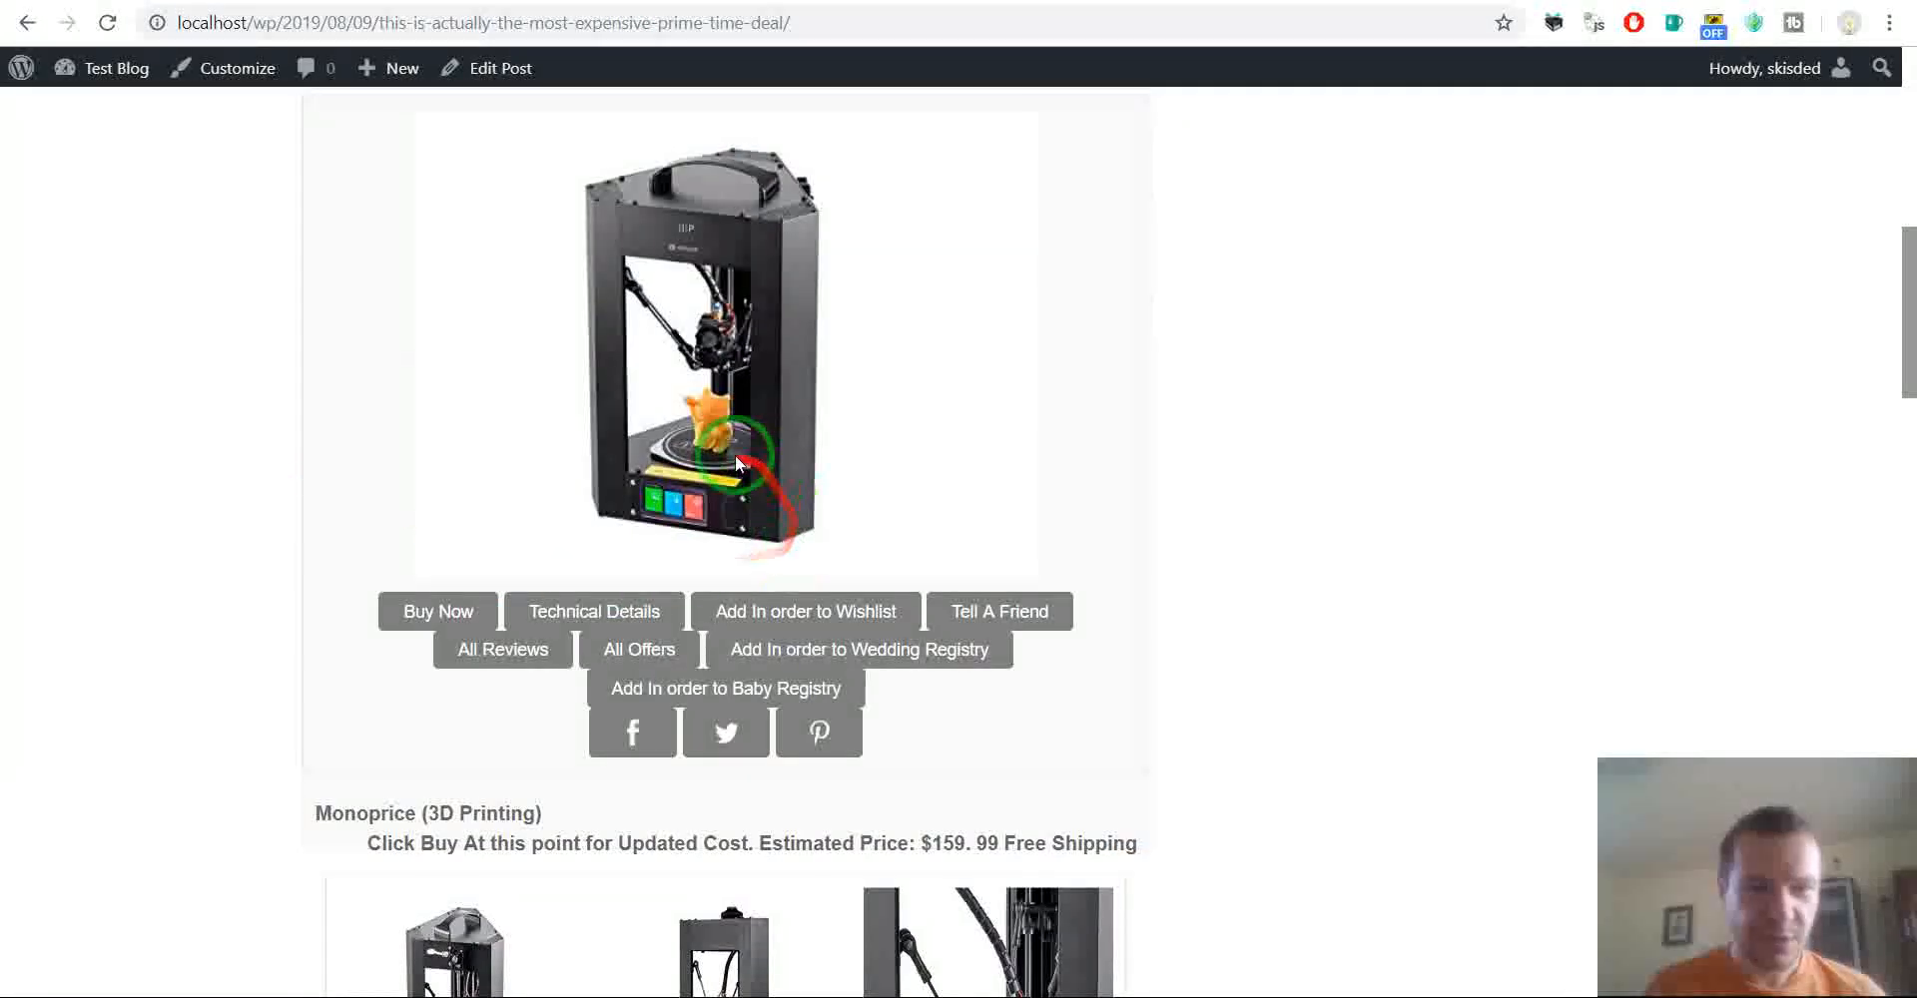
scroll("up", 3)
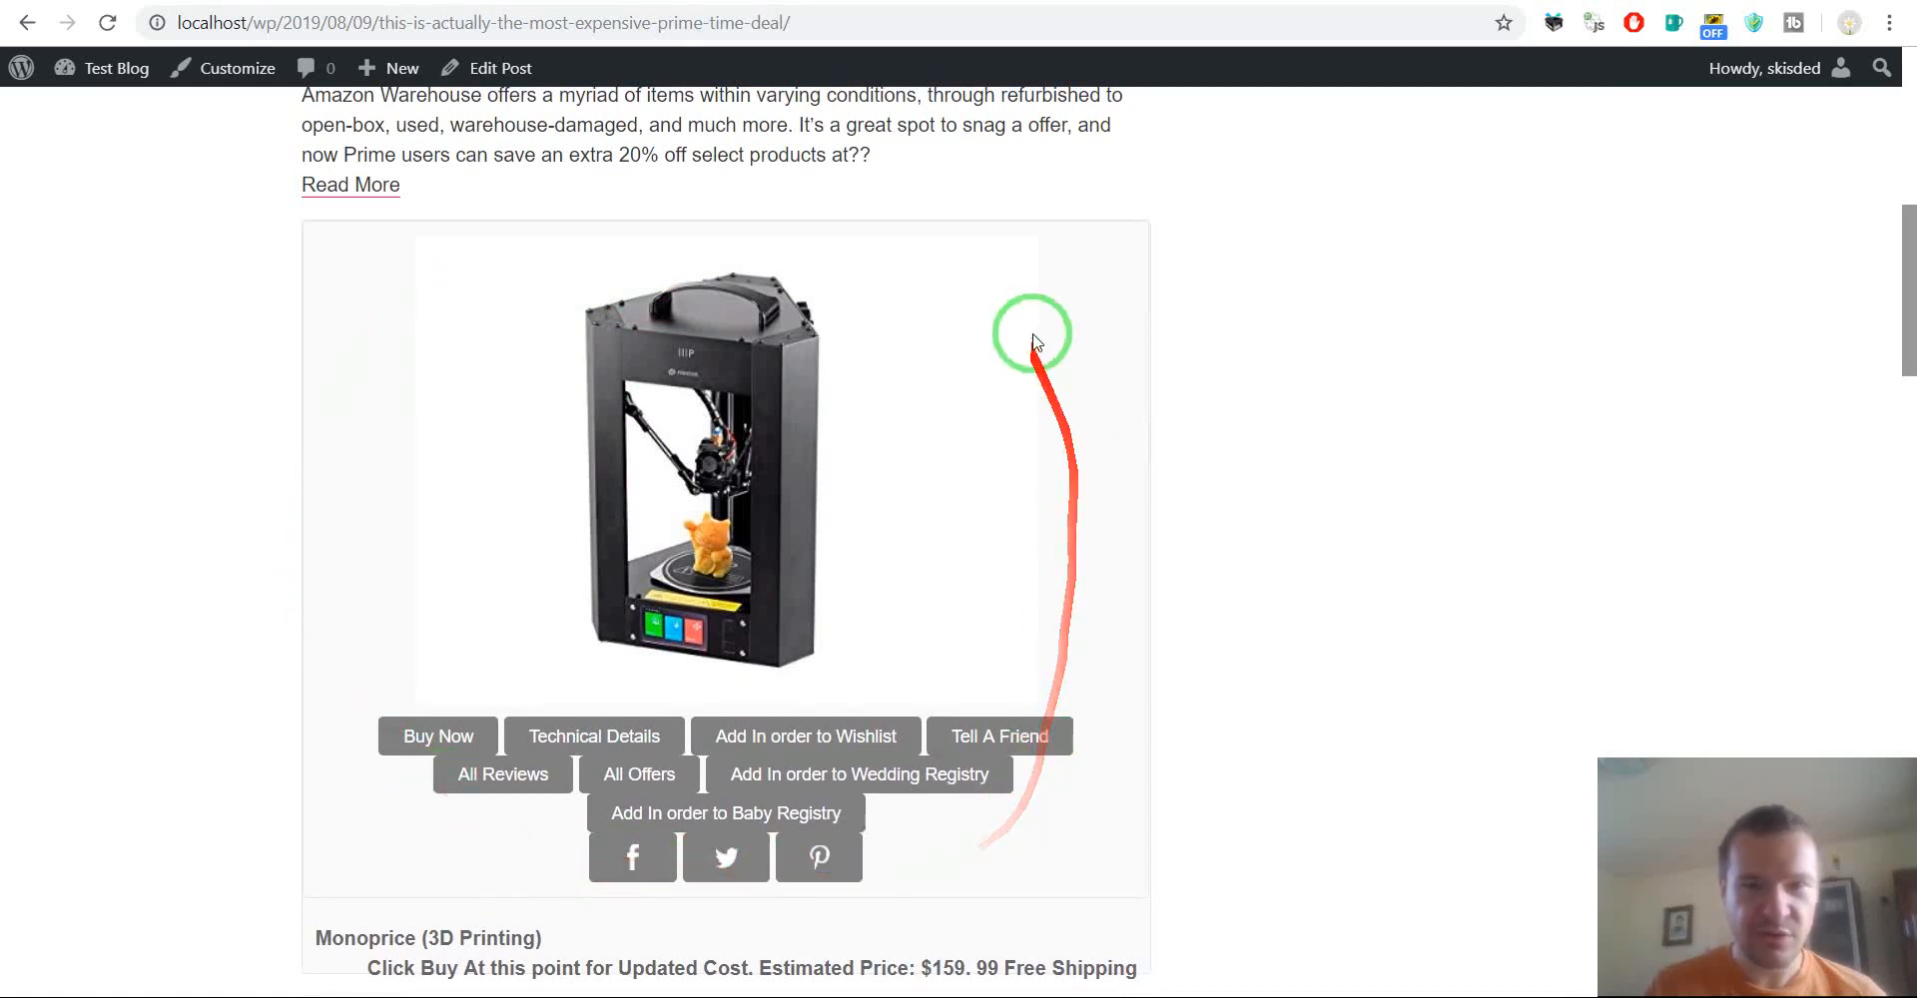
mouse_move(970, 289)
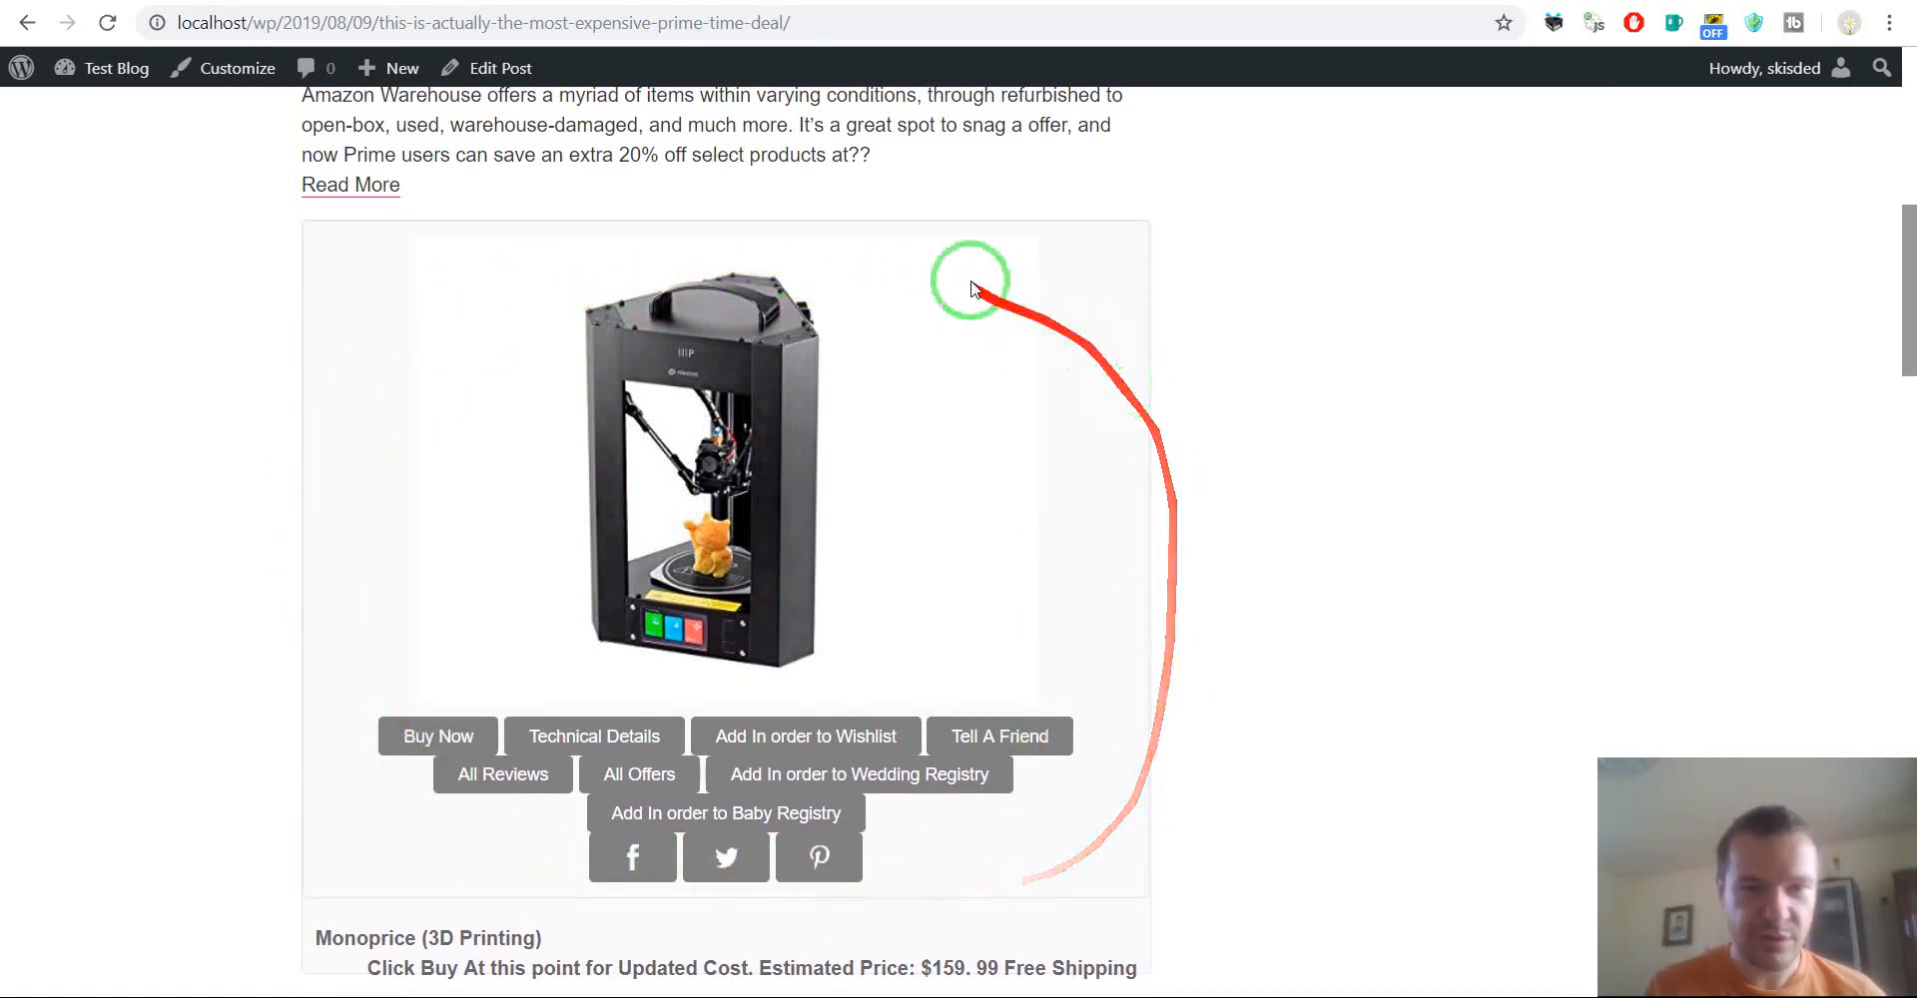
mouse_move(836, 310)
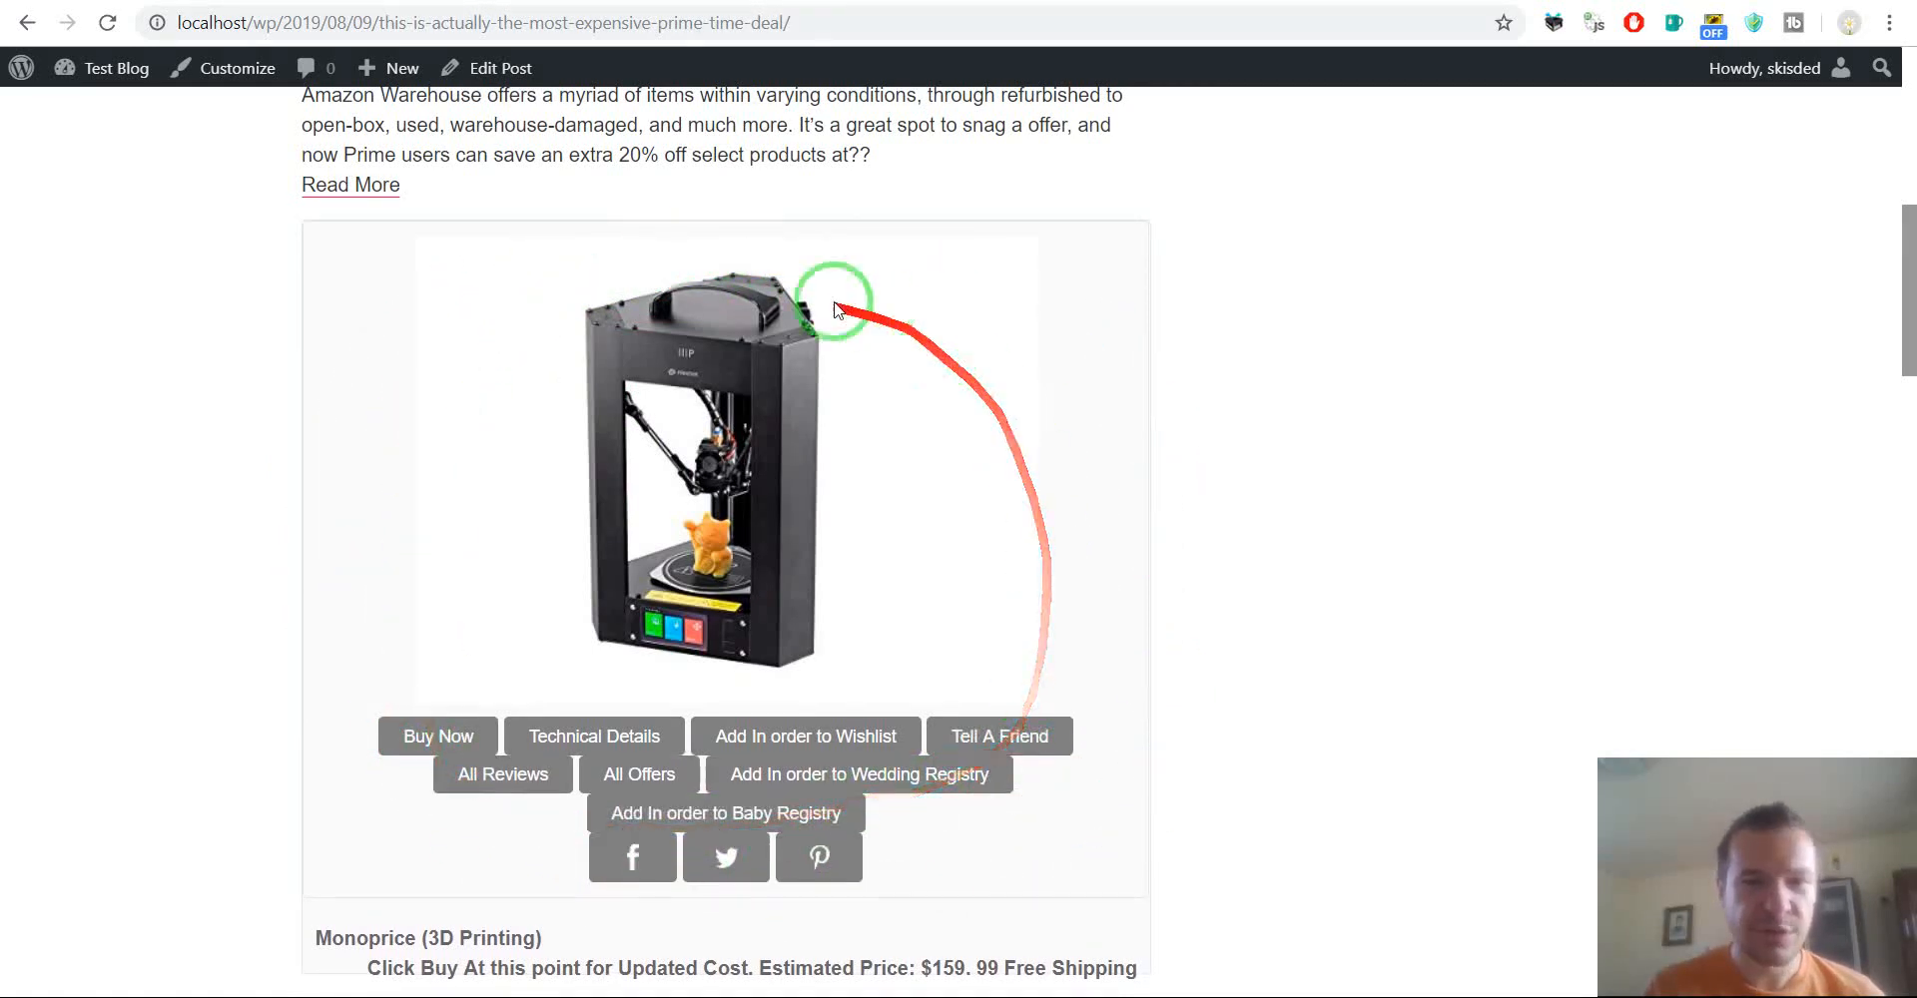
scroll("down", 3)
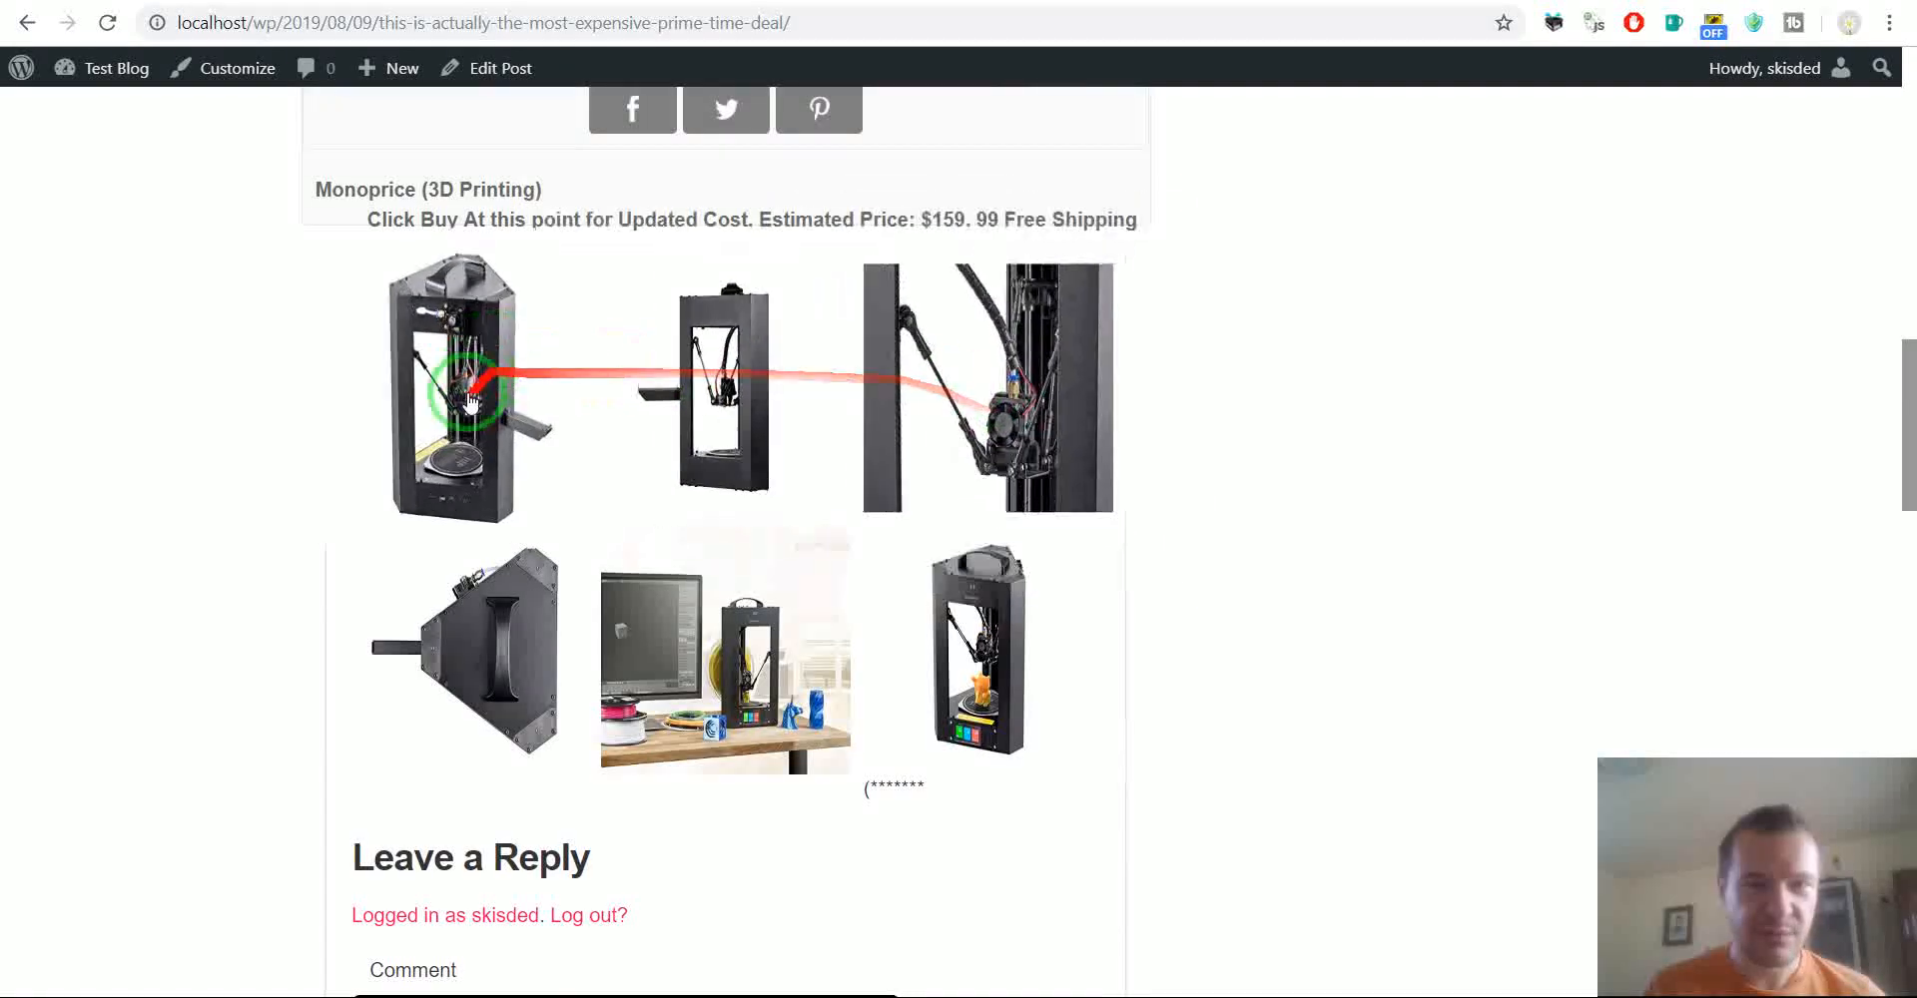
scroll("up", 3)
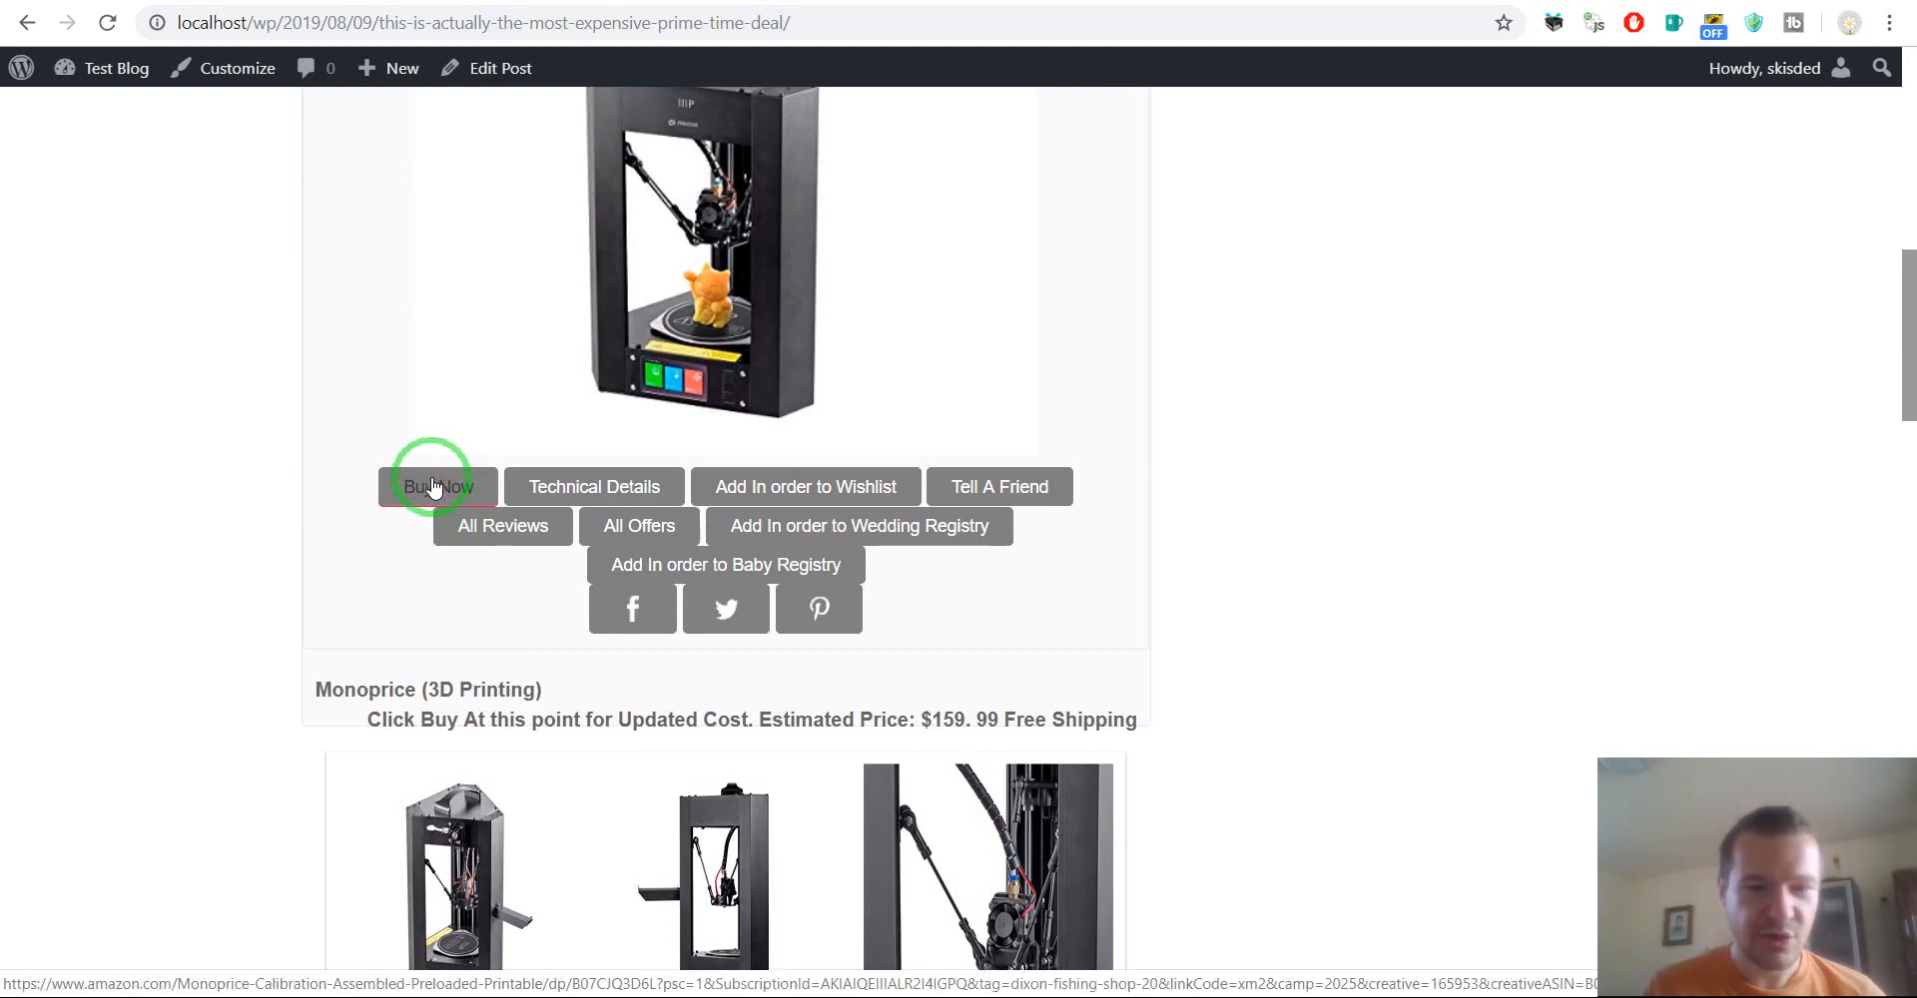
scroll("up", 3)
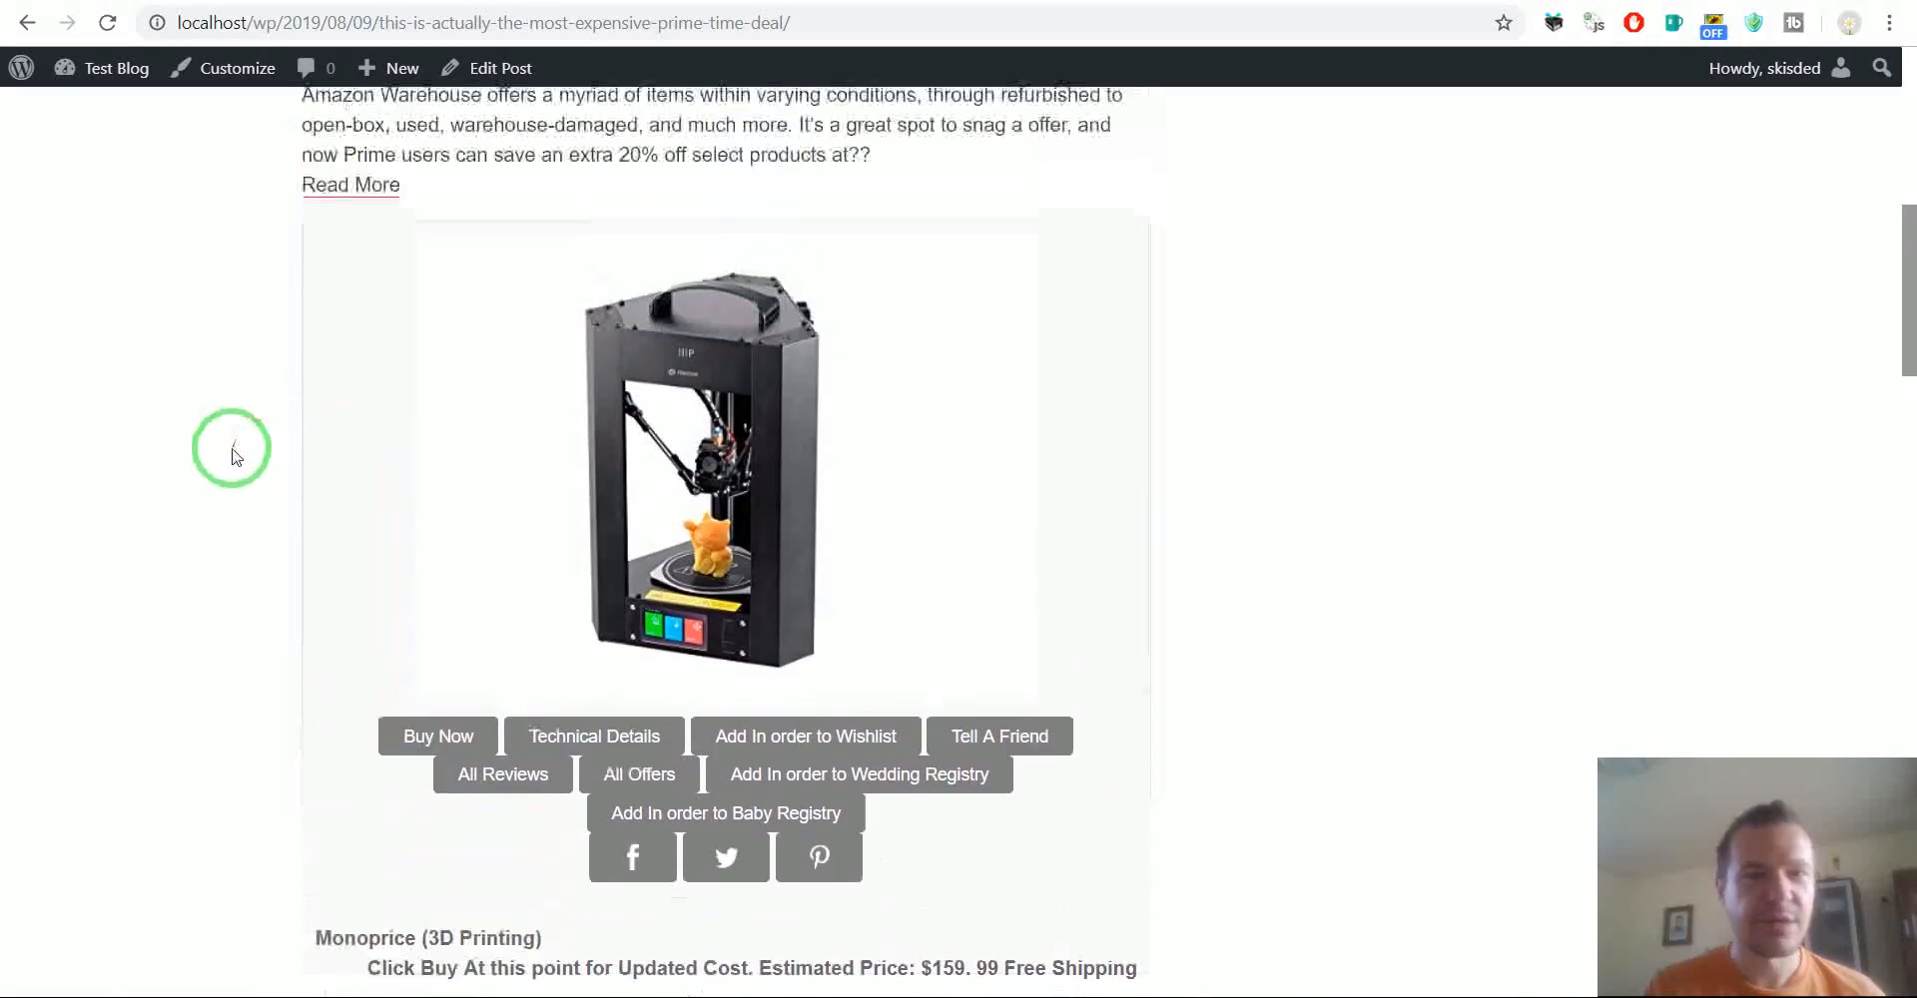
scroll("down", 3)
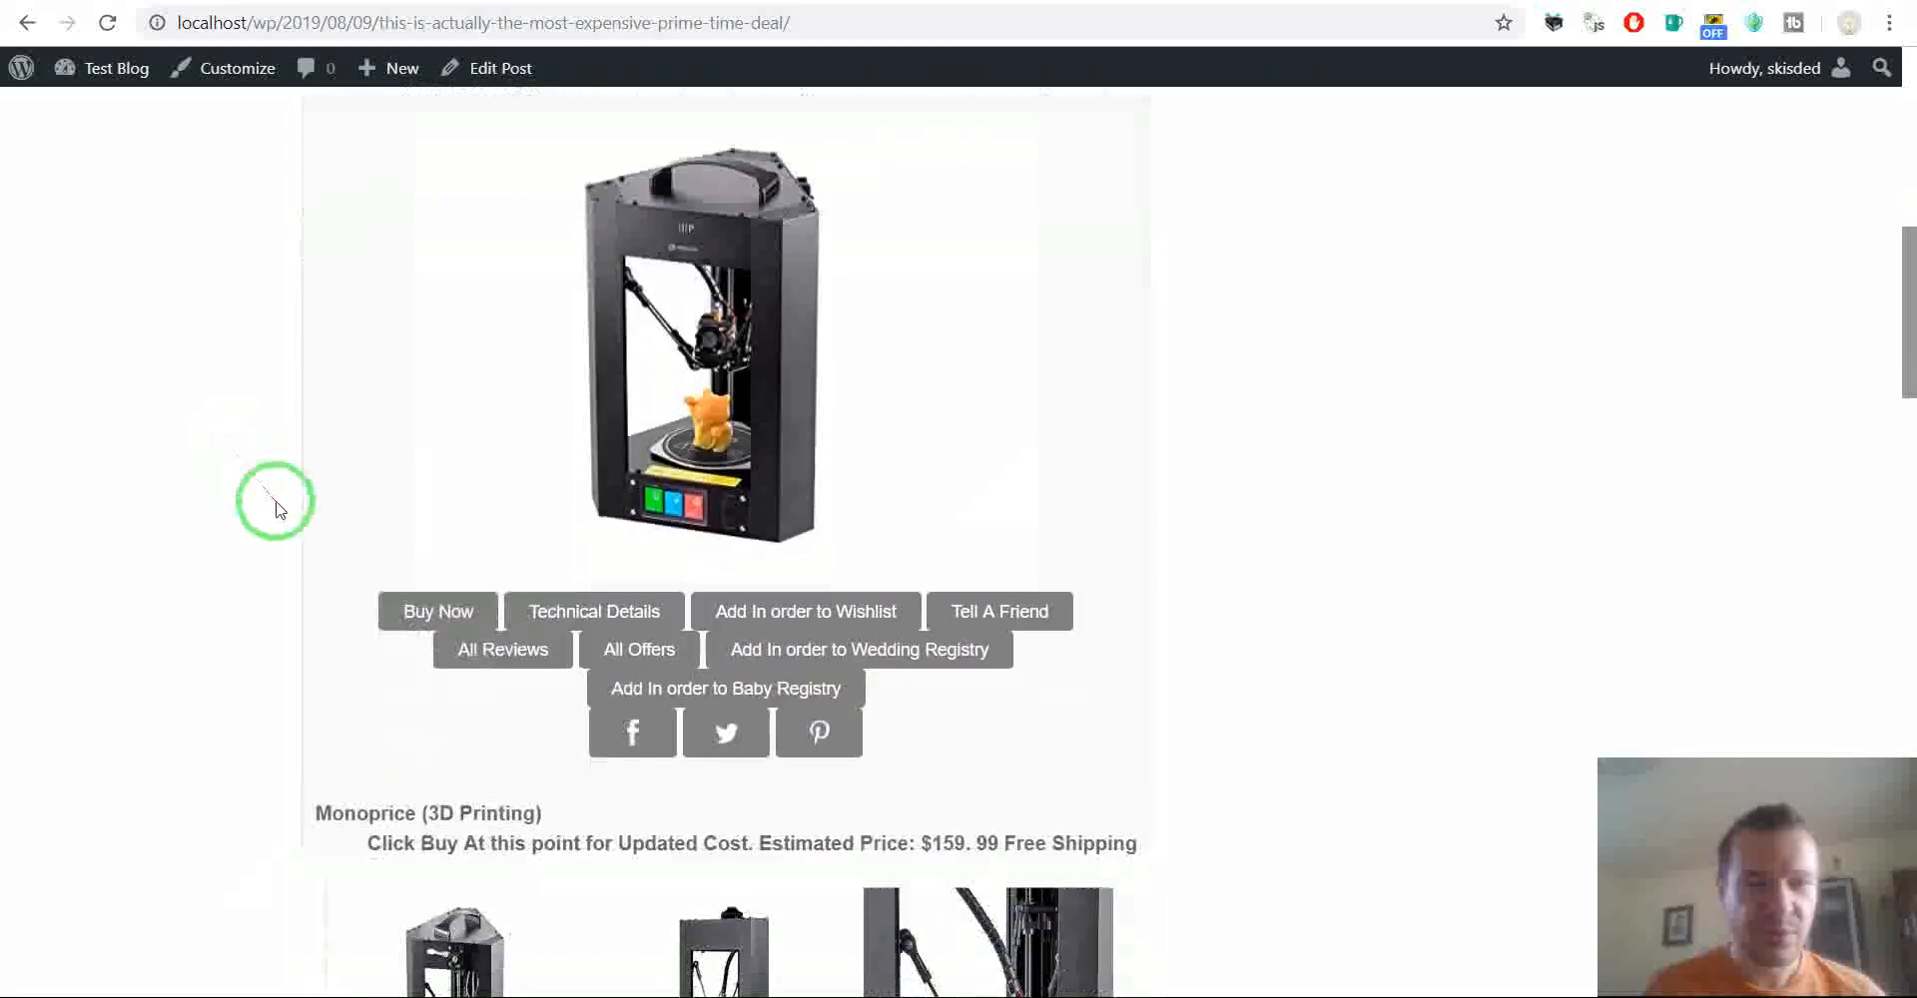
mouse_move(359, 577)
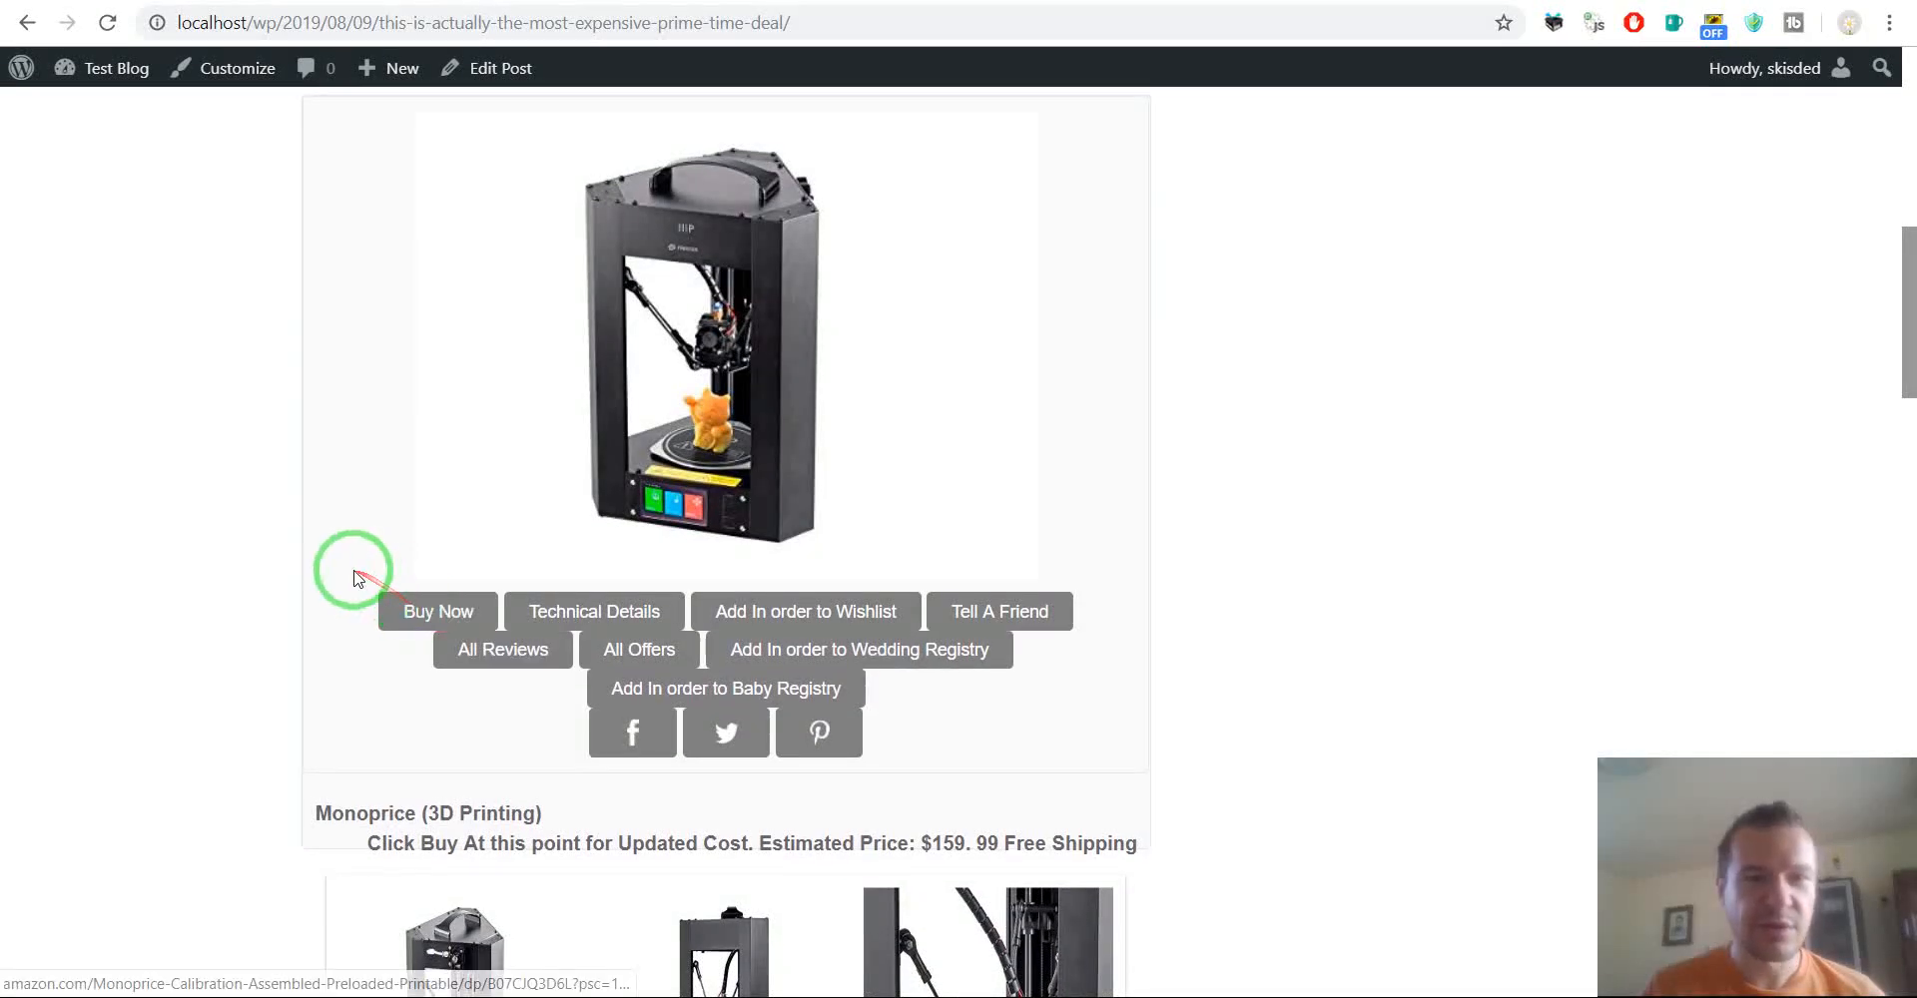
scroll("up", 3)
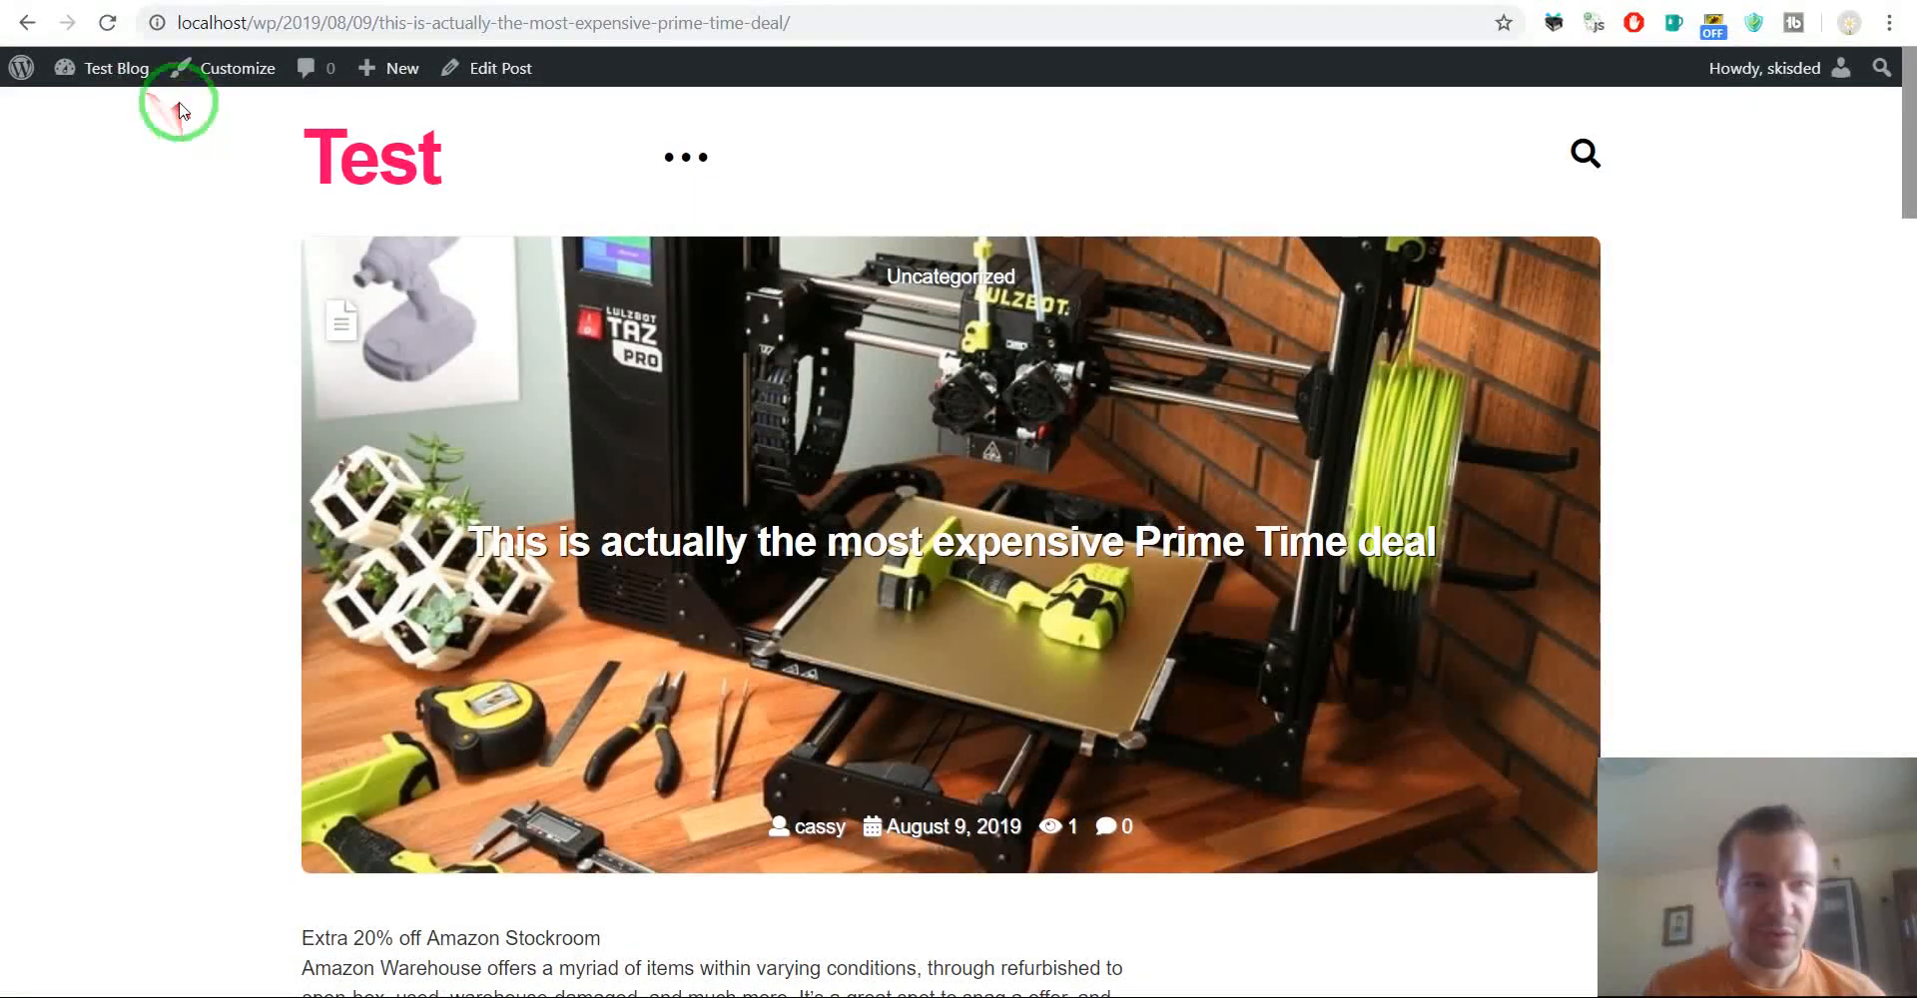
mouse_move(27, 22)
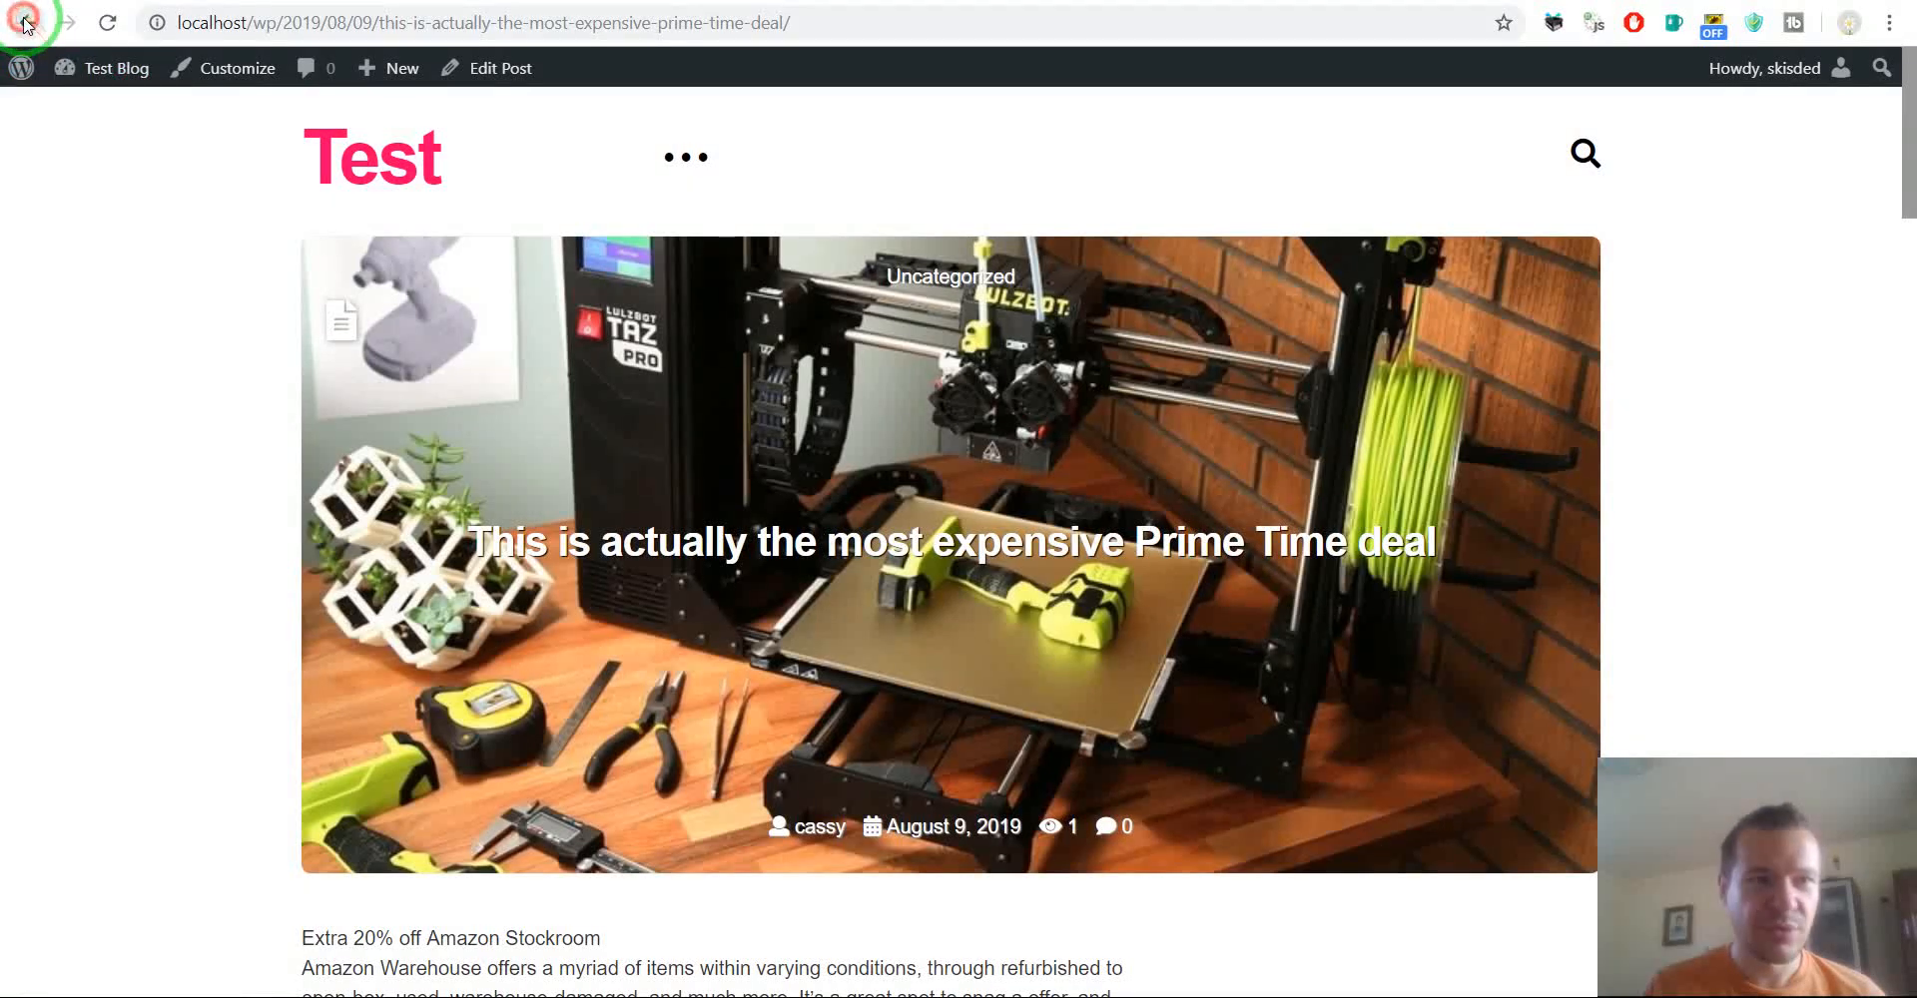
Return to the blog front page and open the Monoprice Mini Delta printer post
left_click(24, 22)
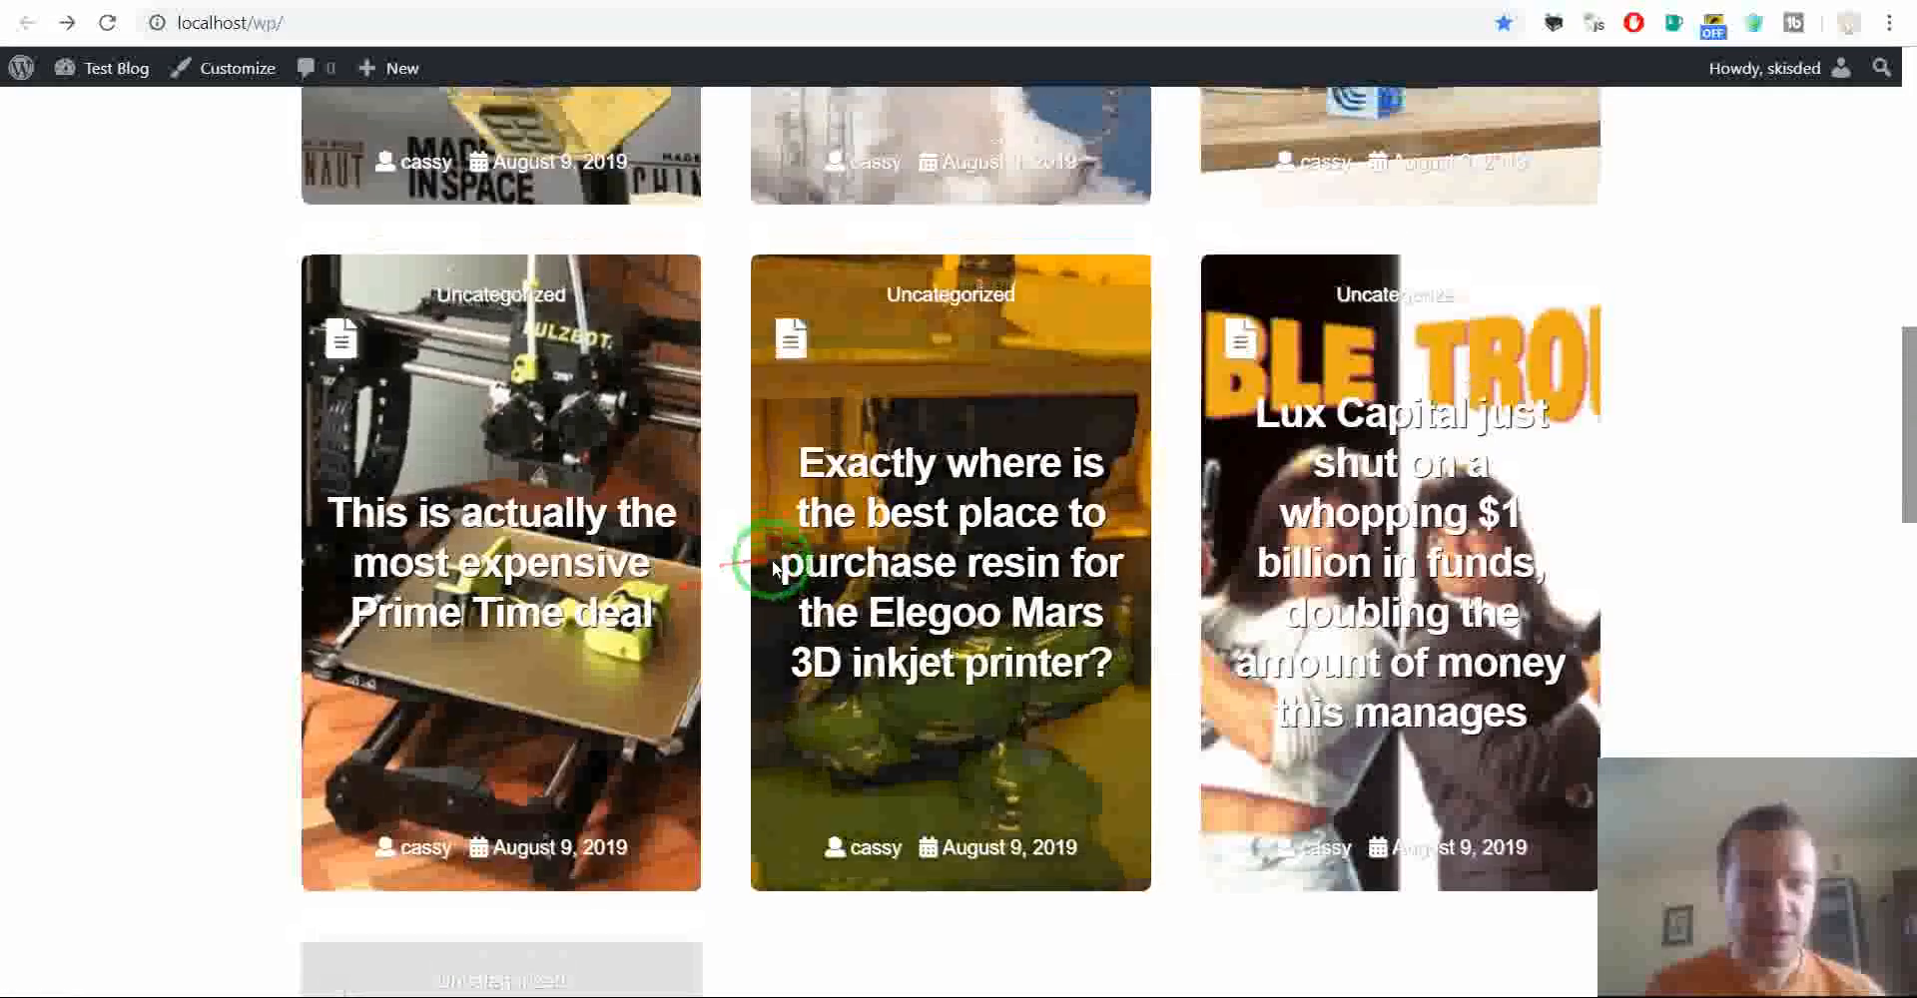
scroll("up", 3)
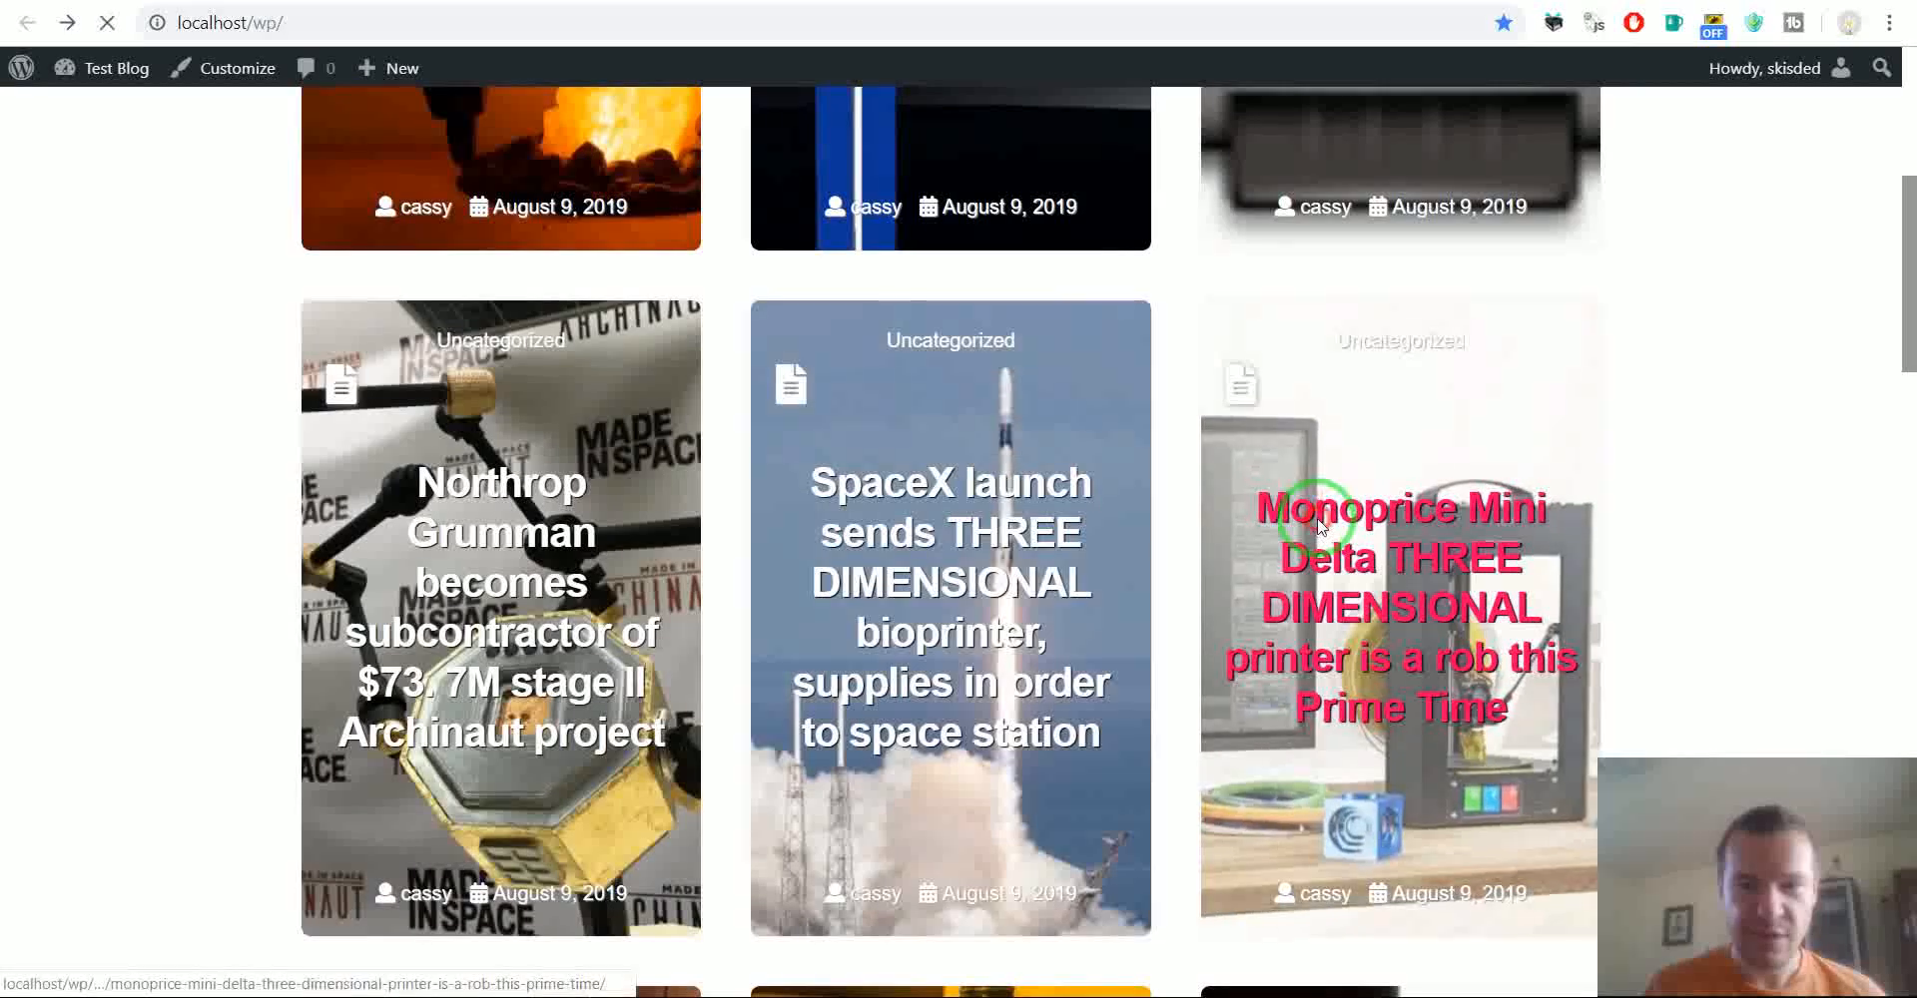
left_click(1399, 607)
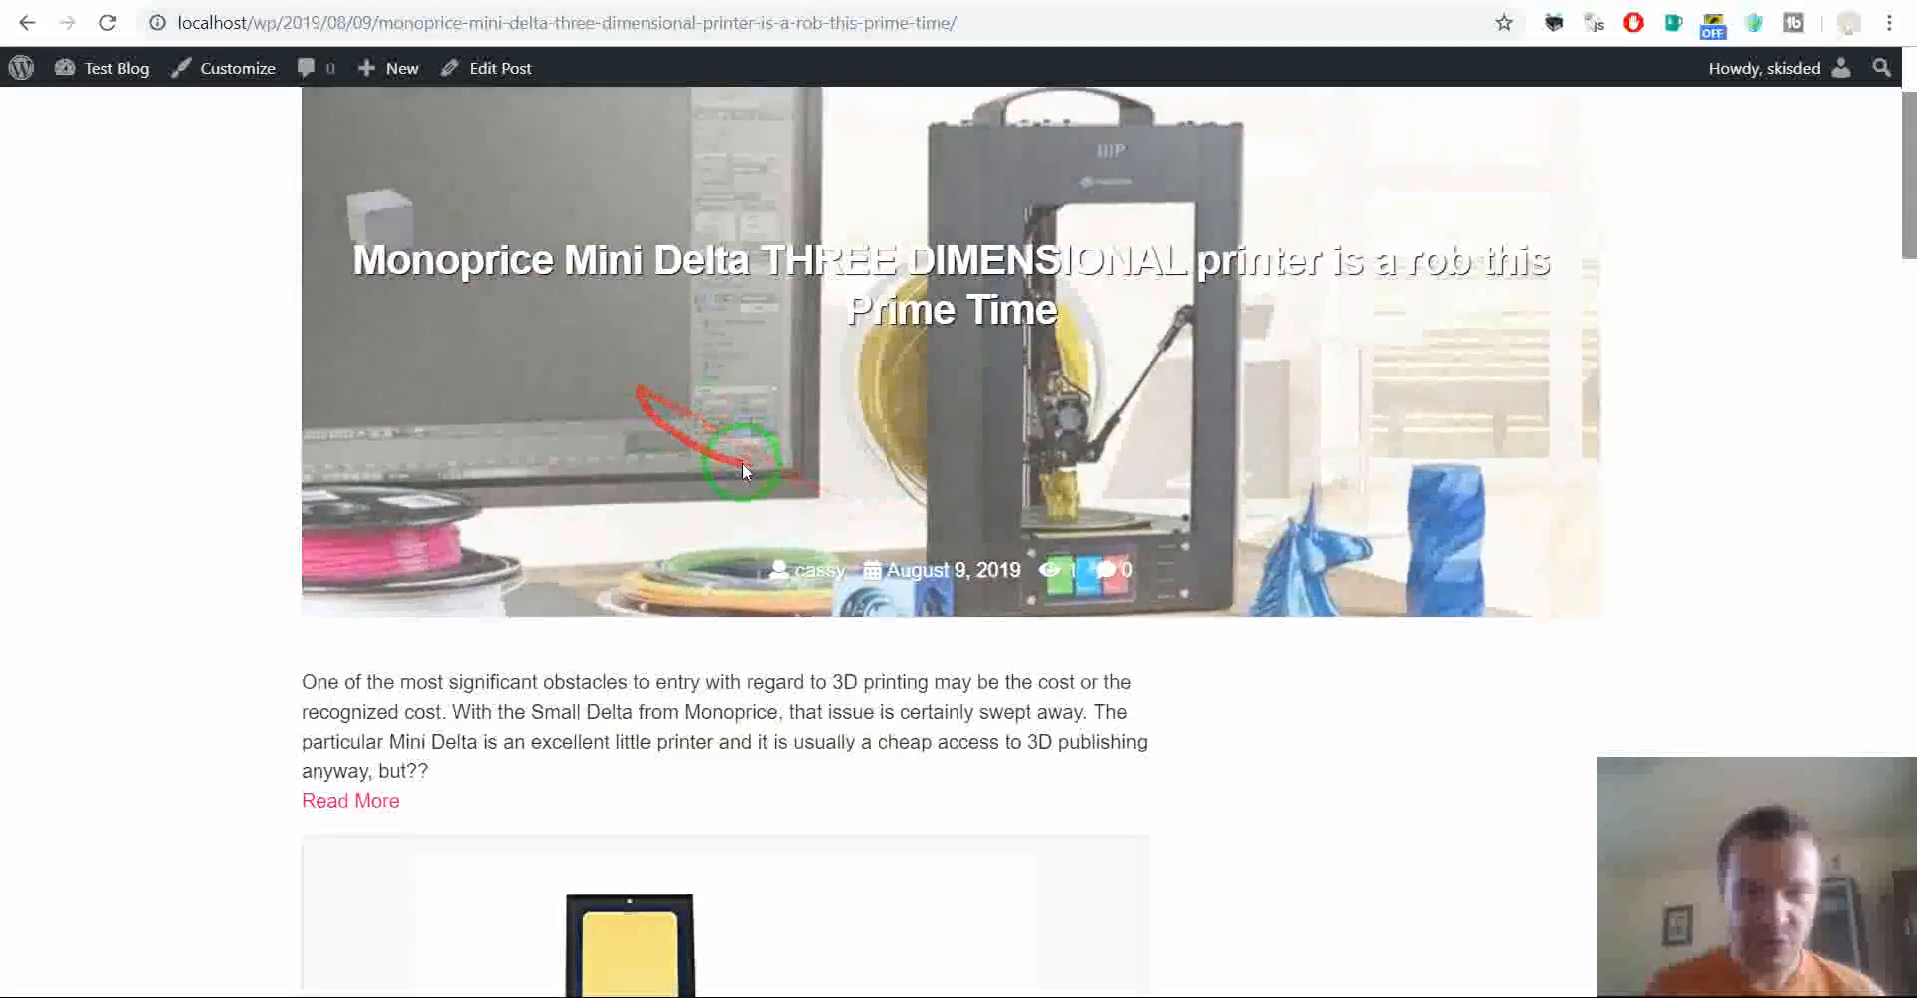
Scroll through the post to view the embedded Anycubic printer product box
scroll("down", 3)
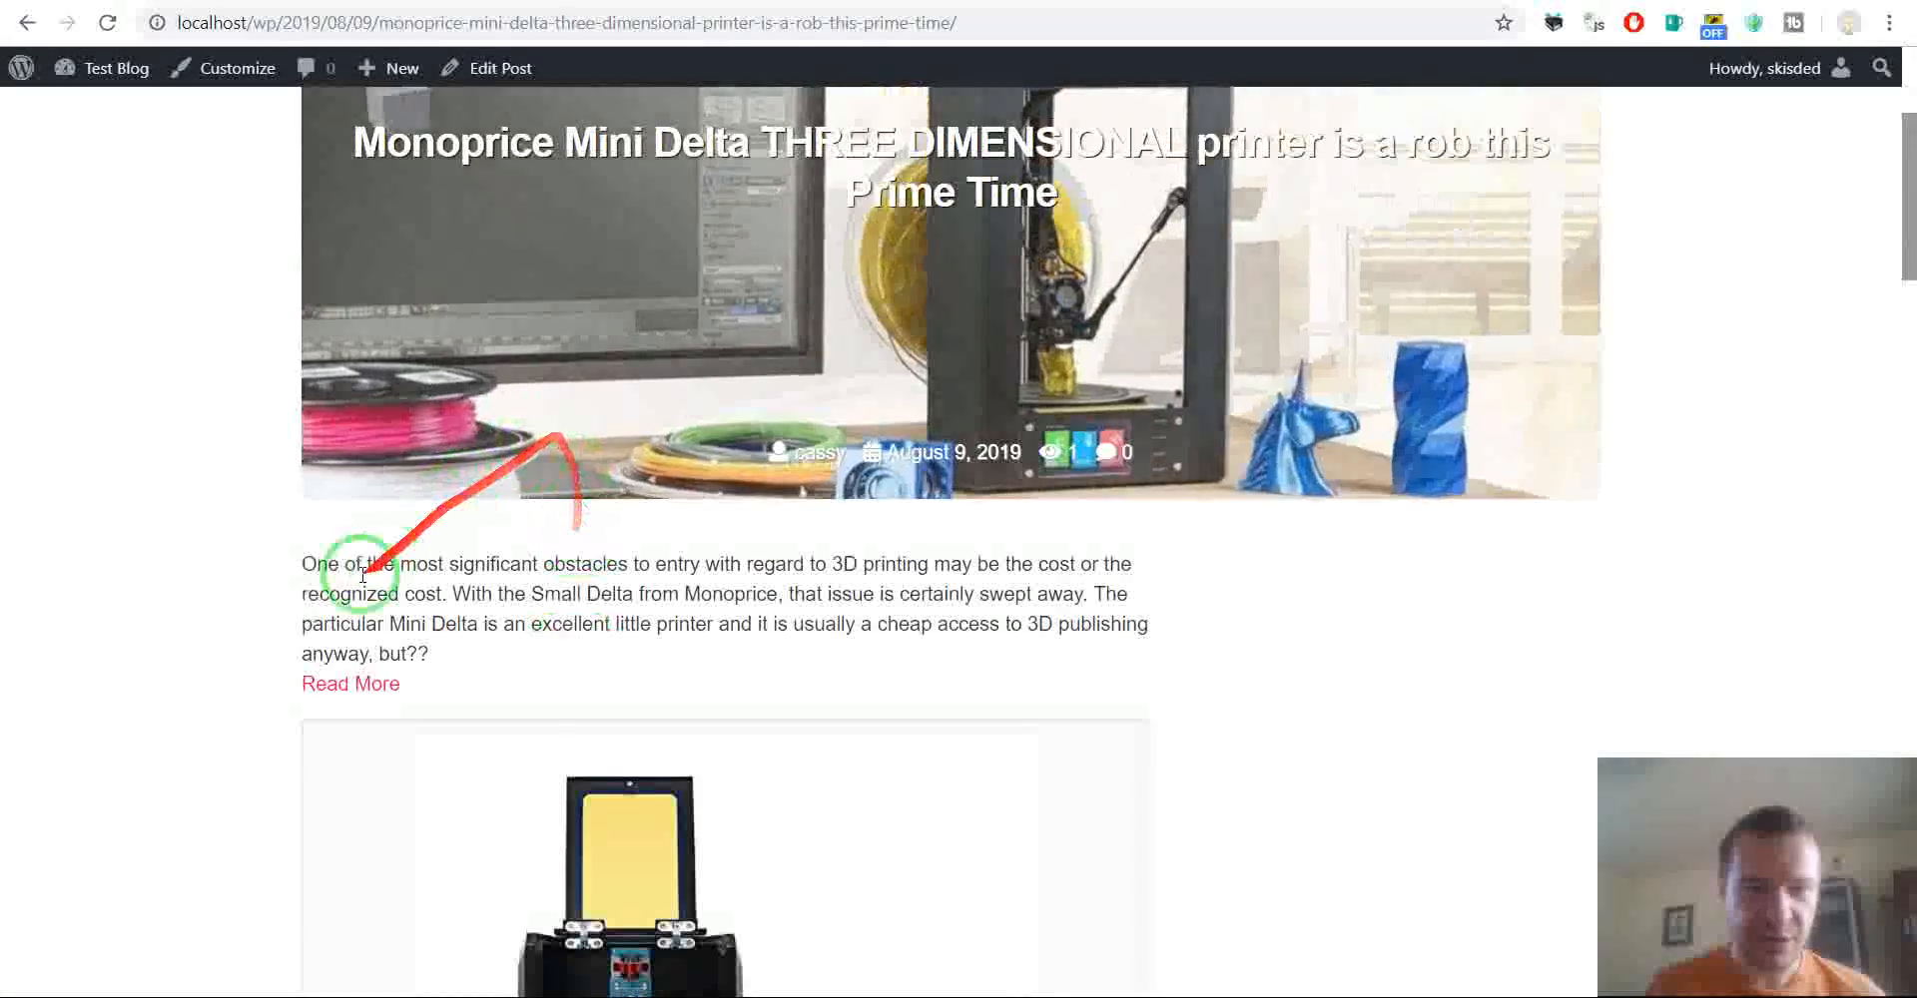
scroll("down", 3)
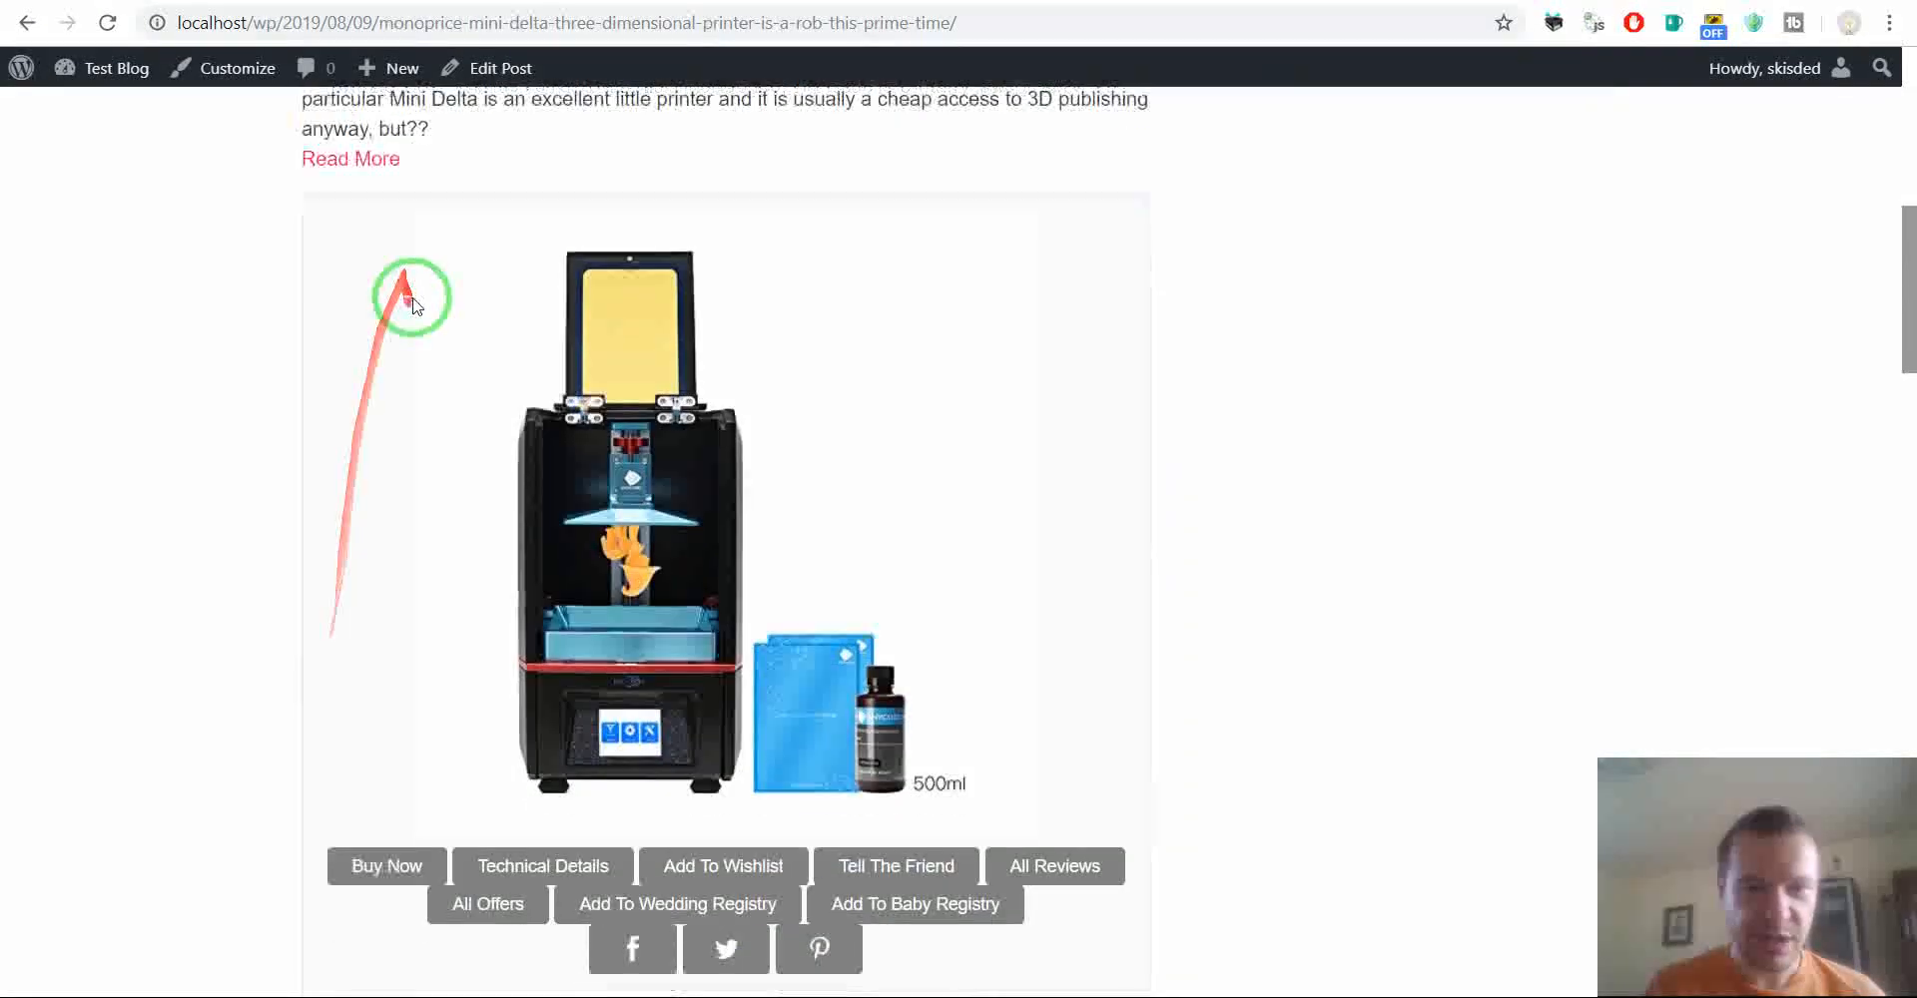
scroll("down", 3)
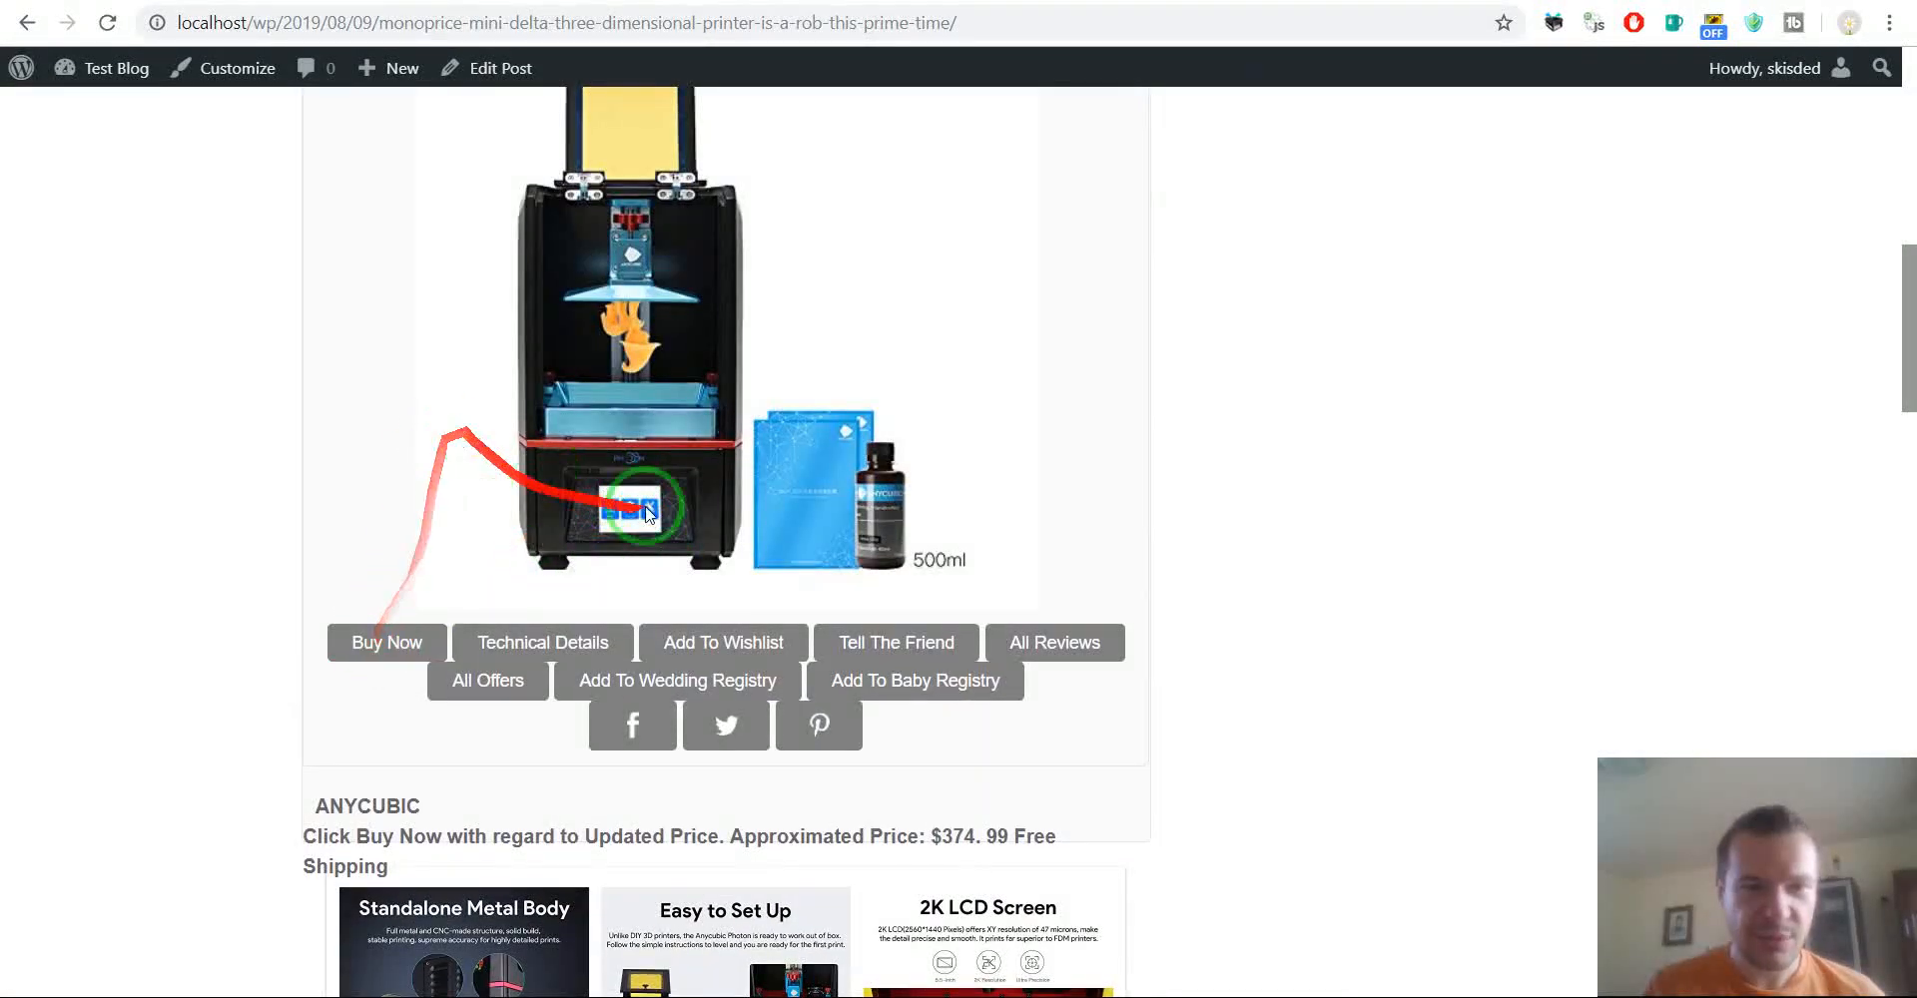
scroll("up", 3)
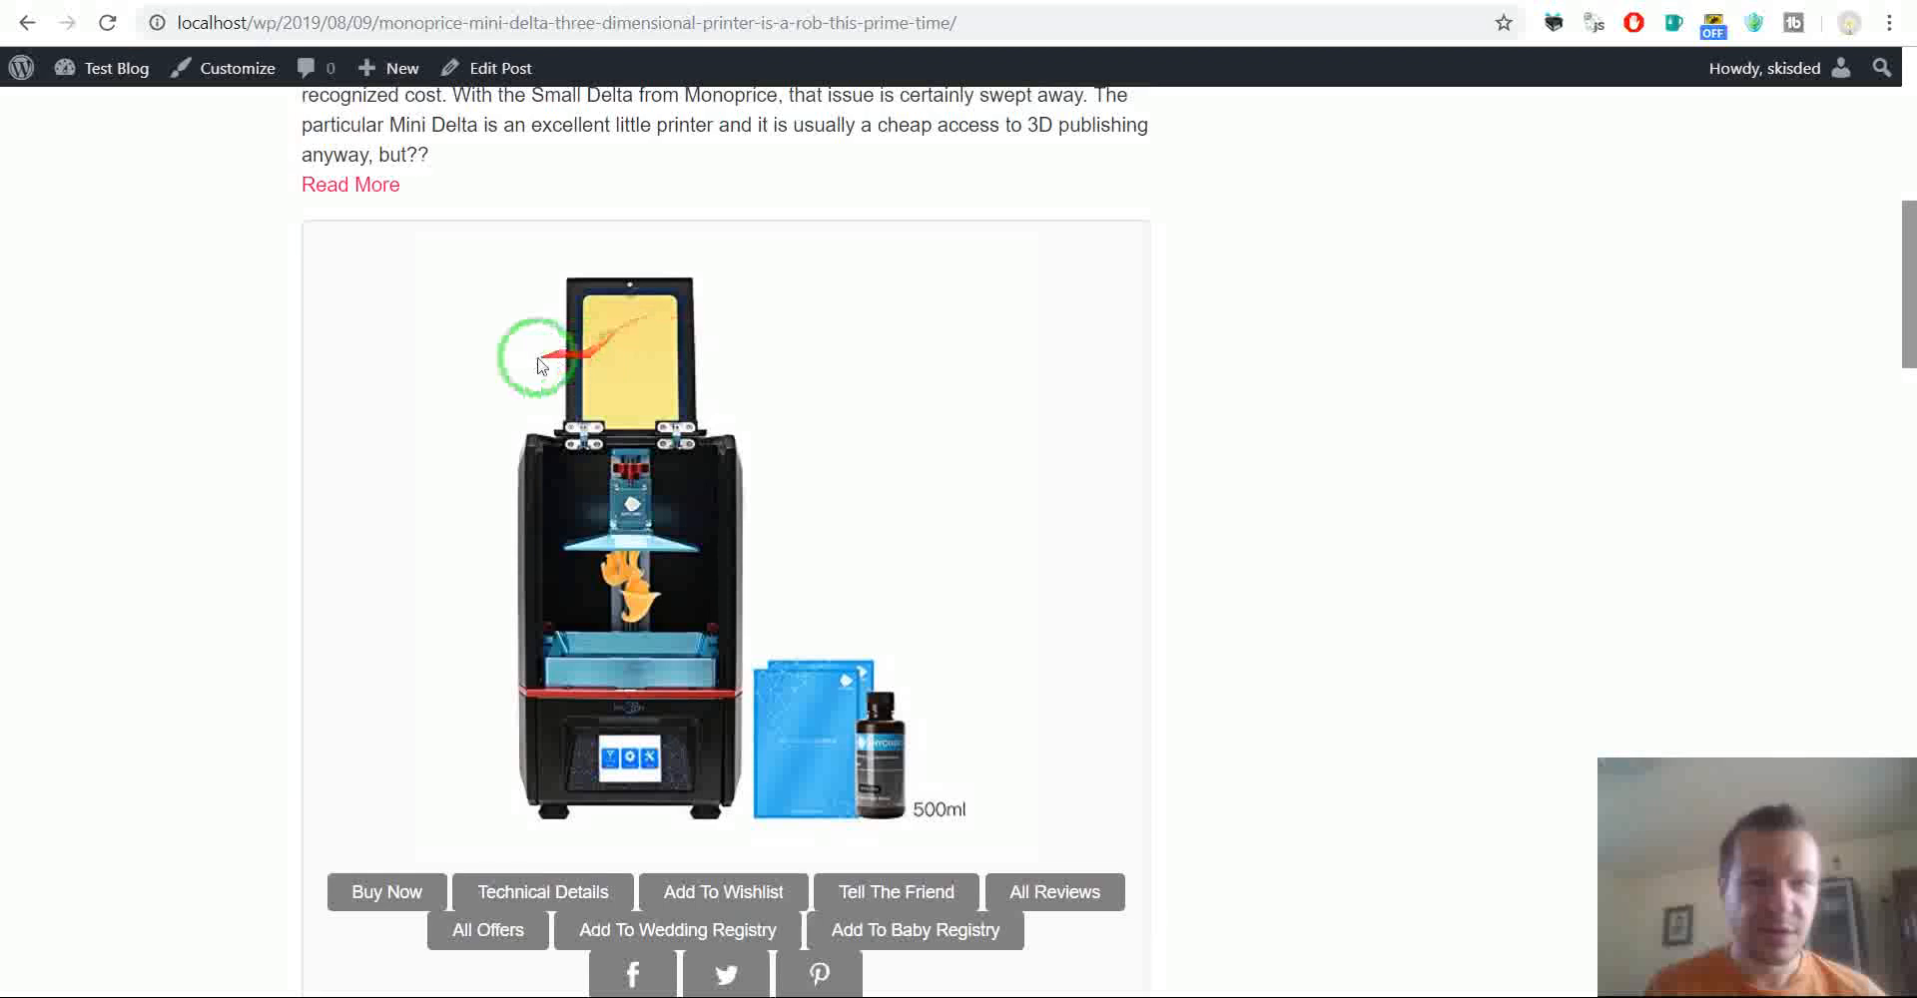
scroll("down", 3)
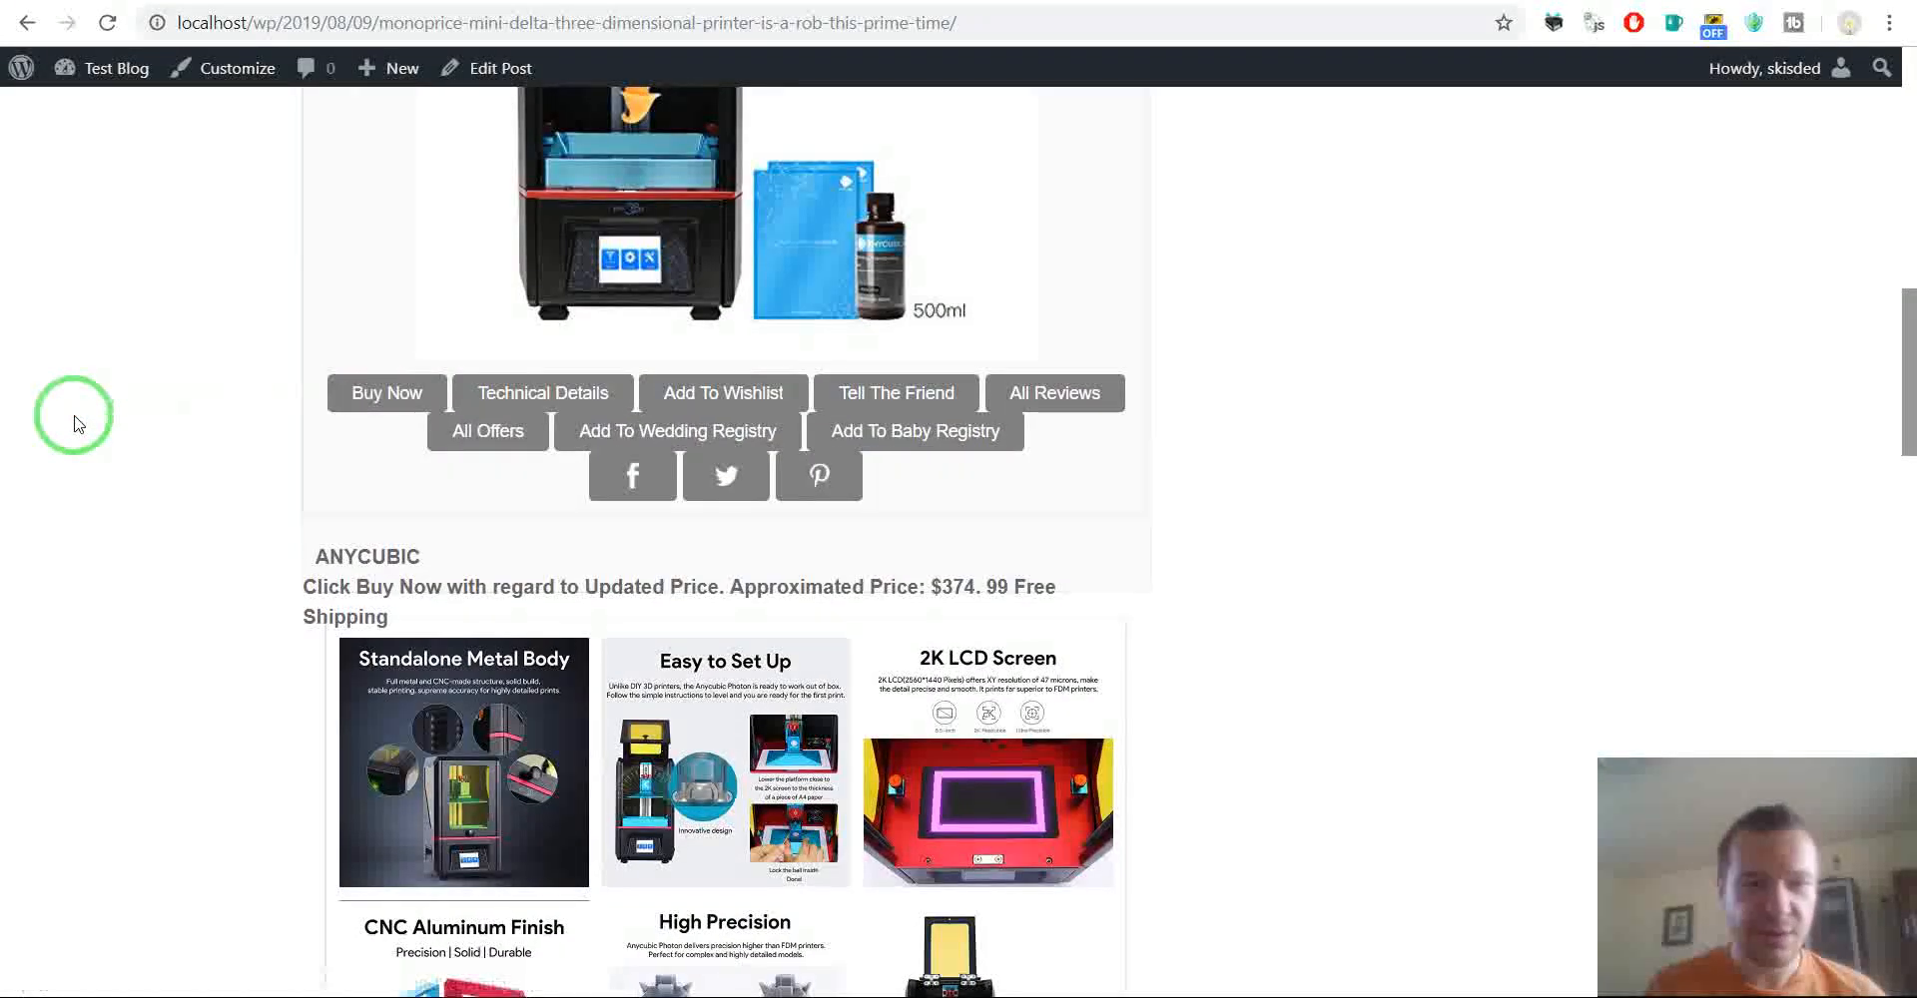
scroll("up", 3)
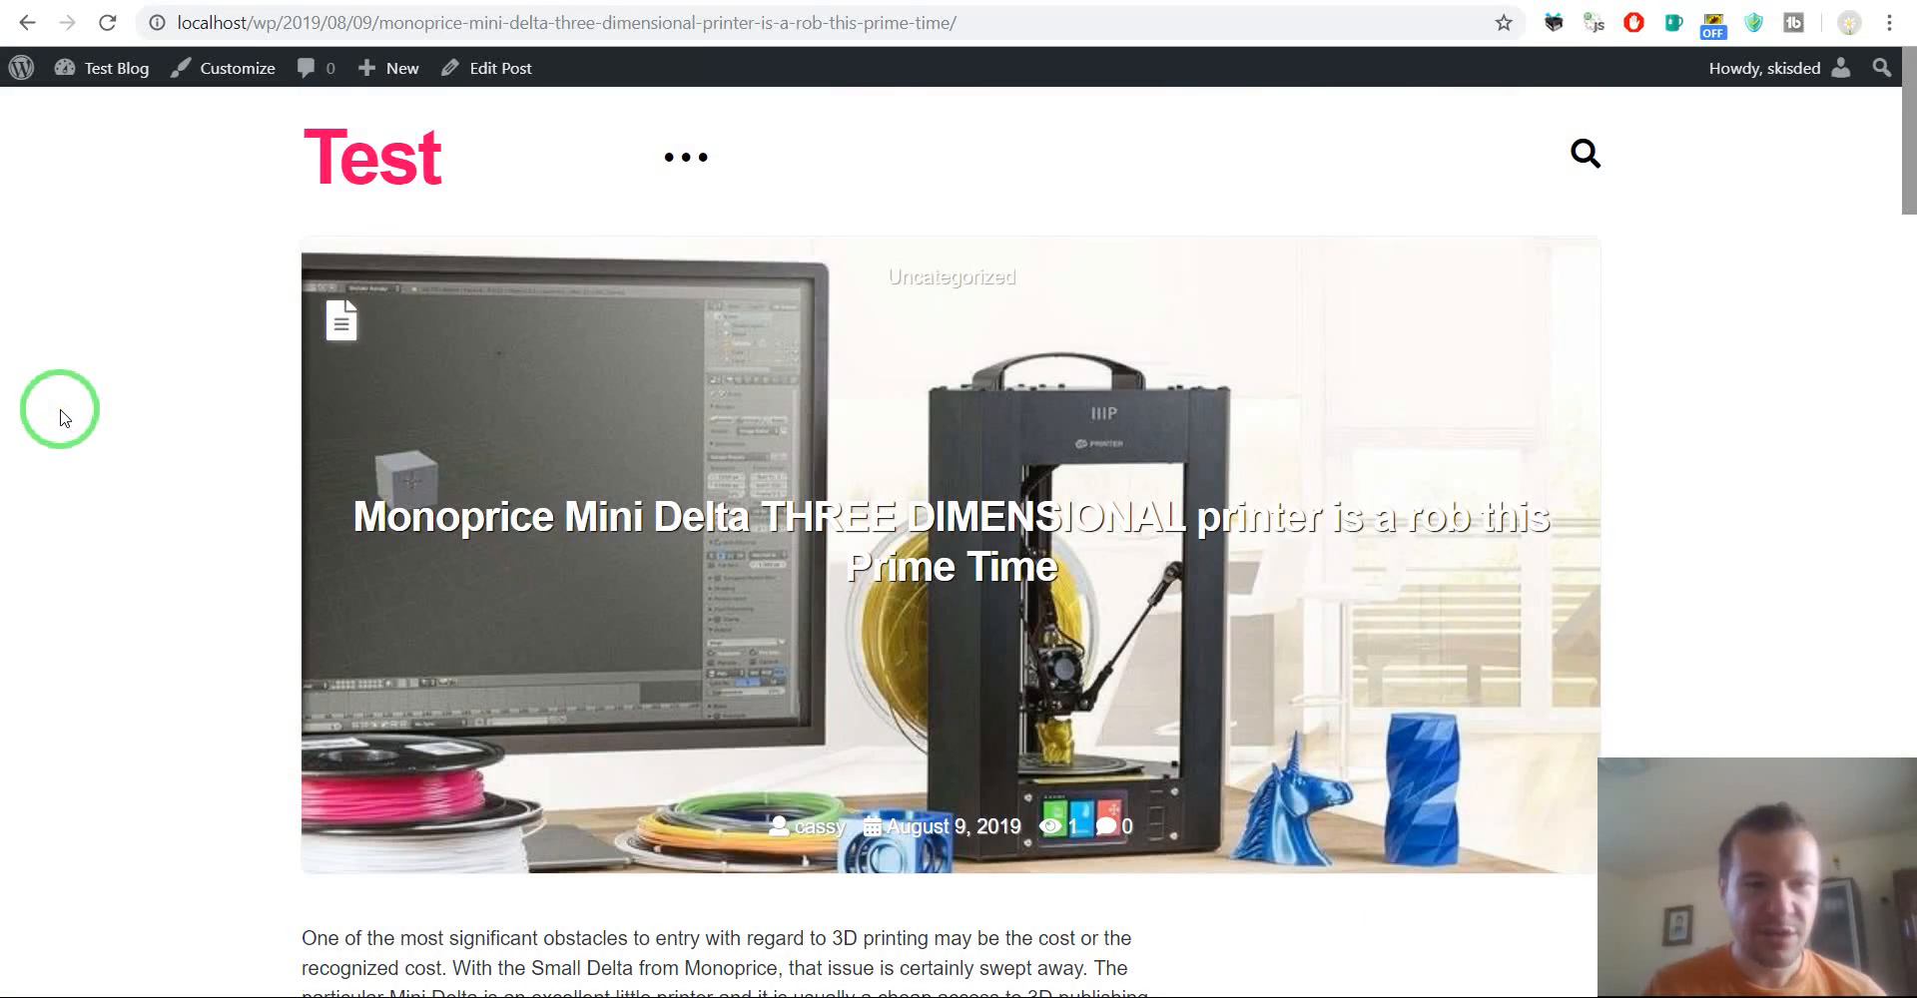
mouse_move(47, 419)
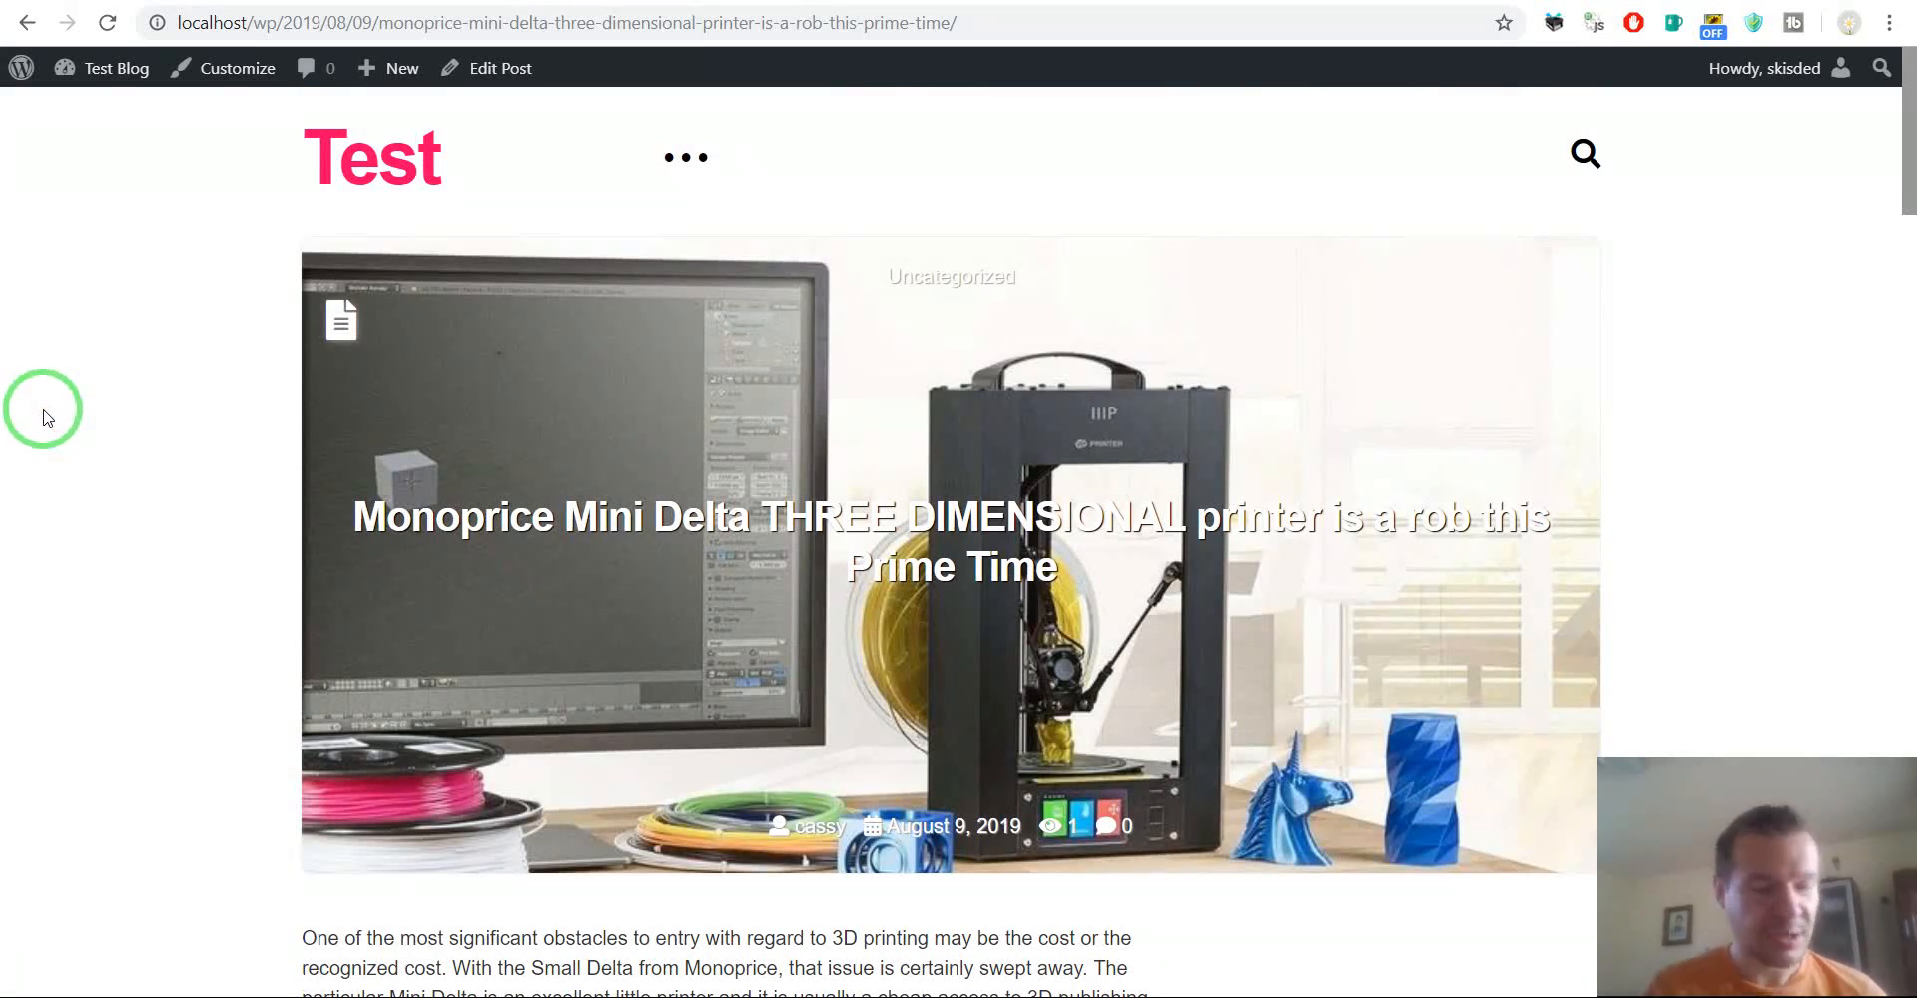
mouse_move(227, 204)
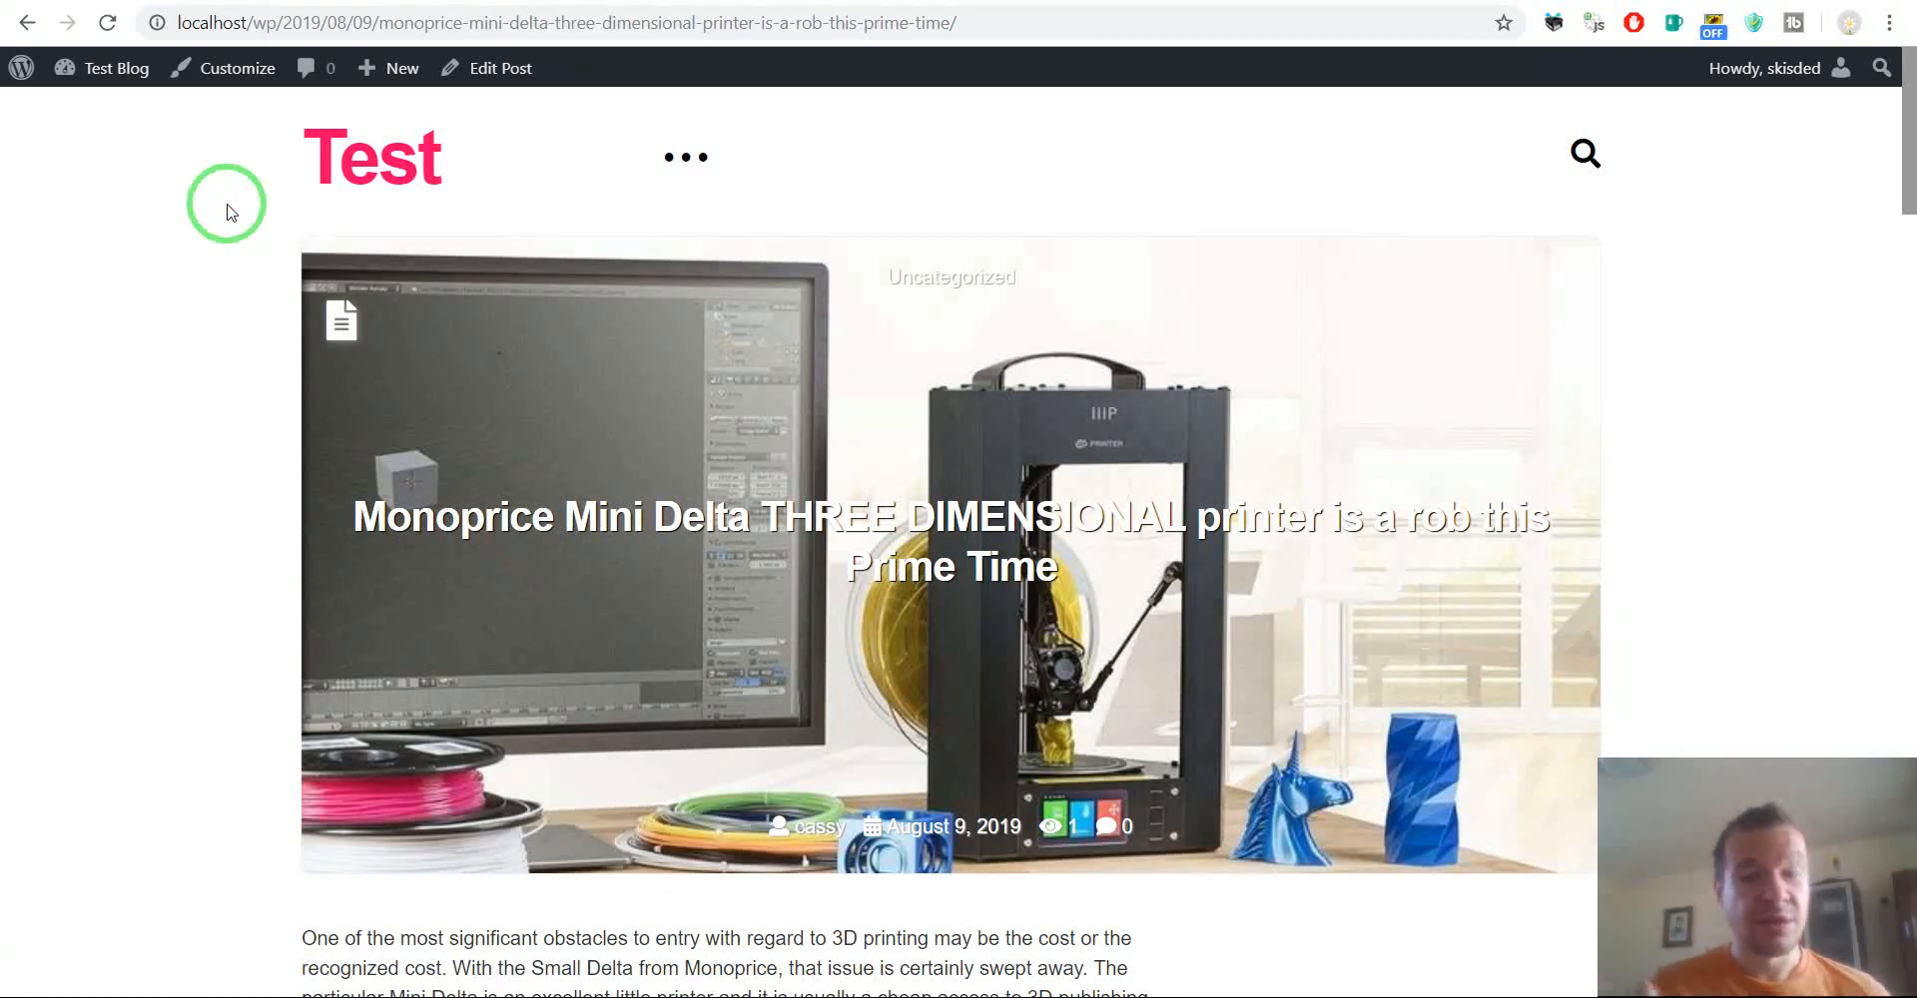